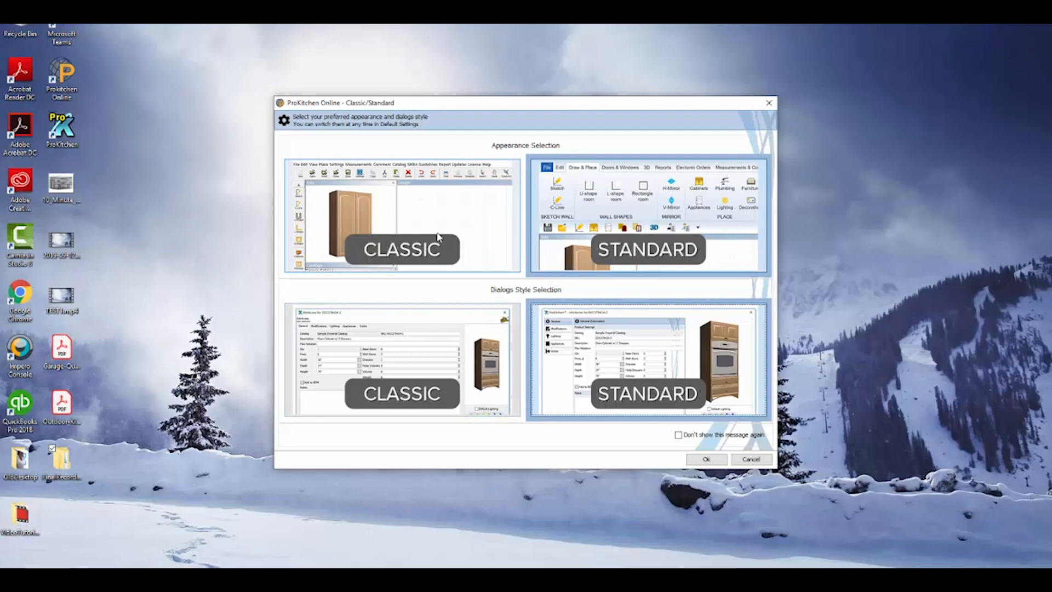
pyautogui.moveTo(581, 249)
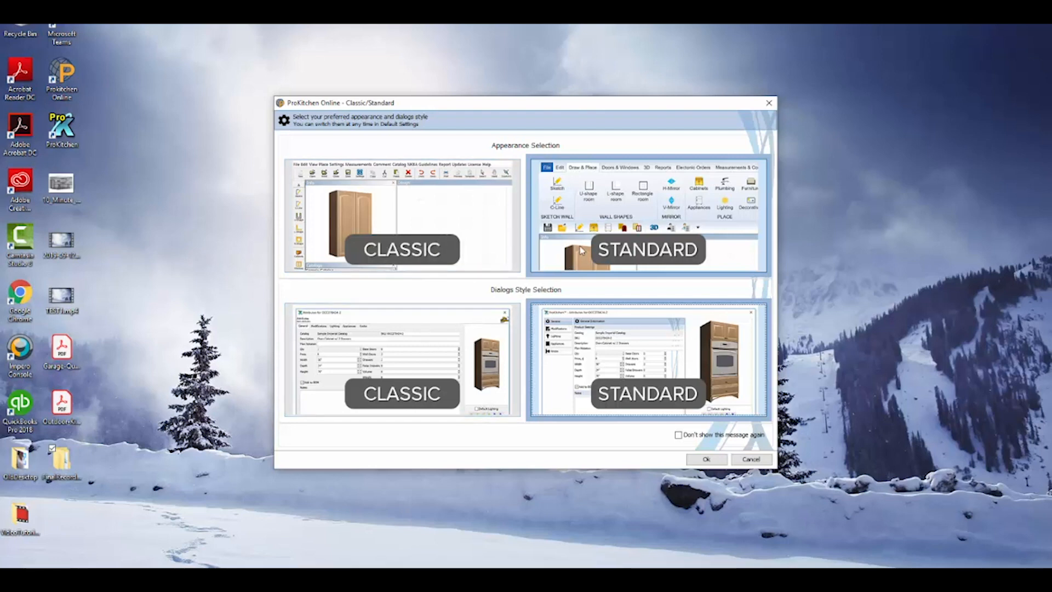
pyautogui.moveTo(599, 302)
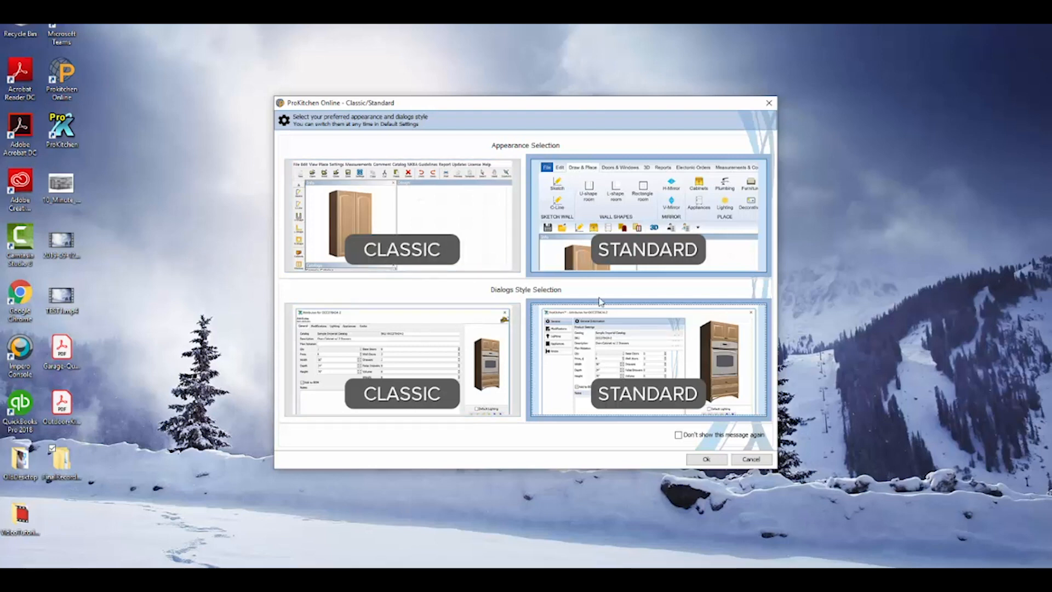
pyautogui.moveTo(607, 334)
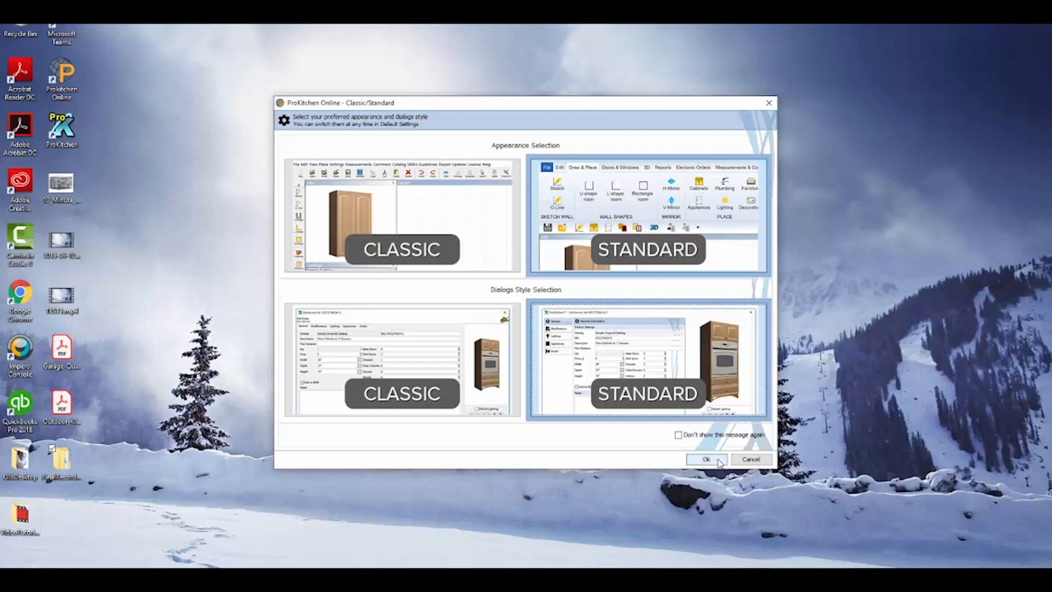
# - Accept the standard dialog style and choose the Kohler catalog to initialize from the catalog list
pyautogui.click(705, 459)
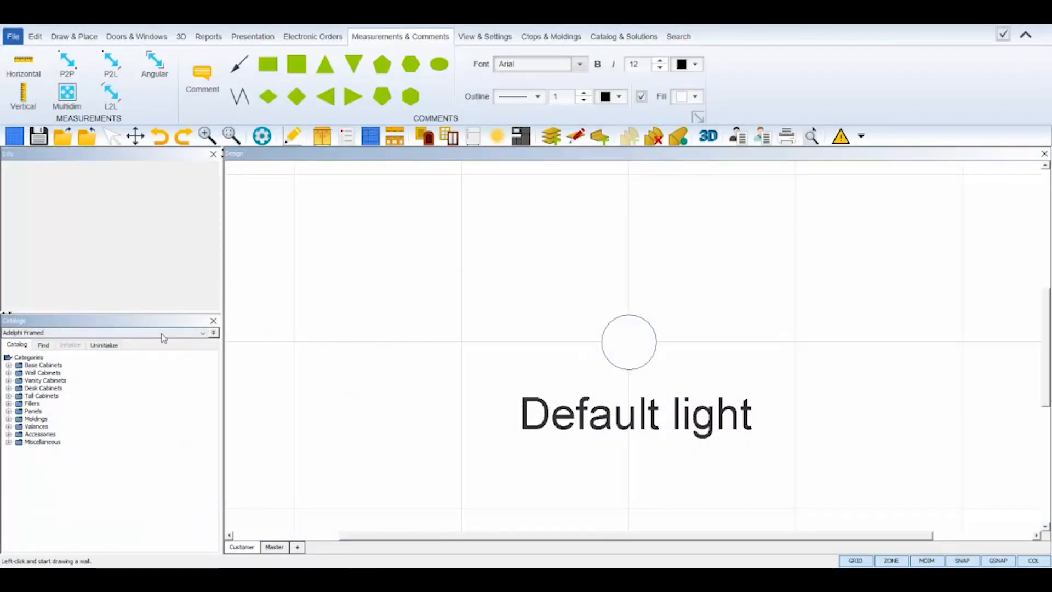
pyautogui.click(211, 333)
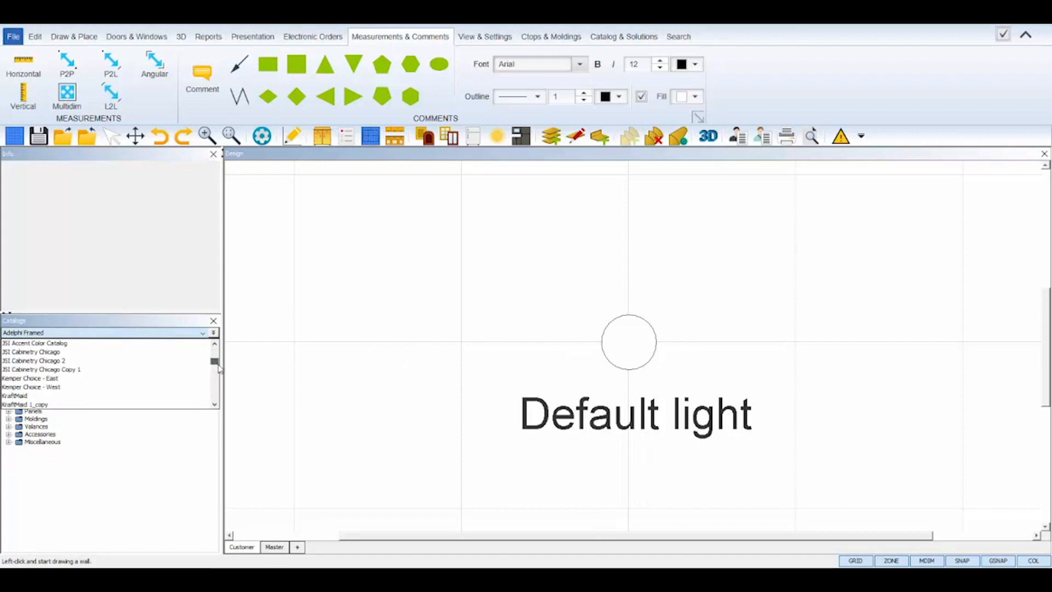
pyautogui.scroll(-3)
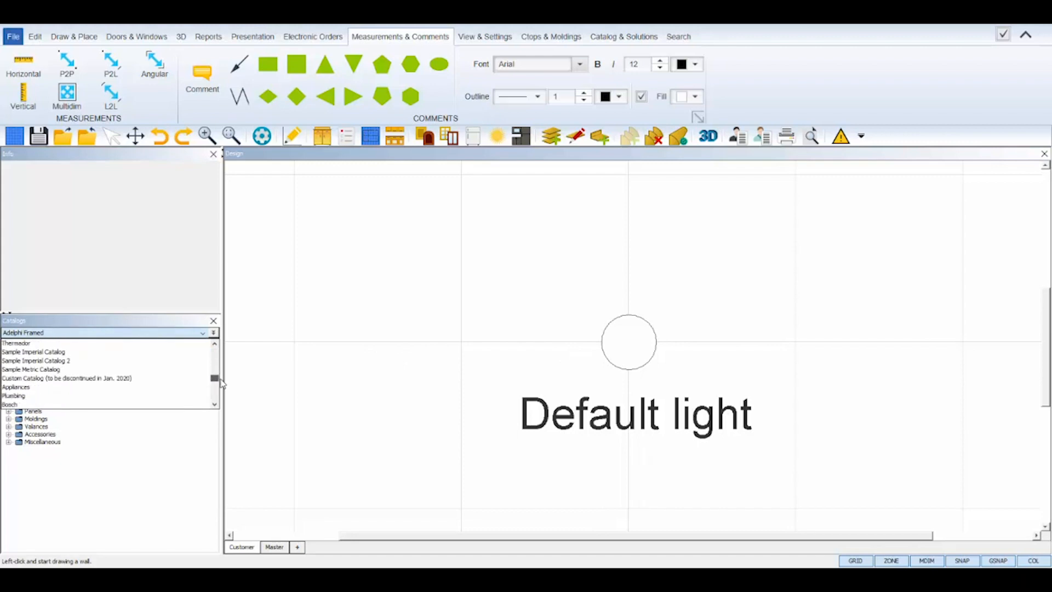
pyautogui.scroll(-3)
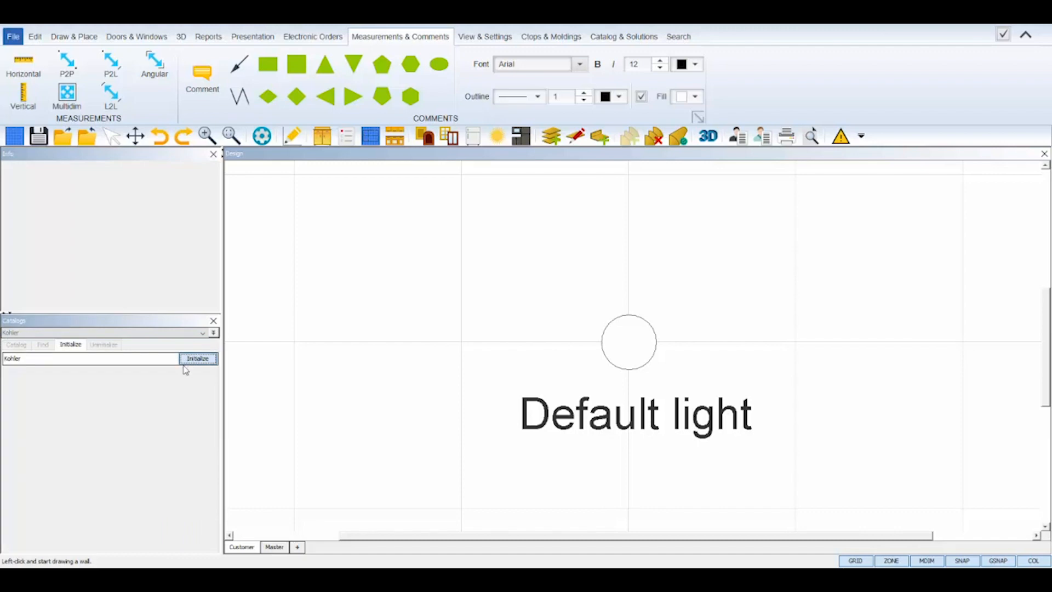
pyautogui.click(197, 358)
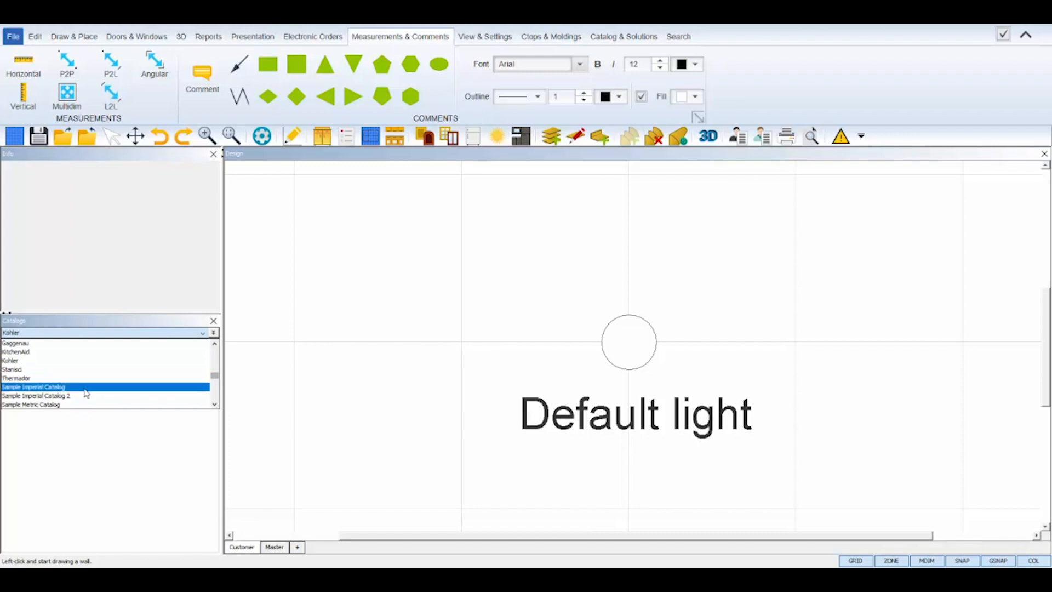
# - Switch to the Sample Imperial Catalog and name the design Bathroom_Tutorial_04 in Design Settings
pyautogui.click(34, 387)
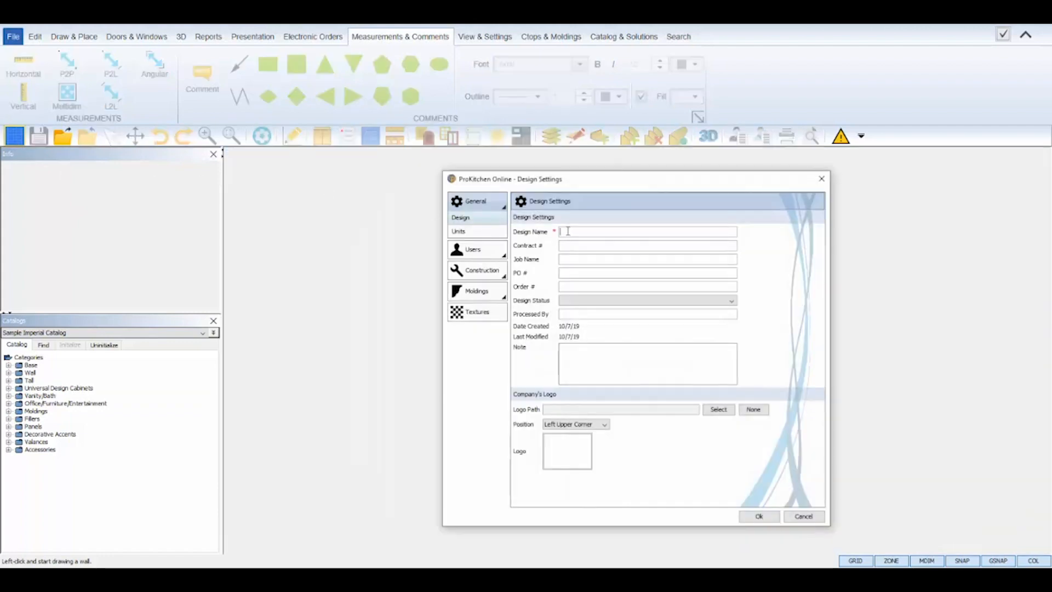
pyautogui.write('Bathroom_Tutori')
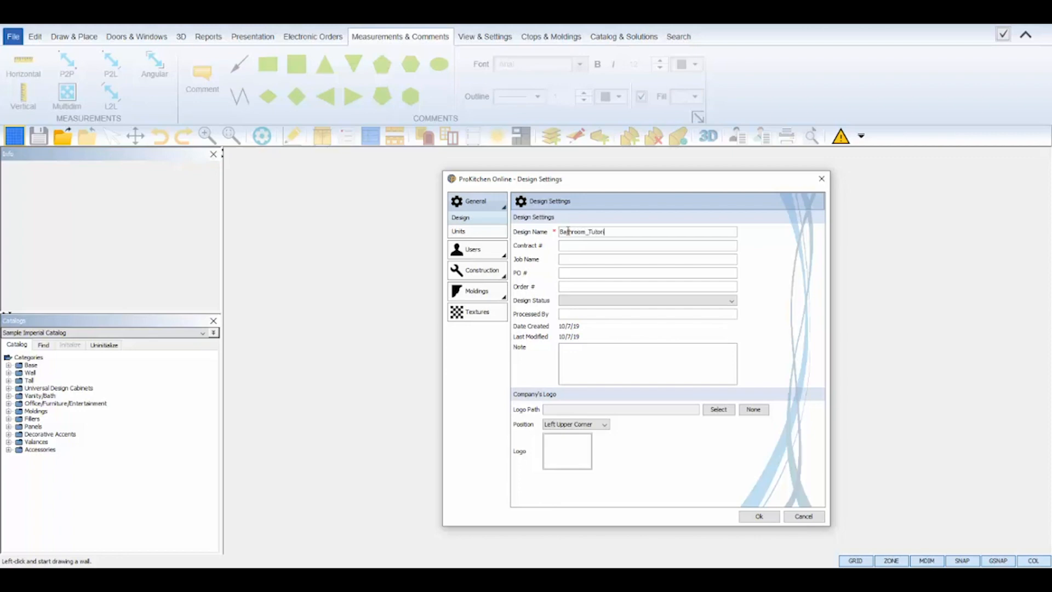
pyautogui.write('al_04')
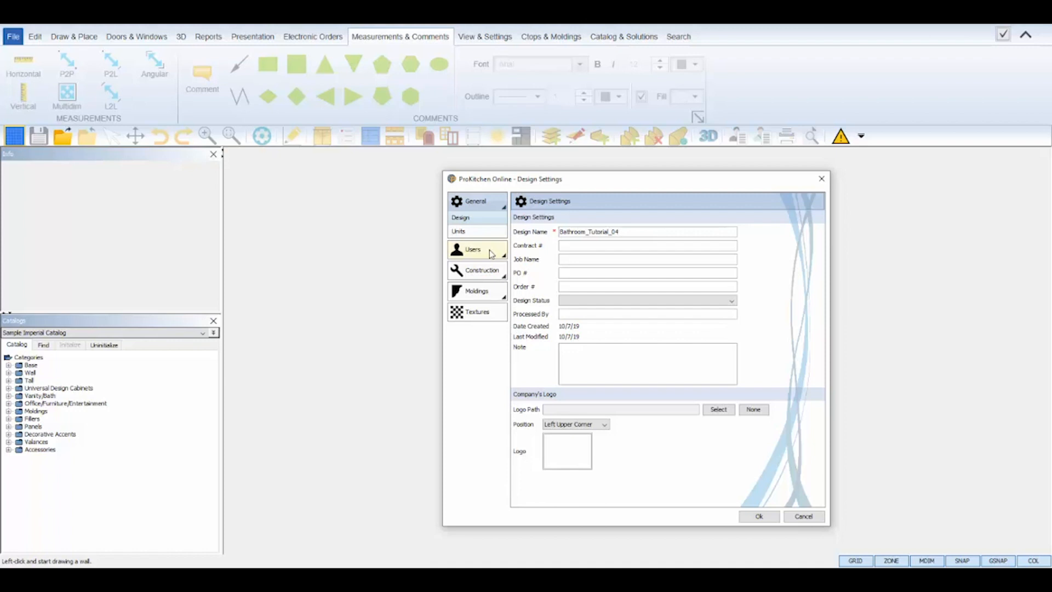
pyautogui.click(472, 249)
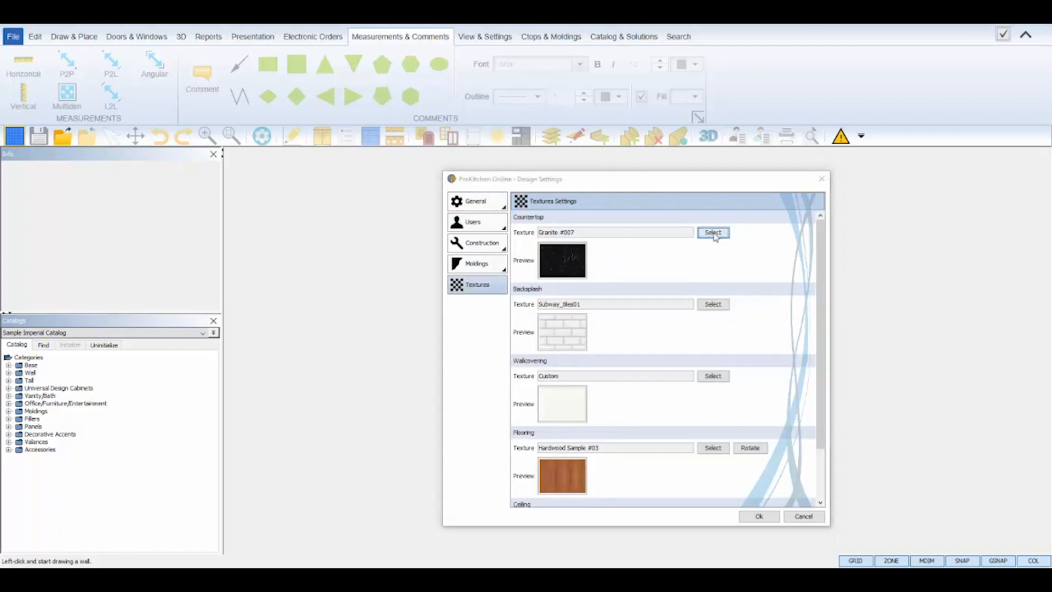
# - Choose a Formica texture for the countertop surface
pyautogui.click(712, 232)
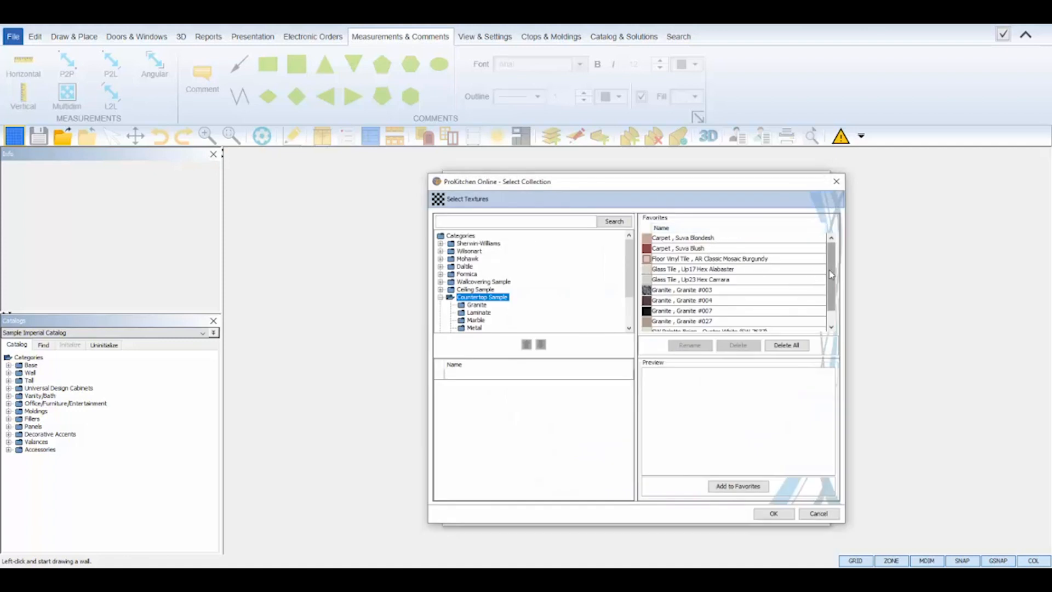
pyautogui.moveTo(582, 282)
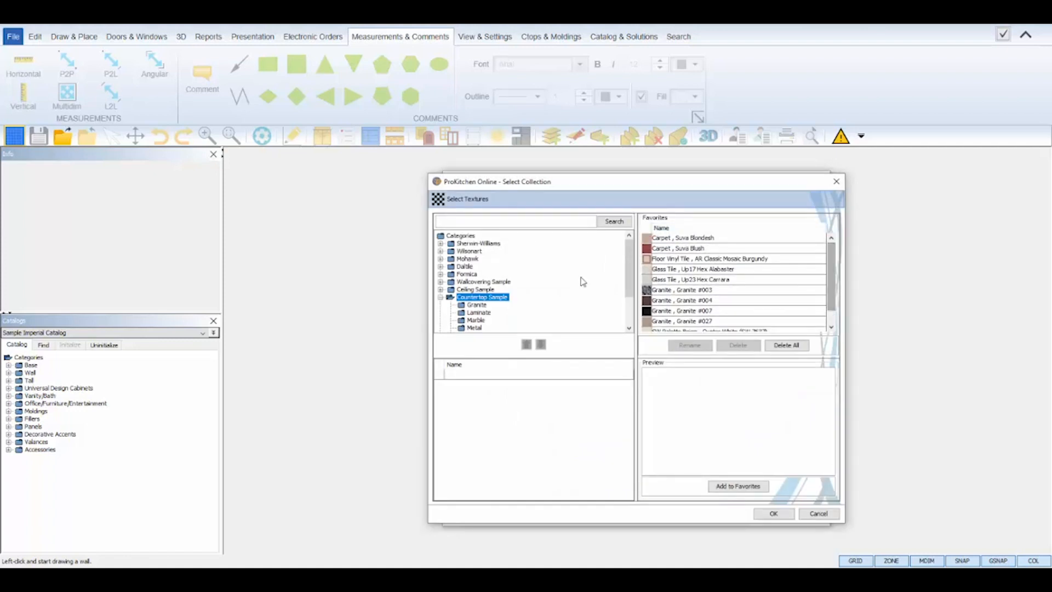
pyautogui.click(467, 274)
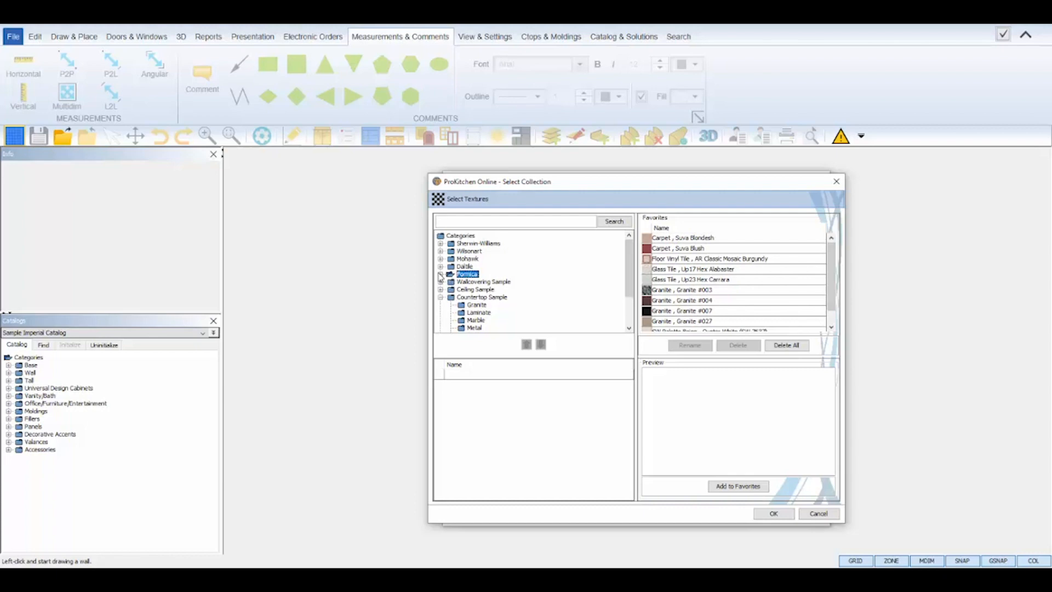
pyautogui.click(441, 274)
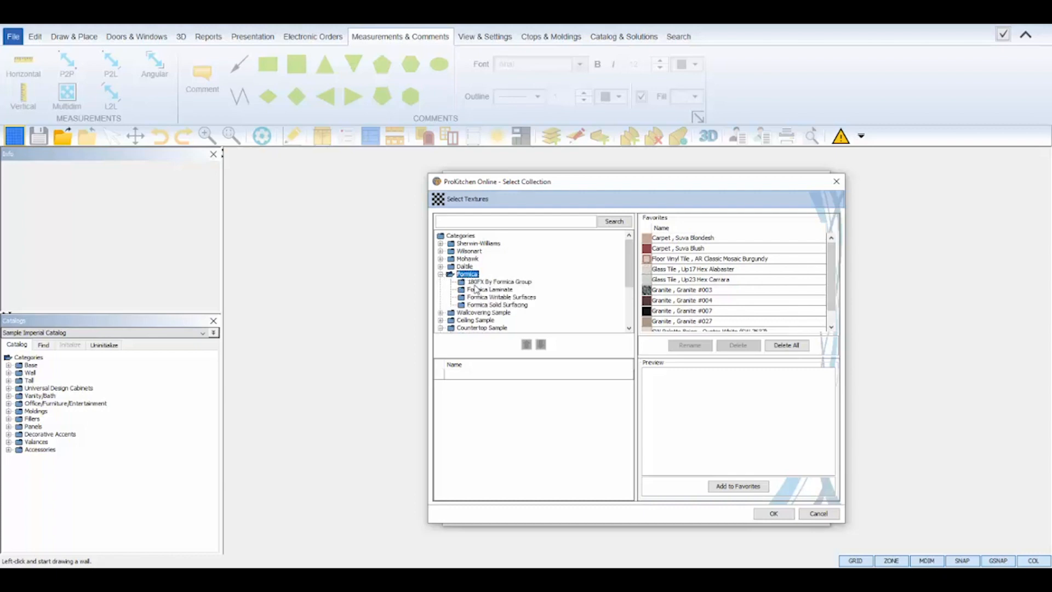
pyautogui.click(500, 282)
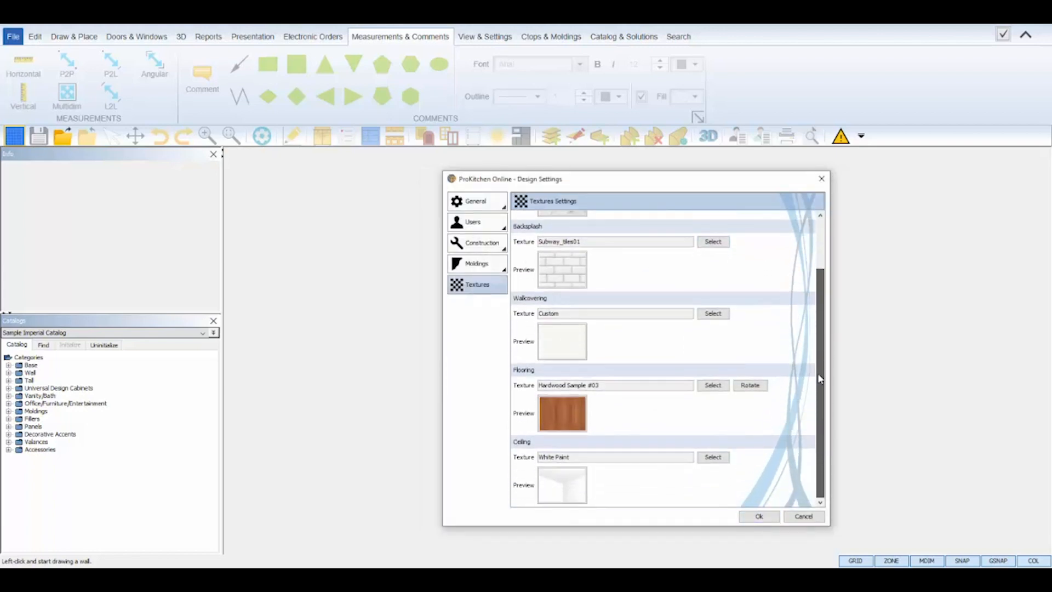
# - Set the flooring to the Daltile marble tile Cc10 Gray3
pyautogui.click(713, 385)
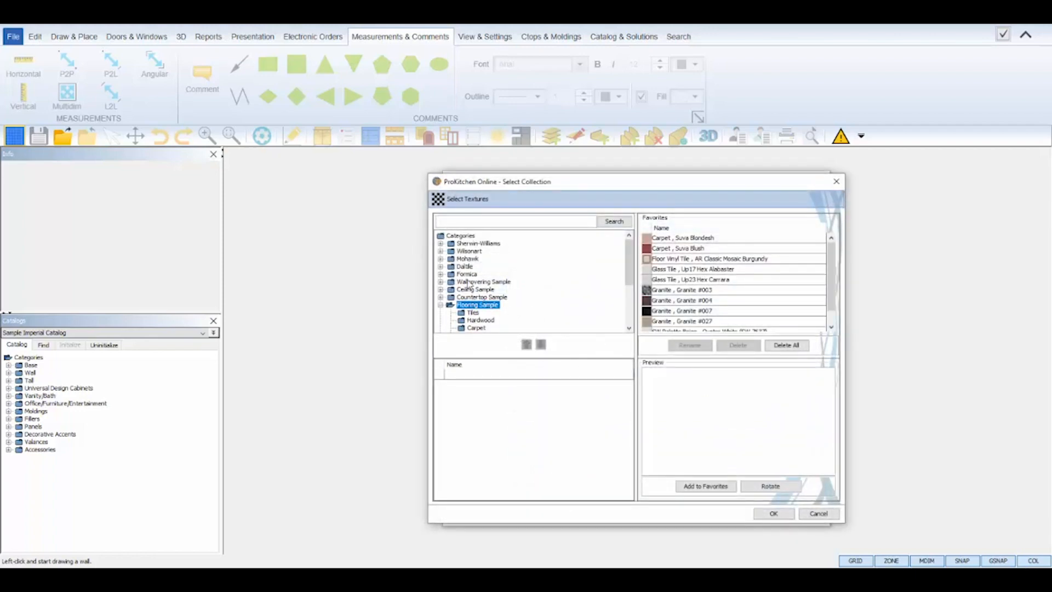
pyautogui.click(465, 266)
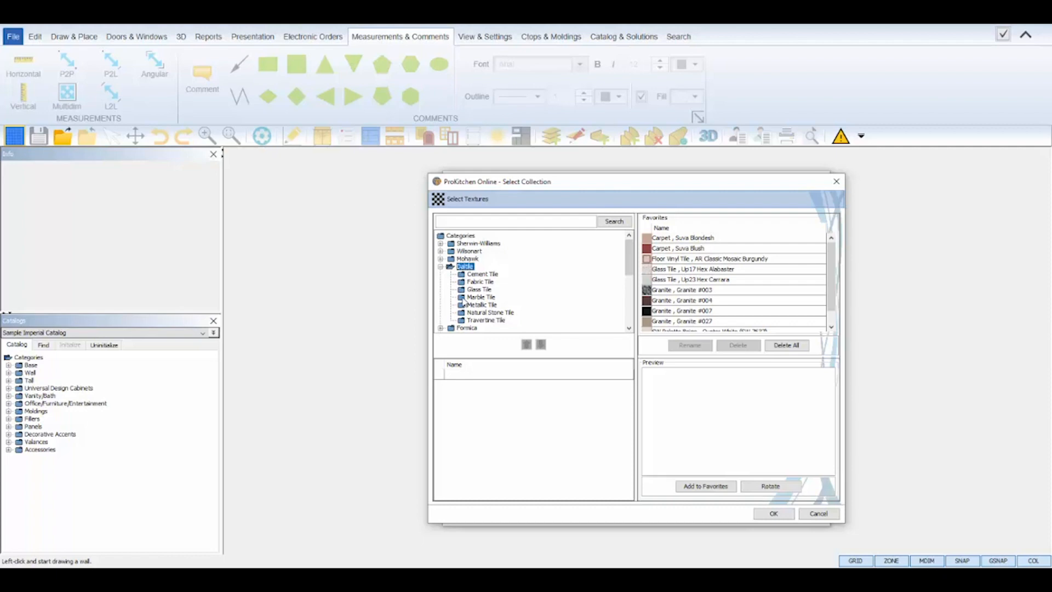
pyautogui.click(481, 297)
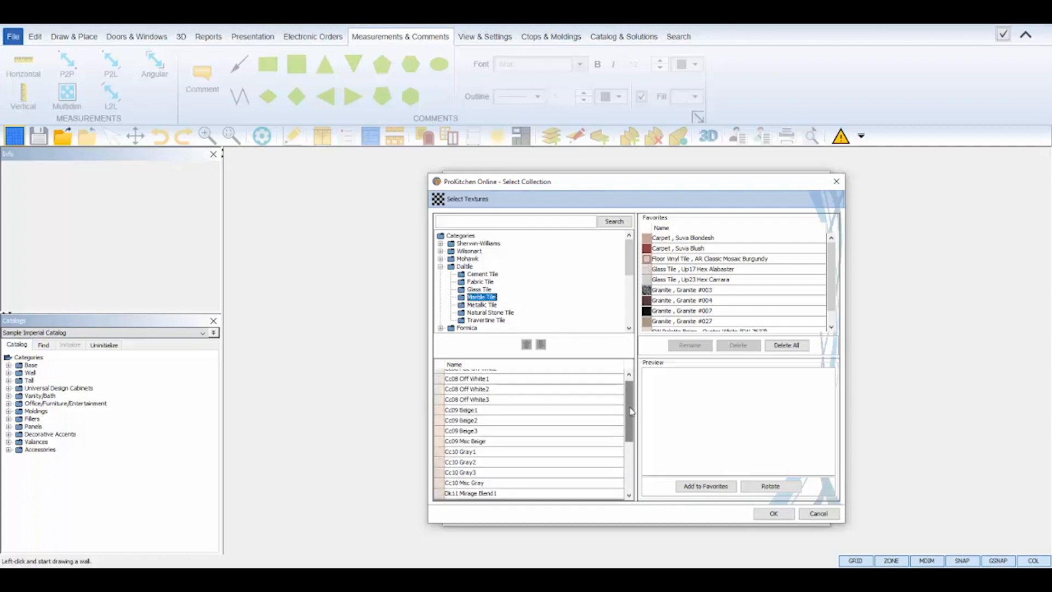
pyautogui.click(460, 468)
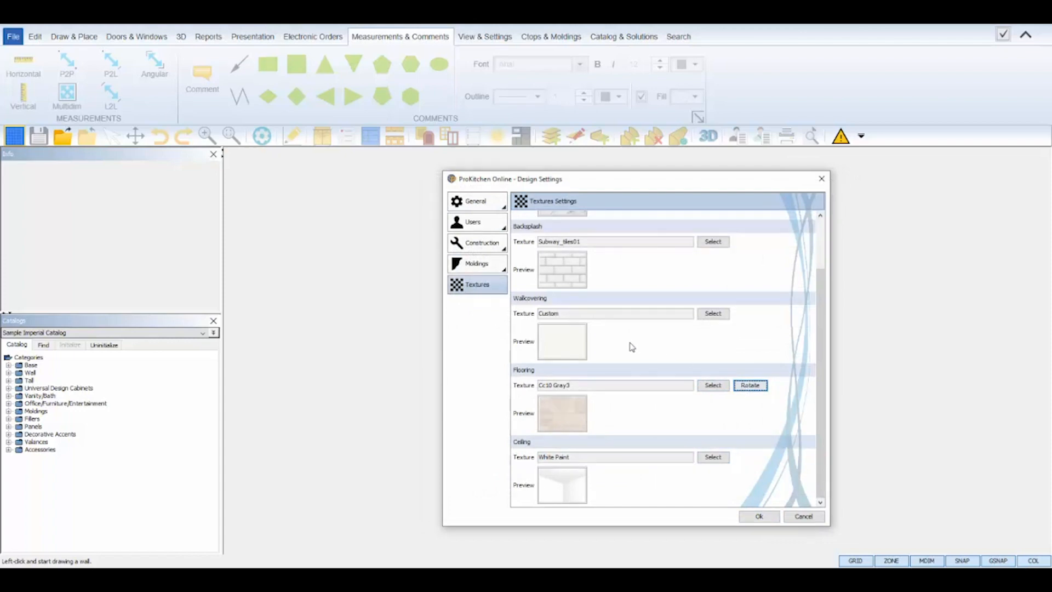
pyautogui.moveTo(814, 297)
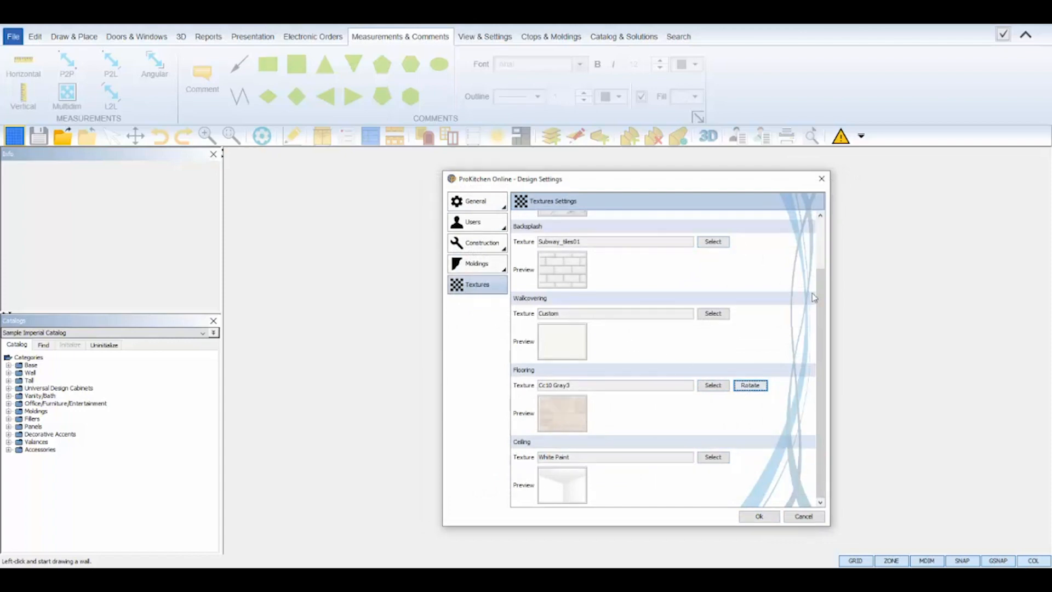
# - Set the wallcovering to Ice Cube (SW 6252) paint found by searching 6252
pyautogui.click(712, 313)
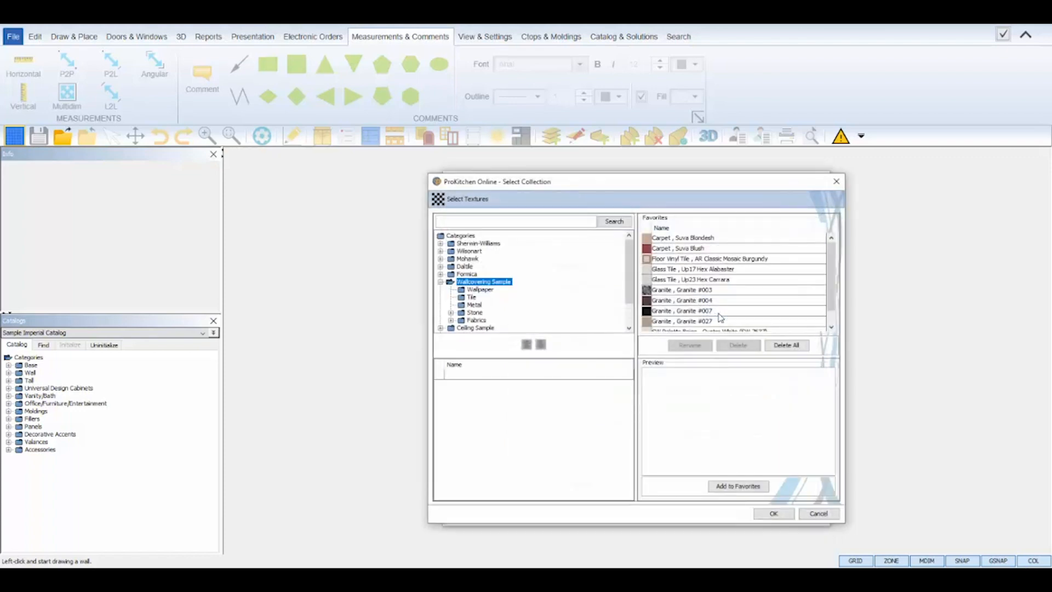
pyautogui.moveTo(716, 319)
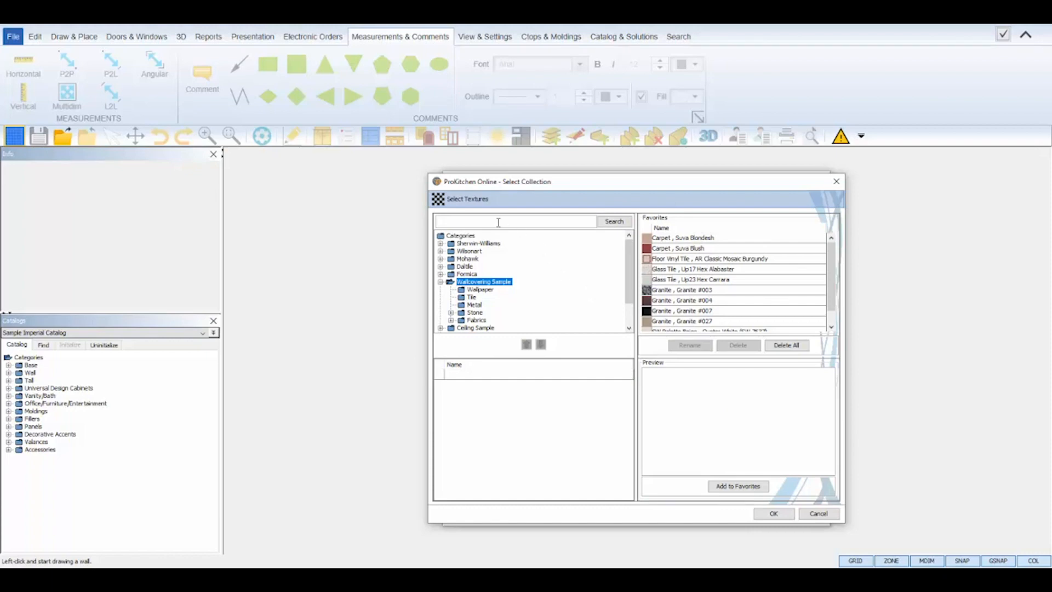
pyautogui.write('6252')
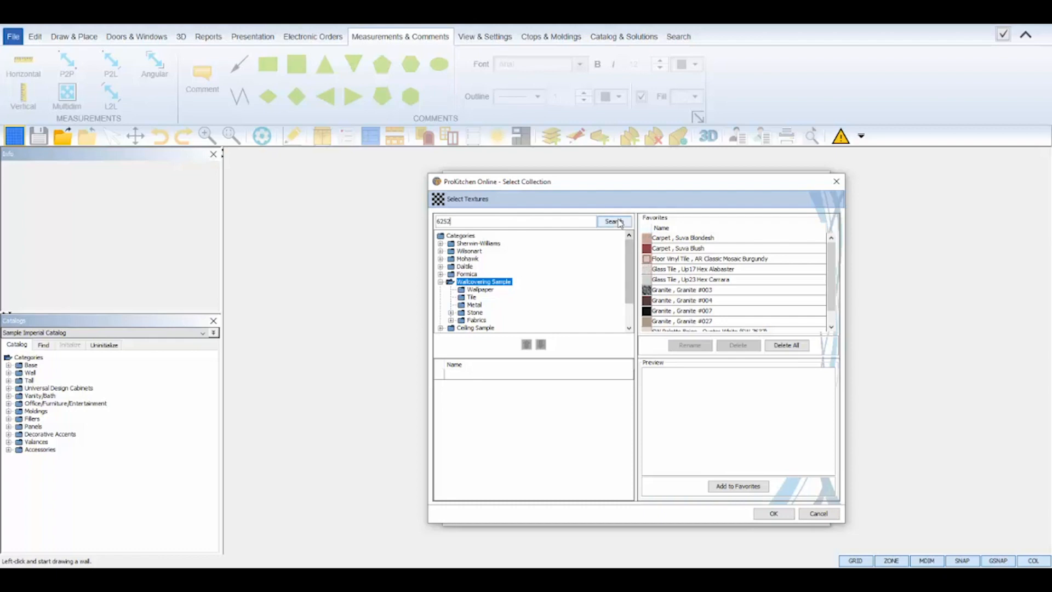
pyautogui.click(612, 221)
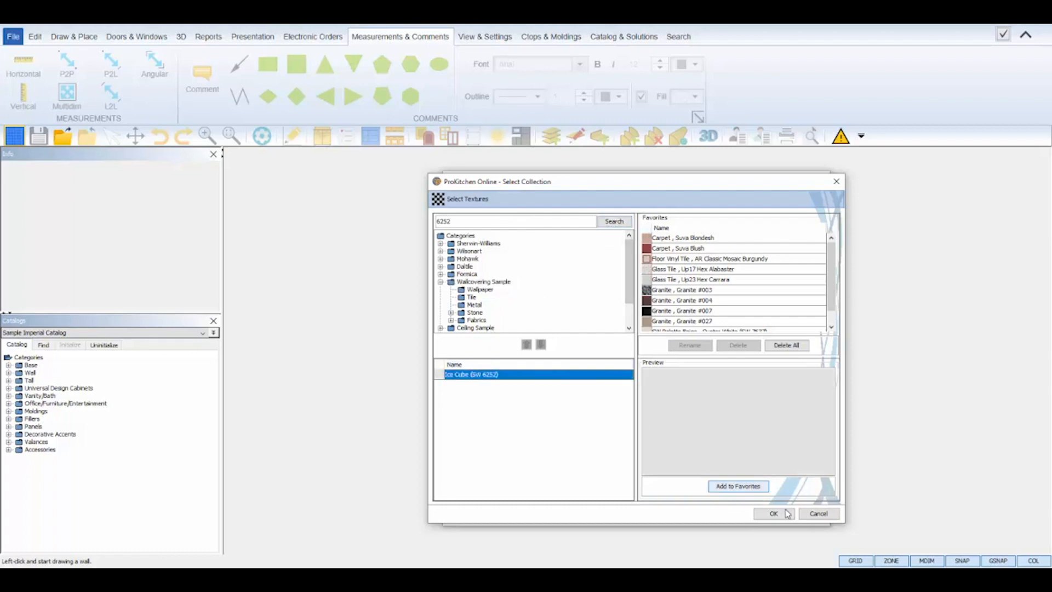
pyautogui.click(774, 513)
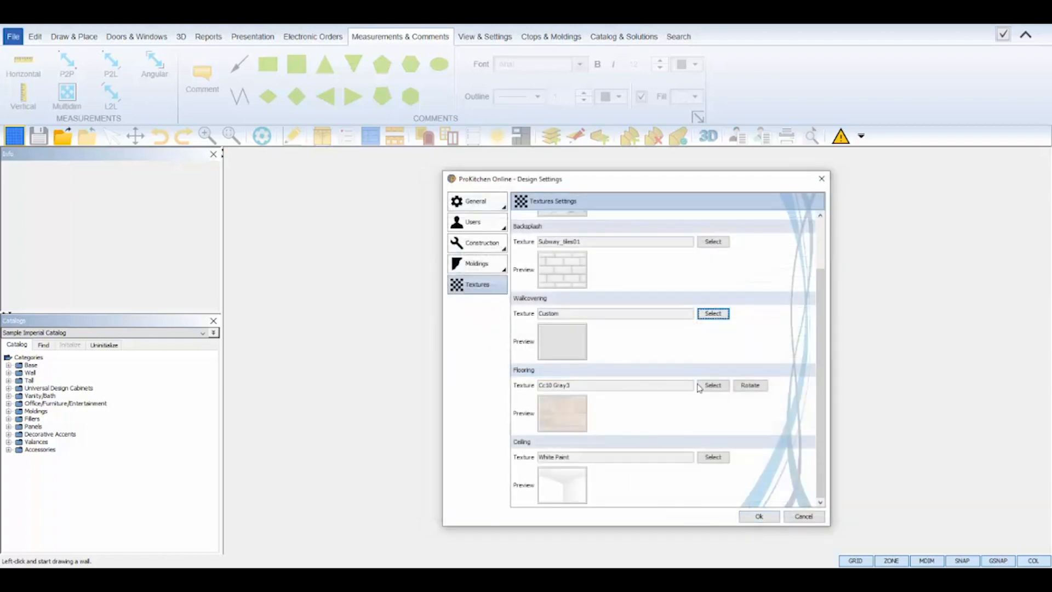
# - Search the cw22 texture code for another surface and confirm the choice
pyautogui.click(713, 384)
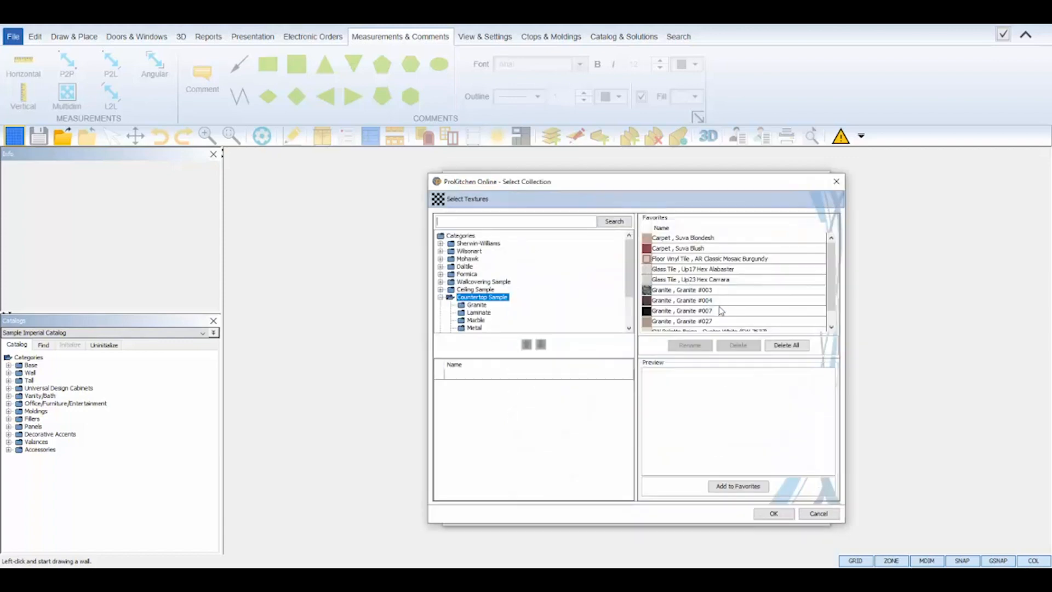
pyautogui.write('cw22')
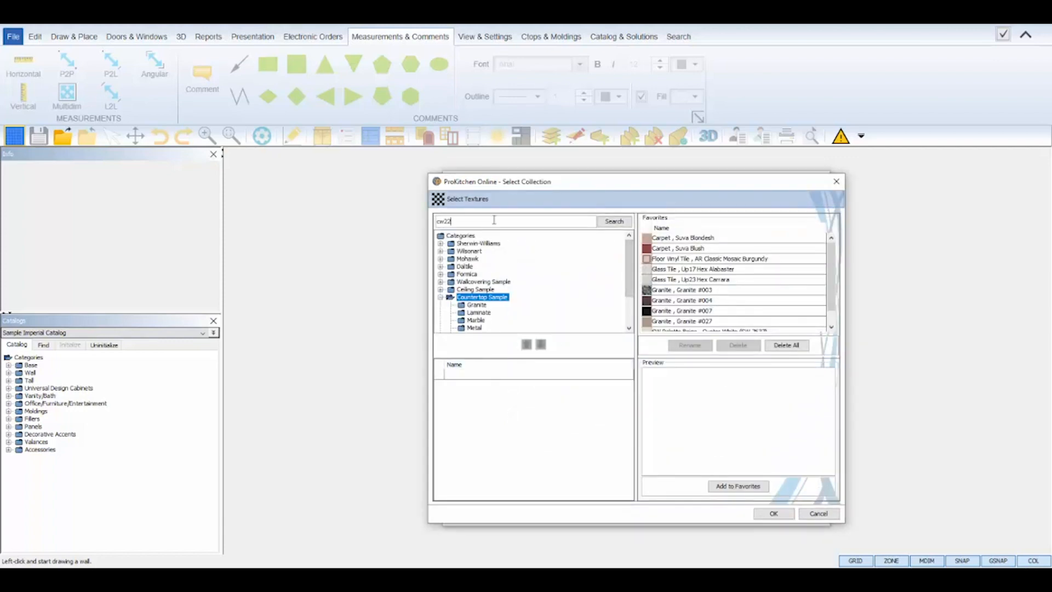
pyautogui.click(773, 513)
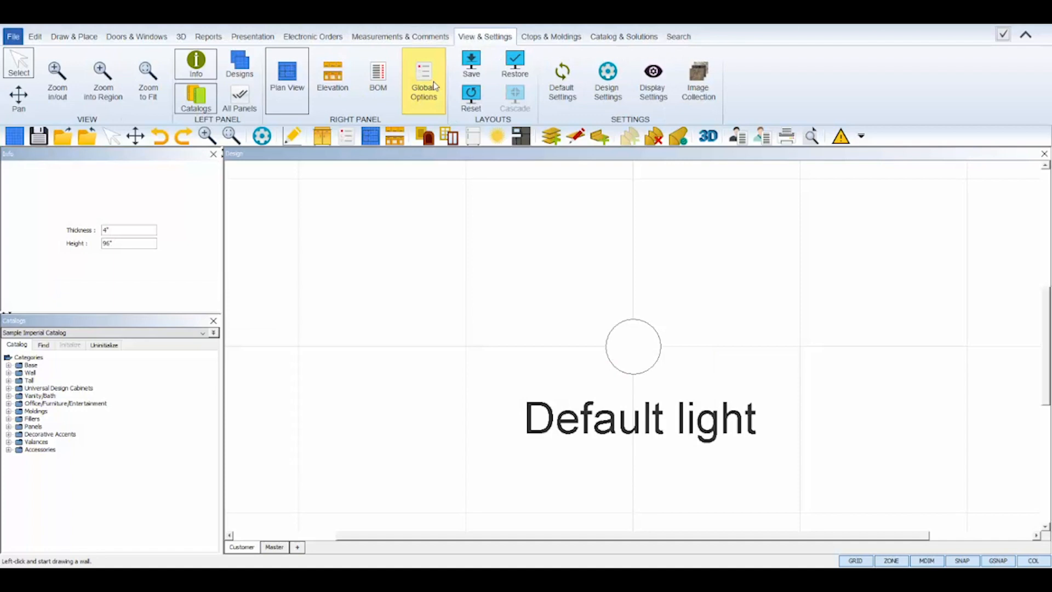
# - Set Framed construction in Global Specifications and scroll through the door and drawer styles
pyautogui.click(423, 80)
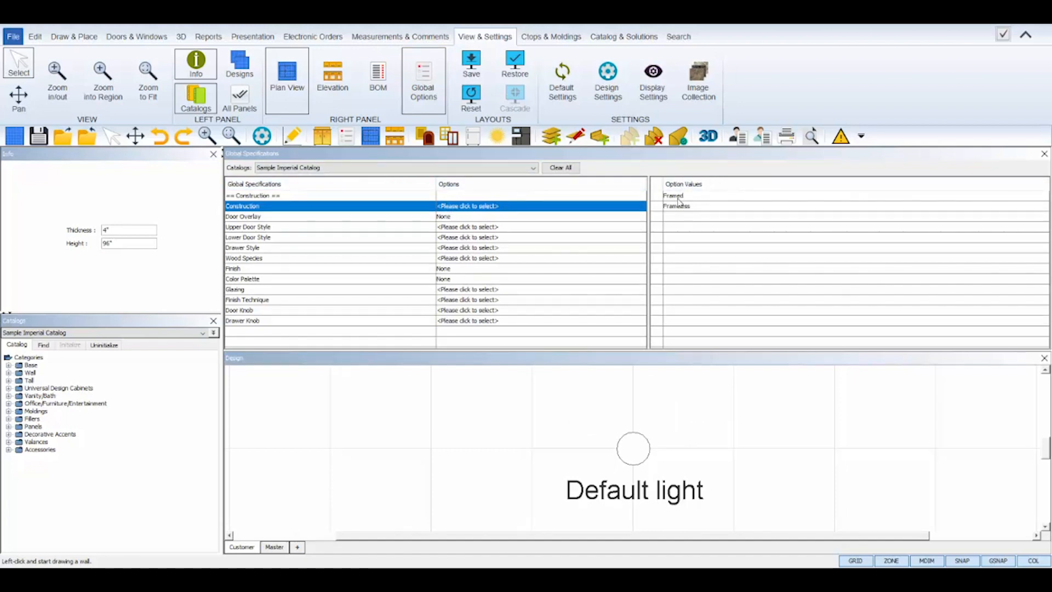
pyautogui.click(672, 195)
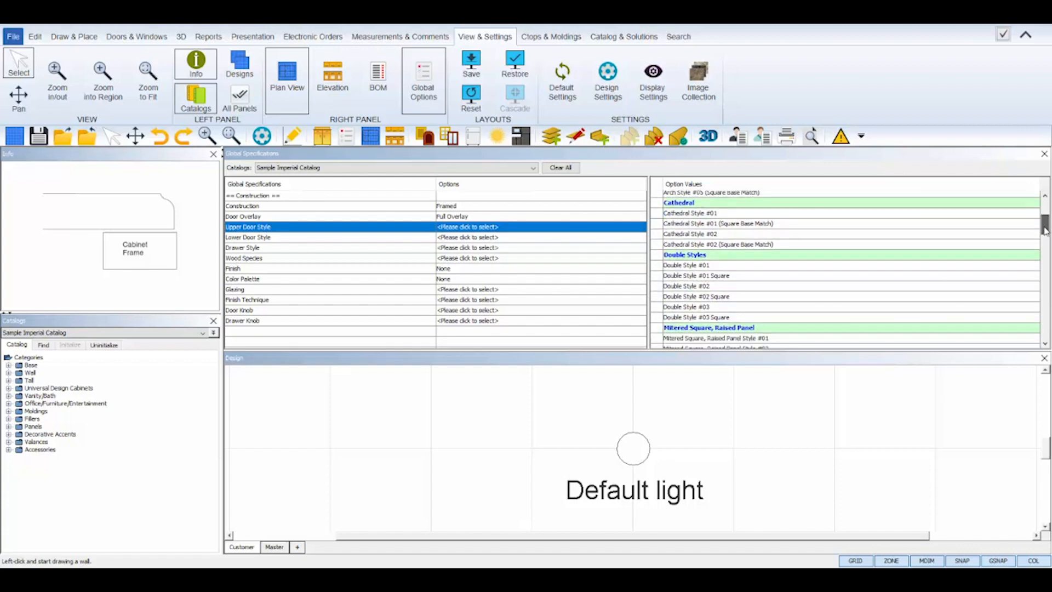
pyautogui.scroll(-3)
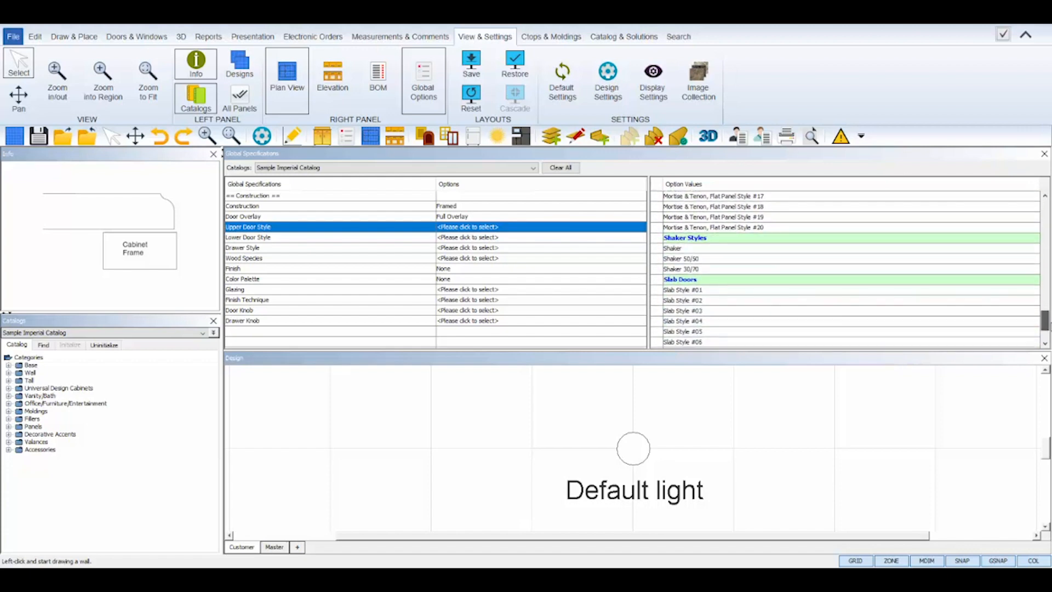
pyautogui.scroll(-3)
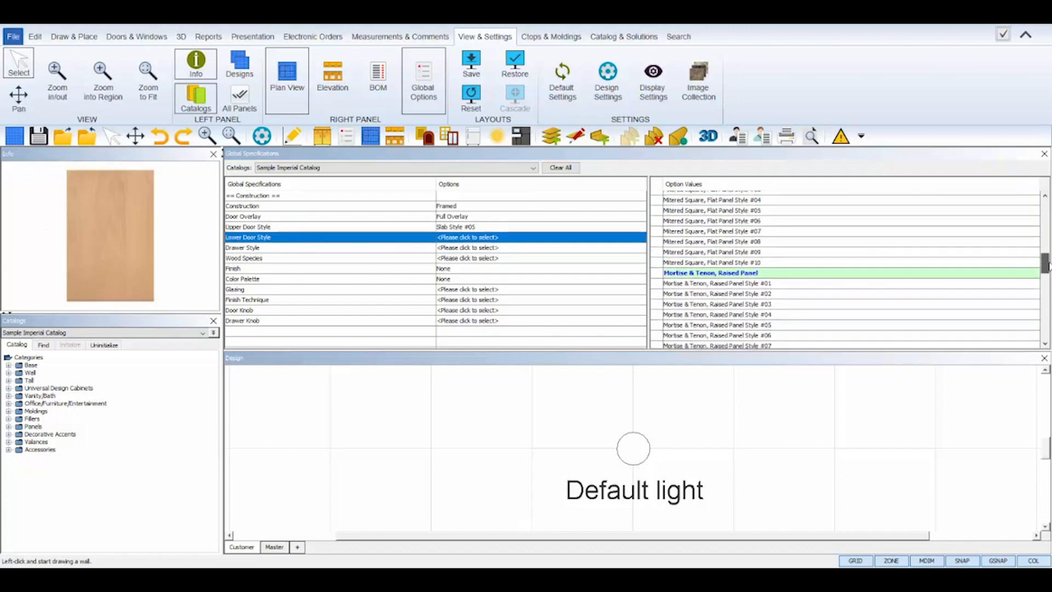
pyautogui.scroll(-3)
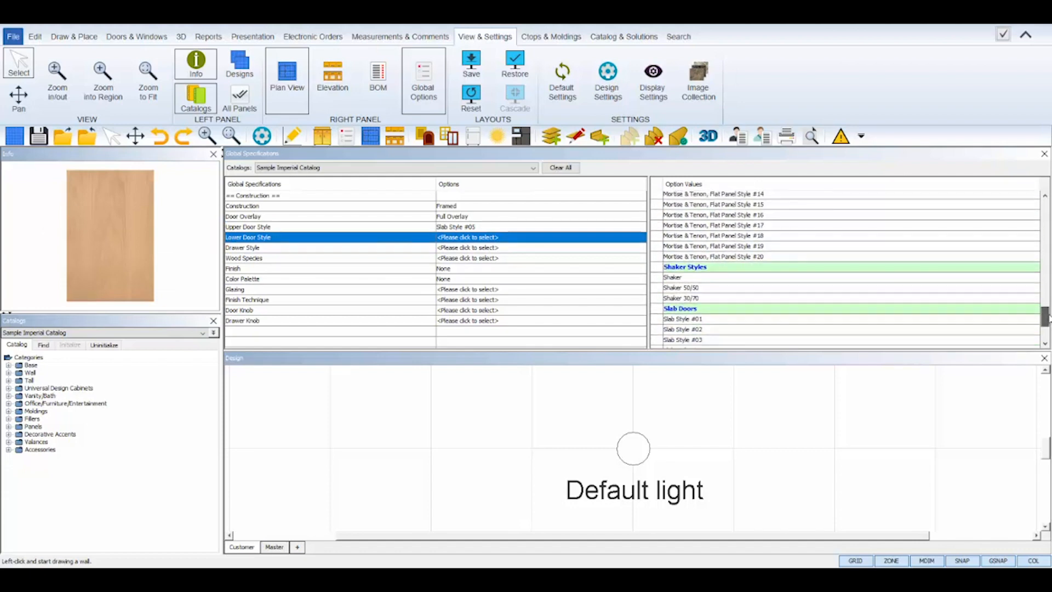
pyautogui.scroll(-3)
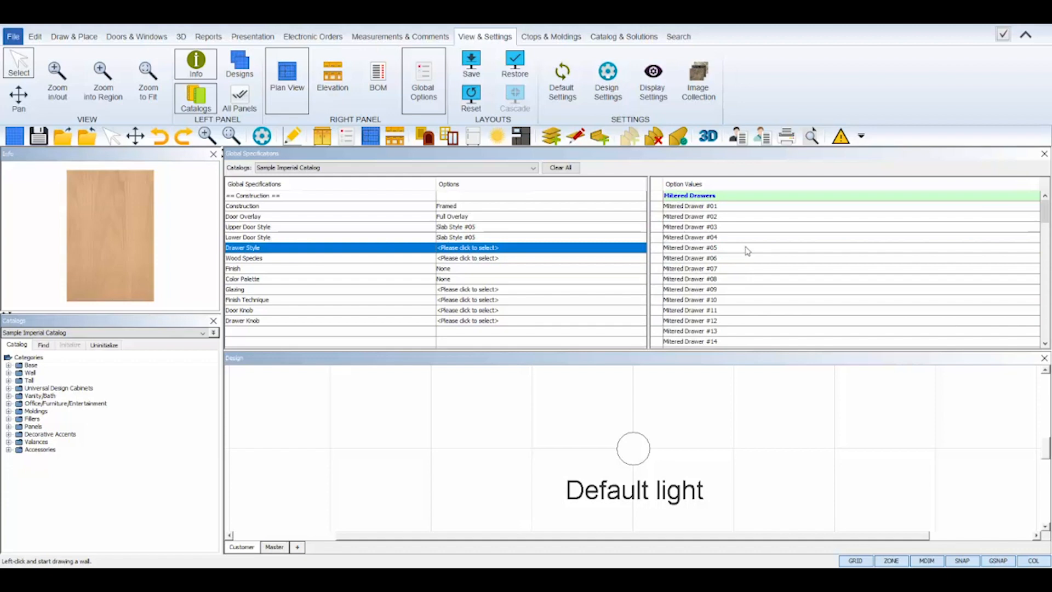
pyautogui.moveTo(812, 225)
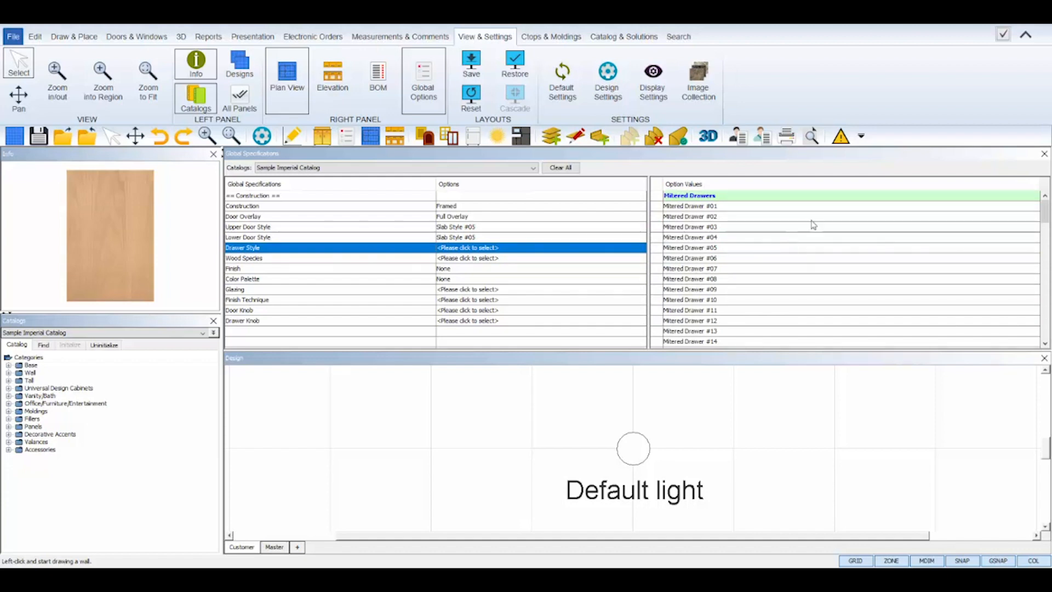
pyautogui.scroll(-3)
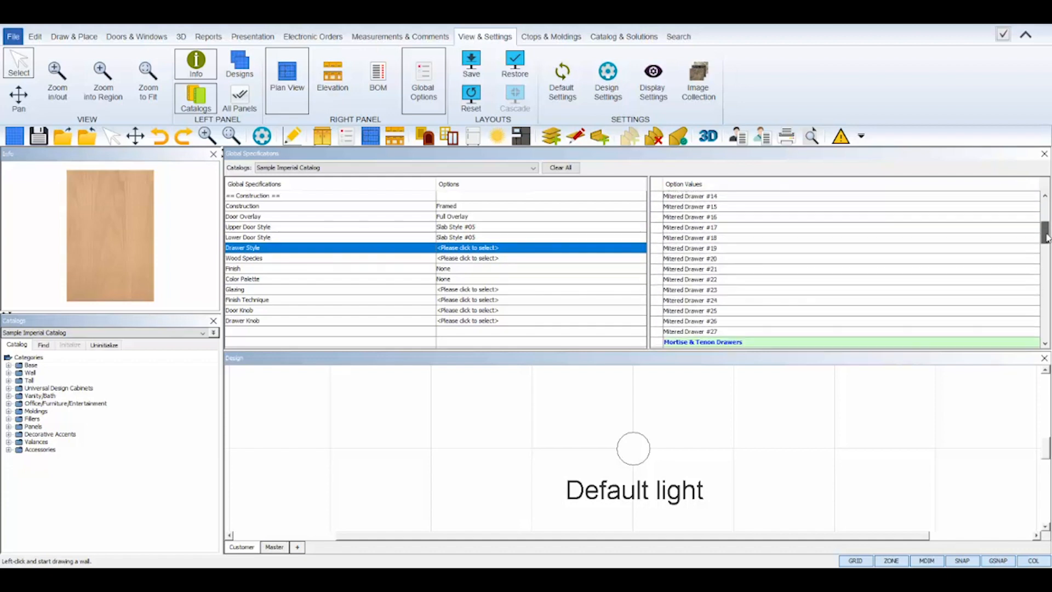
pyautogui.scroll(-3)
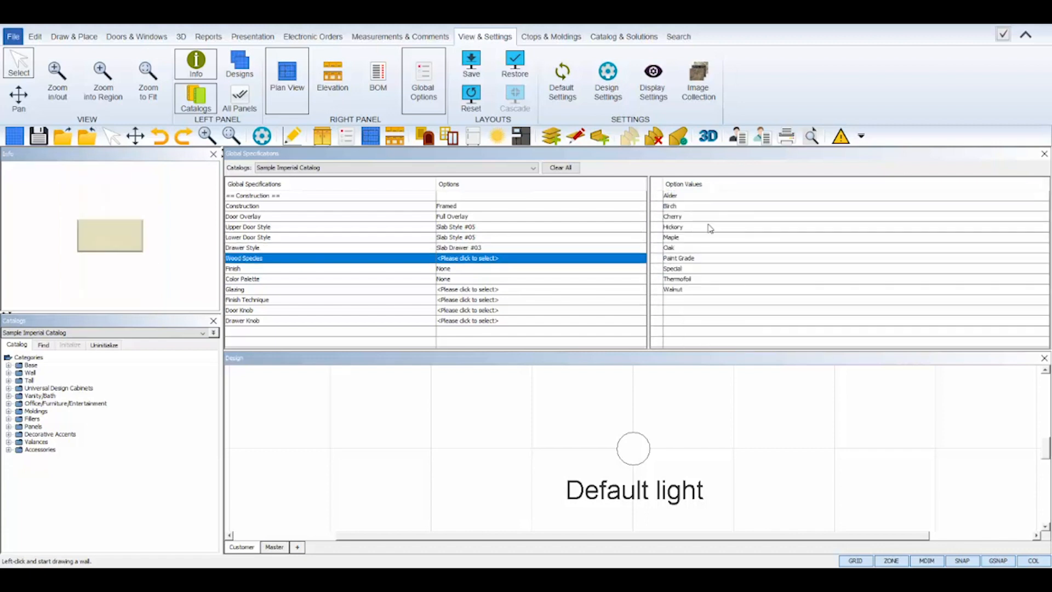
pyautogui.moveTo(688, 219)
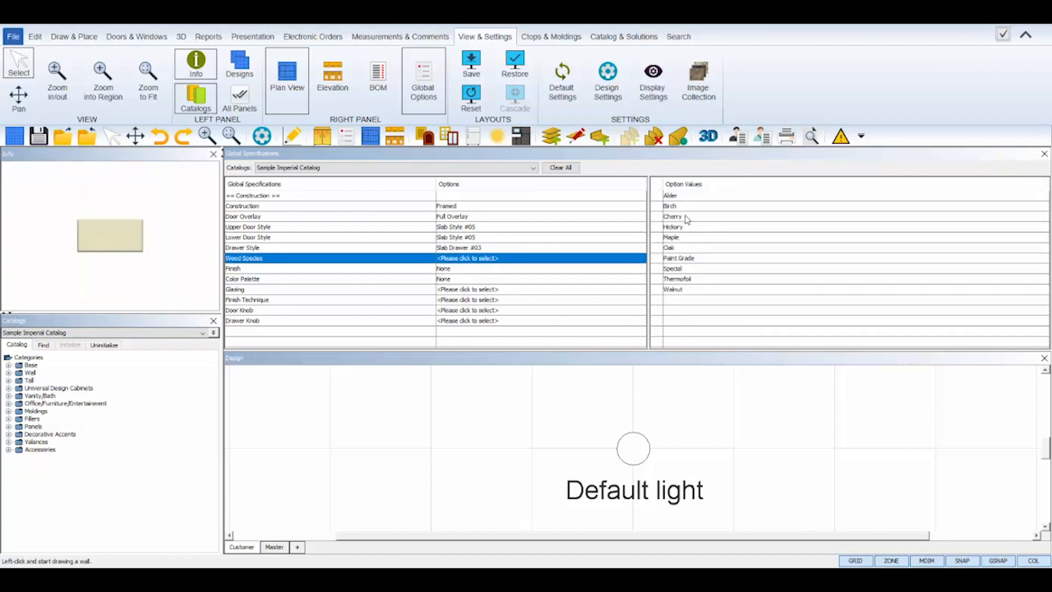
# - Set Cherry wood, CHR.417 finish, None technique and Bar Pull 020 drawer hardware
pyautogui.click(671, 216)
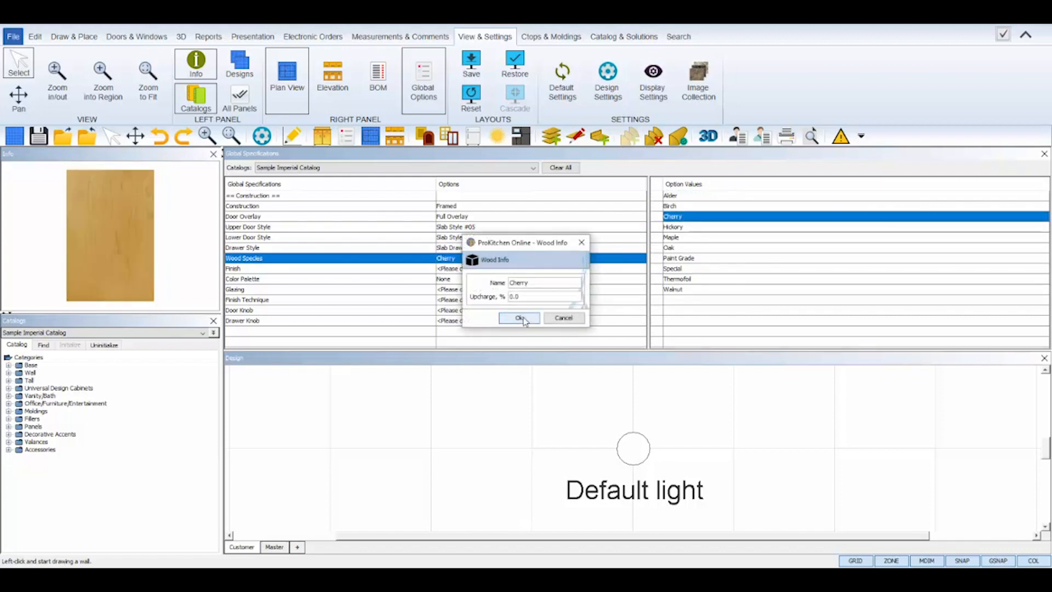
pyautogui.click(518, 318)
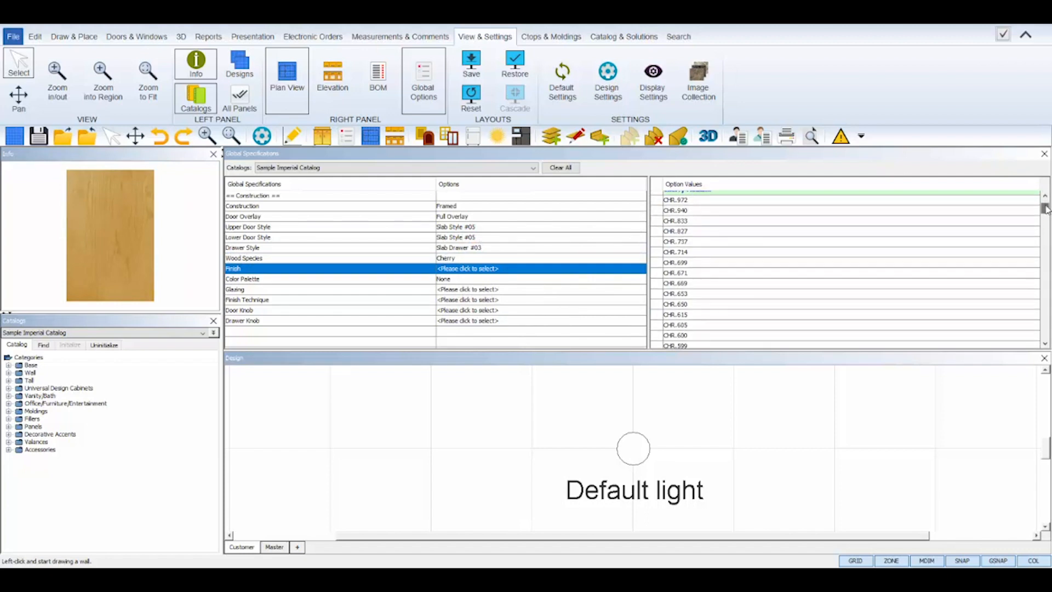
pyautogui.scroll(-3)
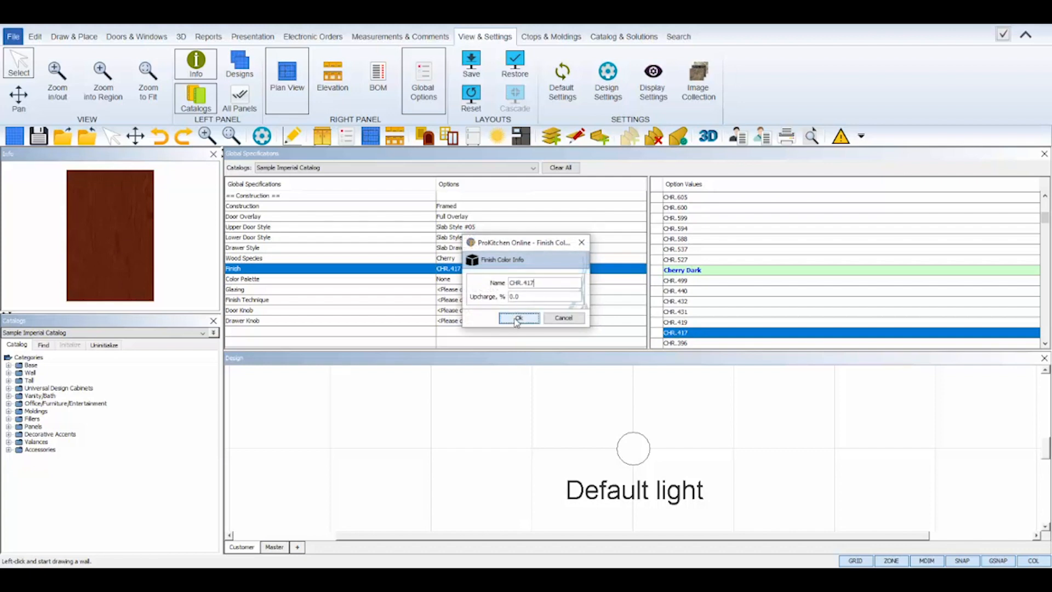
pyautogui.click(518, 318)
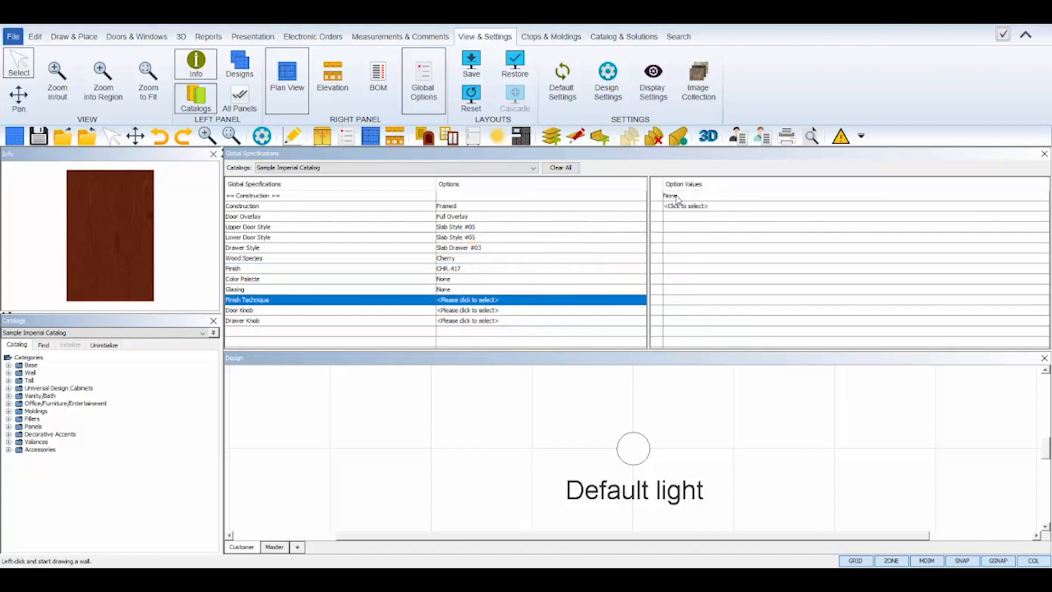
pyautogui.click(240, 310)
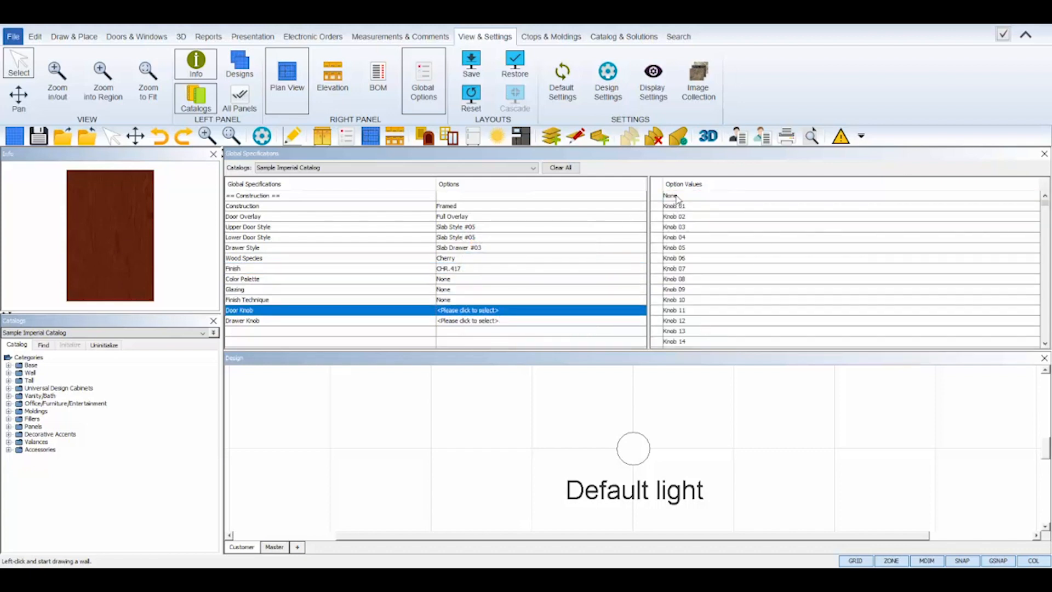
pyautogui.scroll(-3)
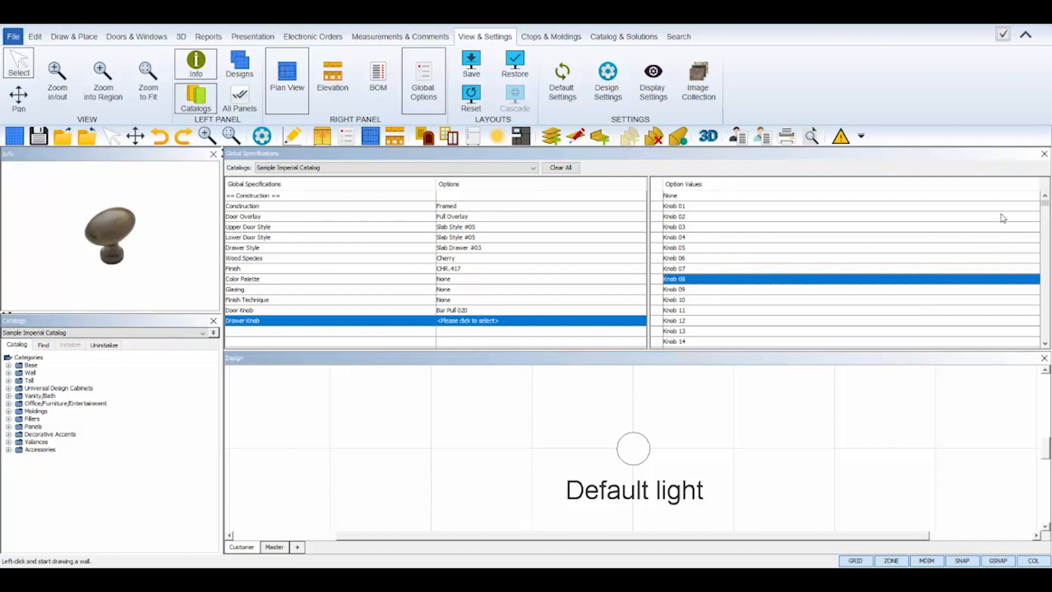
pyautogui.scroll(-3)
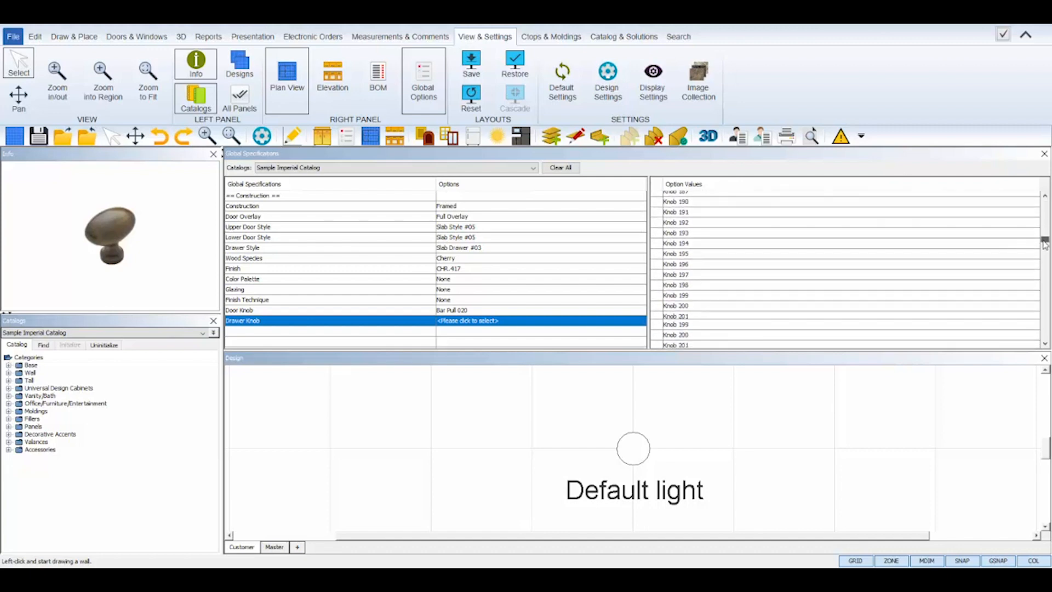
pyautogui.click(678, 255)
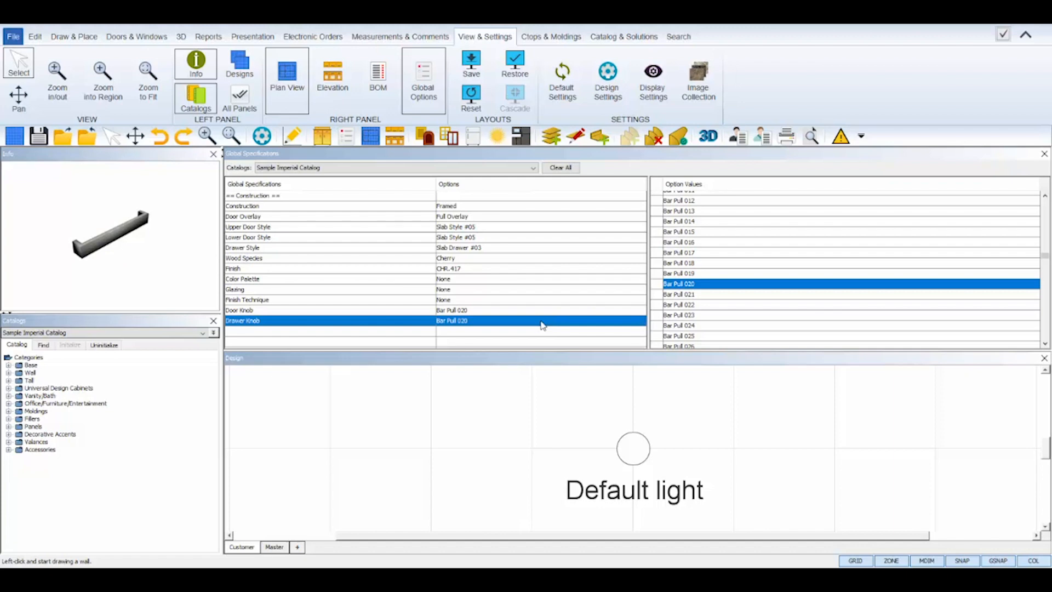
pyautogui.moveTo(935, 179)
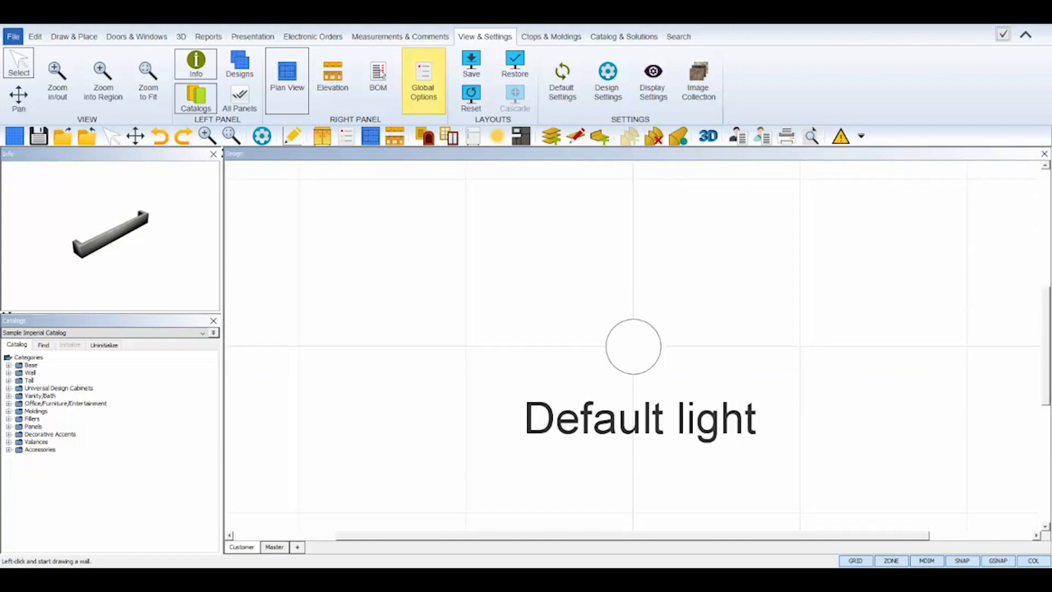
# - Switch to Draw & Place and start an L-shaped room setup
pyautogui.click(73, 37)
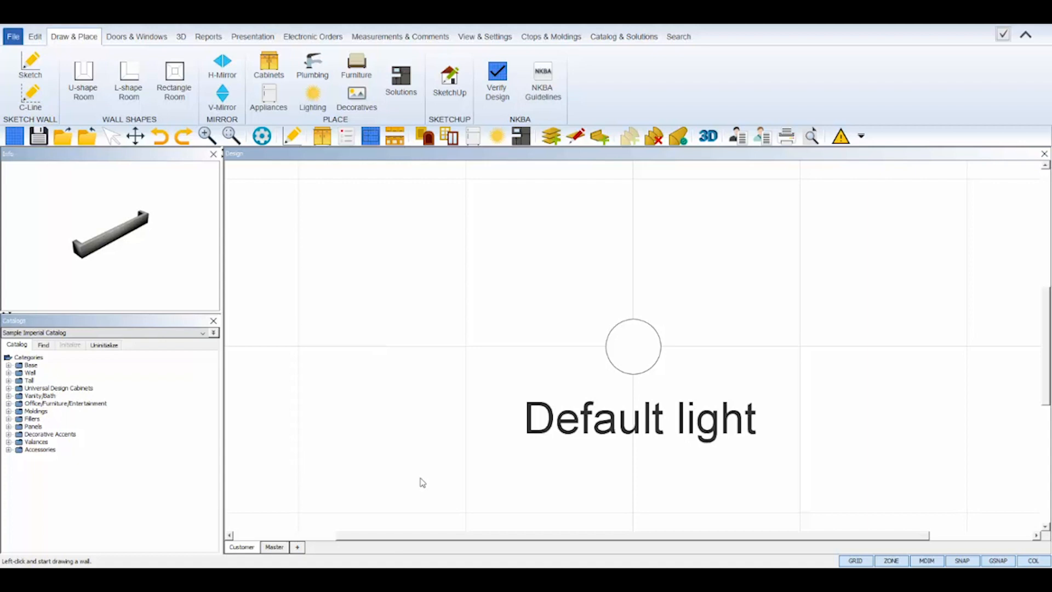
pyautogui.moveTo(808, 482)
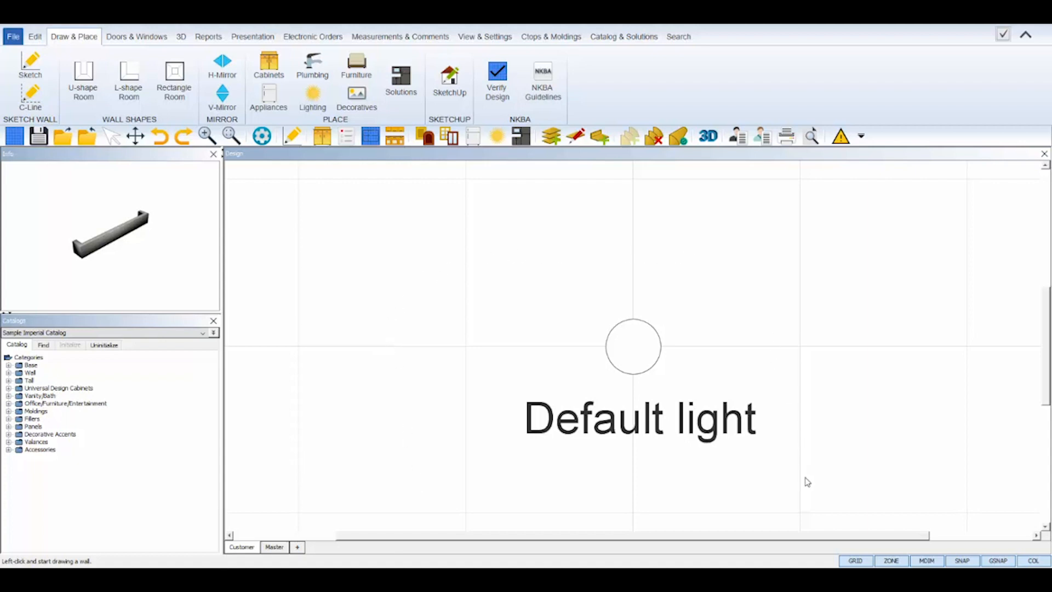
pyautogui.moveTo(449, 496)
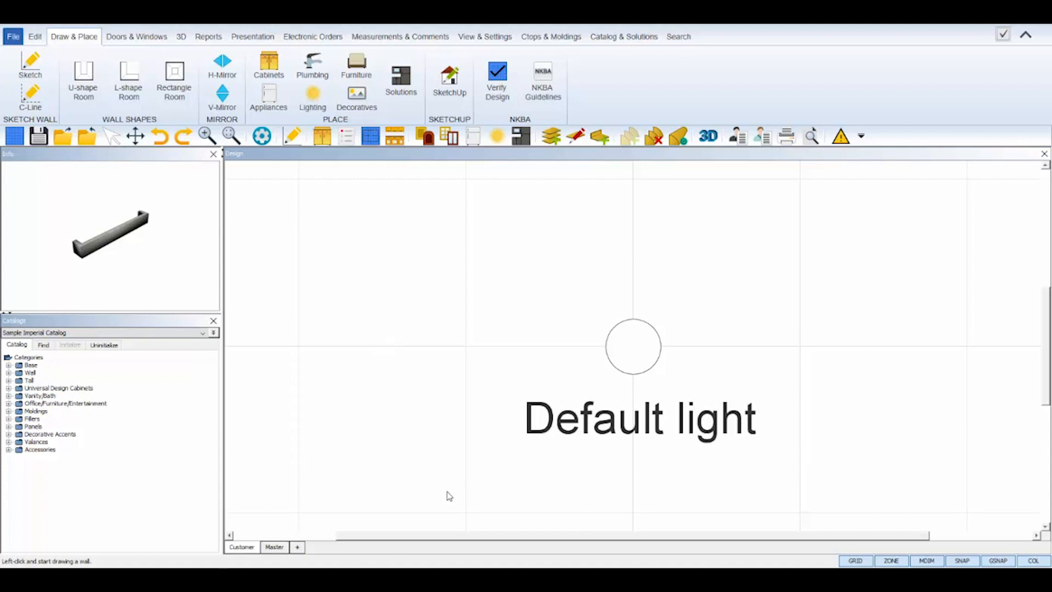
pyautogui.moveTo(283, 225)
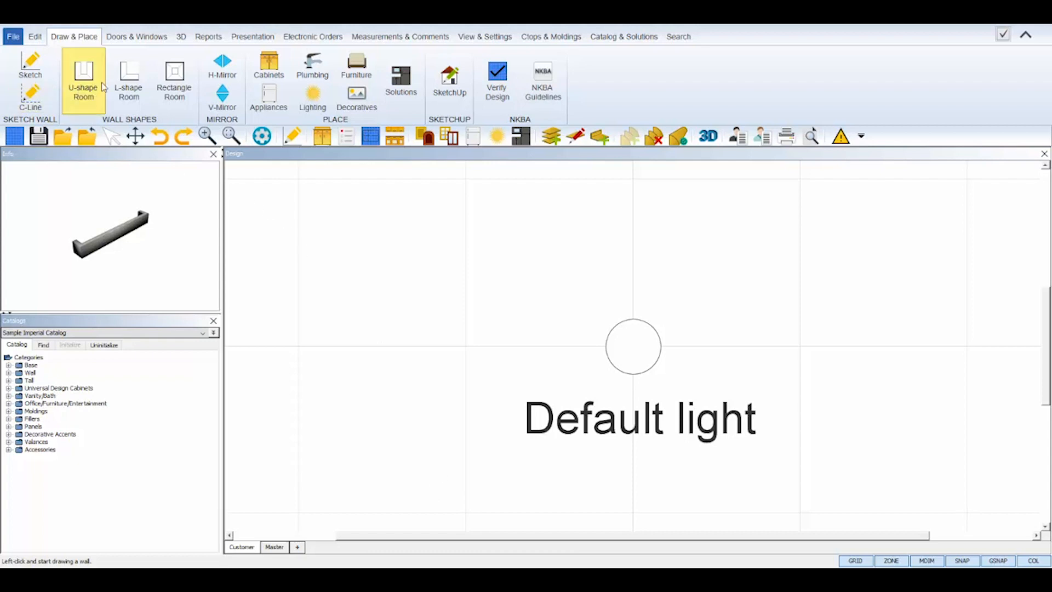
pyautogui.click(128, 80)
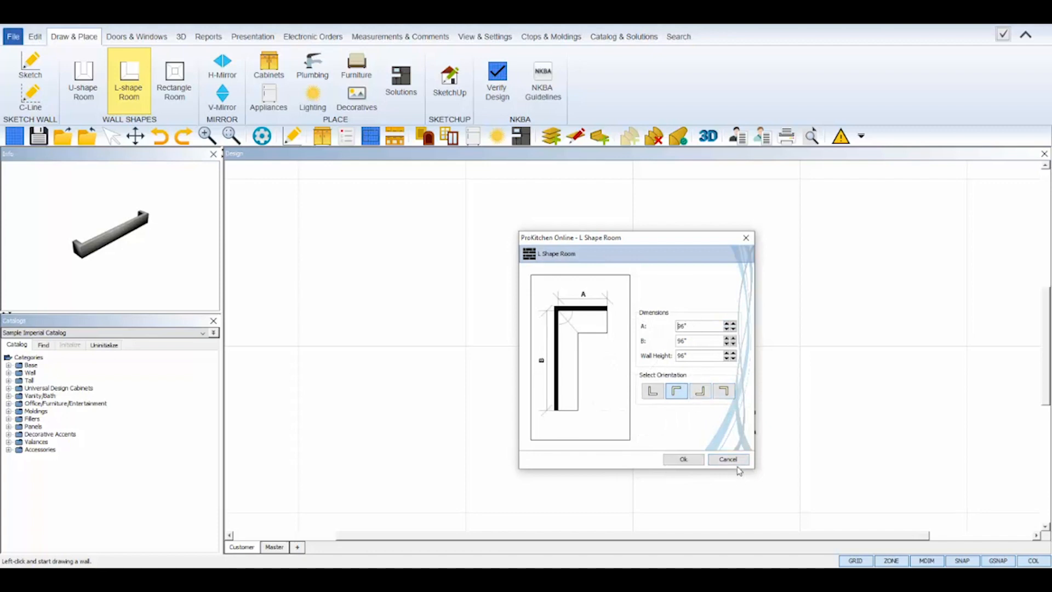
# - Cancel the L-shape room and sketch the wall outline with lengths 19, 8 and 218 until it closes
pyautogui.click(727, 459)
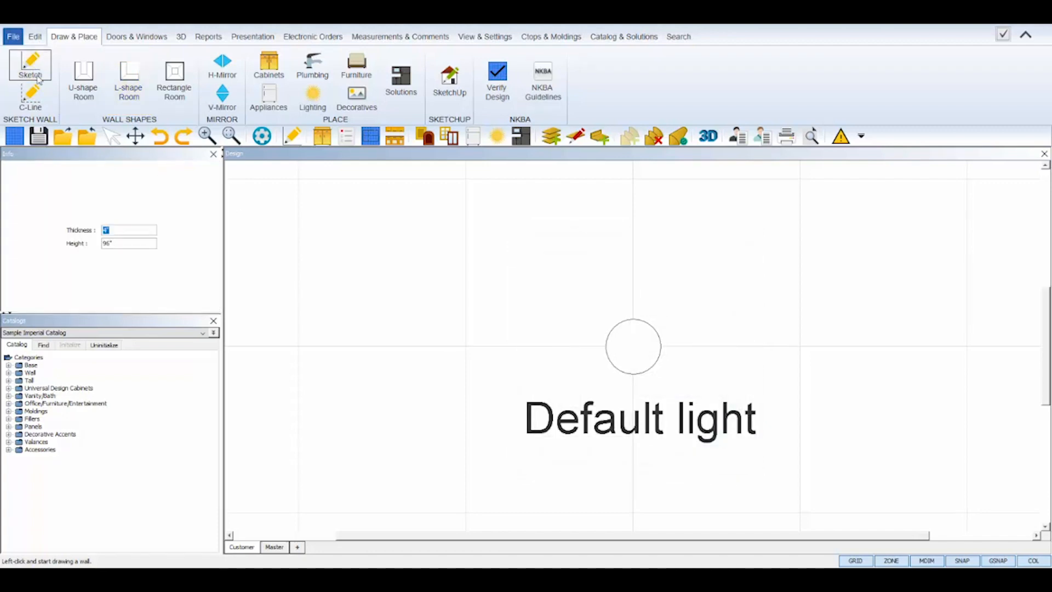
pyautogui.moveTo(465, 512)
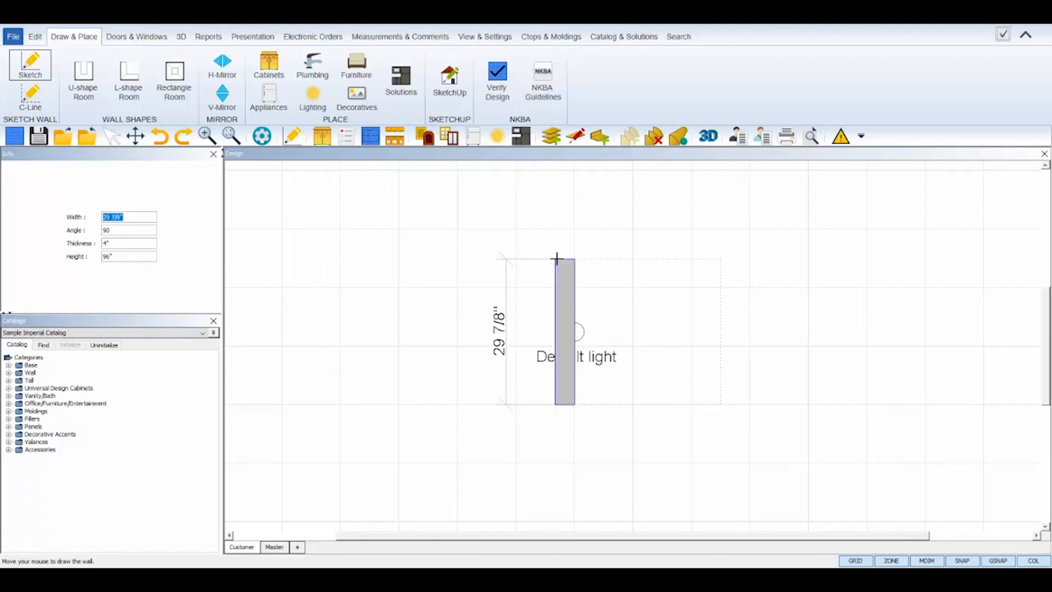
pyautogui.write('19')
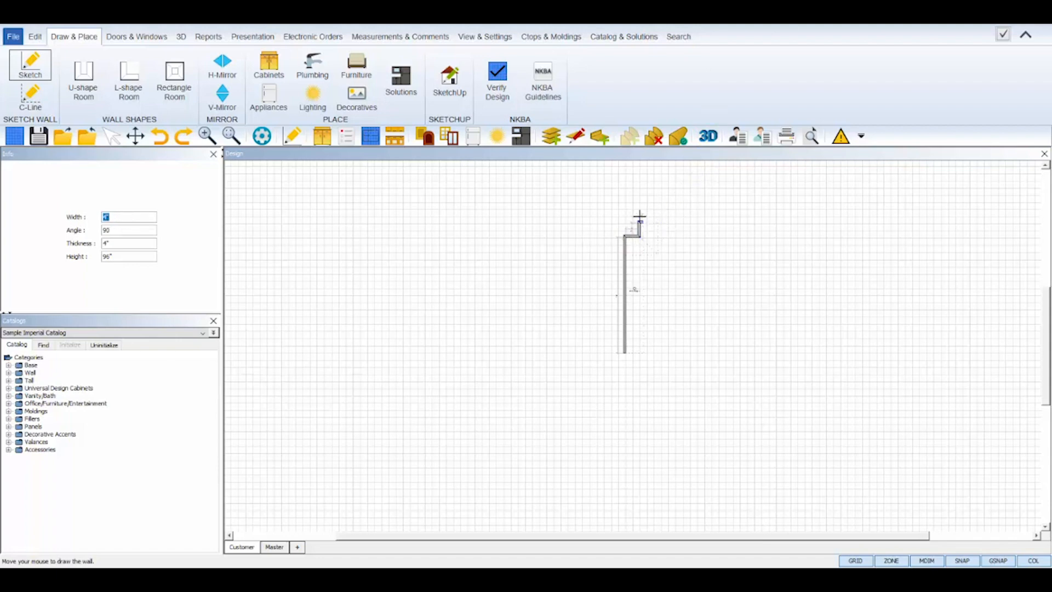
pyautogui.write('8')
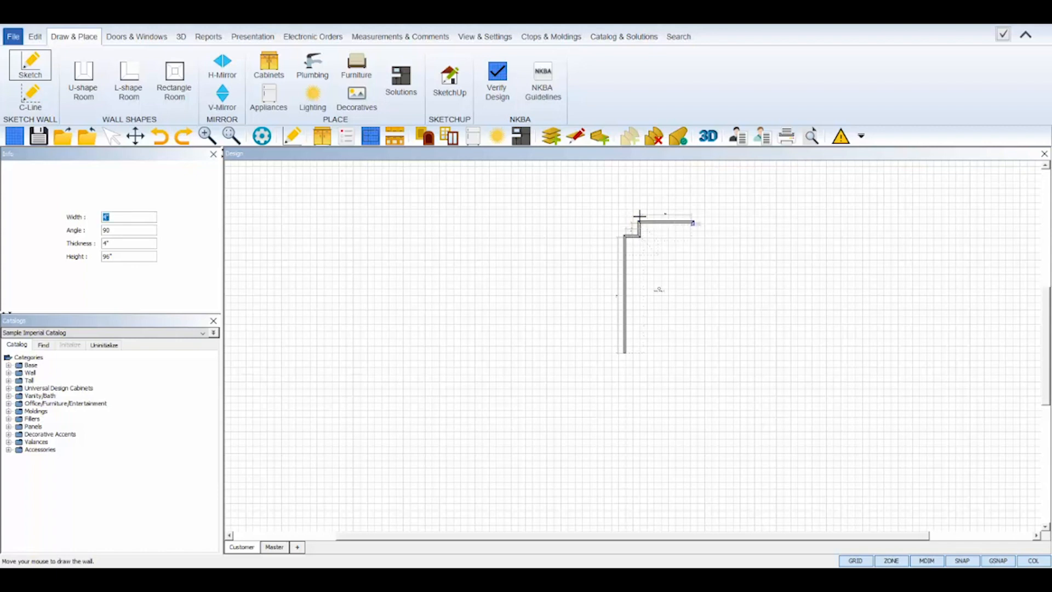
pyautogui.write('218')
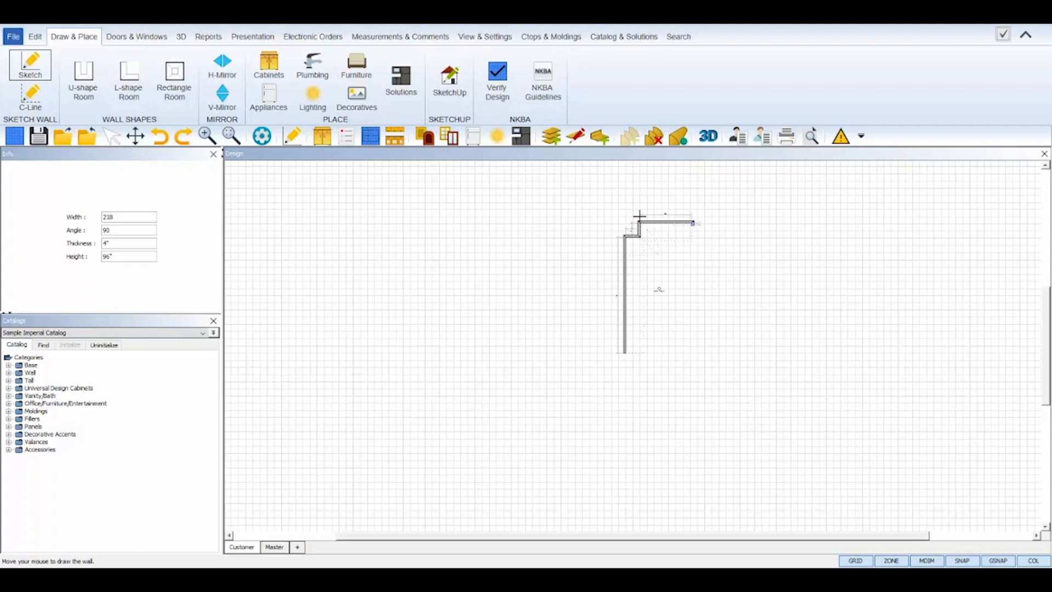
pyautogui.click(691, 360)
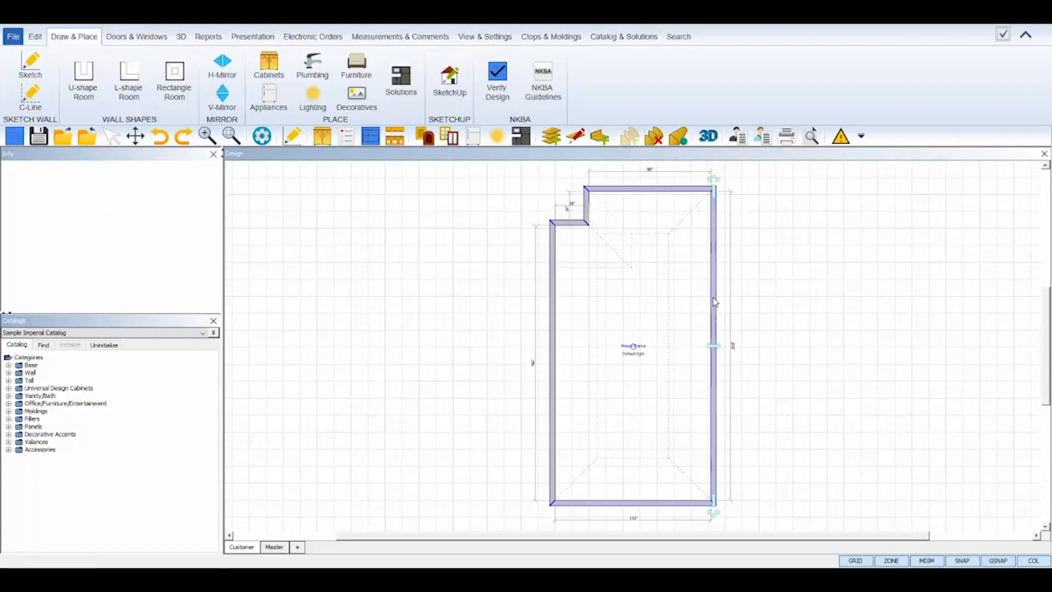
# - Extrude a bump-out from the right wall using values 97 and 5, then select its new walls
pyautogui.rightClick(714, 301)
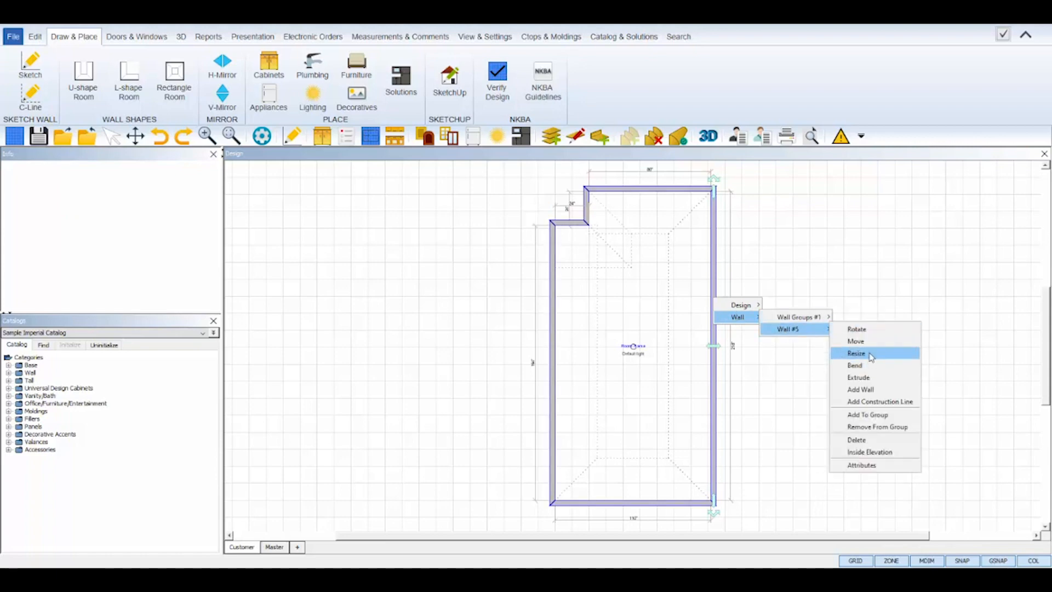
pyautogui.moveTo(871, 377)
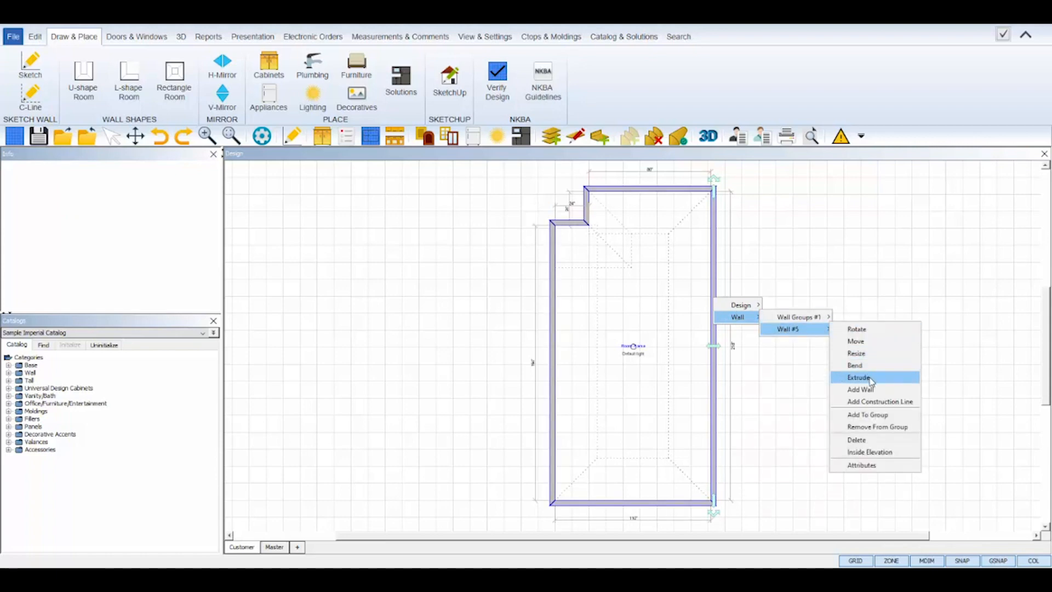
pyautogui.click(859, 377)
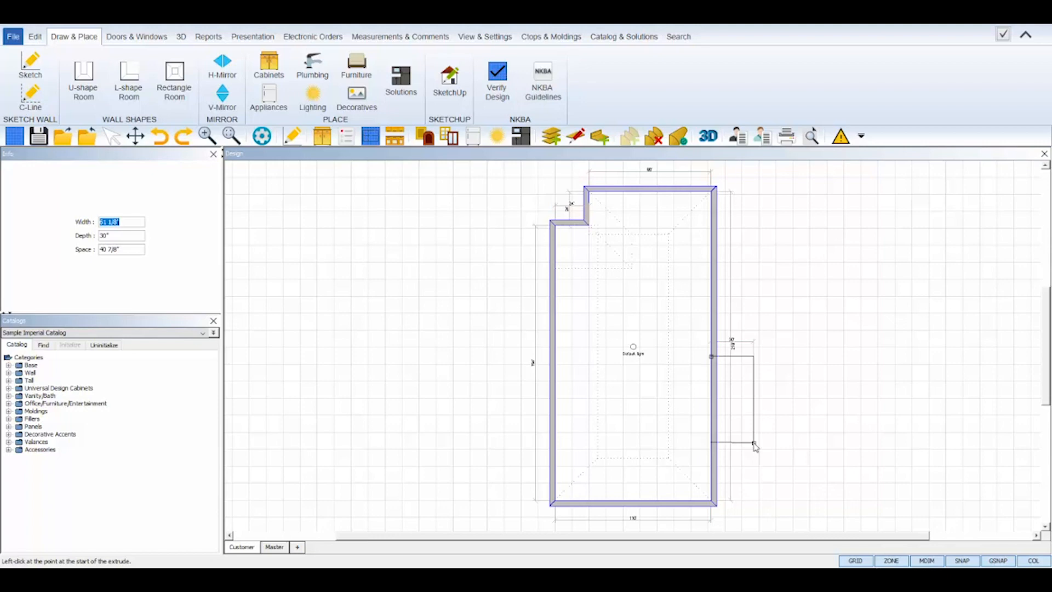
pyautogui.write('97')
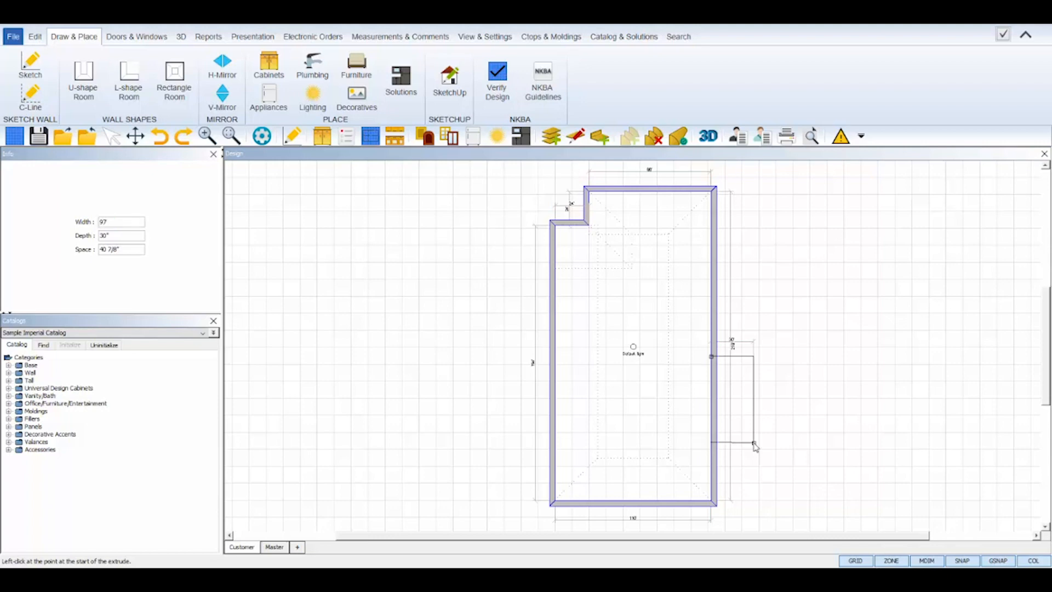
pyautogui.click(120, 234)
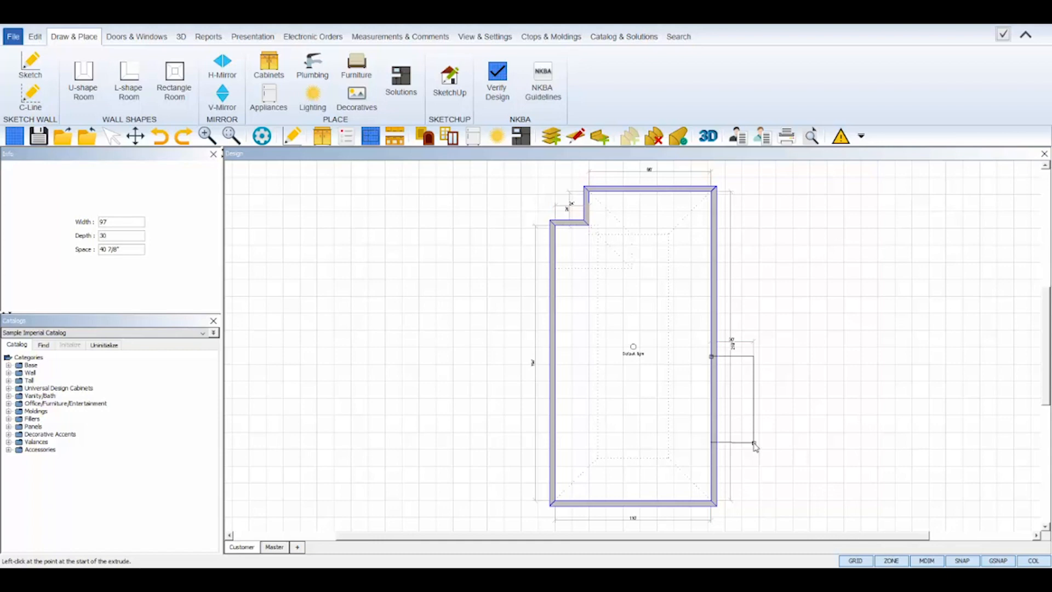
pyautogui.write('5')
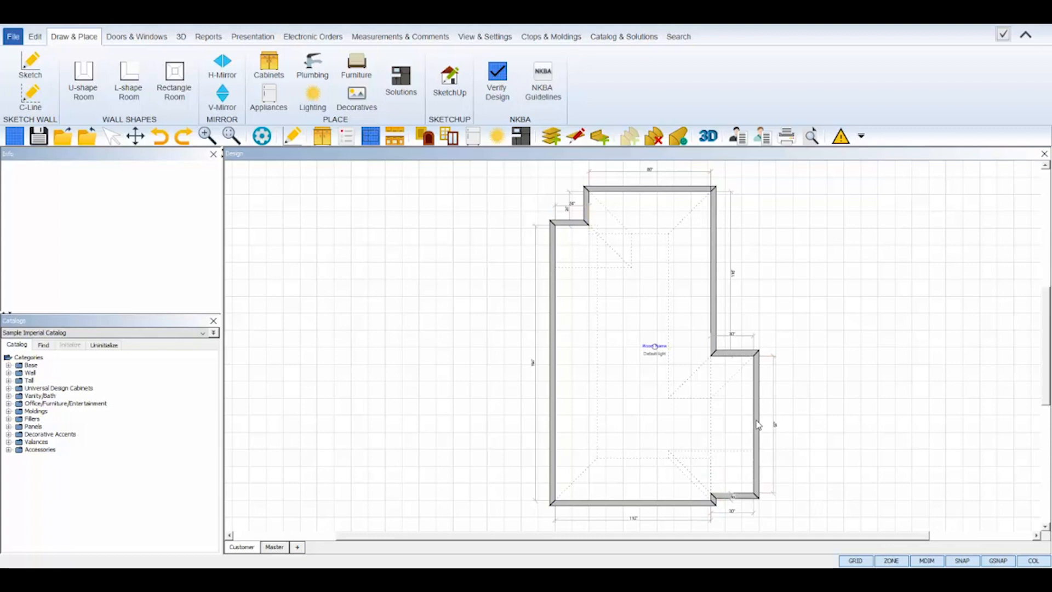
pyautogui.click(755, 421)
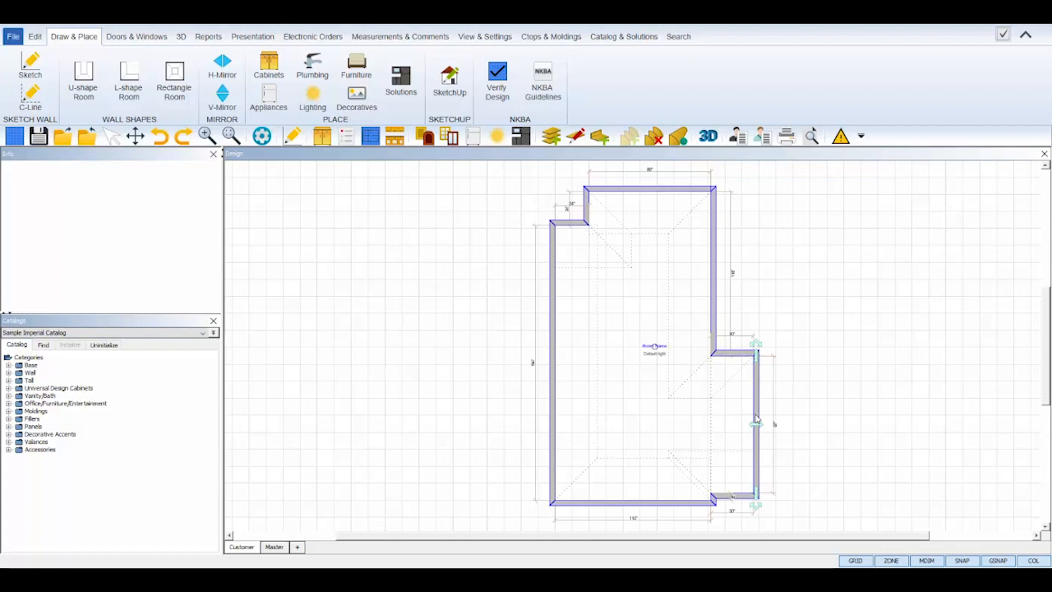
# - Set the bump-out wall's curvature to Round Convex defined by a 20-inch depth
pyautogui.rightClick(758, 420)
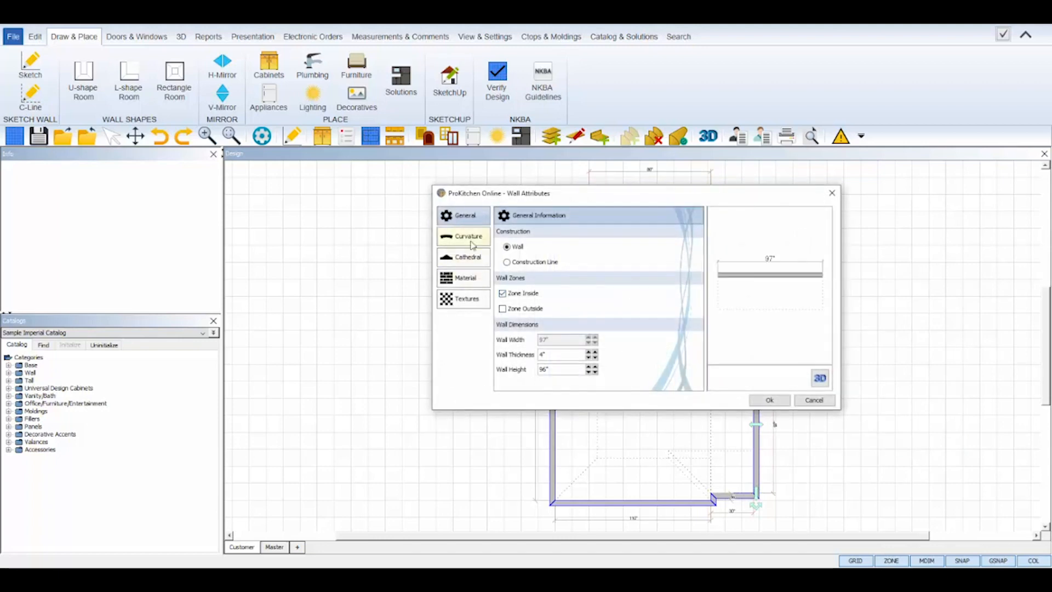
pyautogui.click(467, 237)
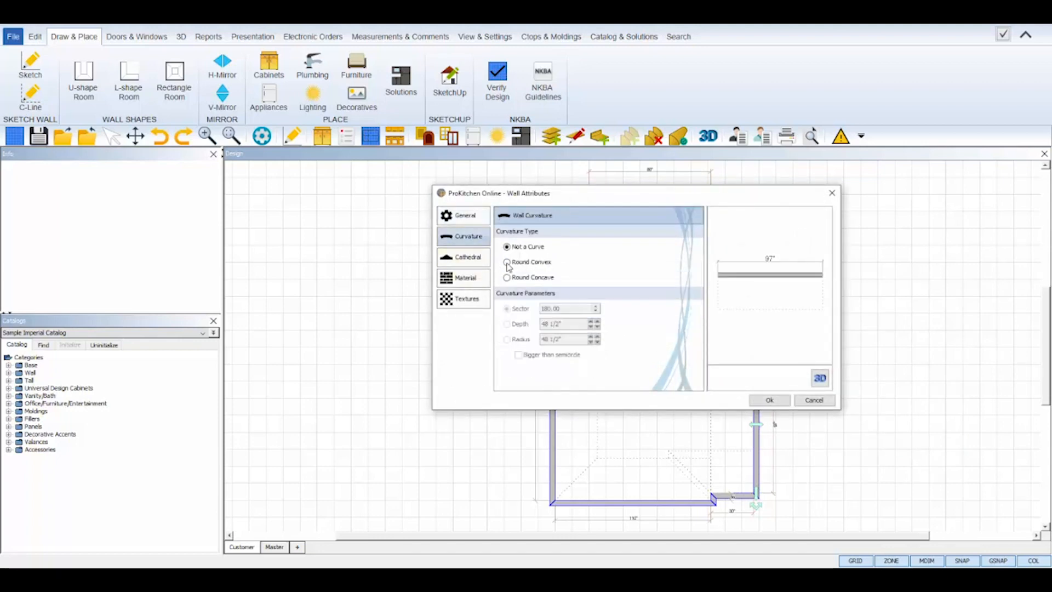
pyautogui.click(506, 262)
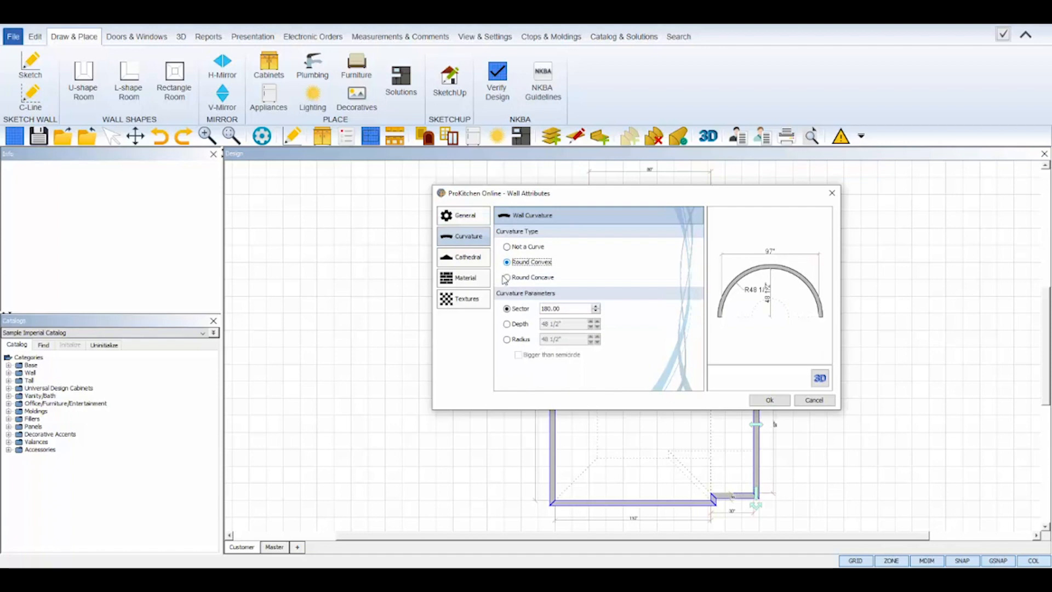
pyautogui.click(506, 277)
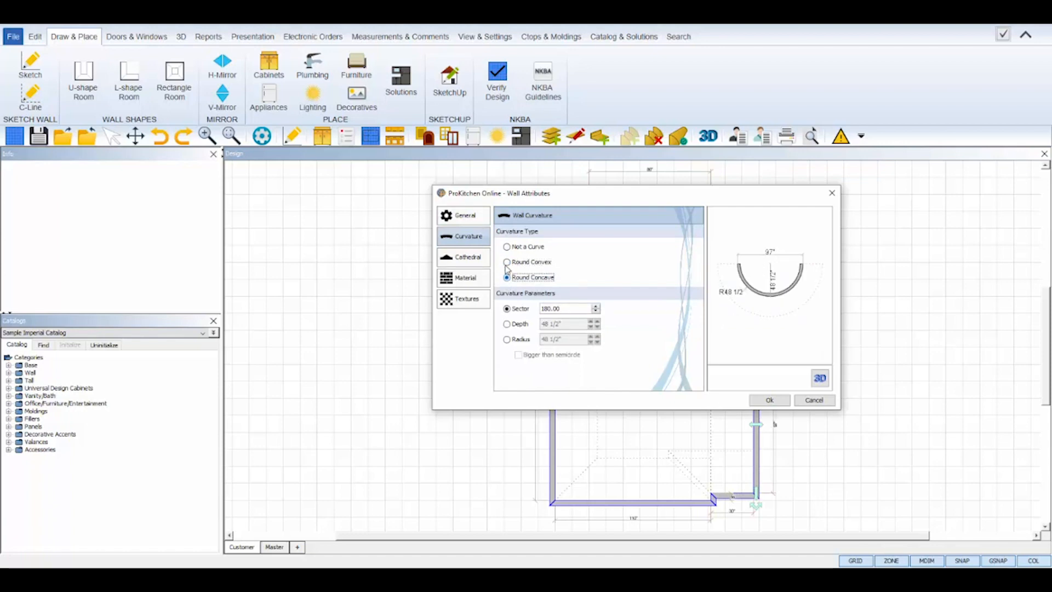
pyautogui.click(507, 262)
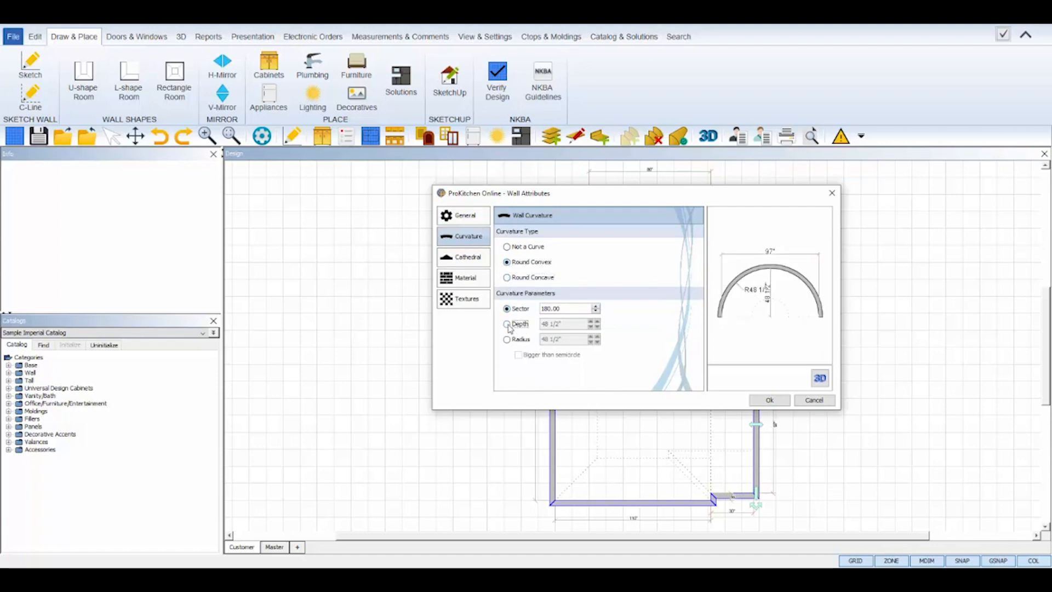
pyautogui.click(506, 325)
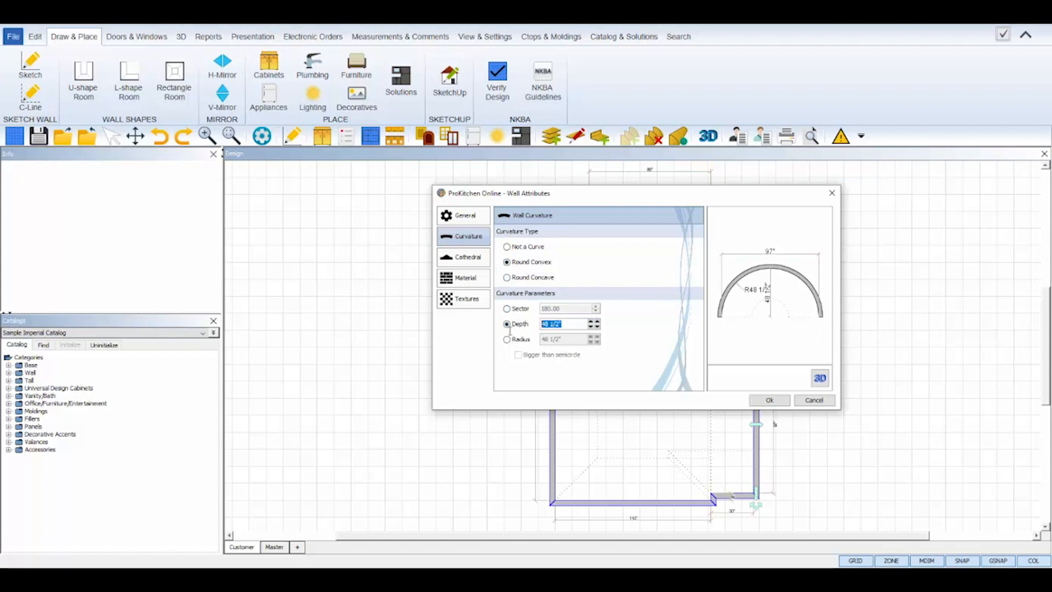
pyautogui.write('20"')
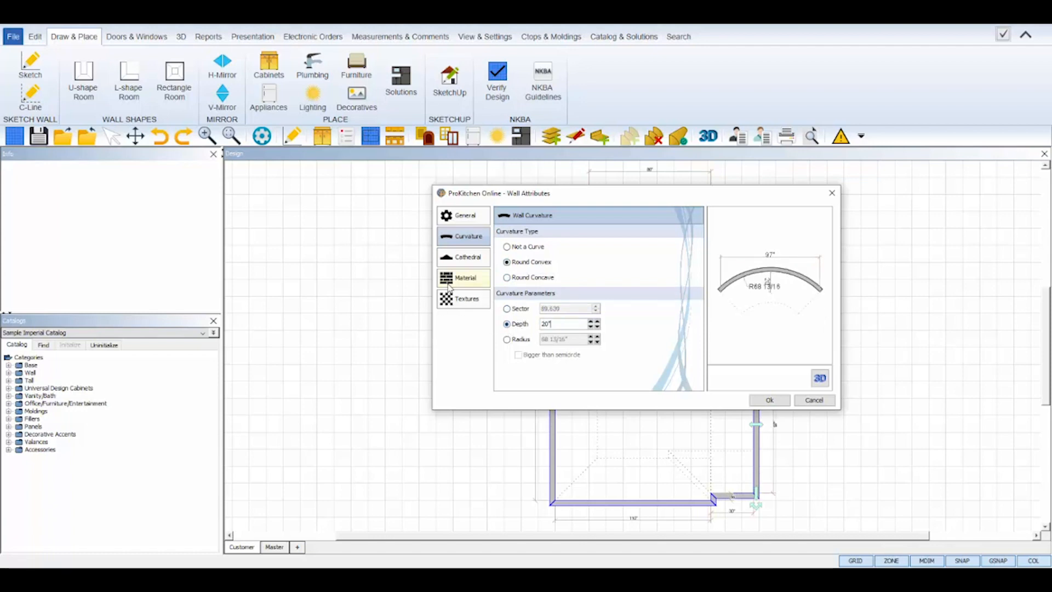
# - Apply Cw22 Cashmere as the wall's inside texture and confirm the Wall Attributes
pyautogui.click(467, 298)
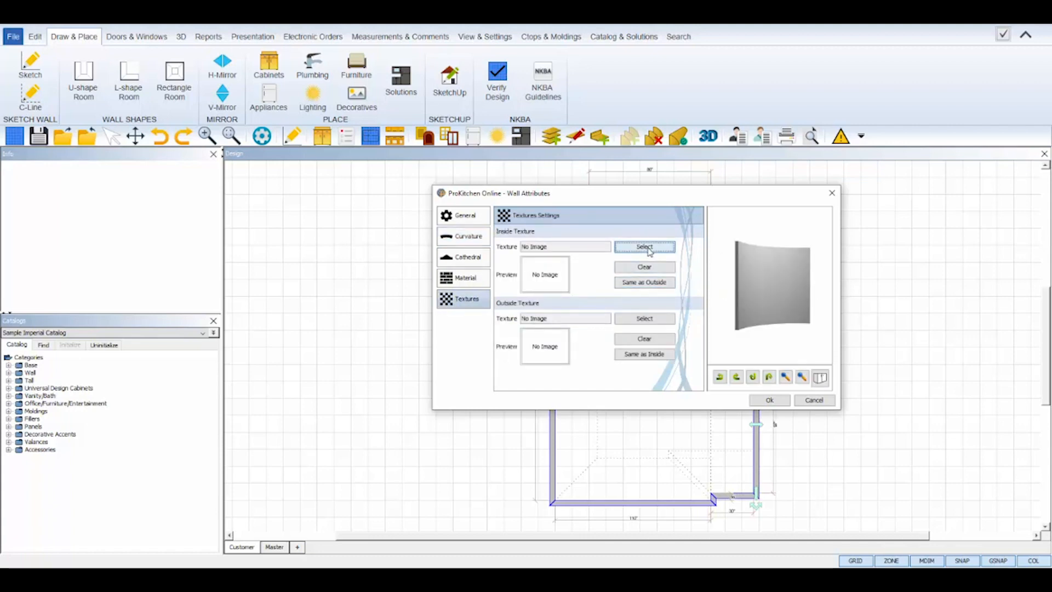
pyautogui.click(644, 246)
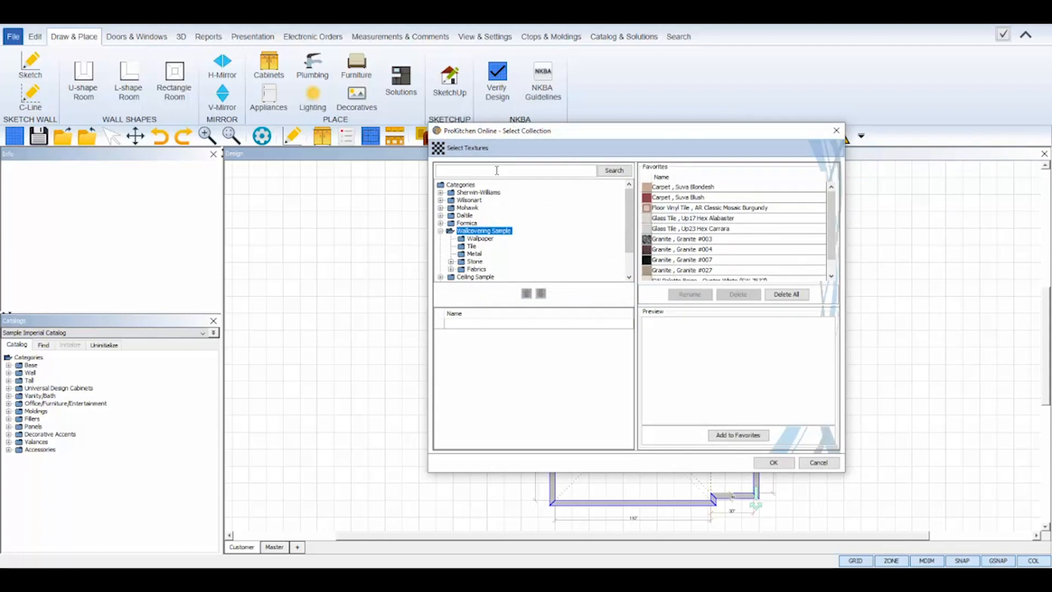
pyautogui.write('CW')
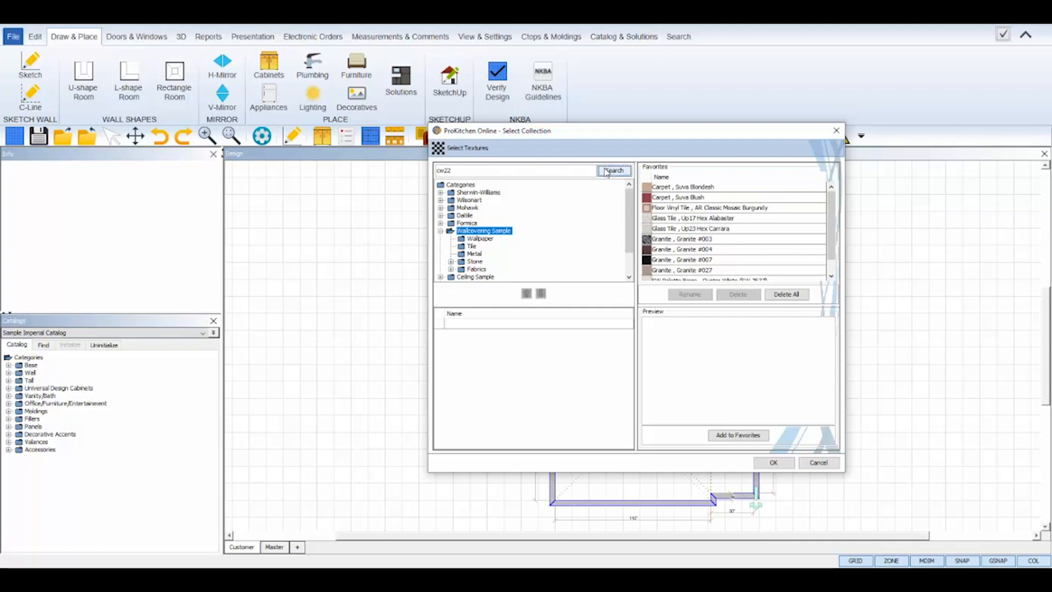
pyautogui.click(612, 170)
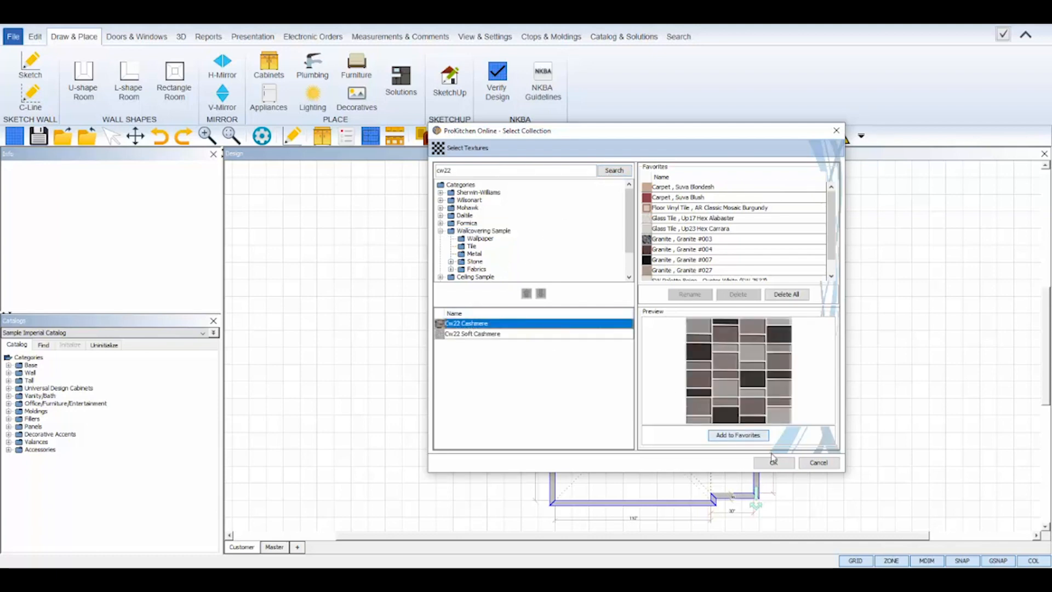
pyautogui.click(773, 462)
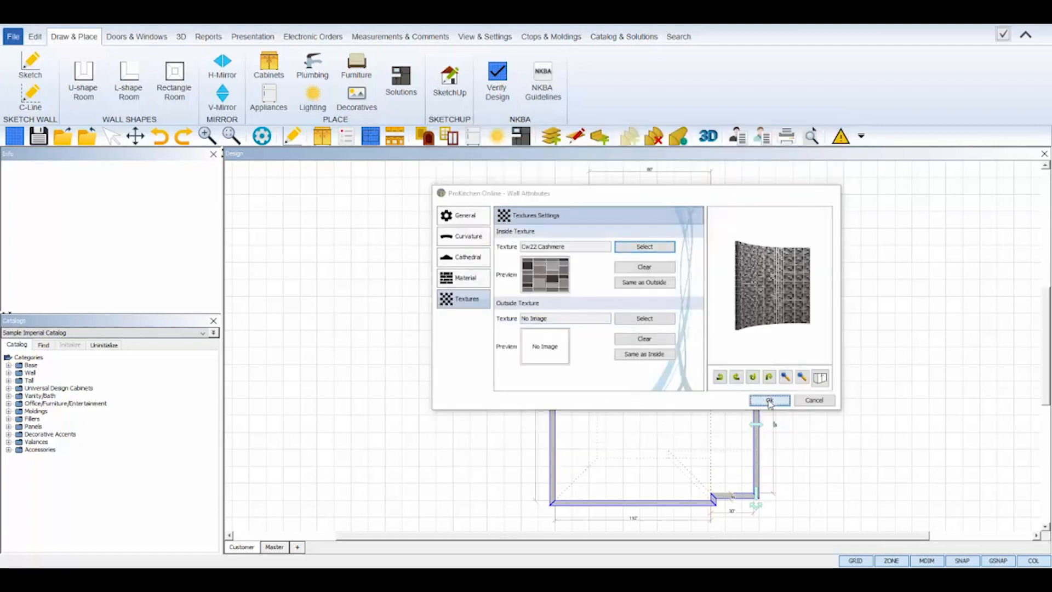
pyautogui.click(769, 401)
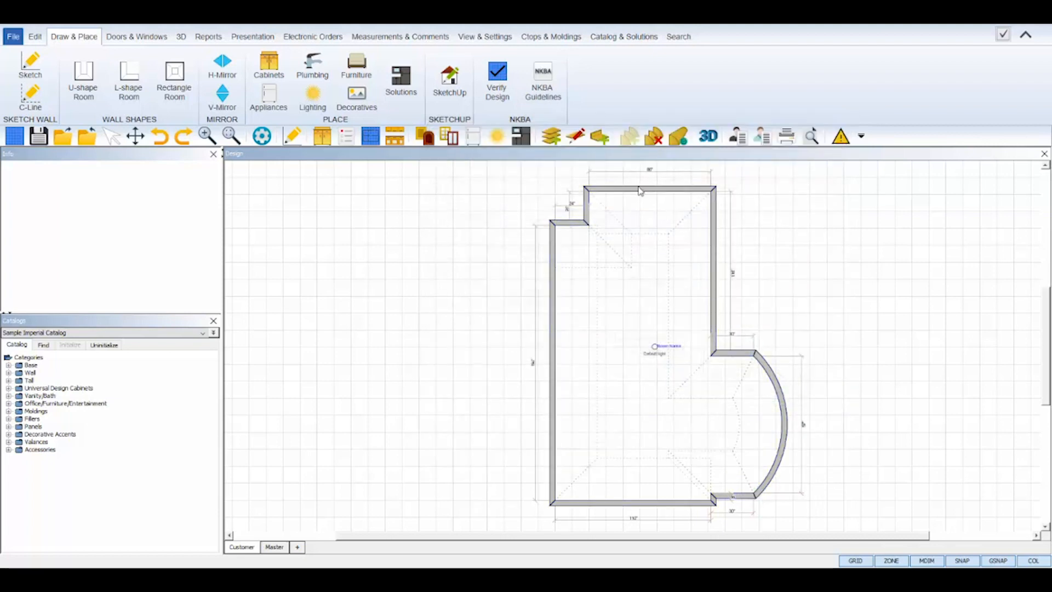
pyautogui.rightClick(642, 190)
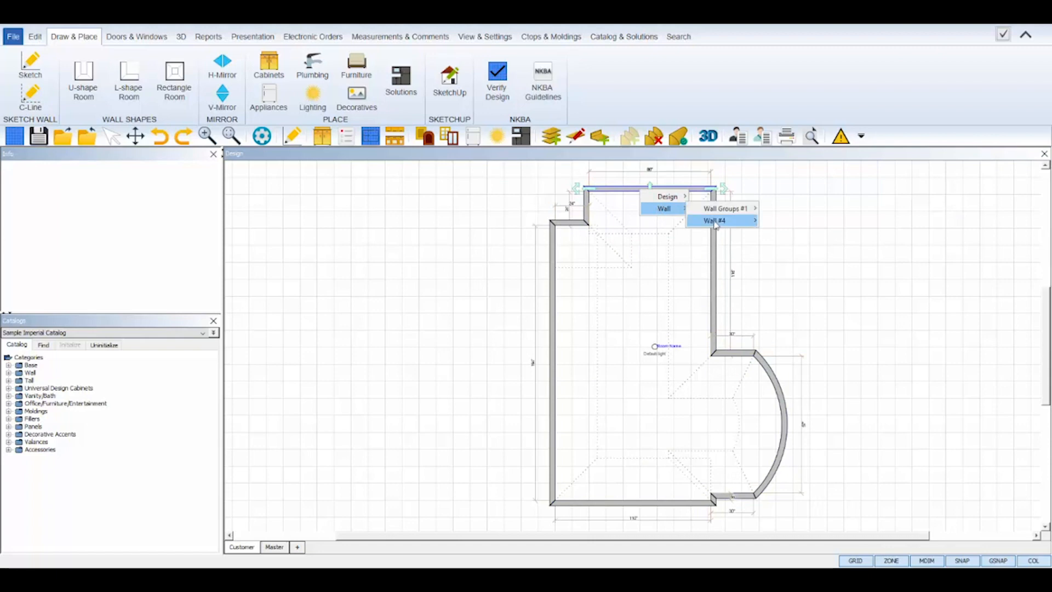
pyautogui.click(716, 220)
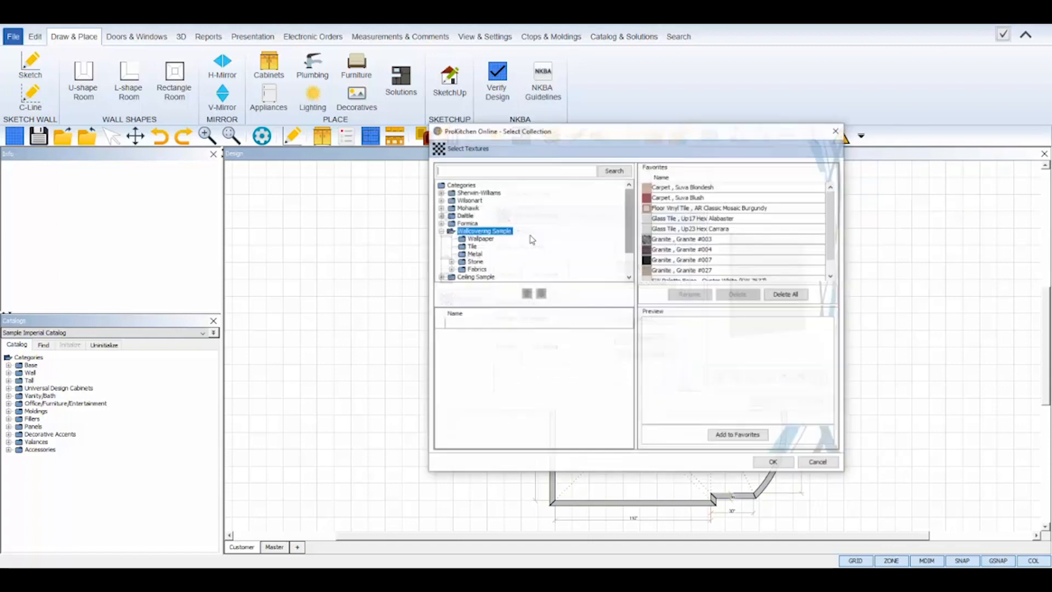
pyautogui.write('cw2')
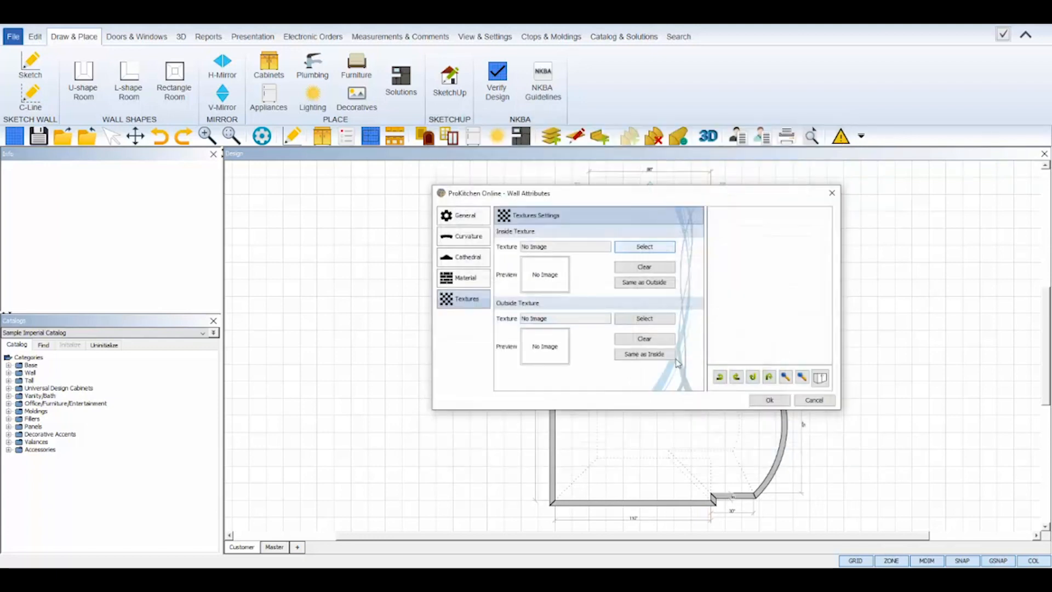
pyautogui.click(769, 399)
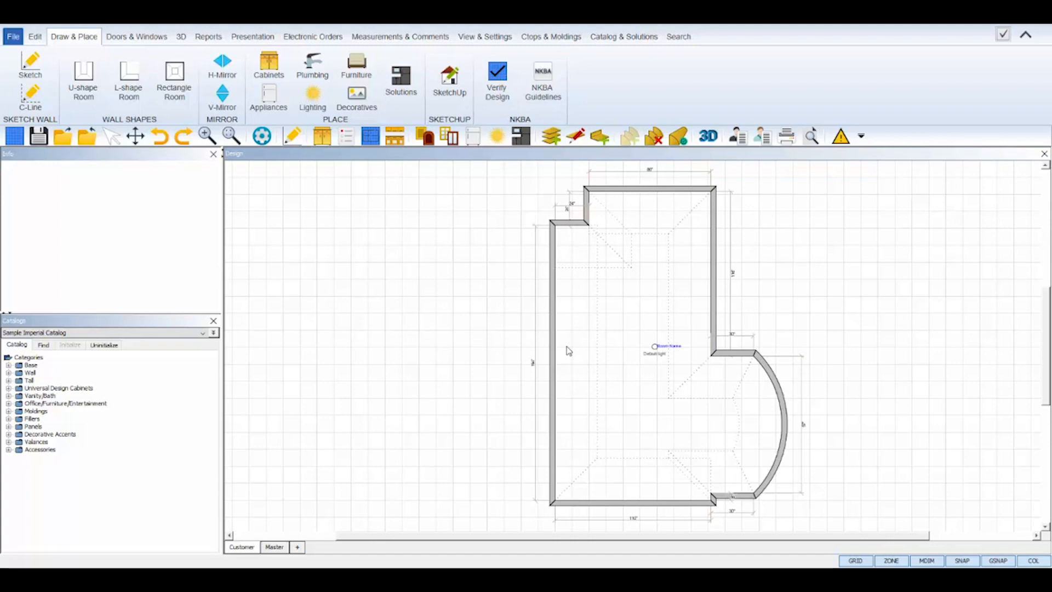
pyautogui.moveTo(486, 224)
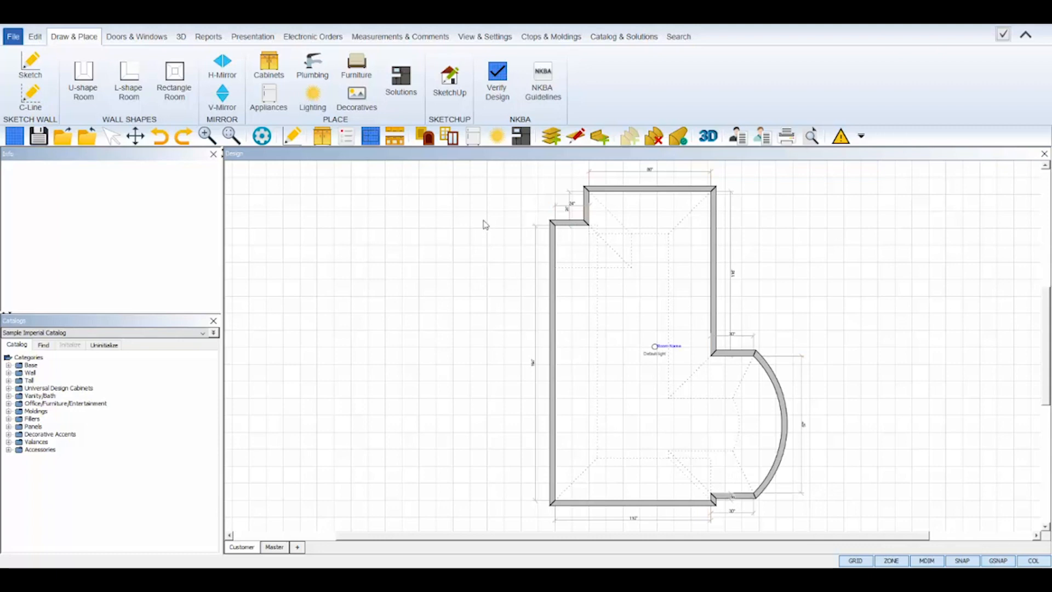
pyautogui.moveTo(450, 137)
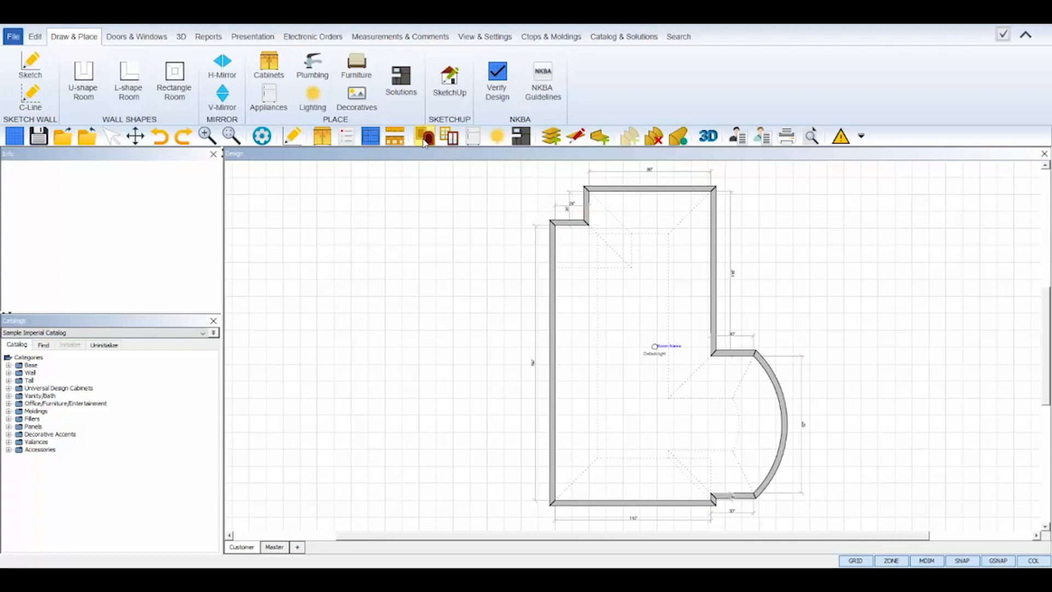
# - Place a double louvered interior door on the long left wall with a 67-inch offset
pyautogui.click(424, 136)
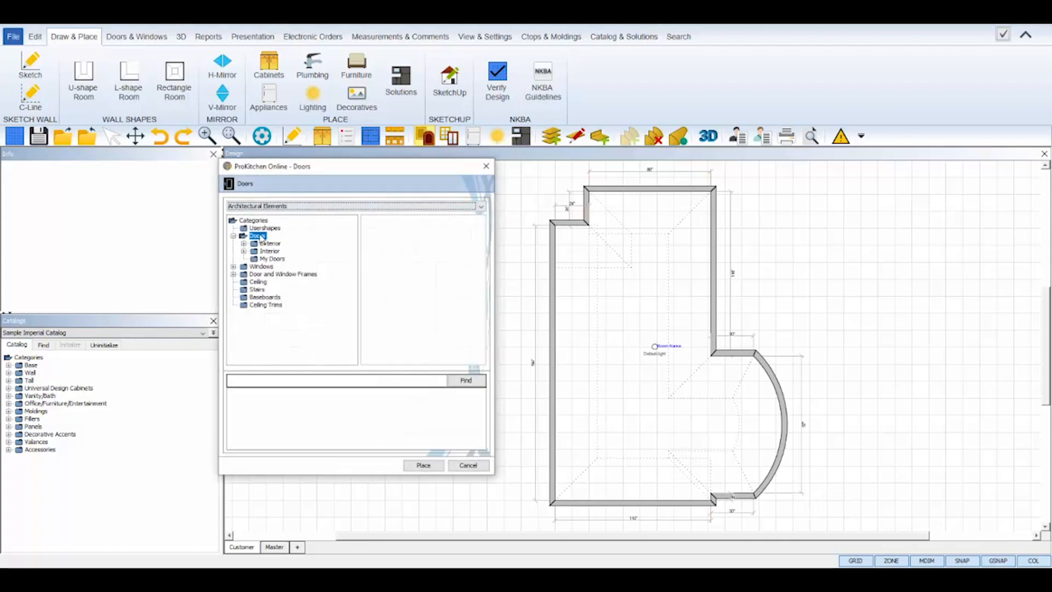
pyautogui.click(245, 250)
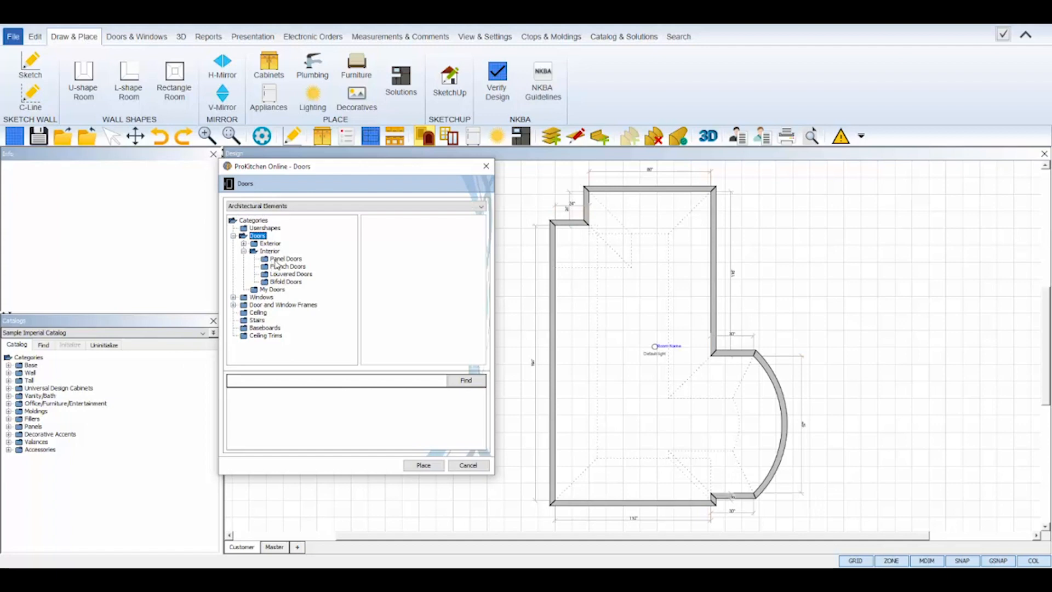
pyautogui.click(290, 274)
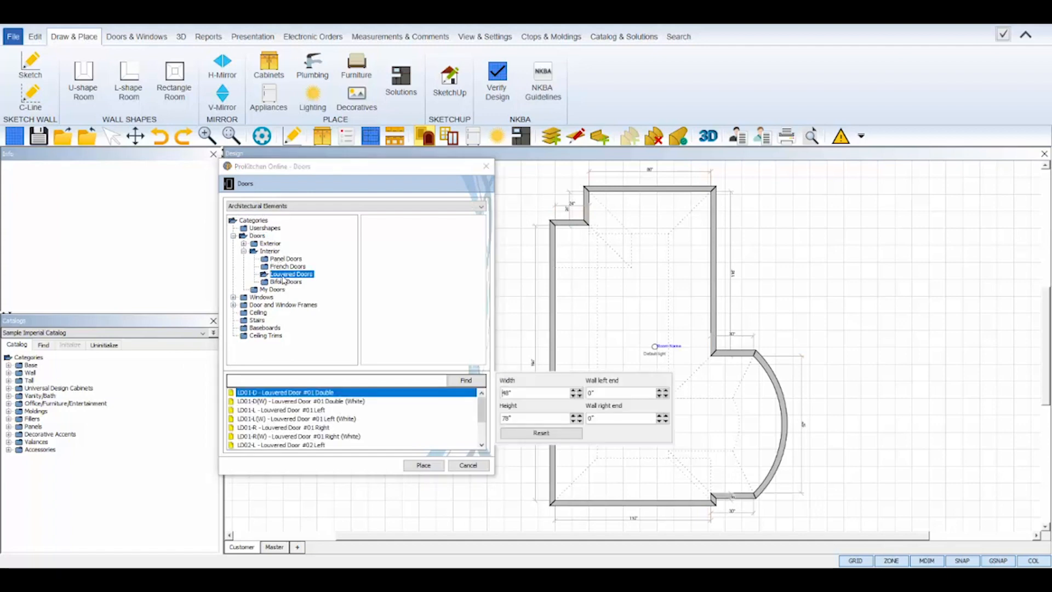
pyautogui.click(283, 392)
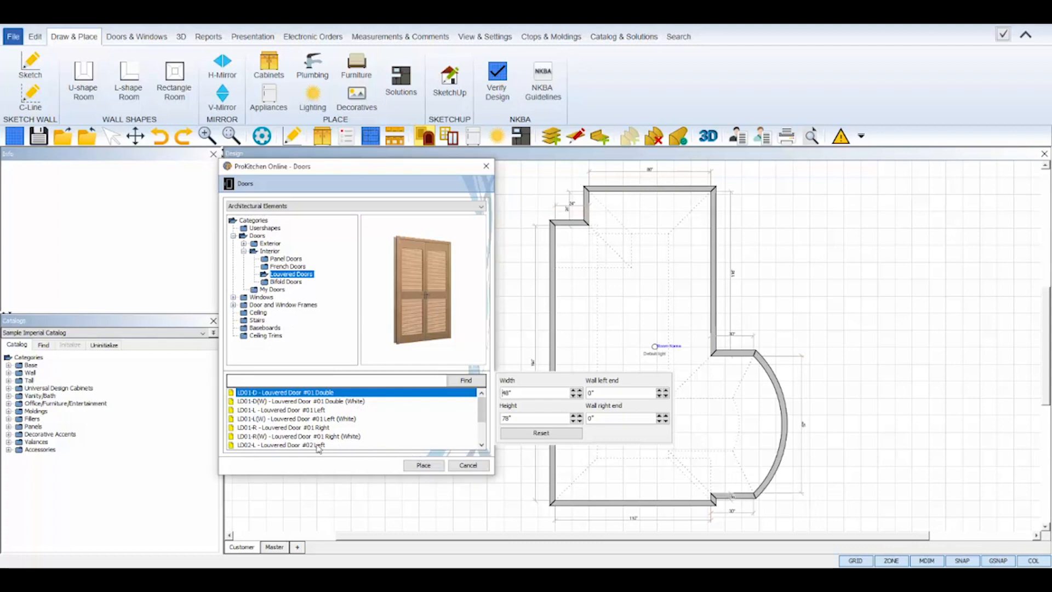
pyautogui.click(282, 445)
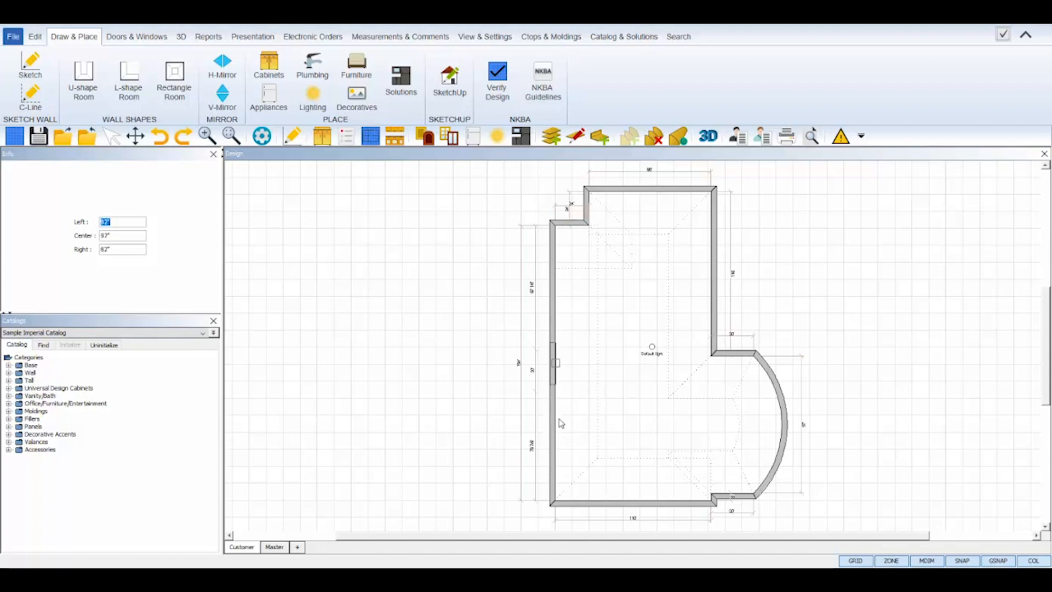
pyautogui.moveTo(550, 388)
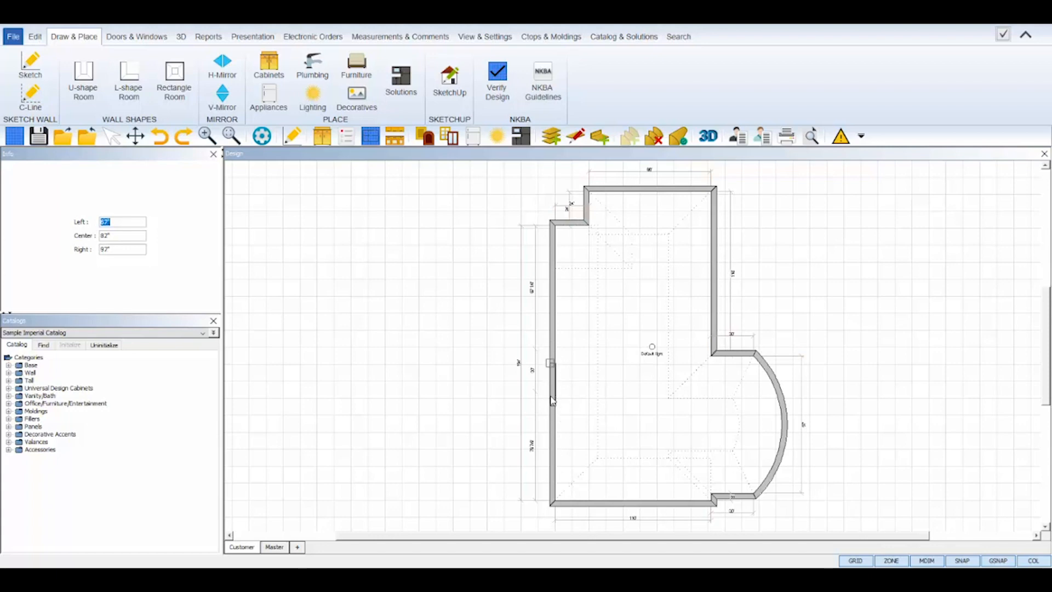
pyautogui.write('67')
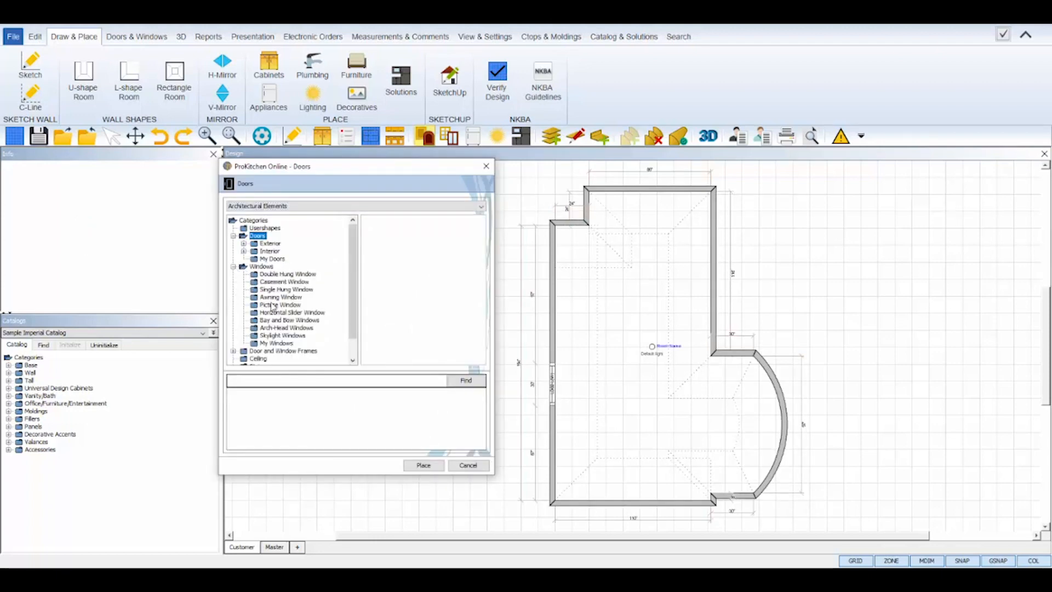
# - Choose a WP48 48-inch picture window and place it on the curved bump-out wall
pyautogui.click(281, 303)
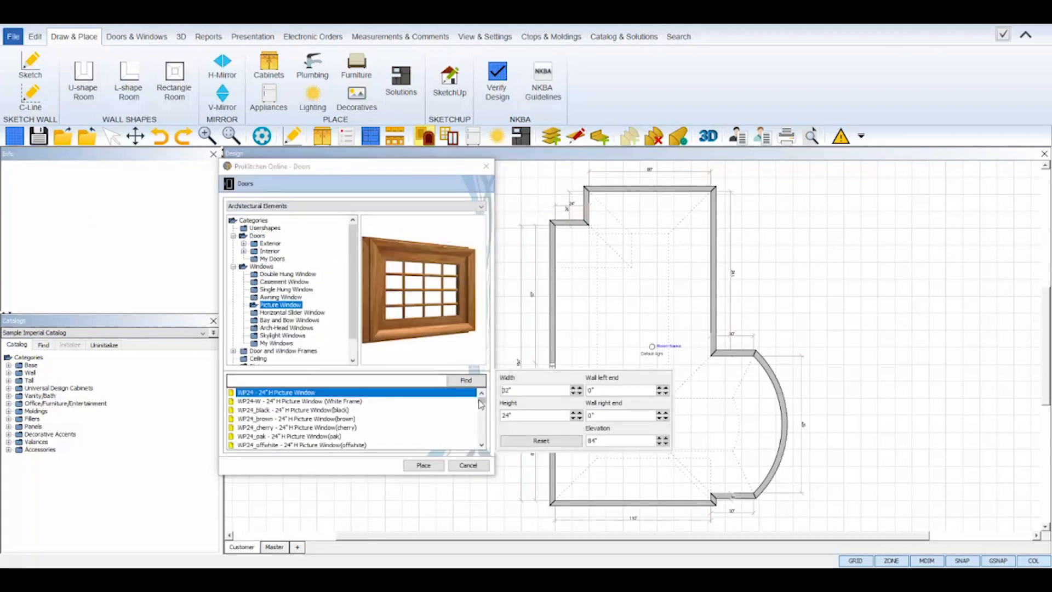
pyautogui.scroll(-3)
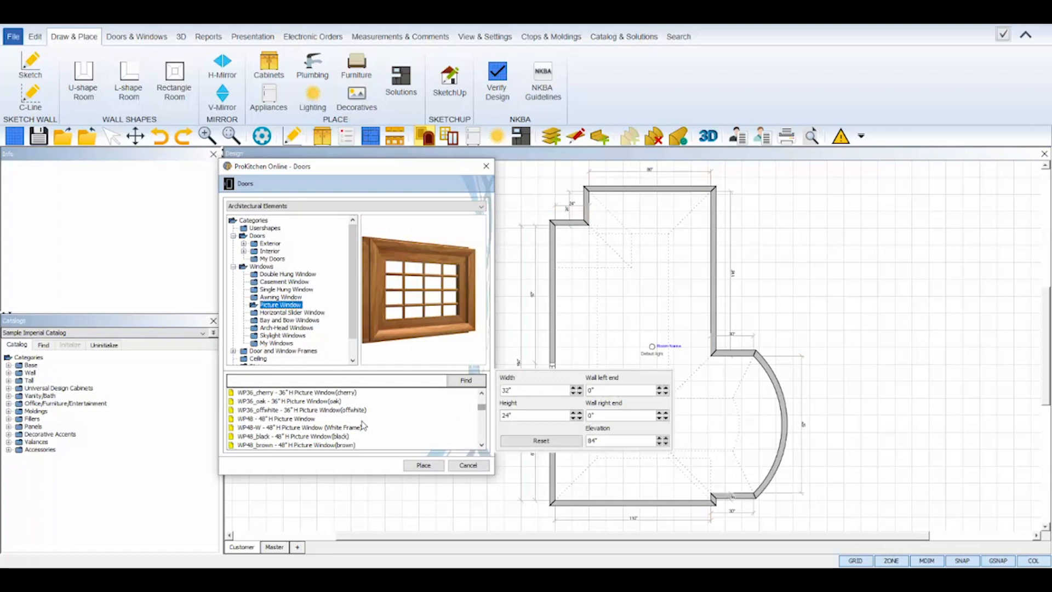
pyautogui.click(300, 427)
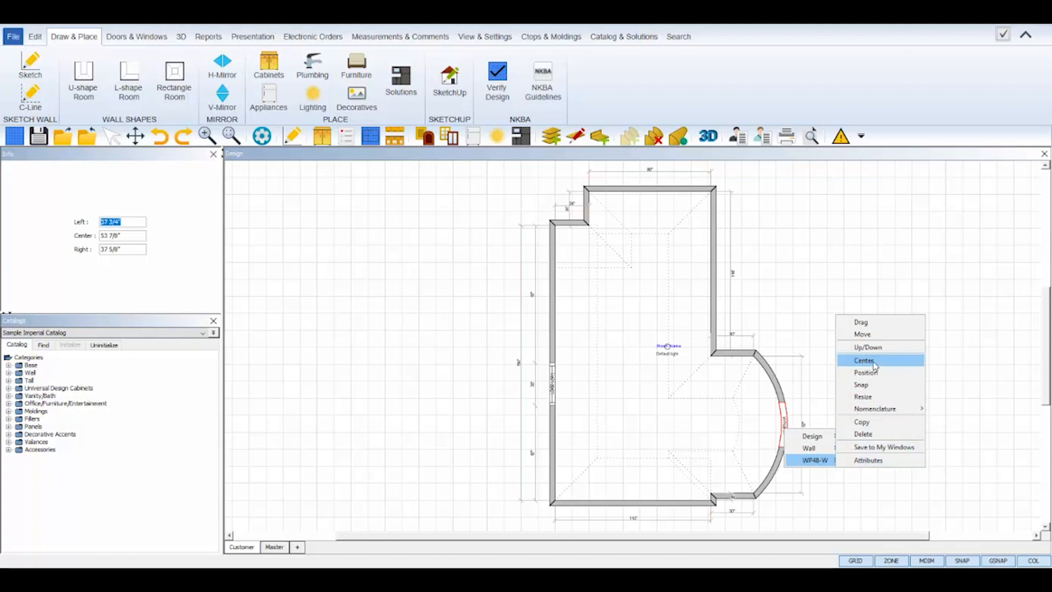
# - Centre the WP48-W window on the curved wall and reopen its options
pyautogui.click(864, 360)
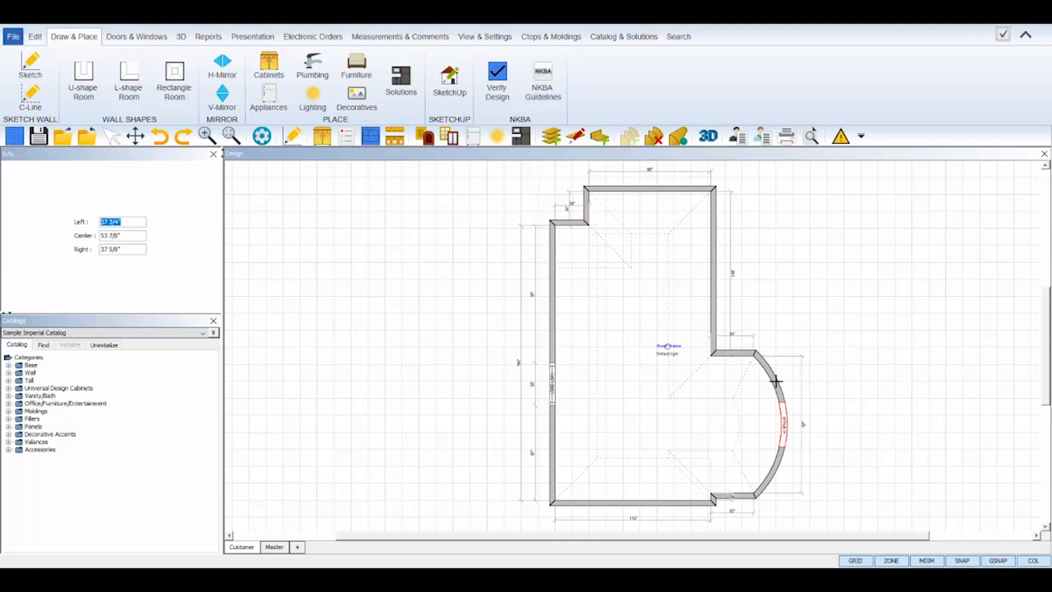
pyautogui.moveTo(775, 382)
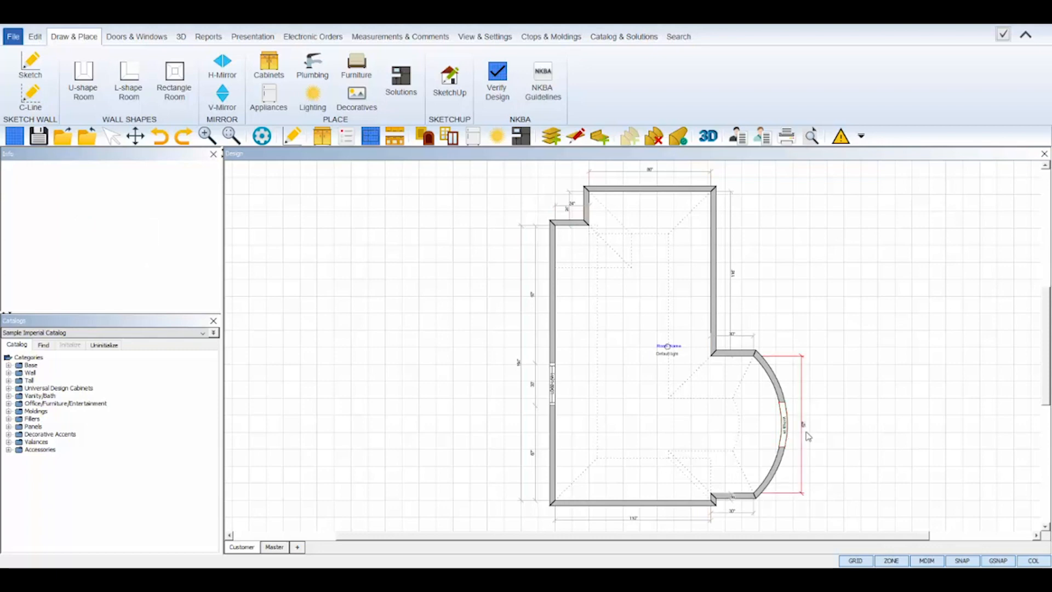
pyautogui.click(781, 423)
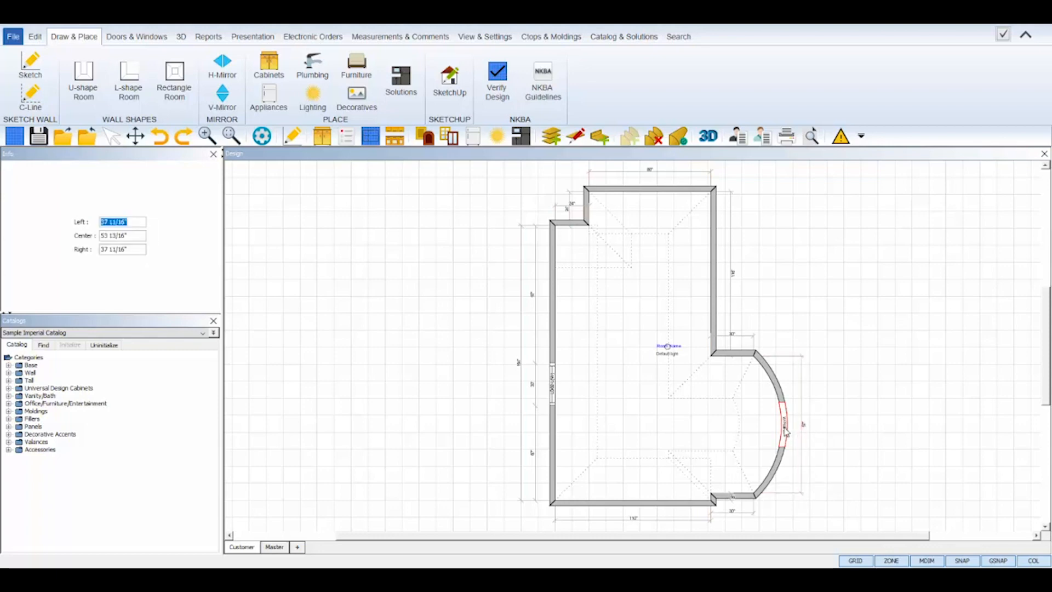
pyautogui.rightClick(785, 433)
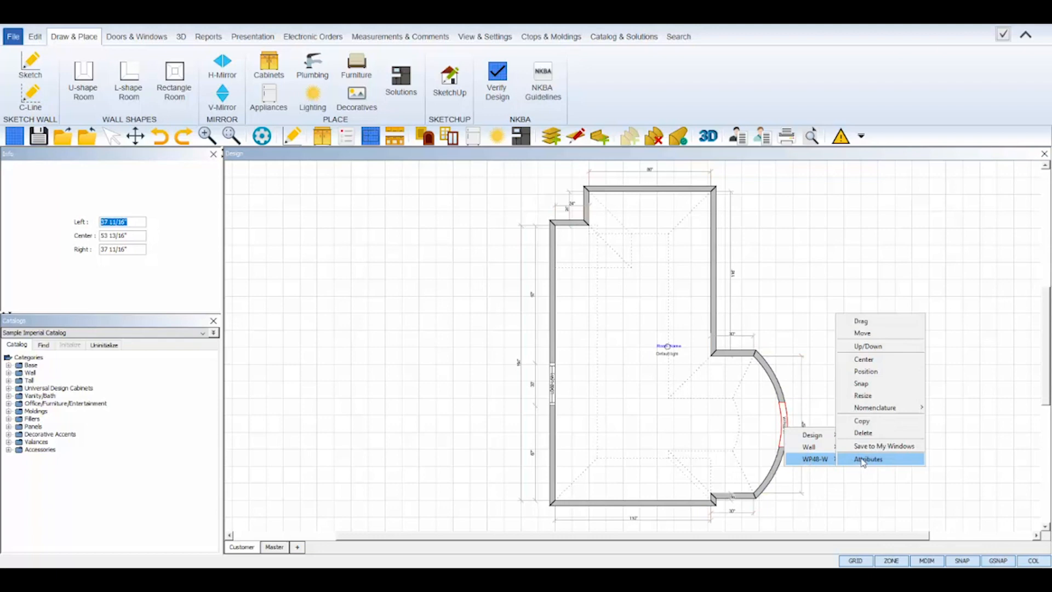
pyautogui.click(868, 459)
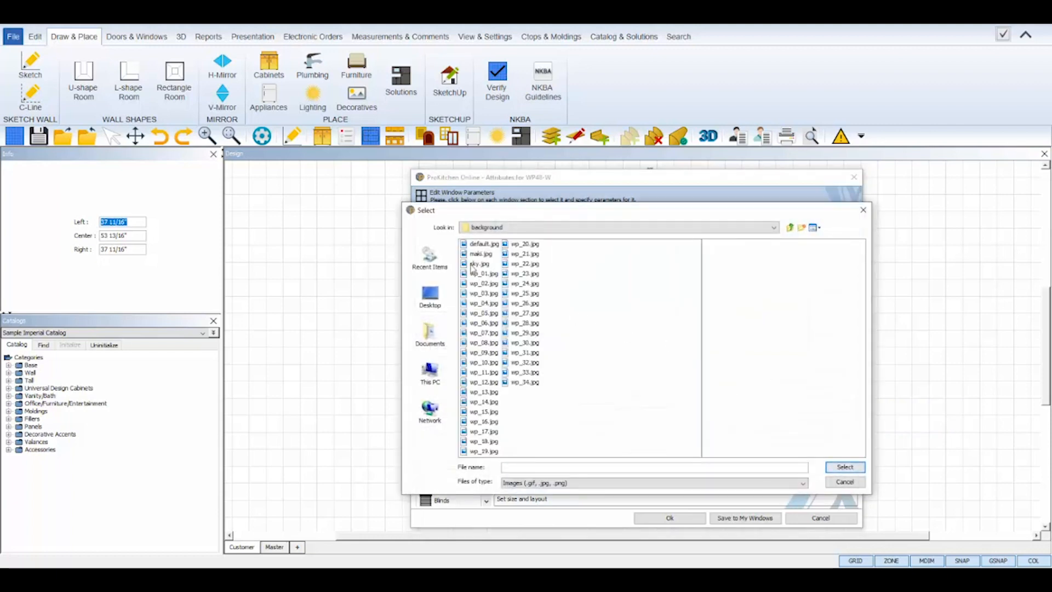
pyautogui.click(484, 342)
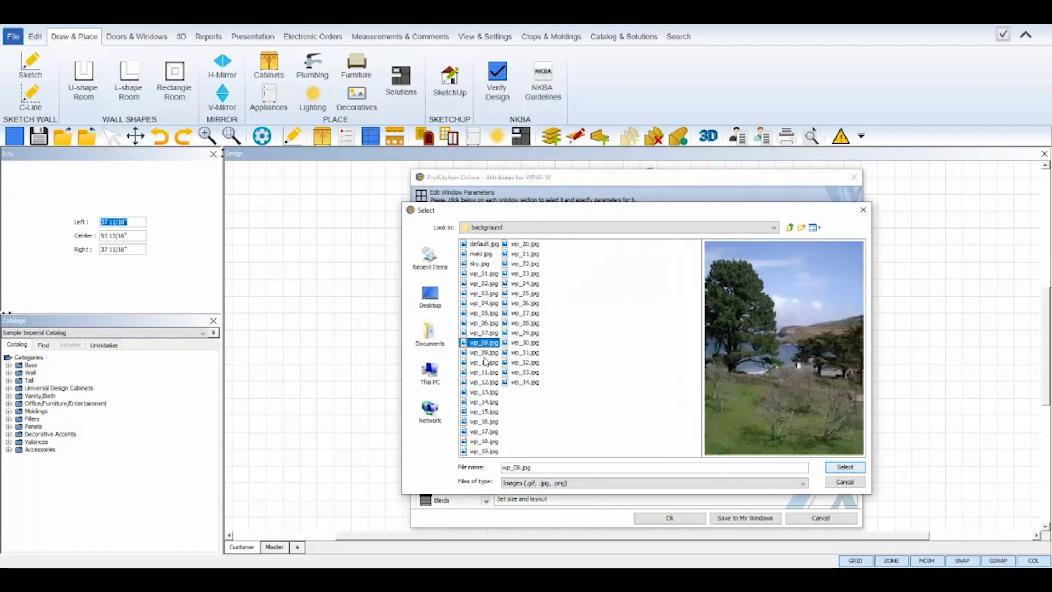
pyautogui.click(483, 421)
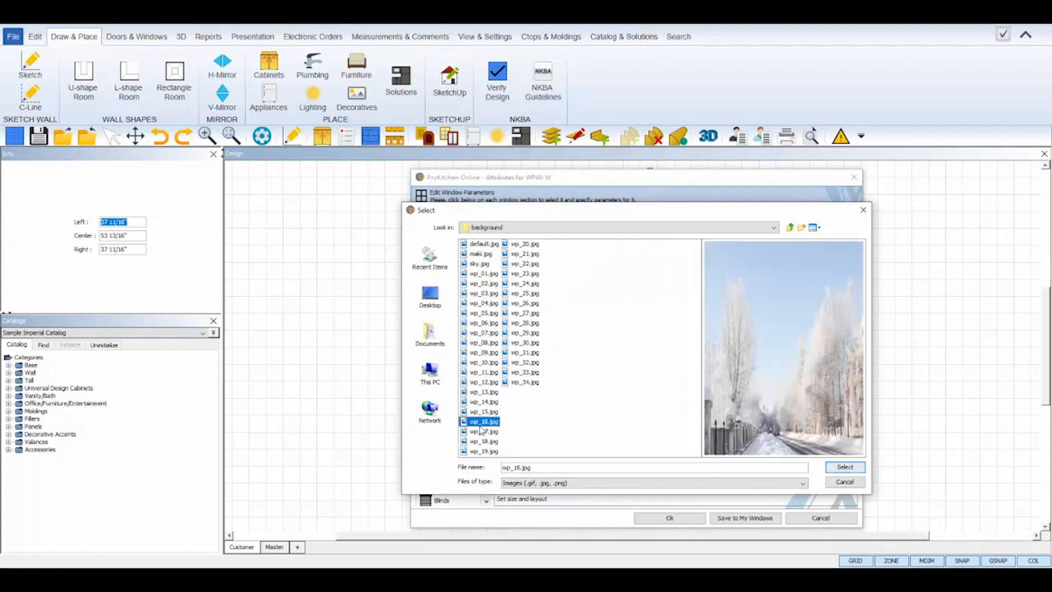
pyautogui.click(525, 243)
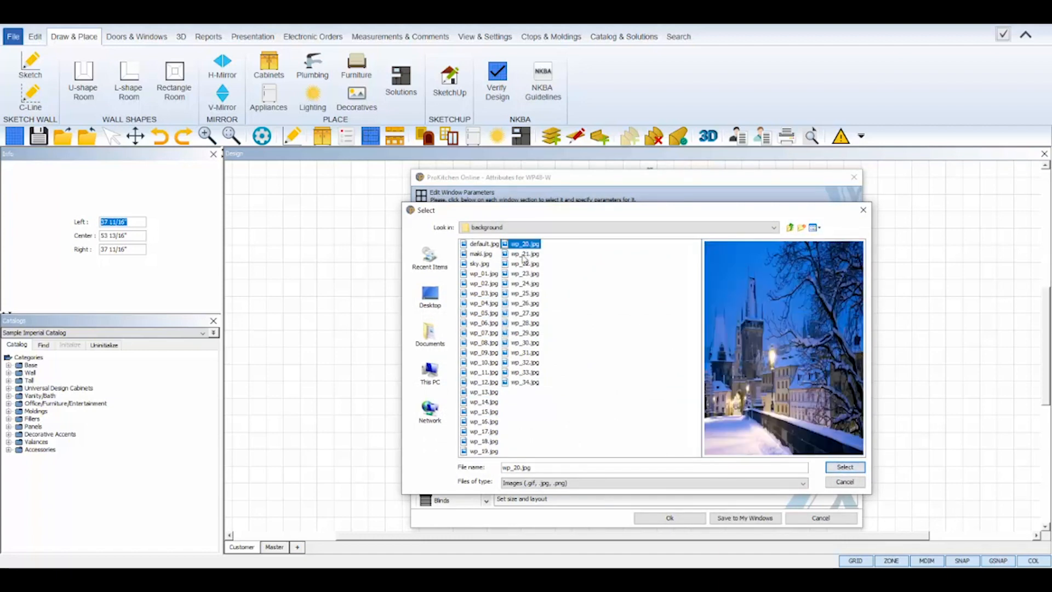
pyautogui.click(525, 293)
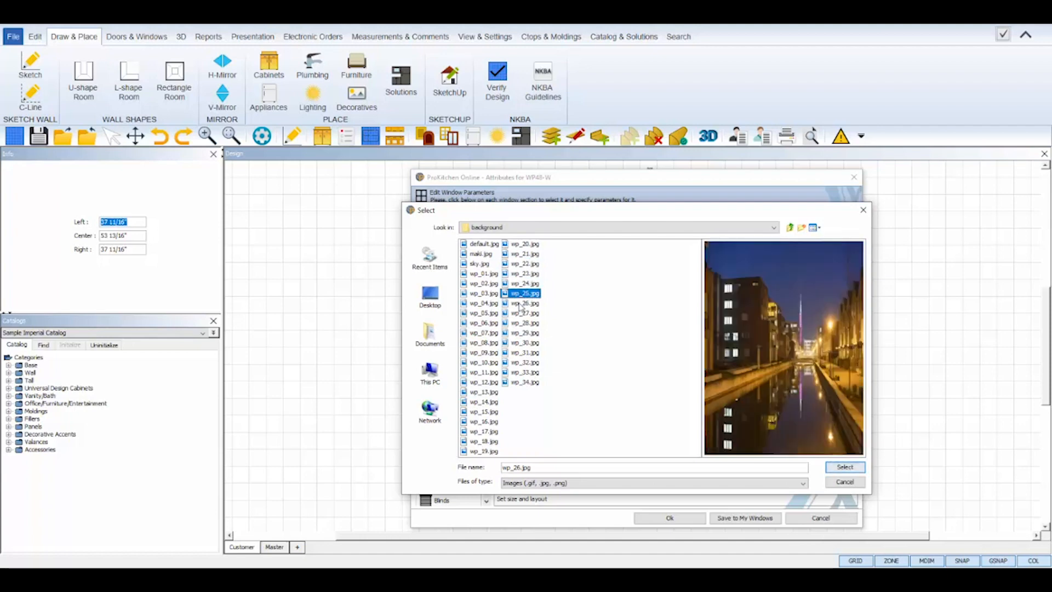
pyautogui.click(524, 333)
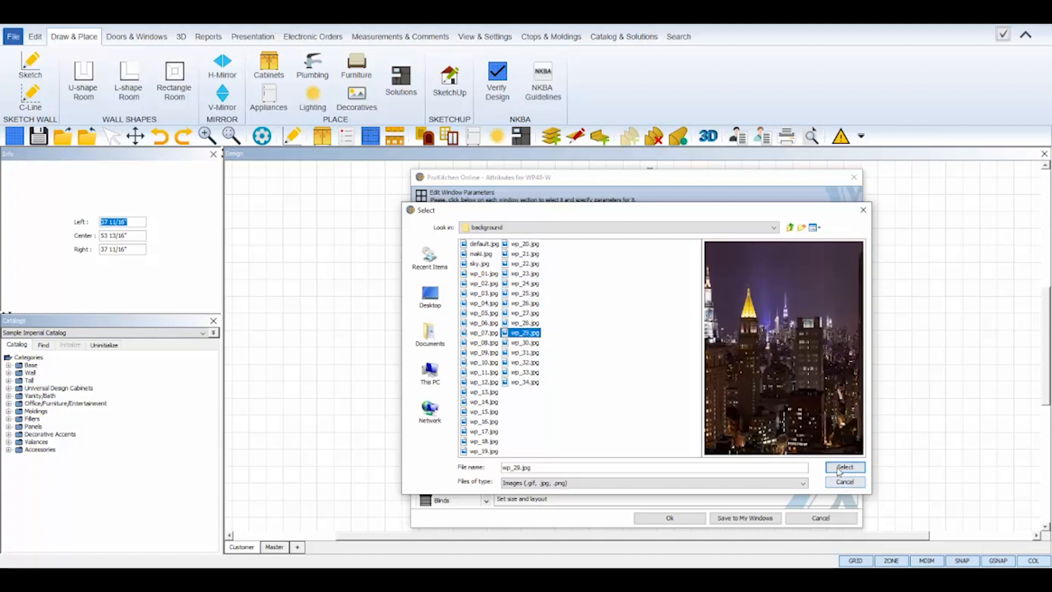
pyautogui.click(843, 468)
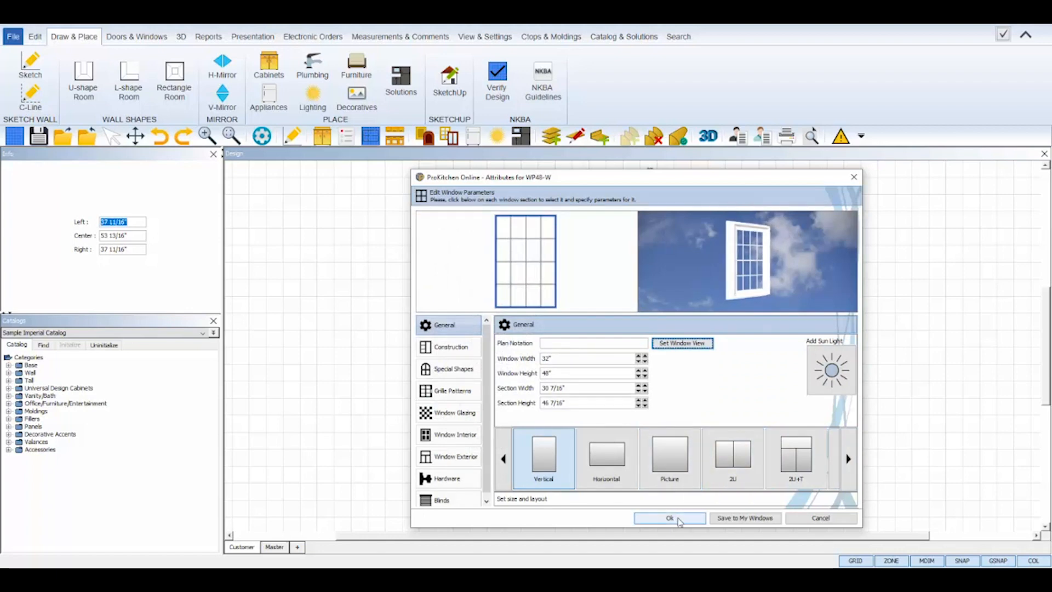
pyautogui.click(668, 517)
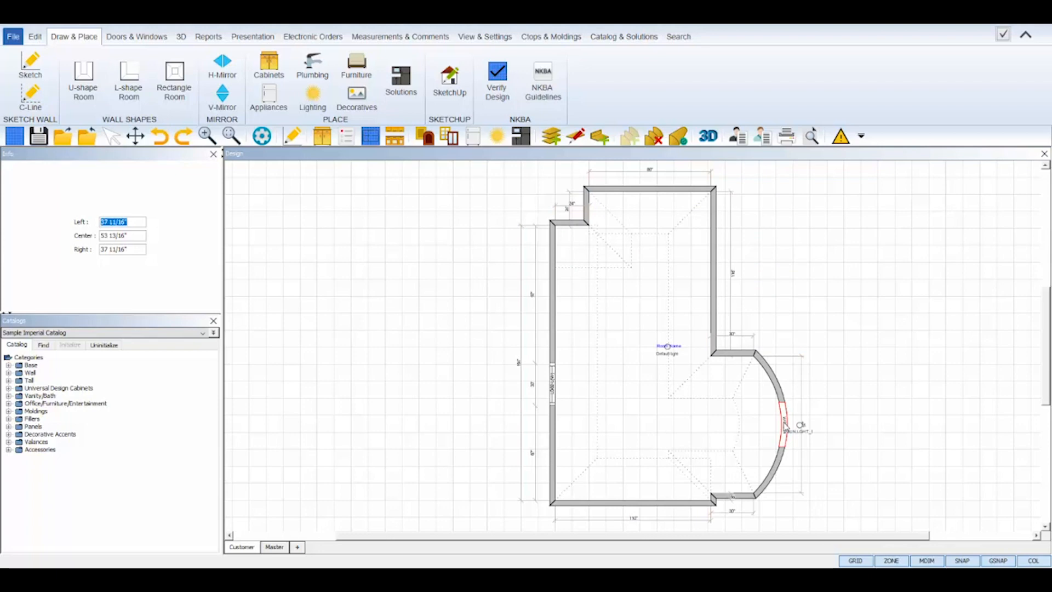
# - Repeat the picture window along the radius wall so it holds three, then select the left wall
pyautogui.rightClick(781, 429)
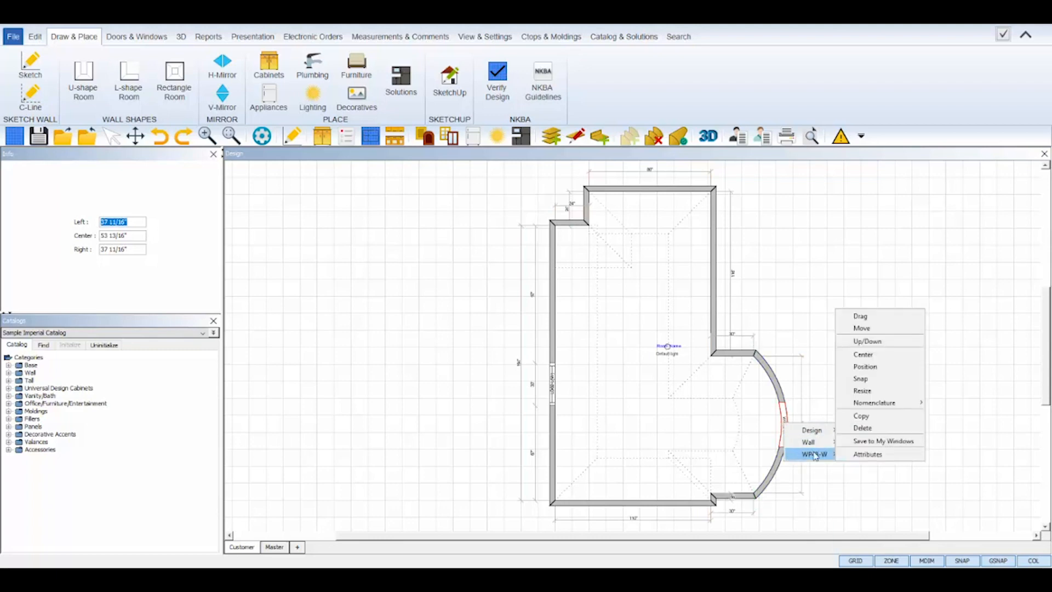
pyautogui.moveTo(872, 416)
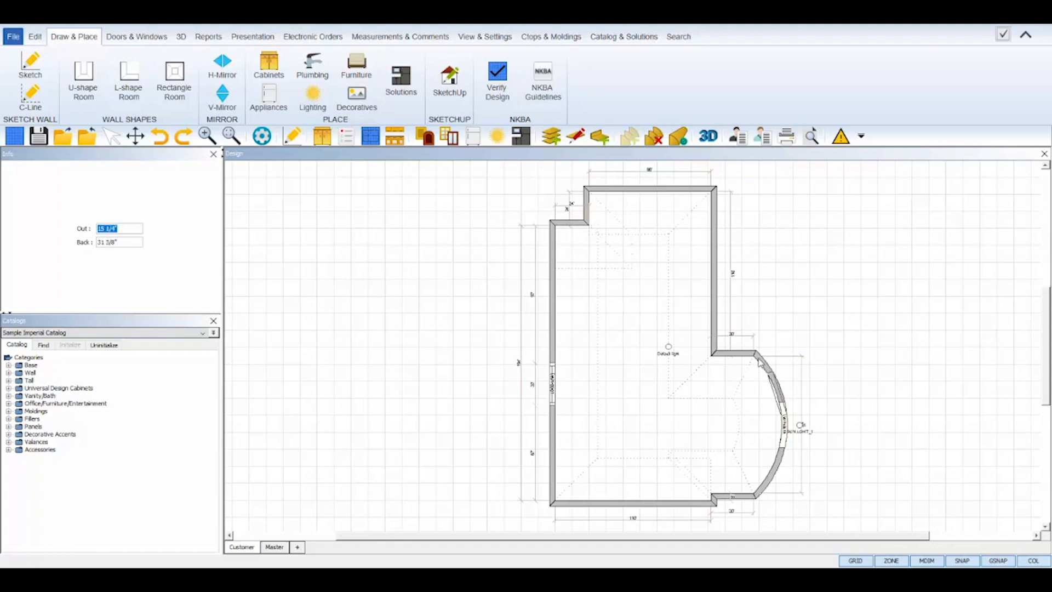
pyautogui.click(648, 269)
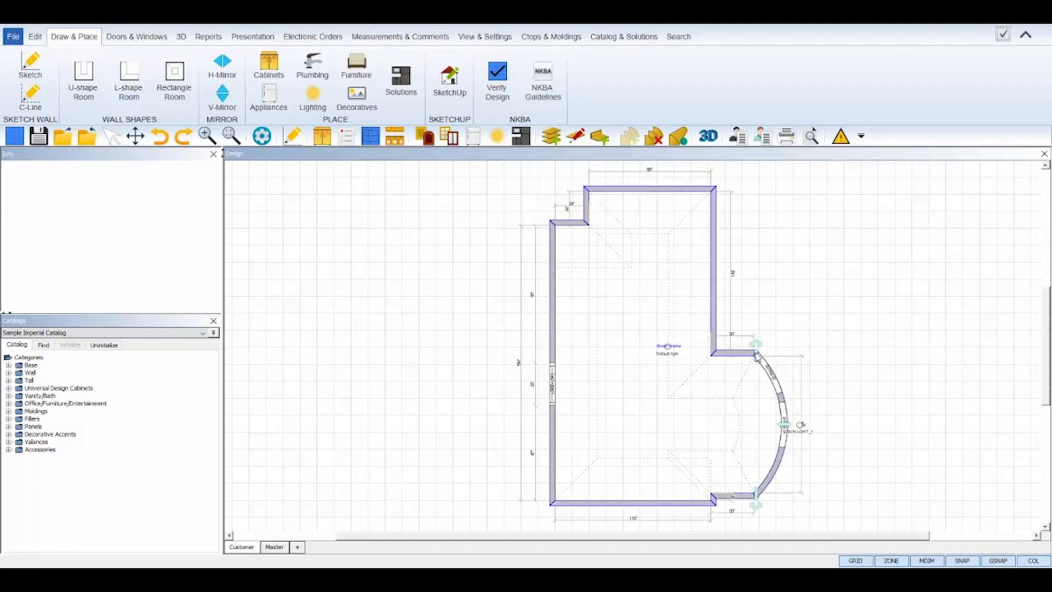
pyautogui.rightClick(778, 429)
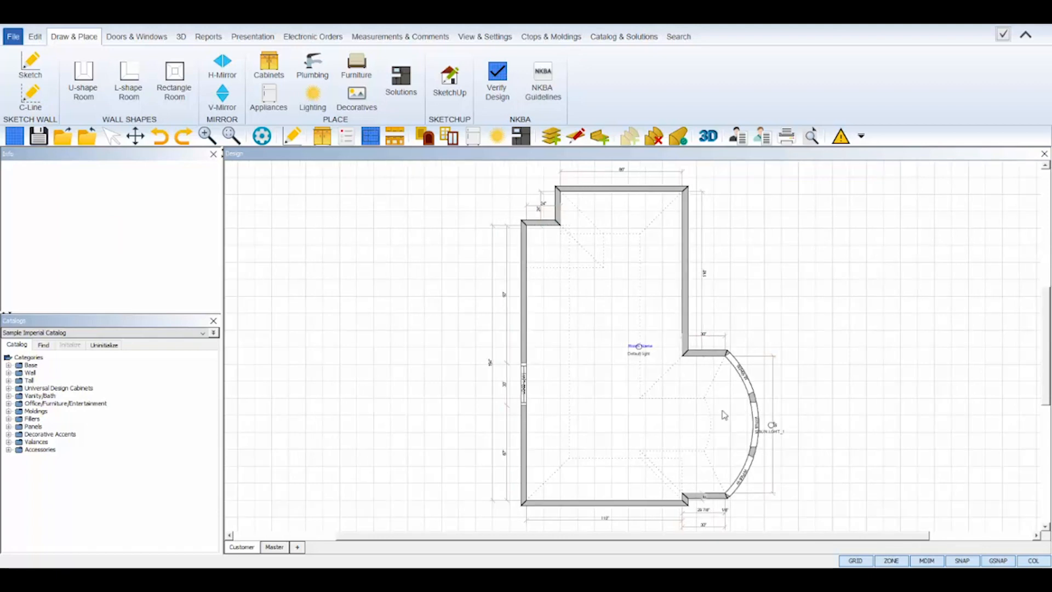
pyautogui.click(525, 329)
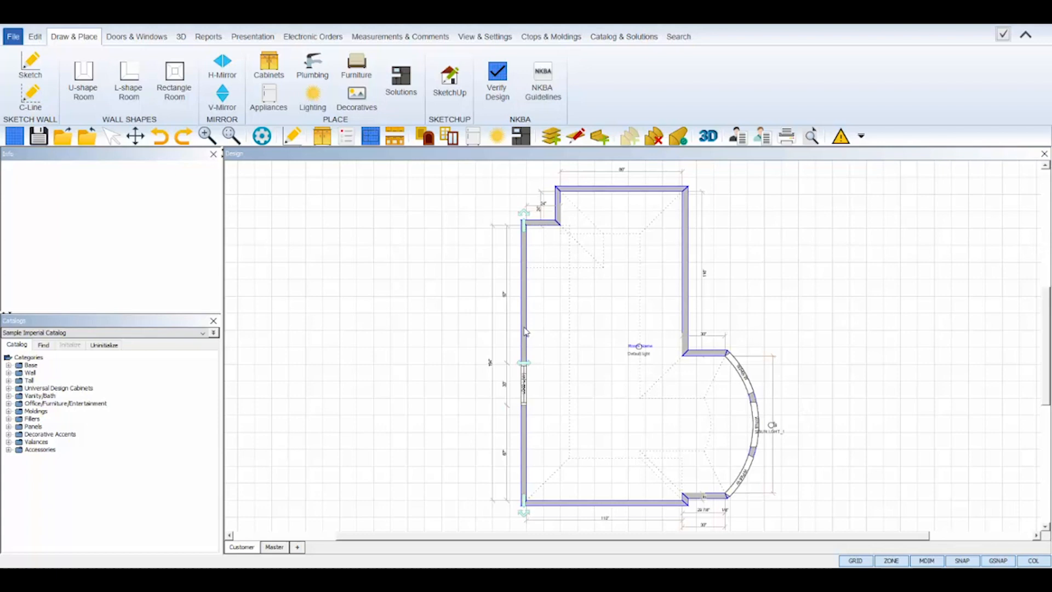
# - Create an inside elevation of Wall #1 (the door wall) tiled above the plan
pyautogui.rightClick(524, 332)
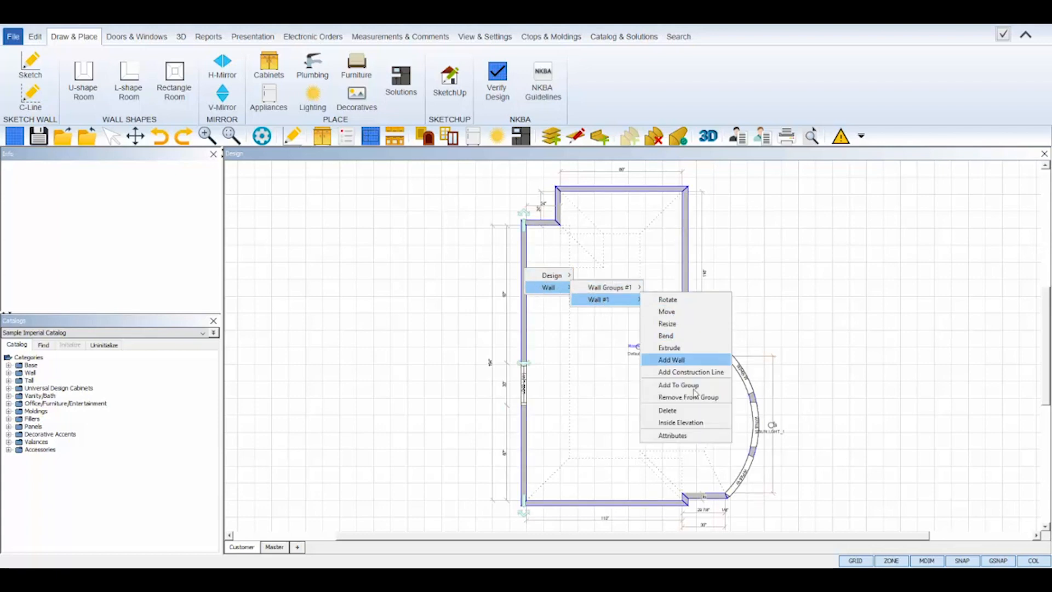
pyautogui.click(679, 422)
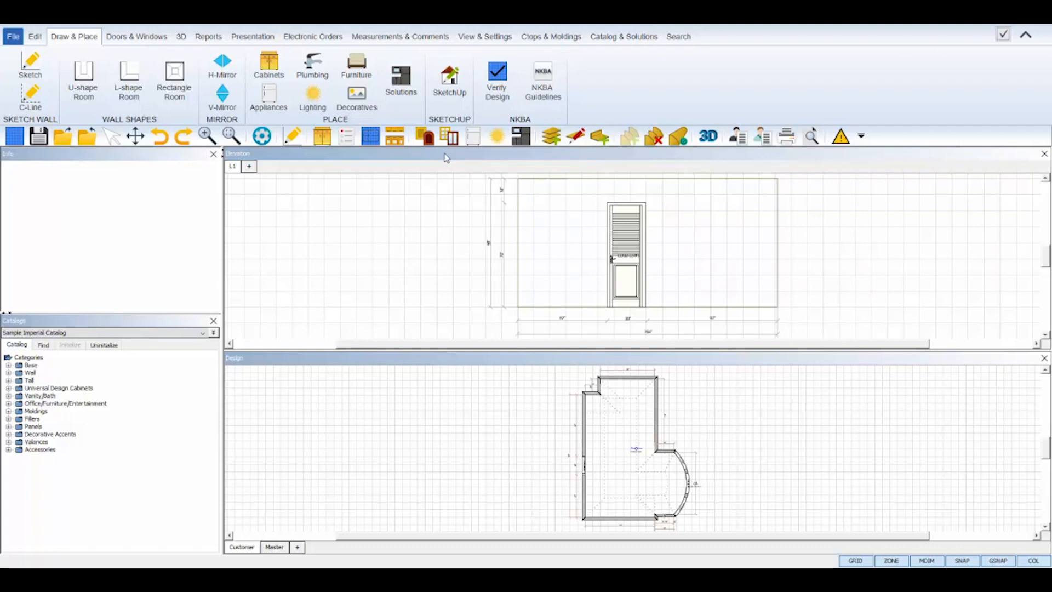
pyautogui.moveTo(636, 277)
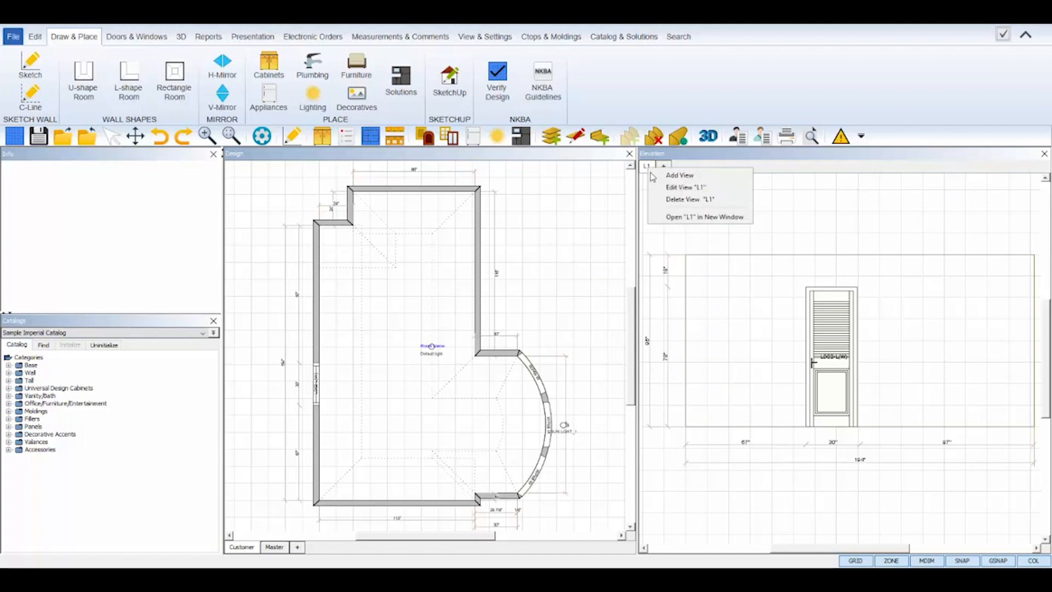
pyautogui.moveTo(686, 187)
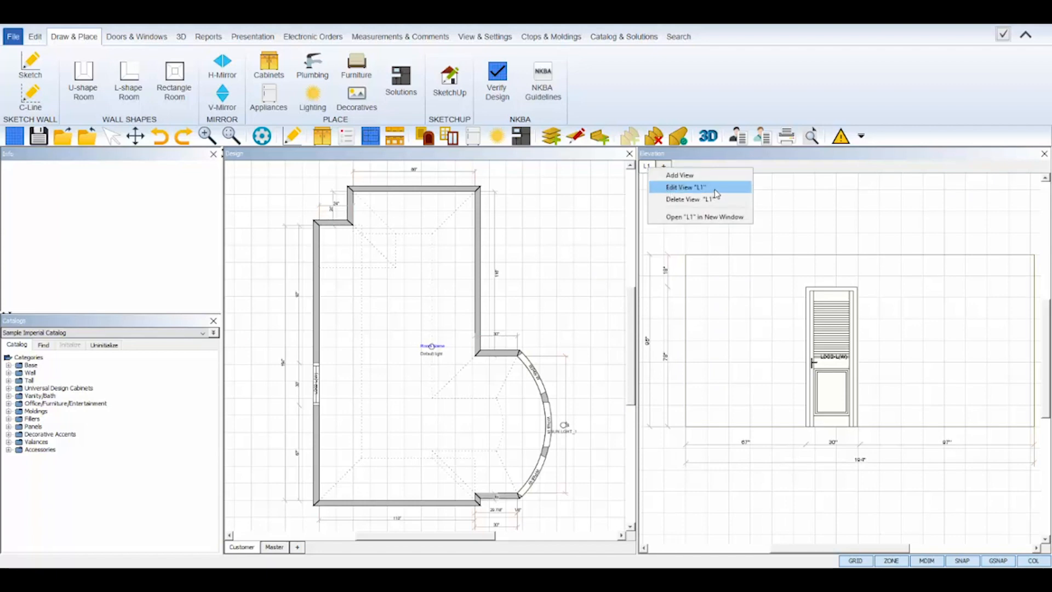
# - Rename the first elevation view Door Wall and the second Radius Wall
pyautogui.click(685, 186)
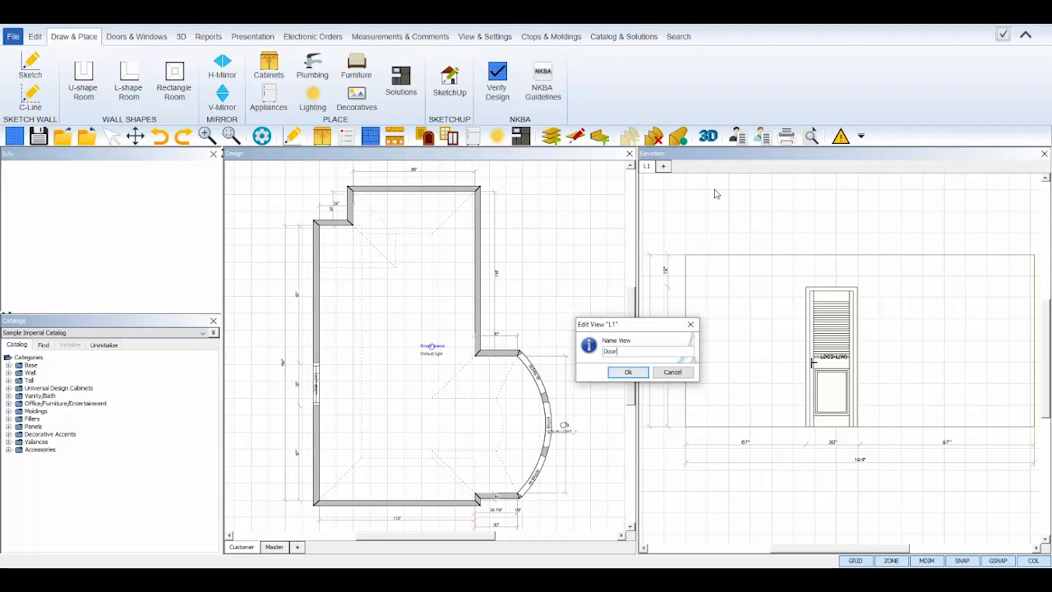
pyautogui.click(627, 372)
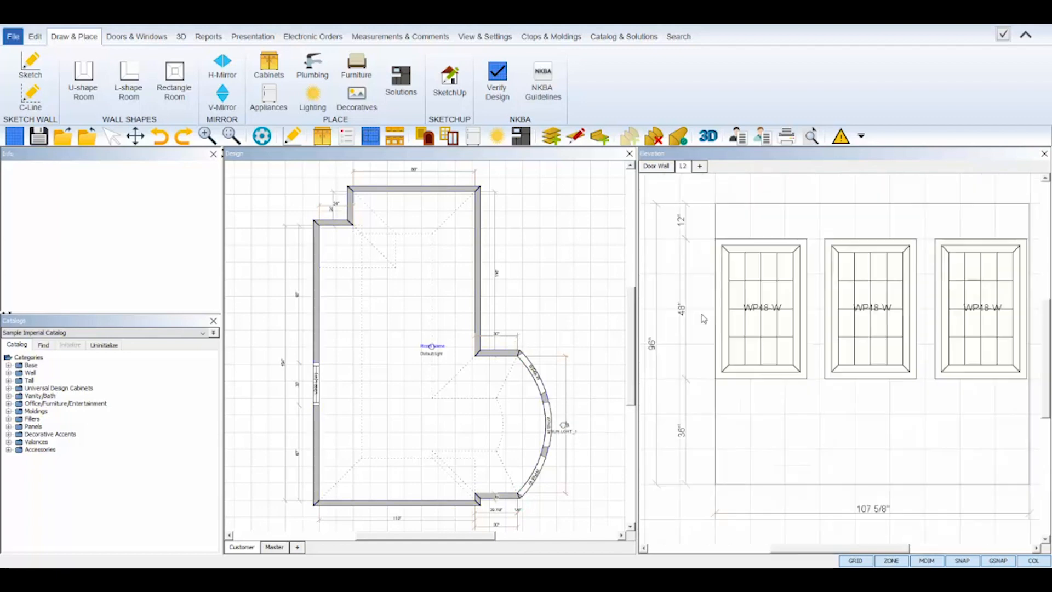
pyautogui.doubleClick(683, 166)
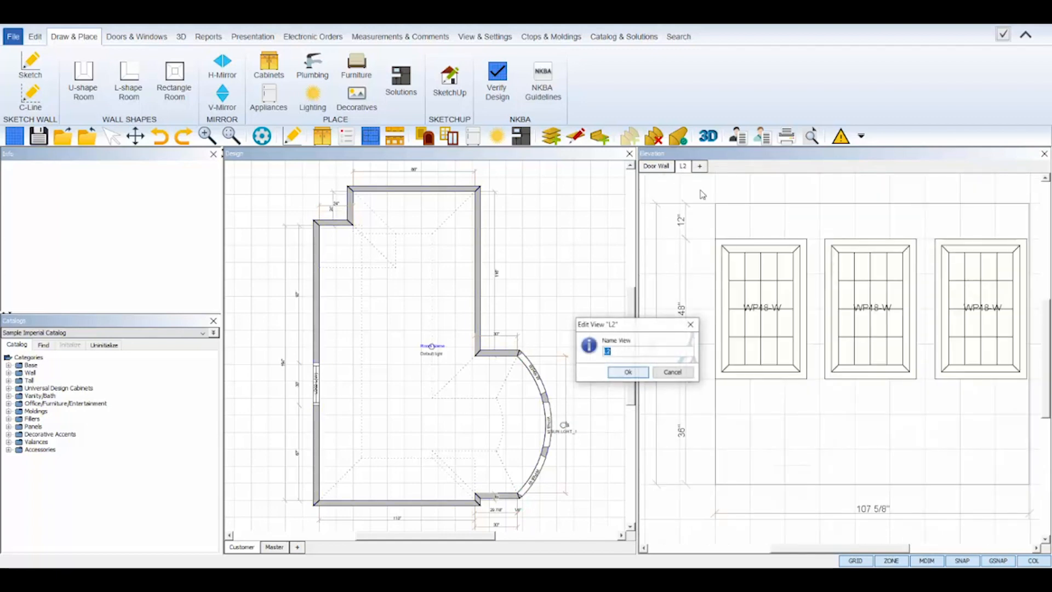
pyautogui.click(627, 372)
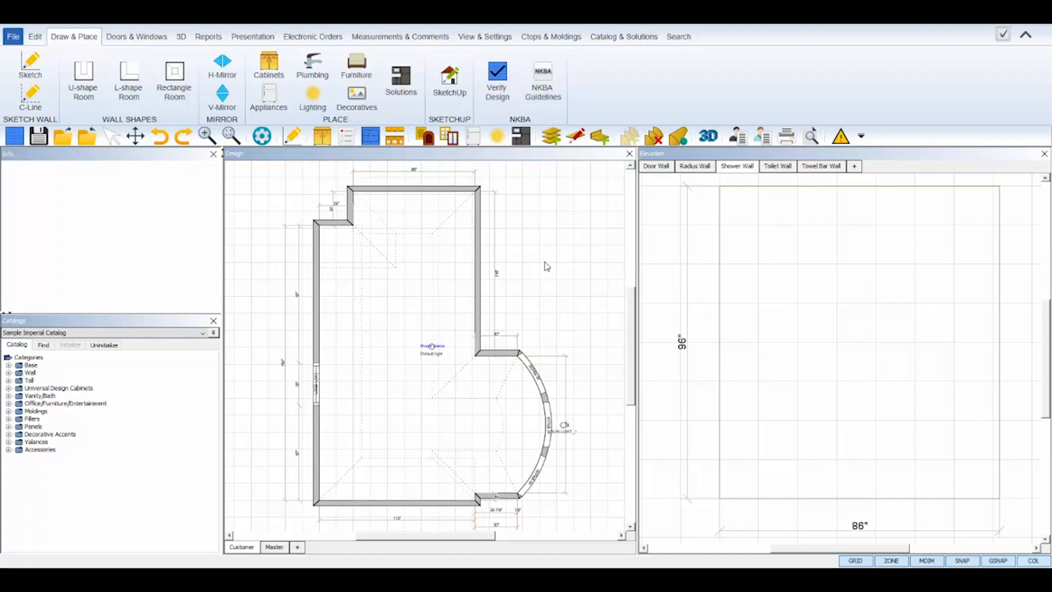
pyautogui.moveTo(378, 166)
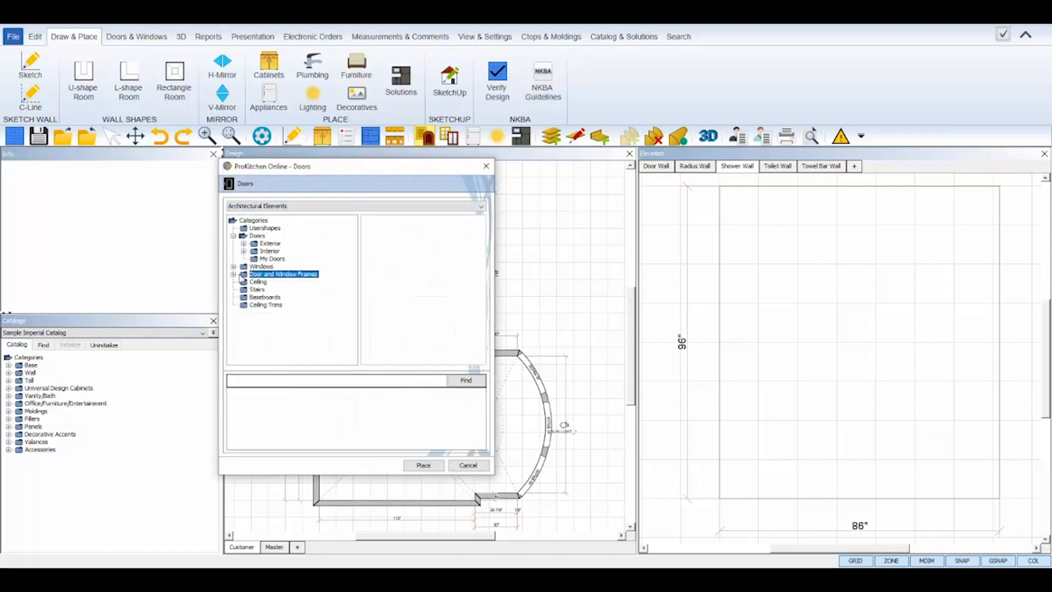
# - Place an FWO freeform wall opening from Door and Window Frames > Wall Openings
pyautogui.click(234, 274)
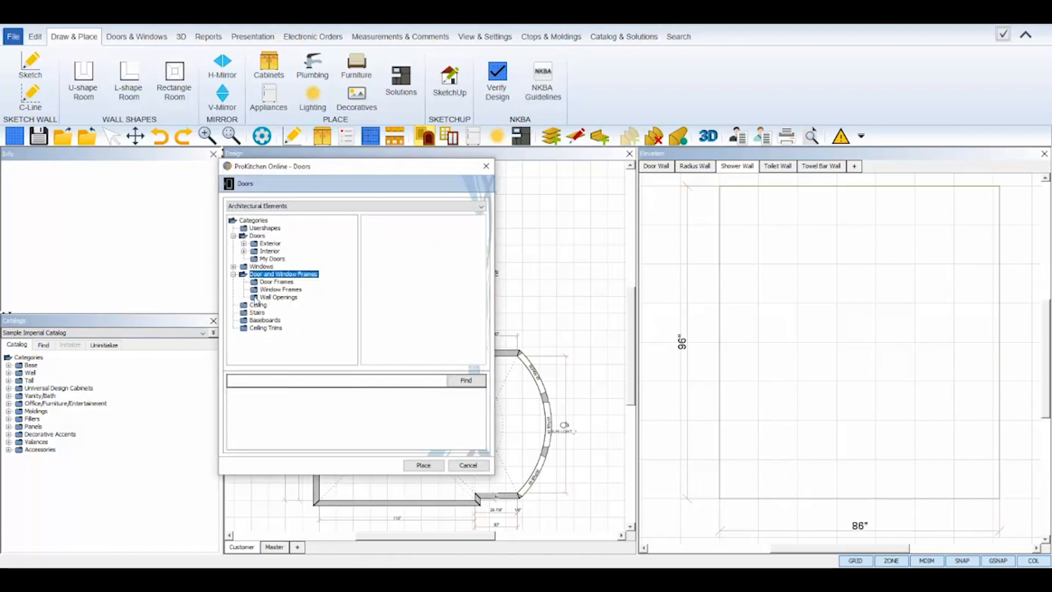
pyautogui.click(278, 297)
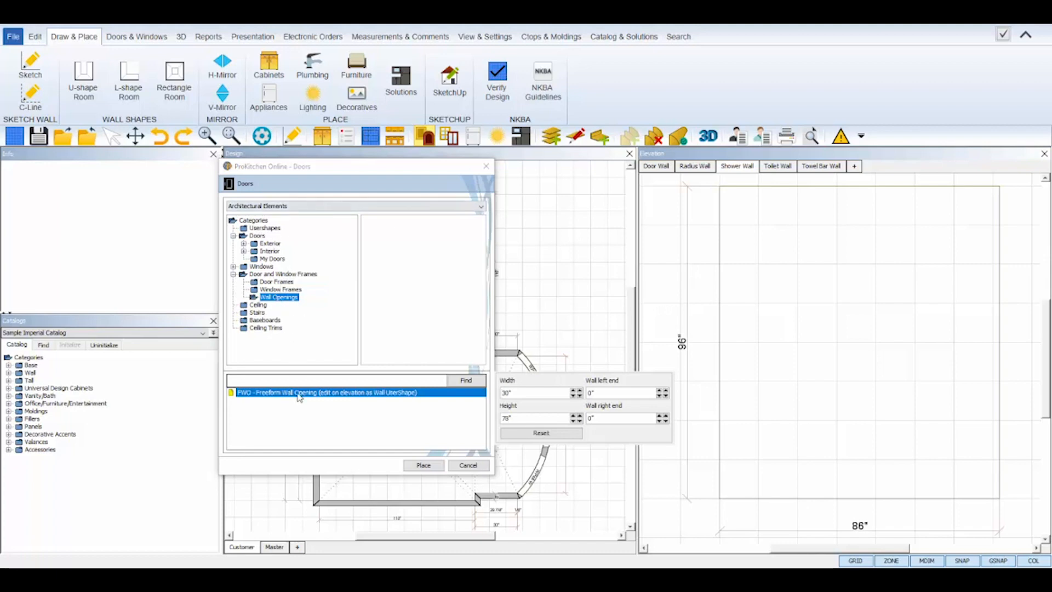
pyautogui.click(423, 464)
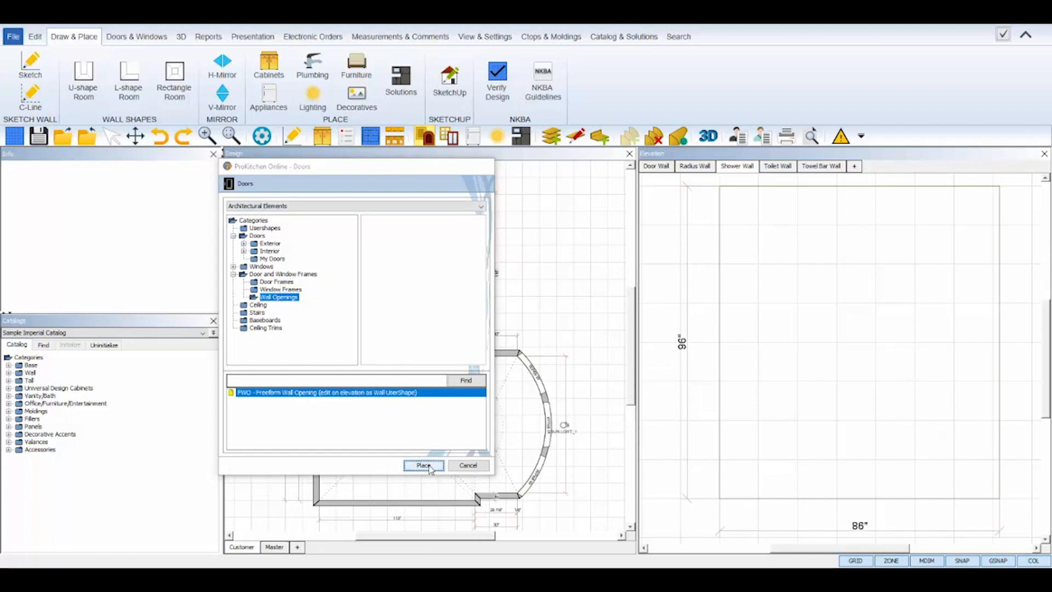
pyautogui.click(423, 464)
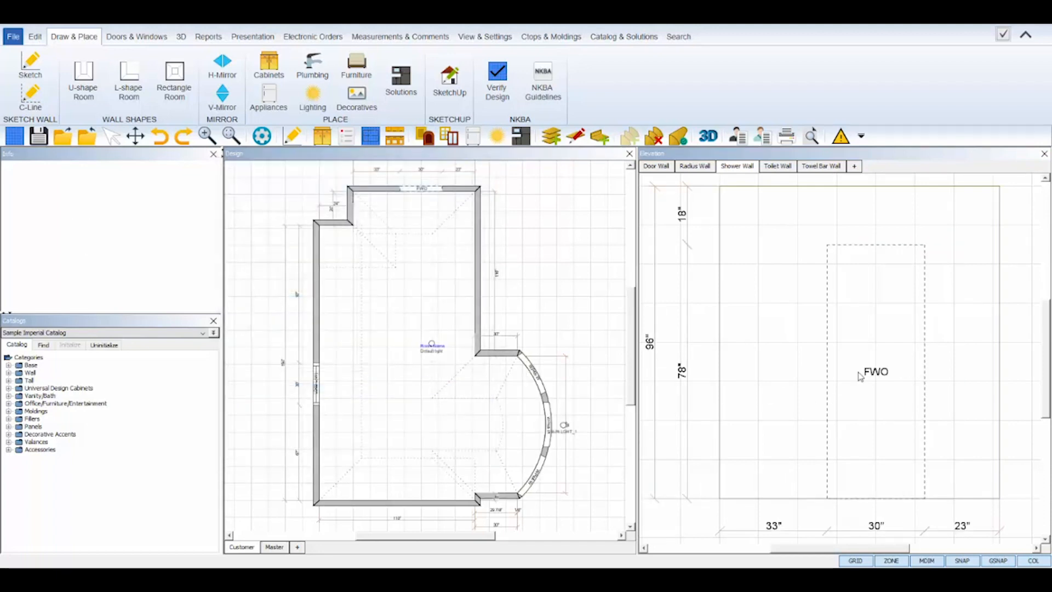
# - Resize the freeform opening to 35 by 25 inches and raise it 40 inches up the wall
pyautogui.rightClick(876, 376)
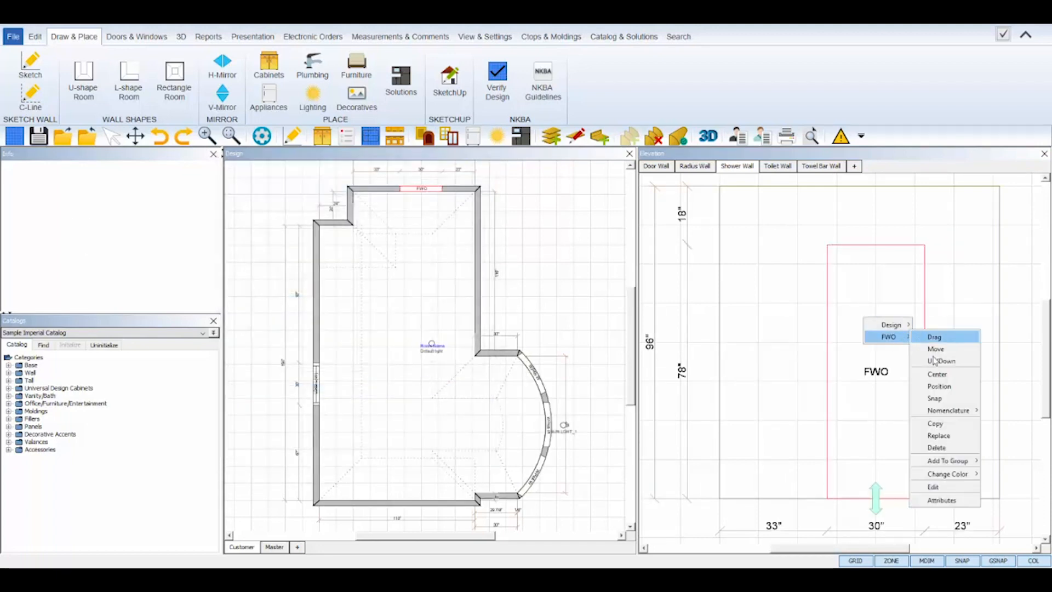
pyautogui.click(942, 500)
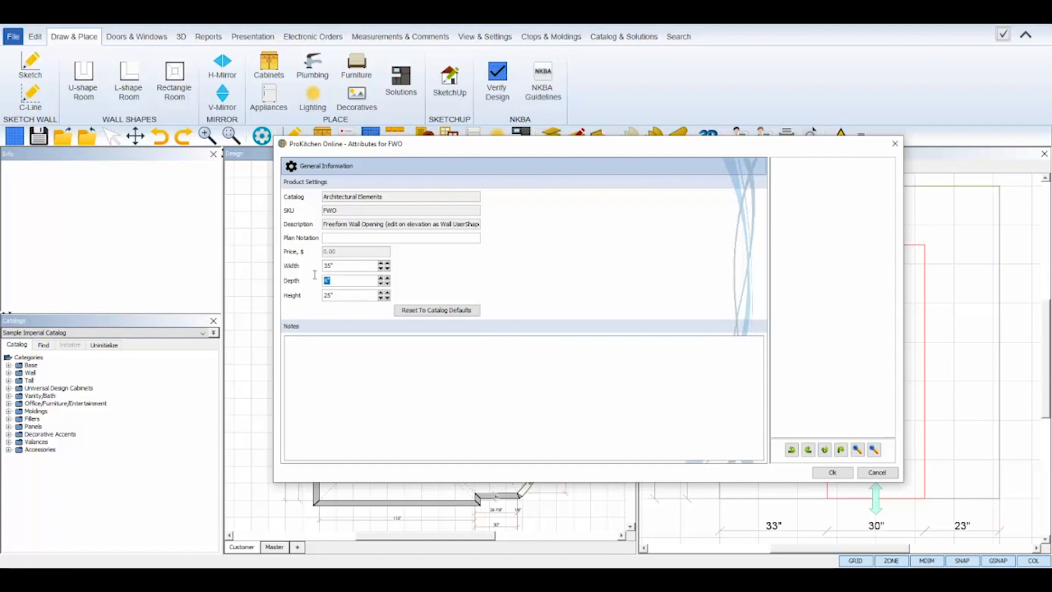
pyautogui.click(831, 472)
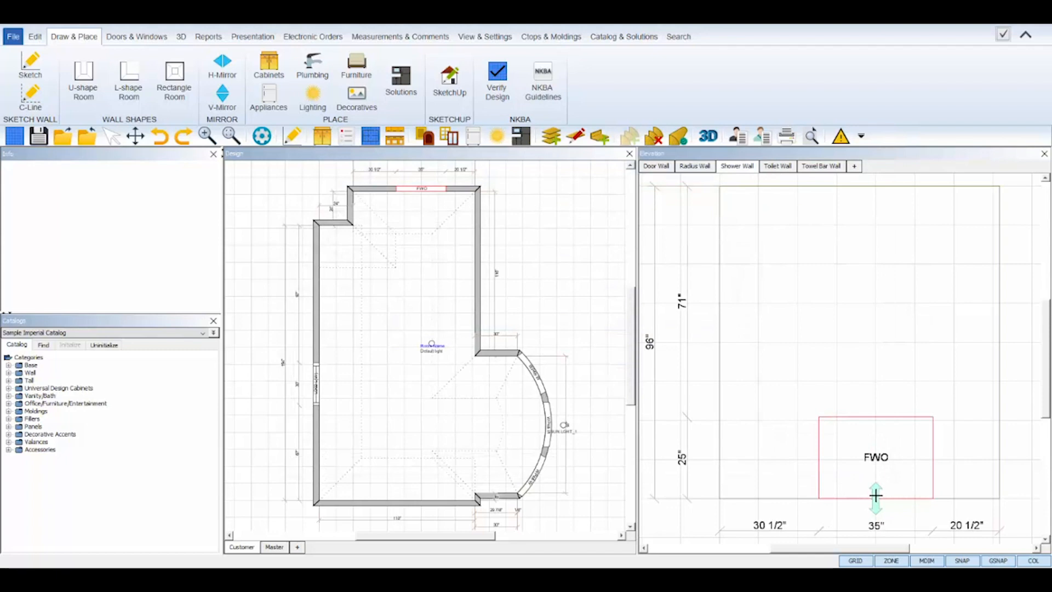
pyautogui.rightClick(876, 496)
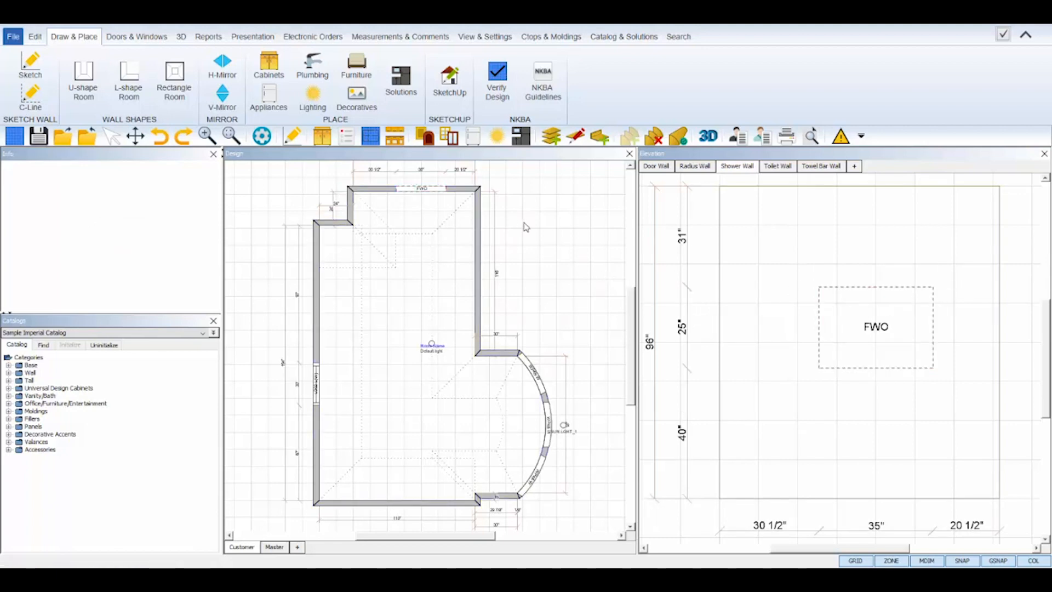
pyautogui.click(424, 136)
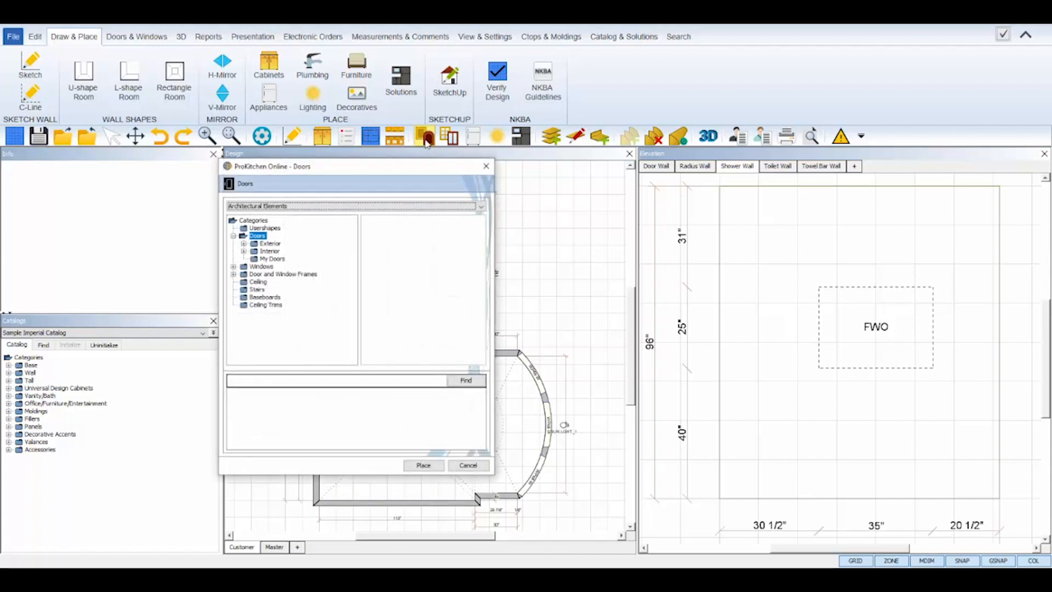
# - Place a FloorUserShape and move it up and in to fit the wall opening
pyautogui.click(265, 228)
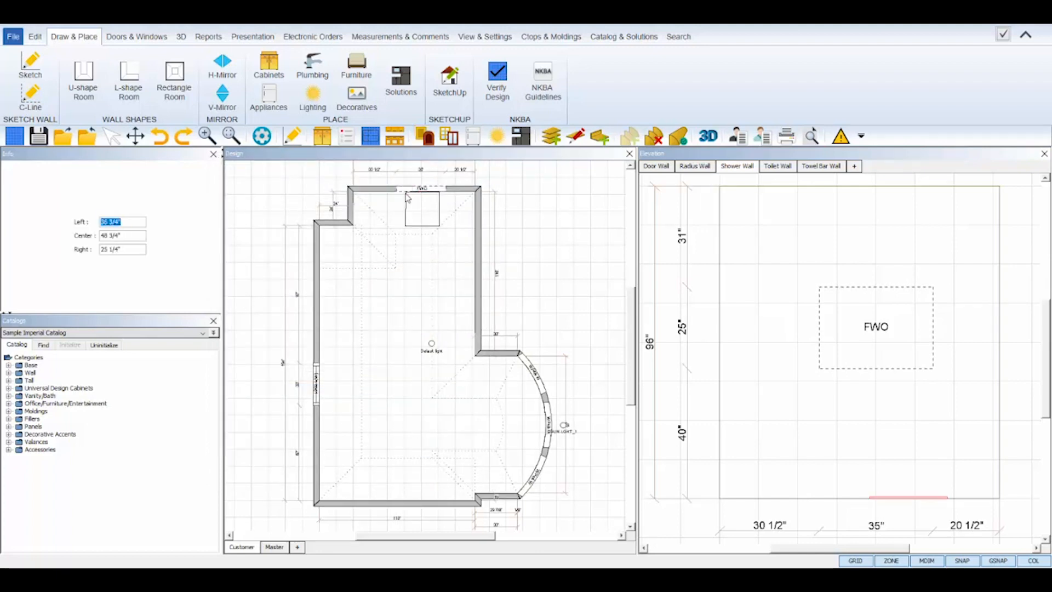
pyautogui.rightClick(421, 205)
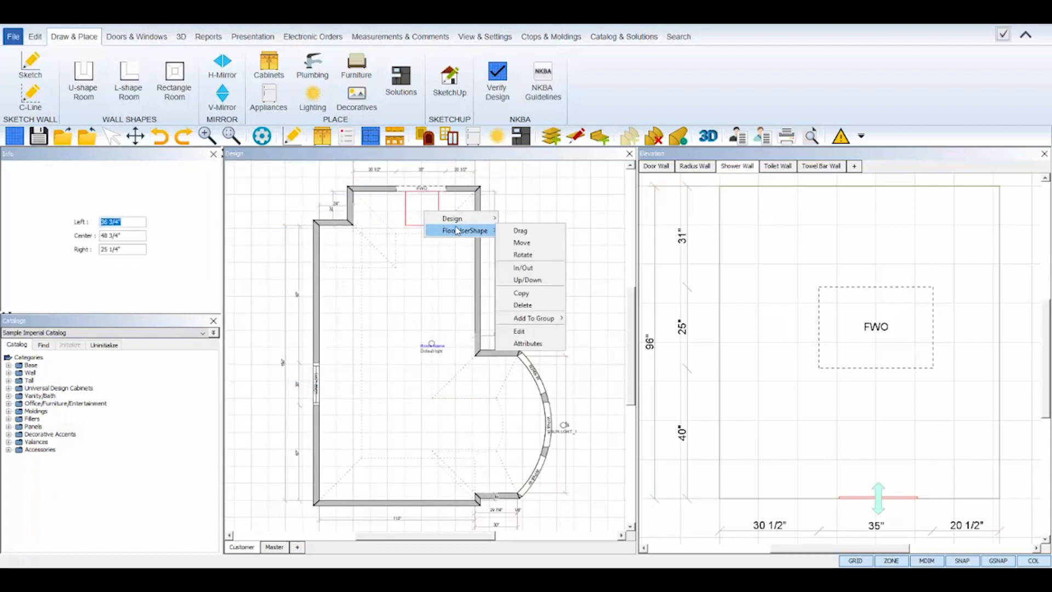
pyautogui.click(527, 343)
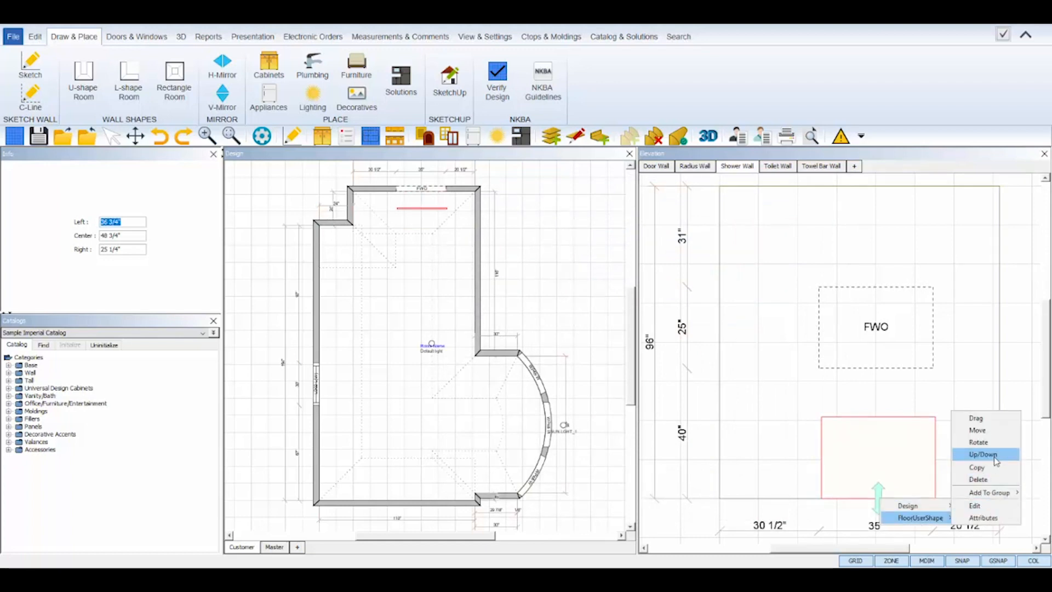
pyautogui.click(982, 454)
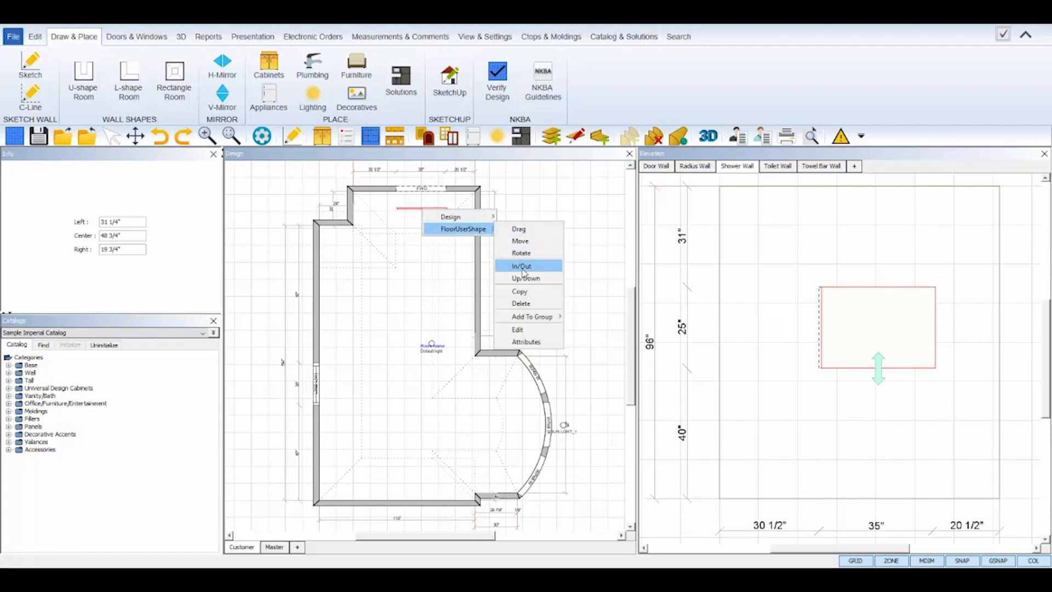
pyautogui.click(521, 266)
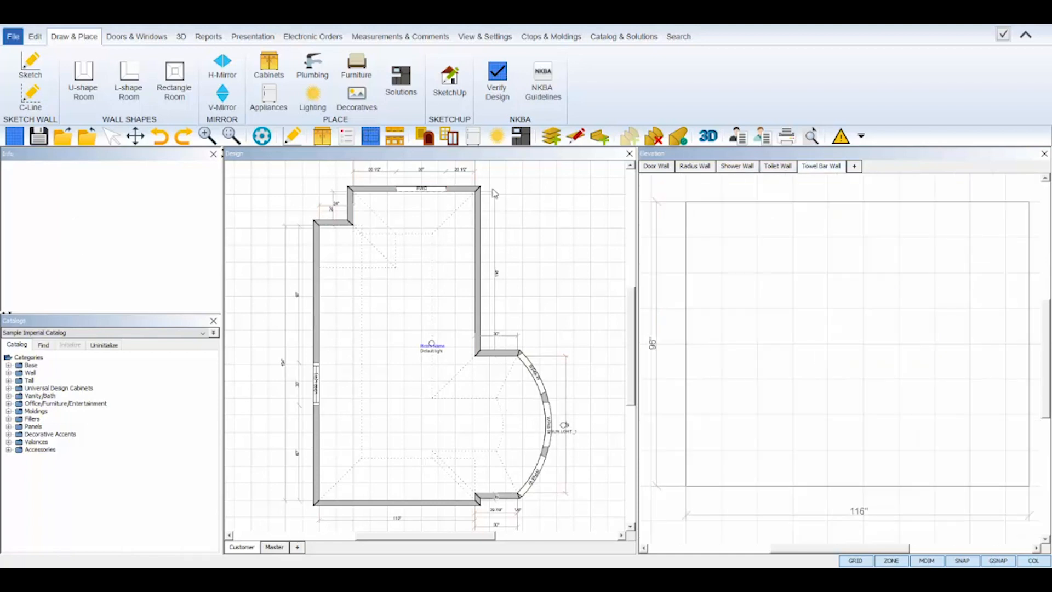
pyautogui.moveTo(414, 181)
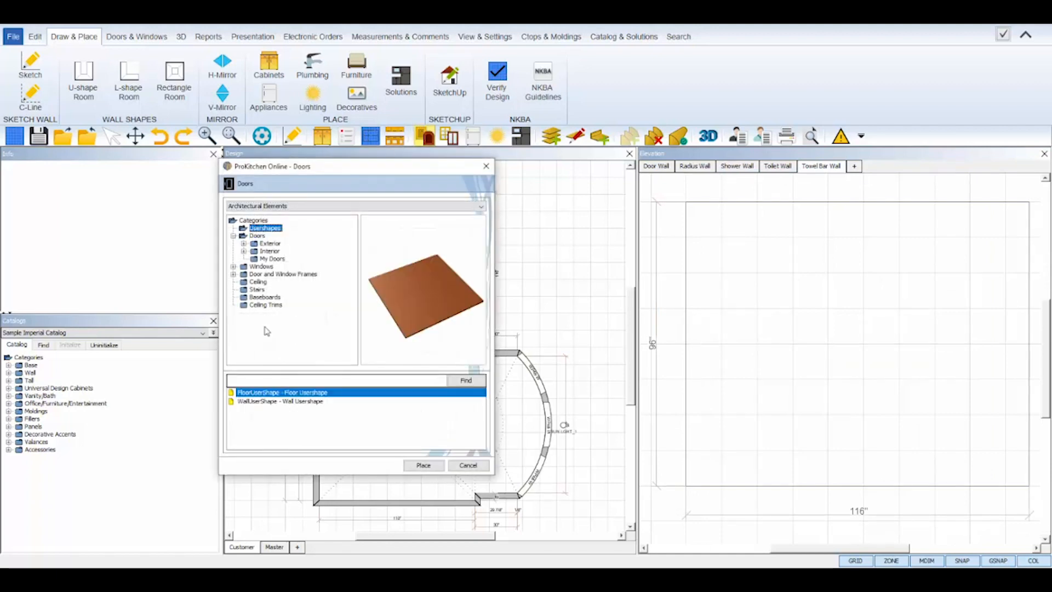
# - Place a WallUserShape panel and give it the Cw22 Cashmere stone tile texture
pyautogui.click(279, 401)
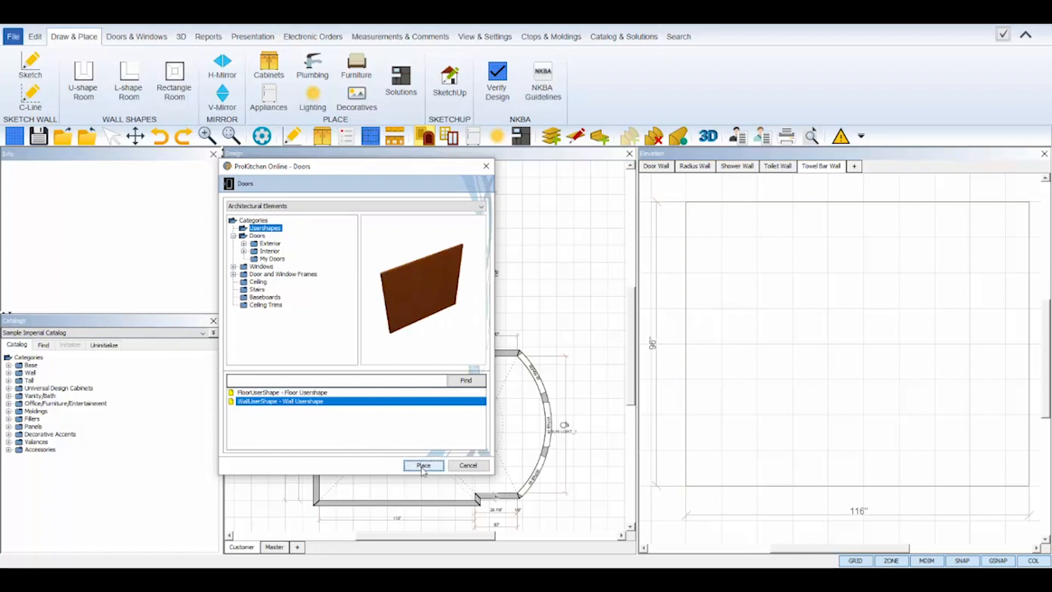
pyautogui.click(423, 466)
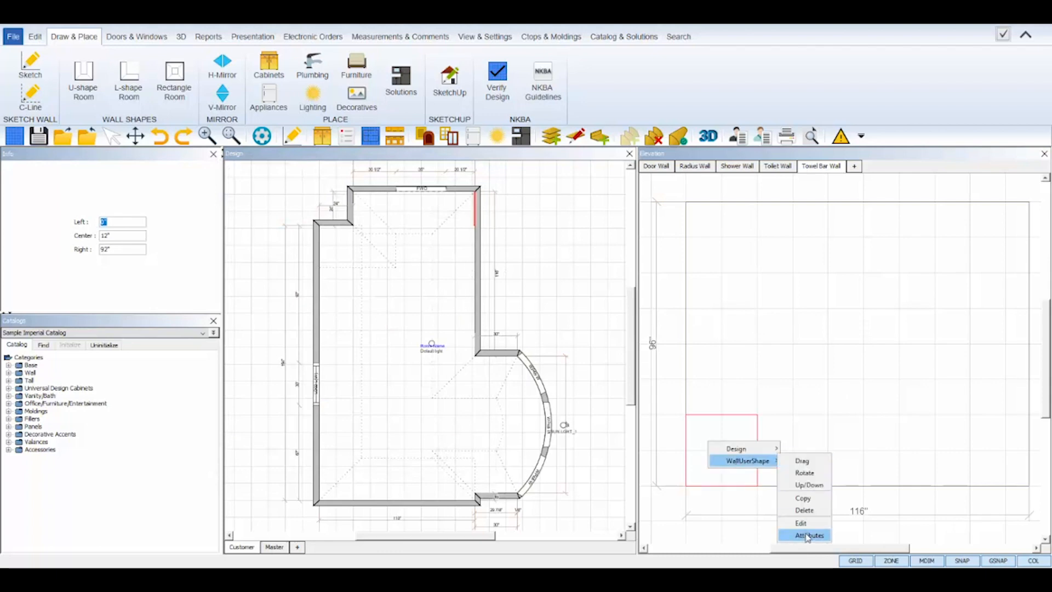
pyautogui.click(808, 535)
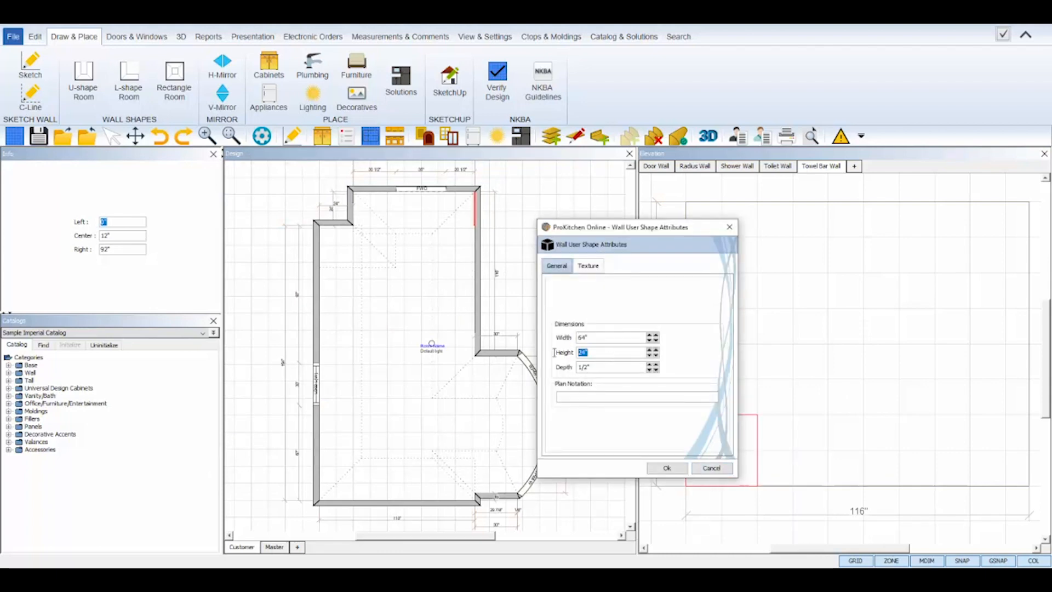
pyautogui.click(587, 266)
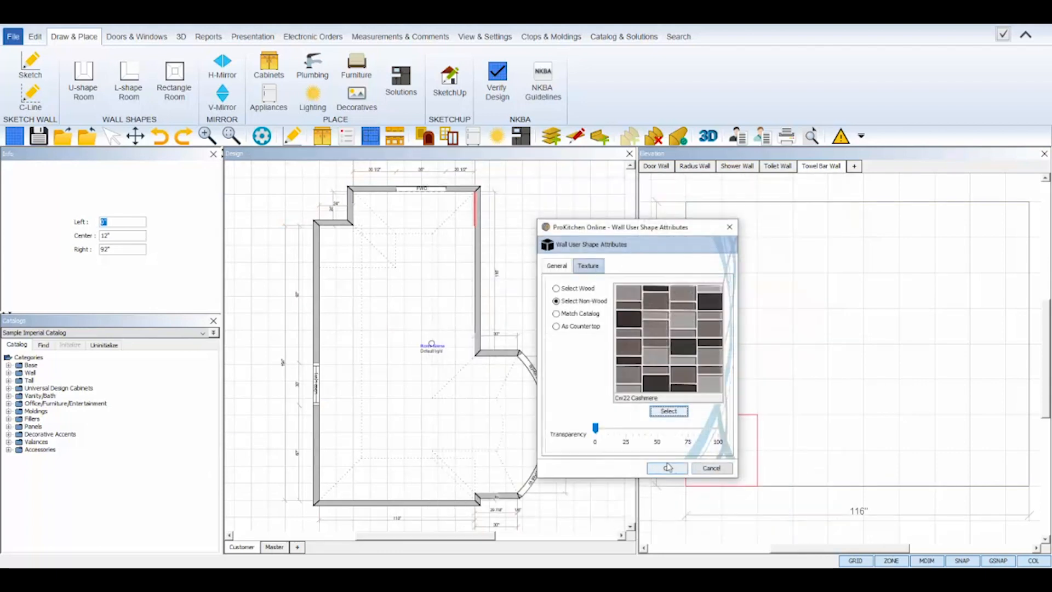
pyautogui.click(667, 467)
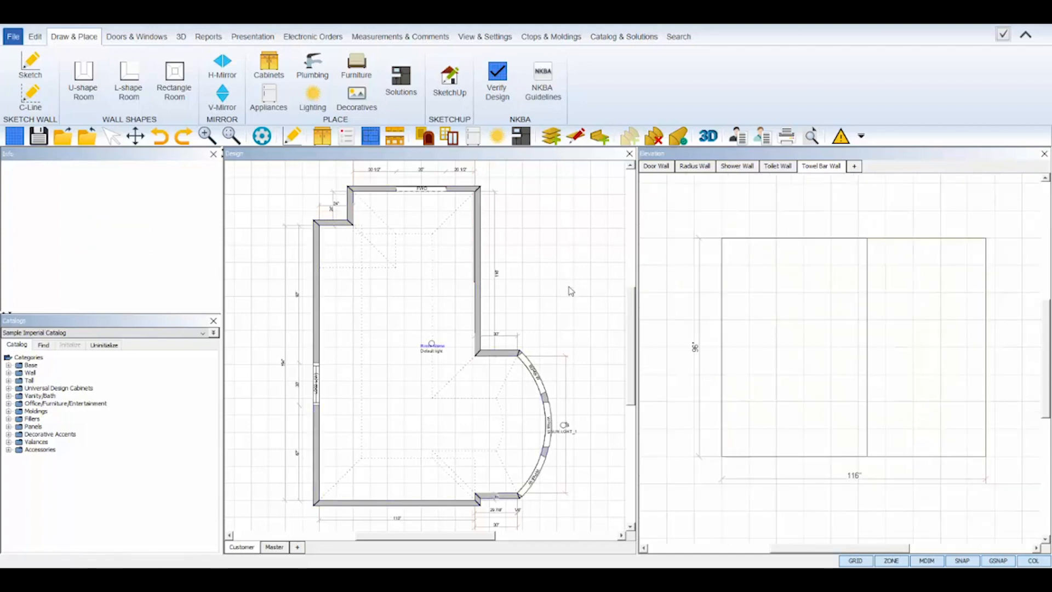
pyautogui.moveTo(505, 233)
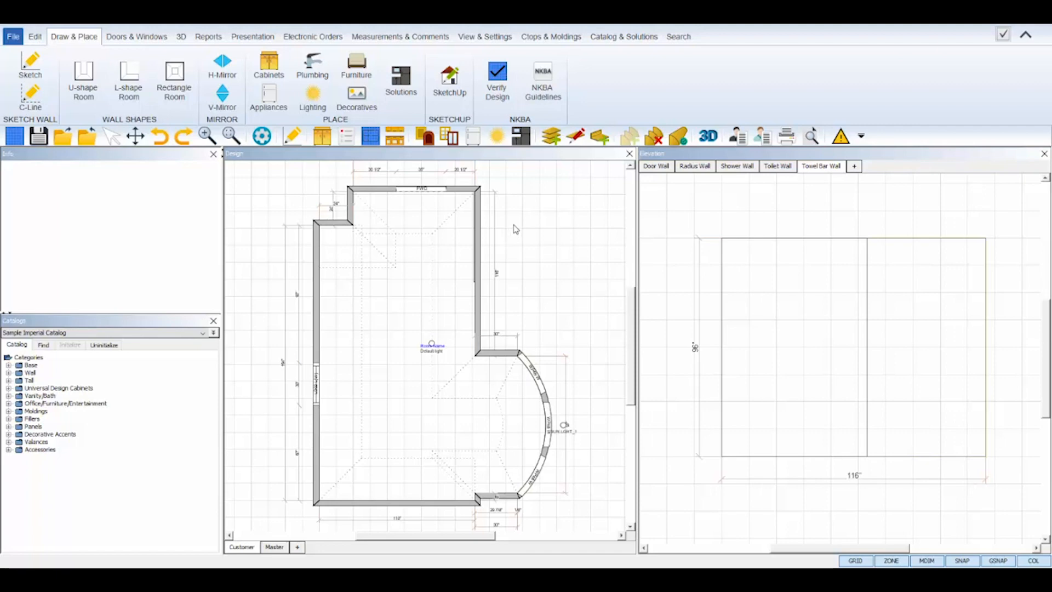
# - Review the Radius Wall and Toilet Wall elevations, then close the elevation window
pyautogui.click(694, 165)
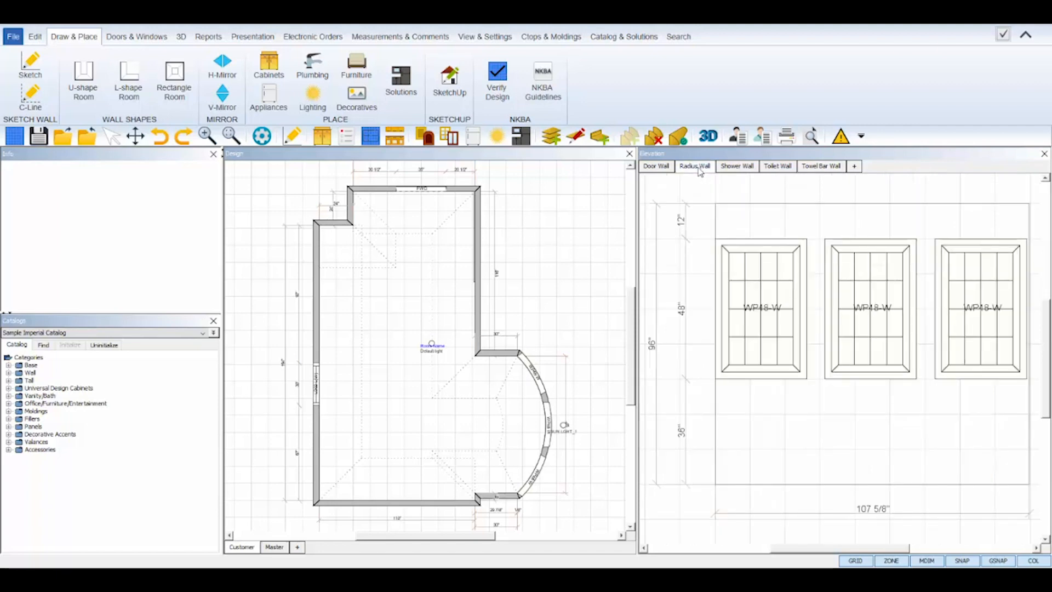
pyautogui.click(777, 166)
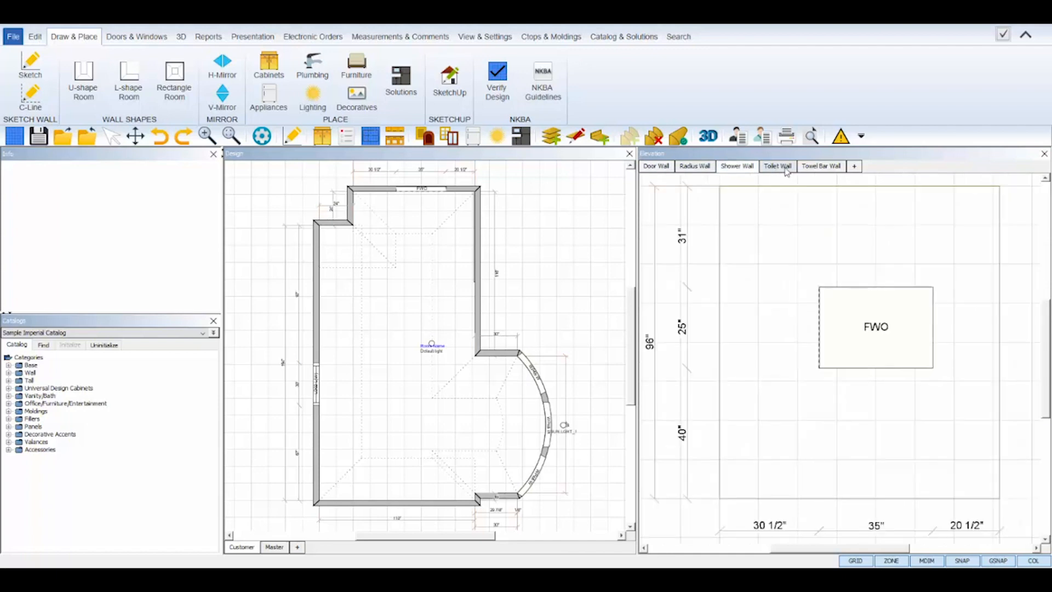
pyautogui.click(1045, 153)
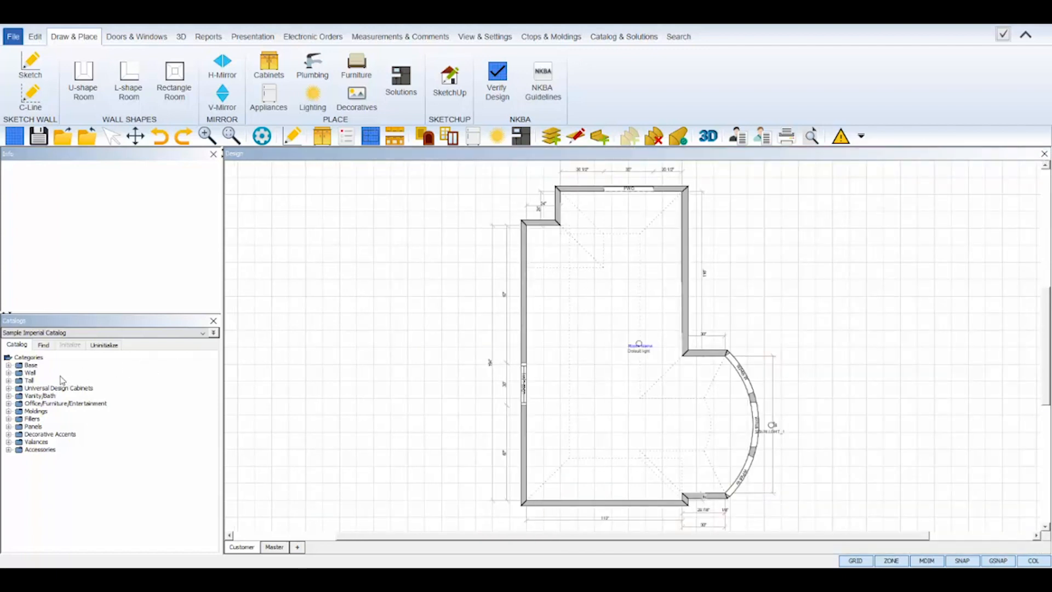
# - Browse the catalog down to Vanity/Bath > Base Vanity
pyautogui.click(31, 363)
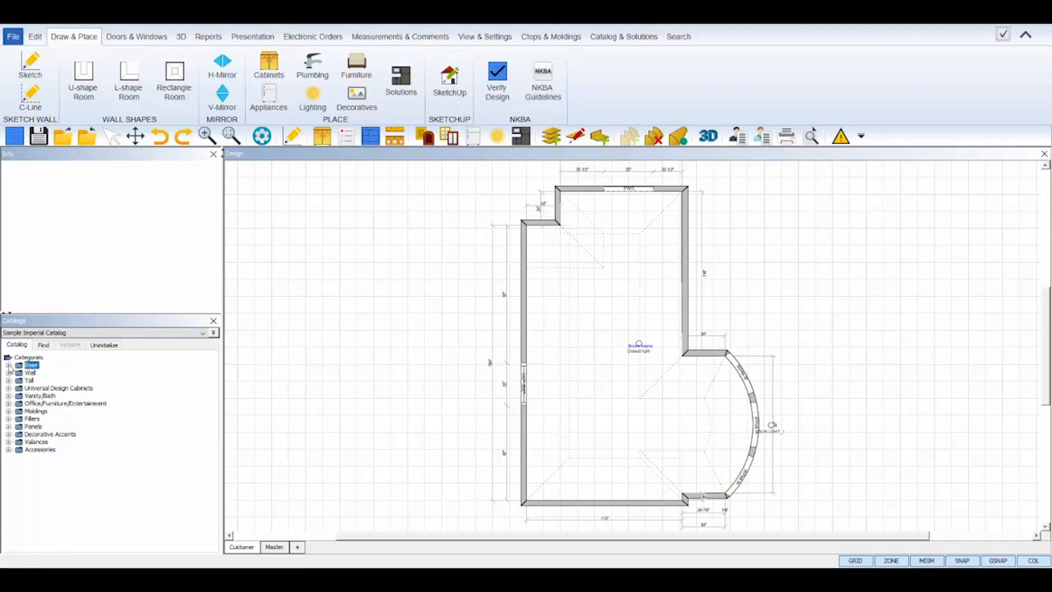
pyautogui.click(10, 356)
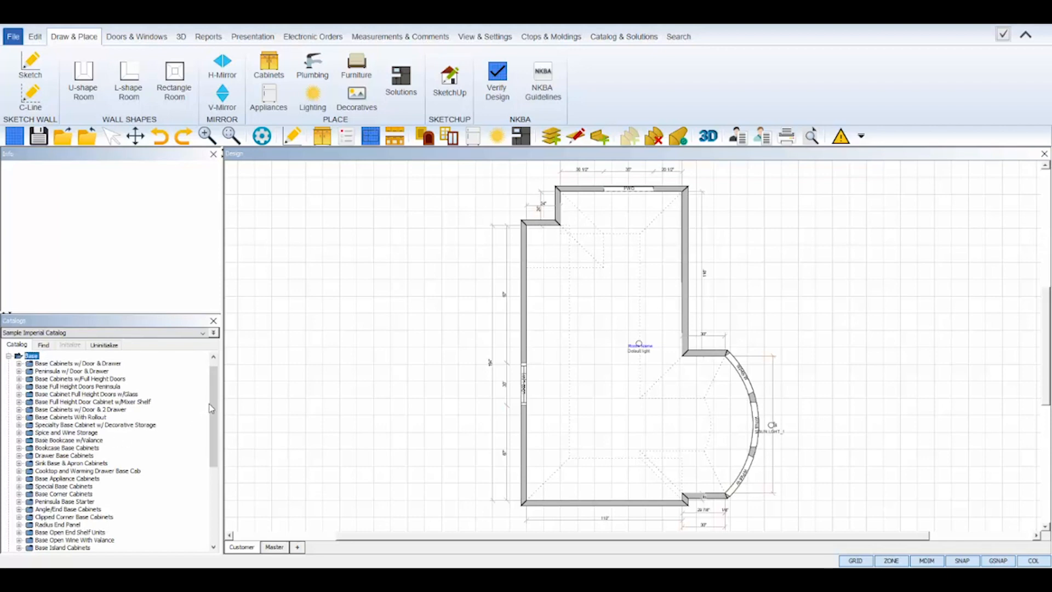
pyautogui.scroll(-3)
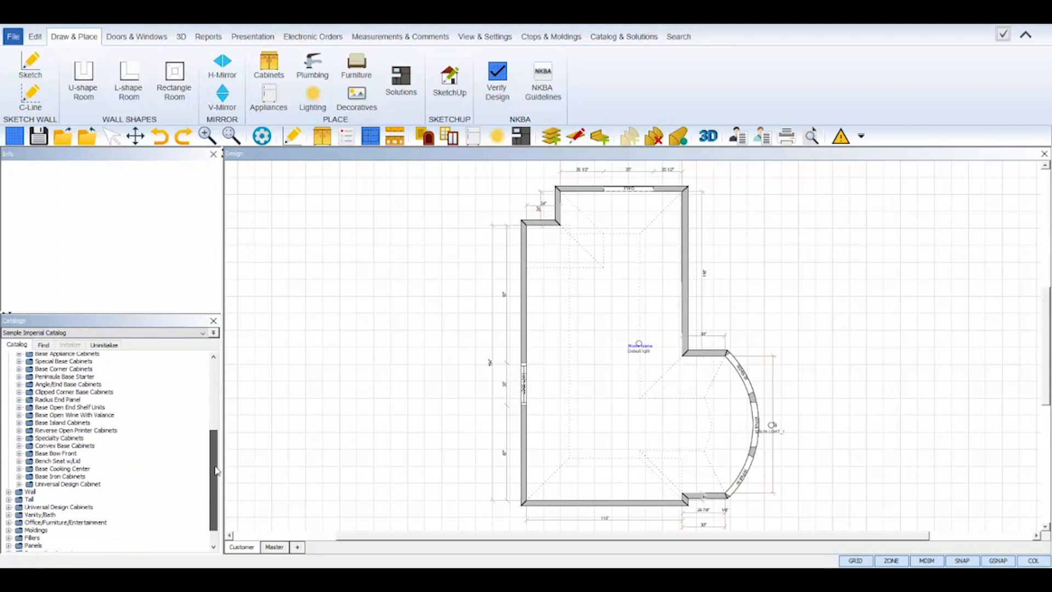
pyautogui.click(40, 492)
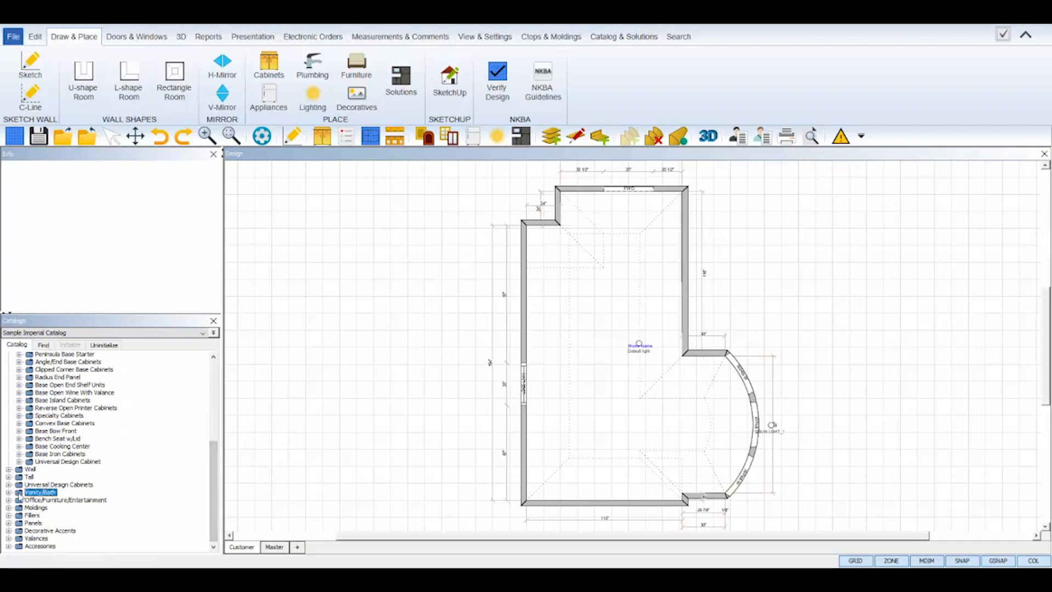
pyautogui.click(19, 492)
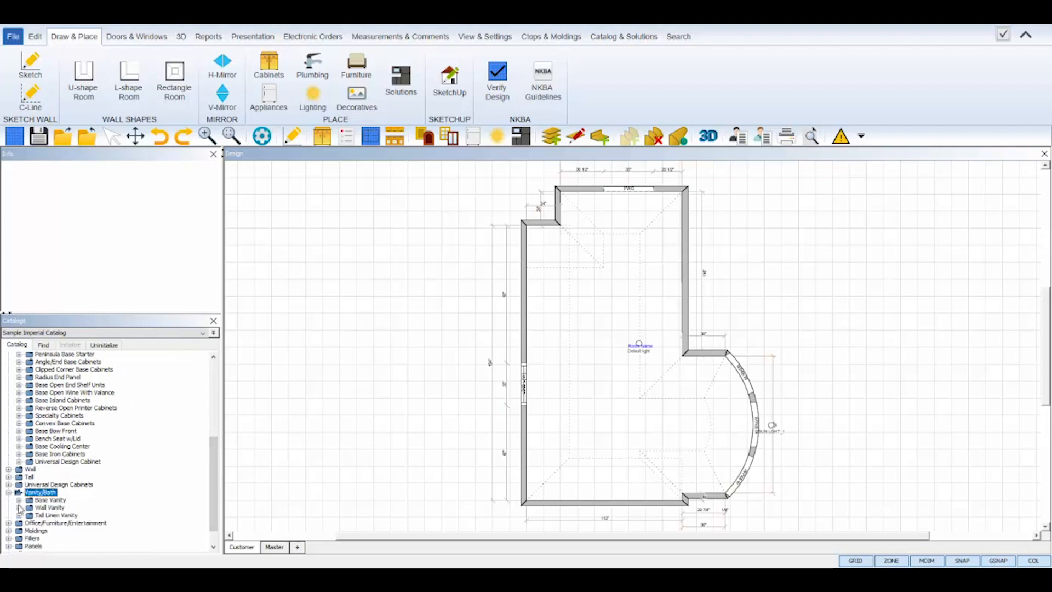
pyautogui.click(49, 499)
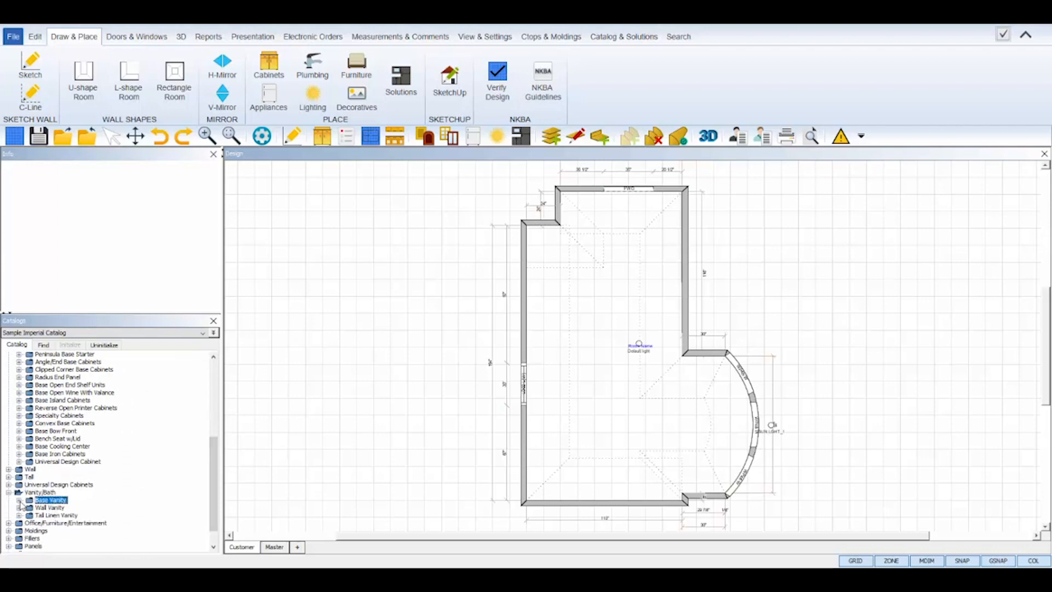
pyautogui.click(20, 499)
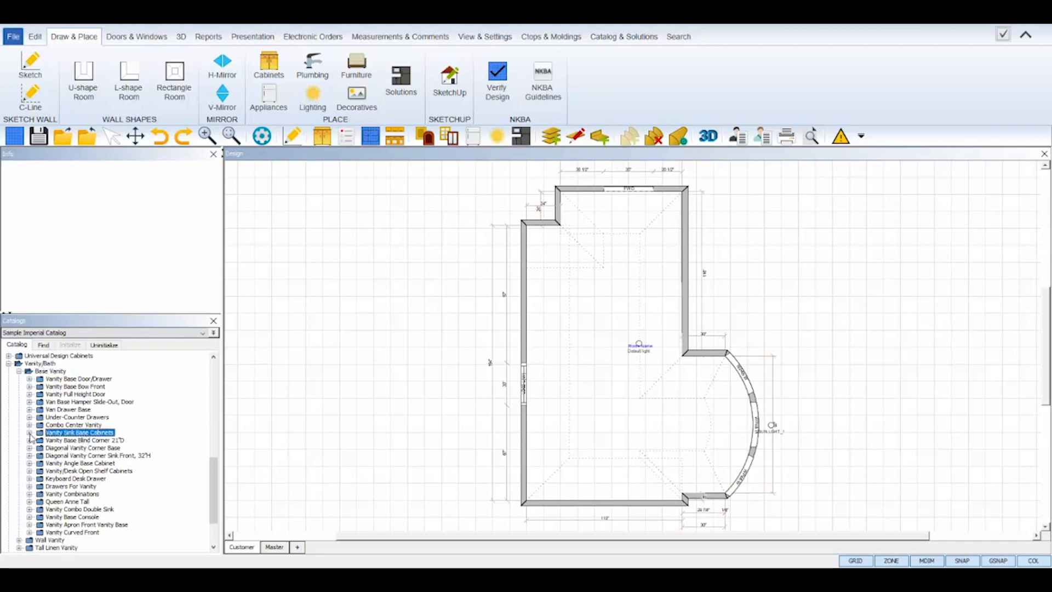
# - Place a 21"D full-height-door vanity sink base on the left wall, attached to Wall #1
pyautogui.click(29, 432)
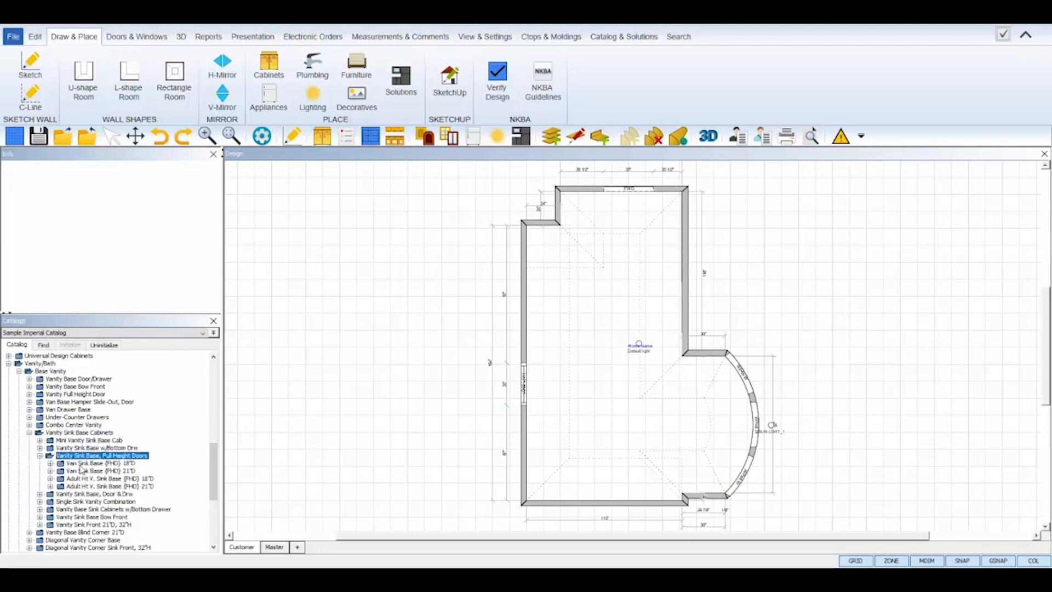
pyautogui.click(98, 470)
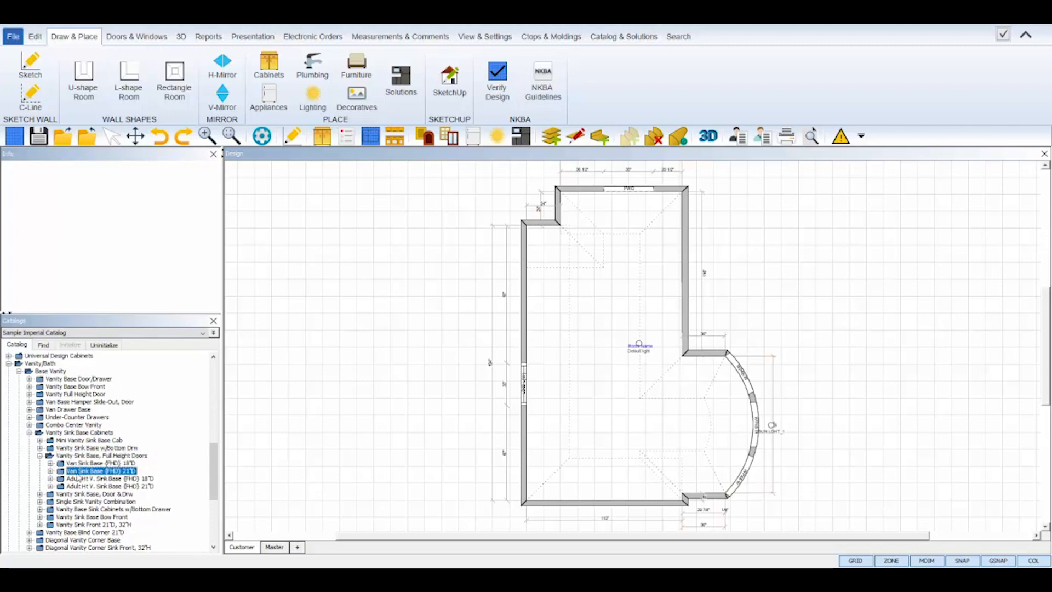
pyautogui.click(52, 470)
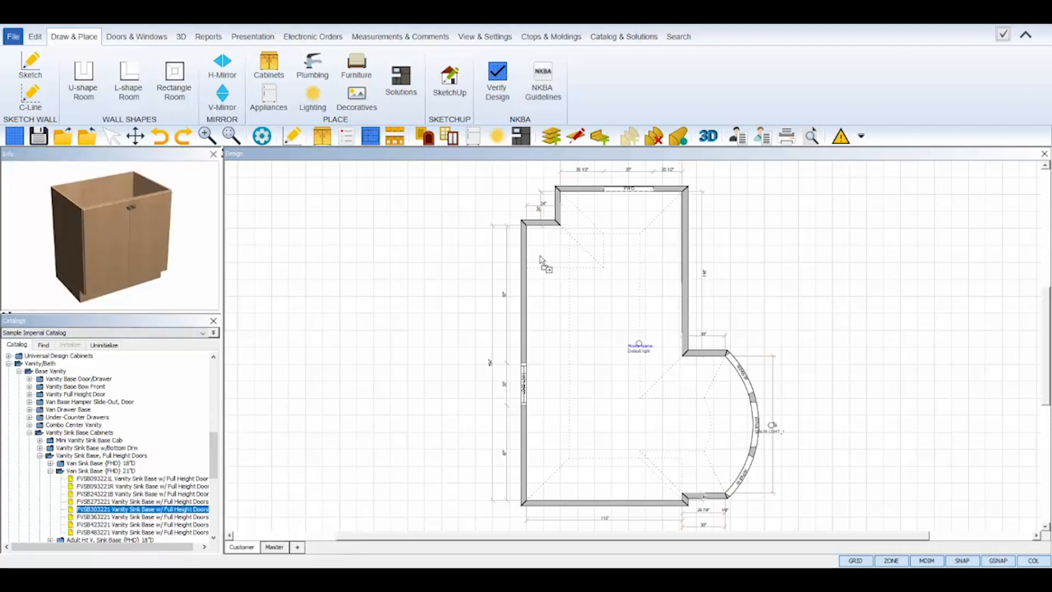
pyautogui.click(524, 268)
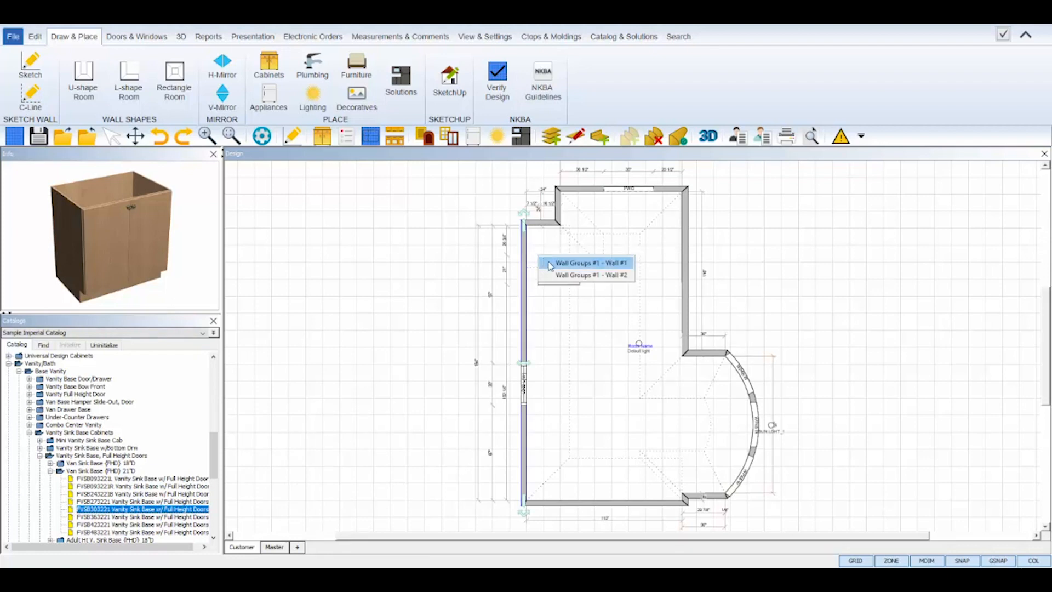
pyautogui.click(590, 262)
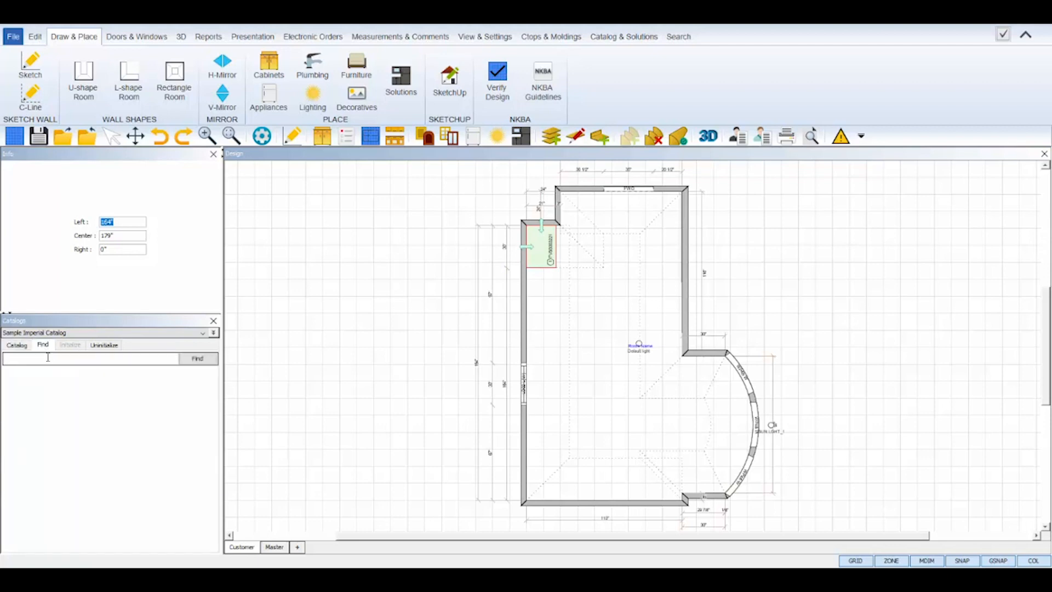
# - Search SKUs 'vd', 'oj', 'teos' to add a second vanity, over-the-john cabinet and tall end open shelf
pyautogui.write('vd')
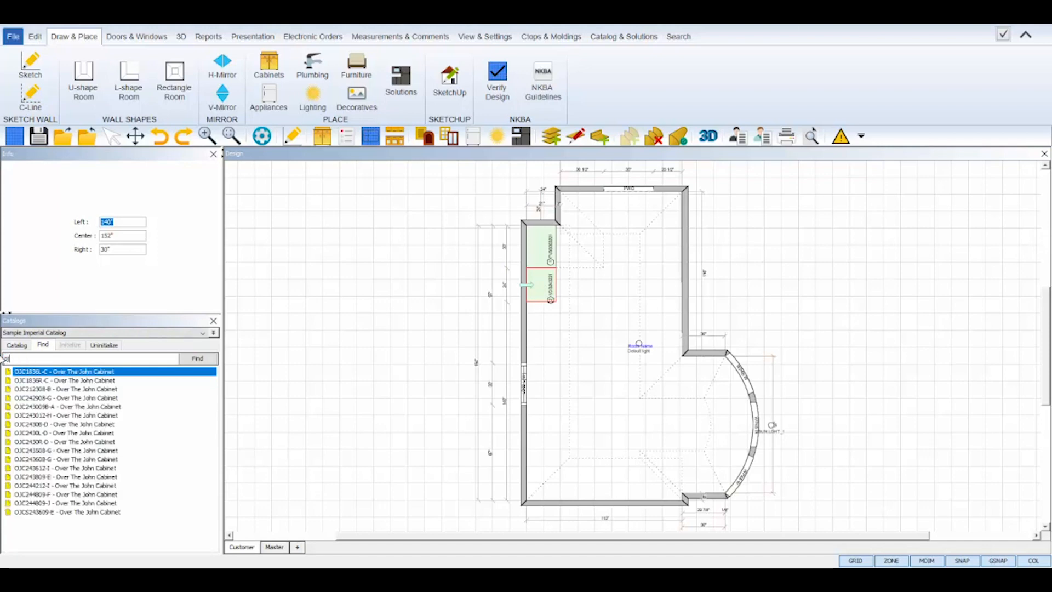
pyautogui.write('ojc2430b')
pyautogui.click(123, 249)
pyautogui.write('1')
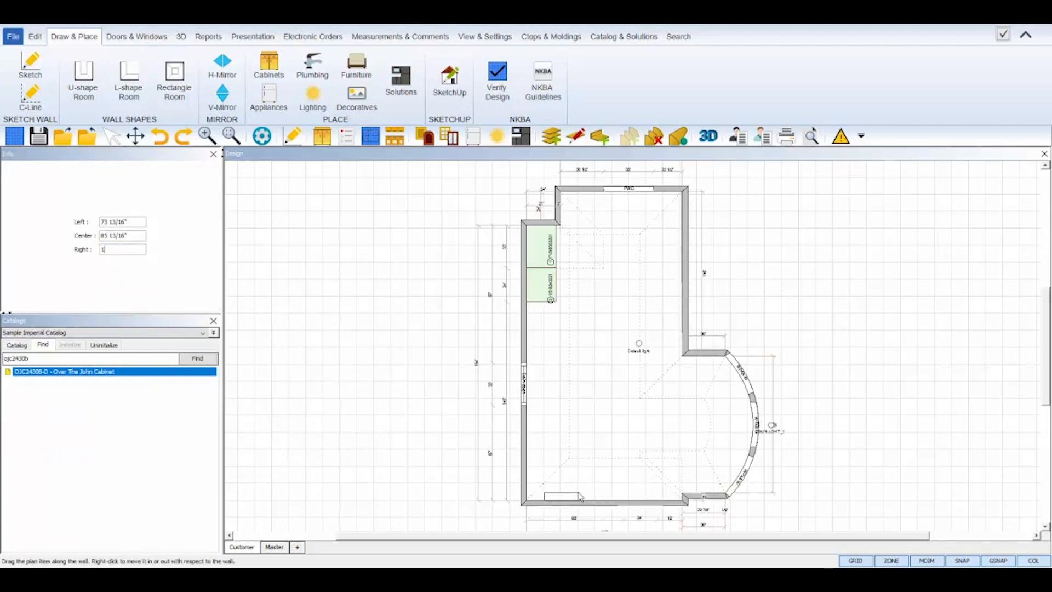
pyautogui.write('teos129612l')
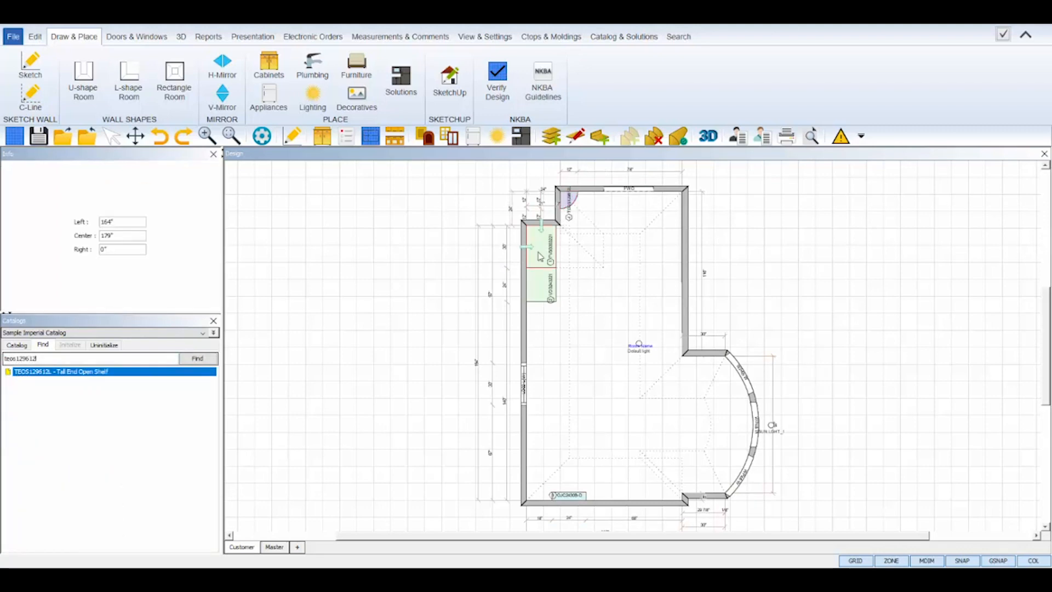
# - Bring up the vanity's Sinks & Faucets attributes and choose the Kohler catalog
pyautogui.rightClick(544, 255)
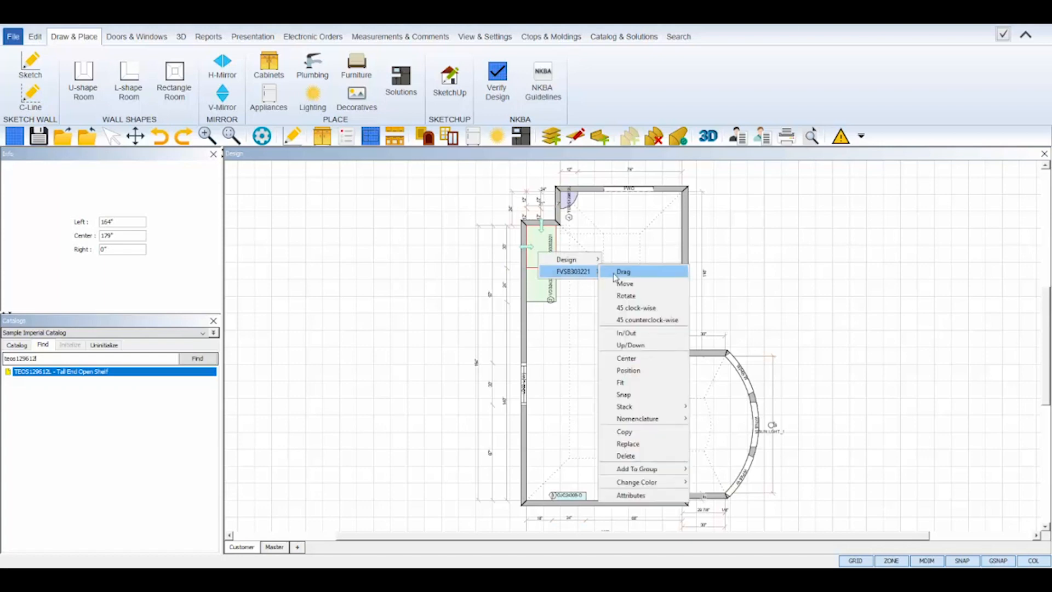
pyautogui.moveTo(646, 495)
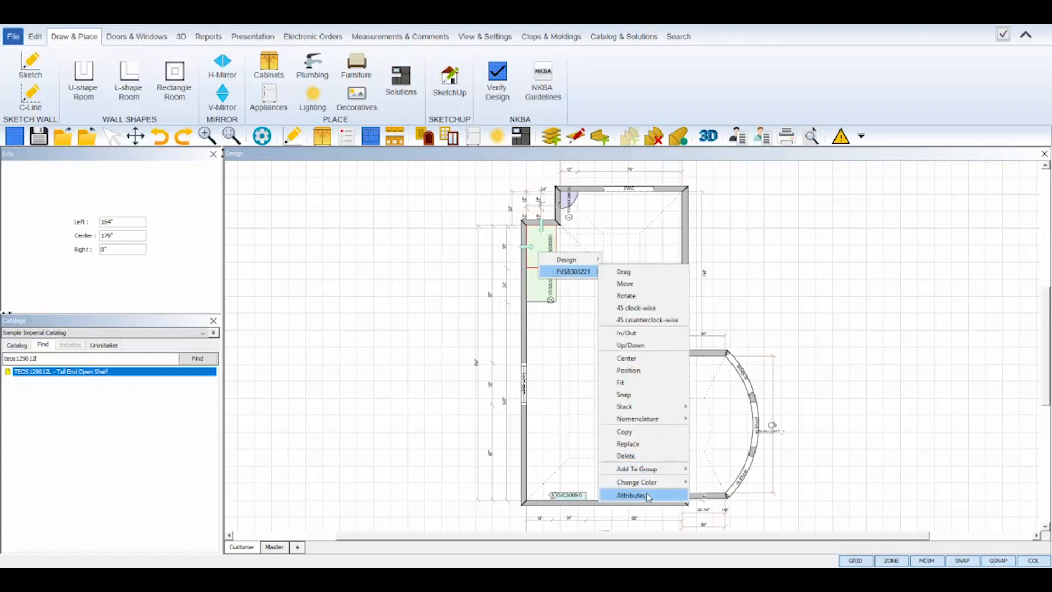
pyautogui.click(630, 495)
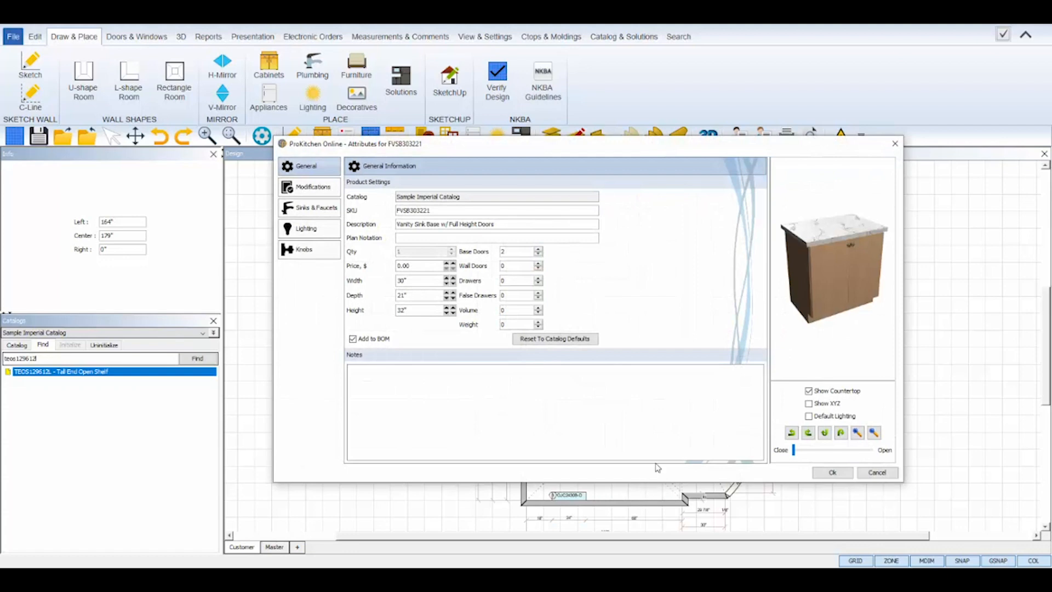
pyautogui.click(309, 207)
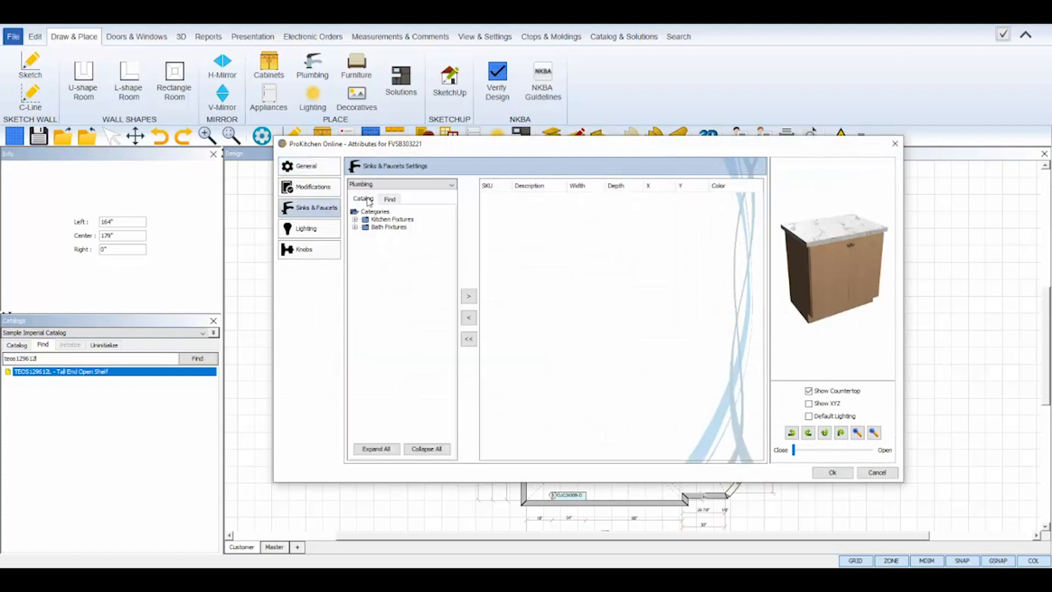
pyautogui.click(450, 184)
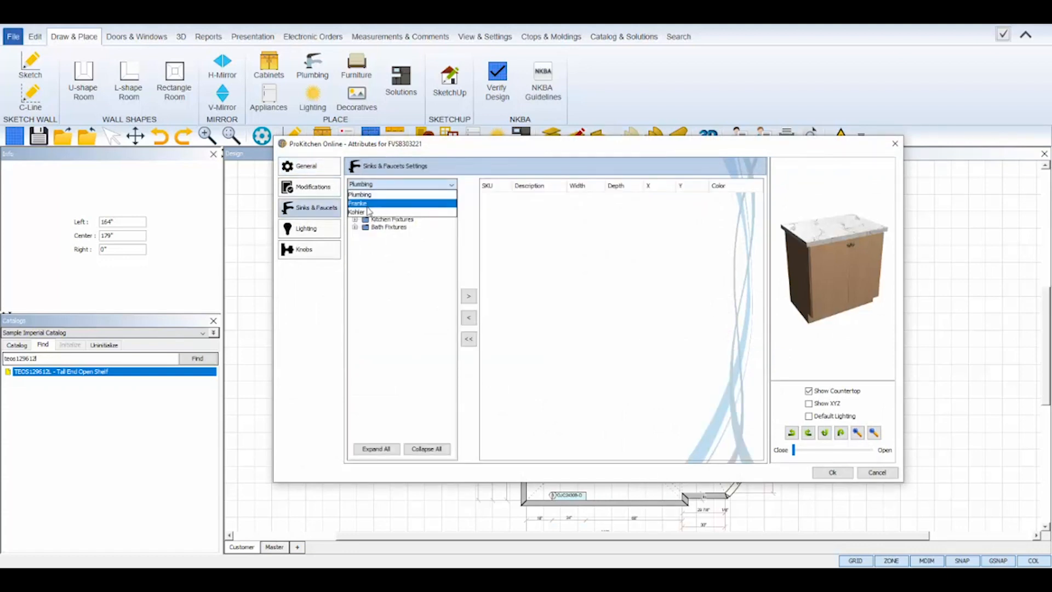
pyautogui.click(358, 212)
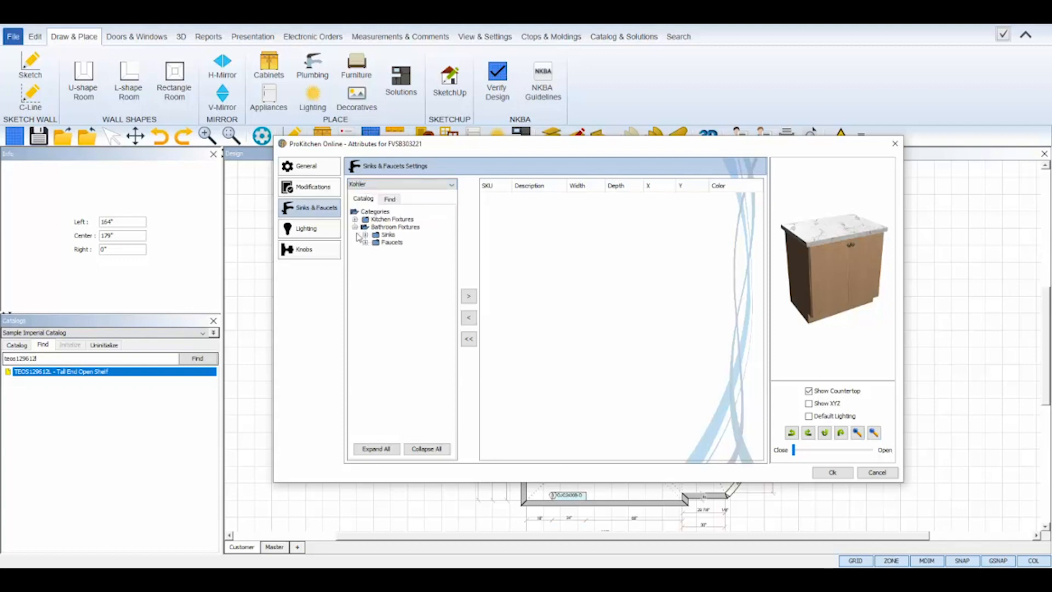
# - Add the Kohler K-2356-1 drop-in sink in White to the vanity
pyautogui.click(363, 235)
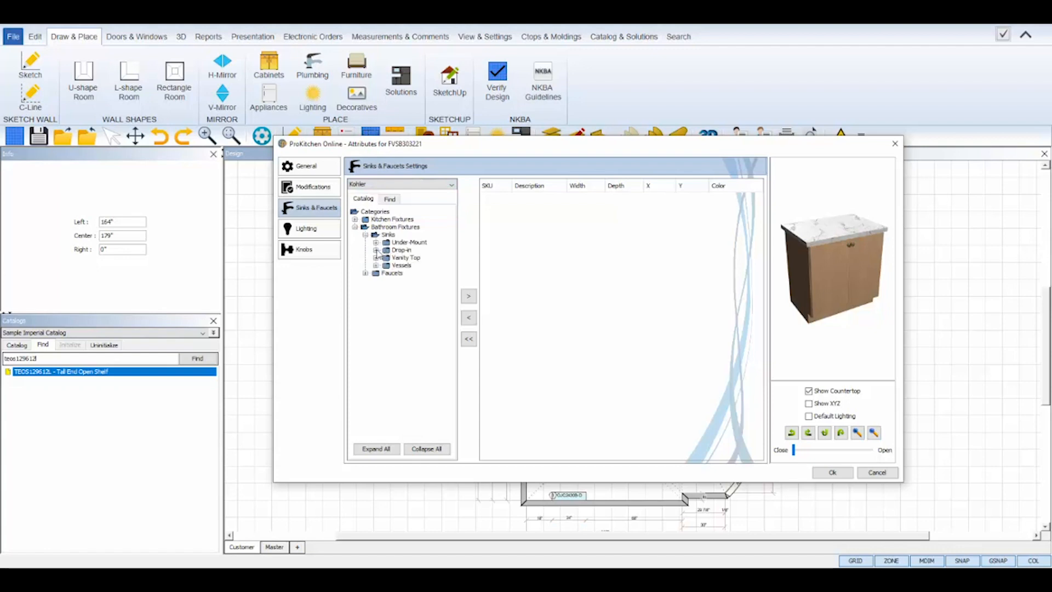
pyautogui.click(376, 250)
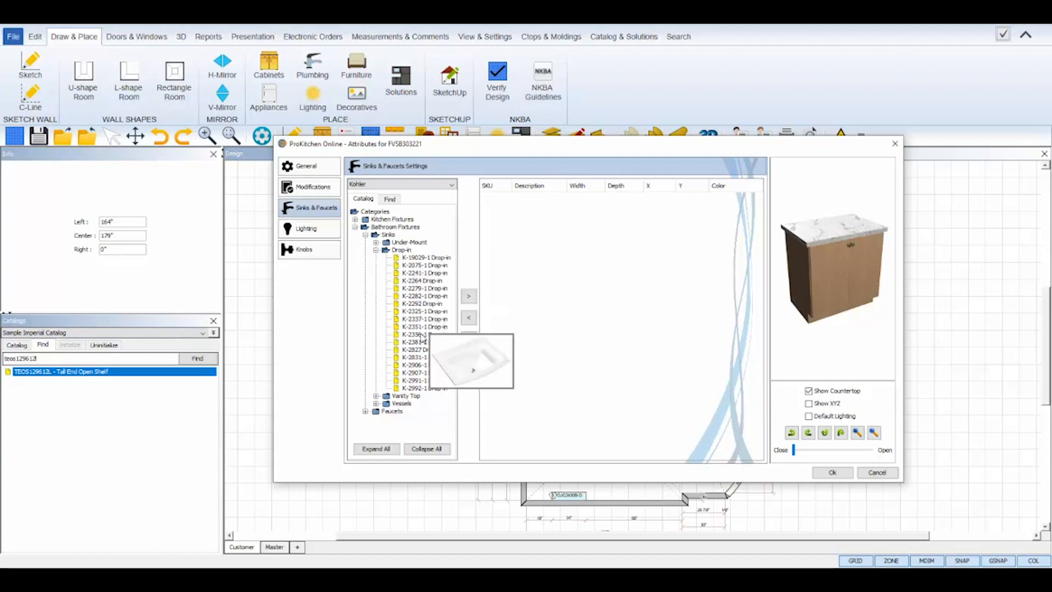
pyautogui.click(420, 334)
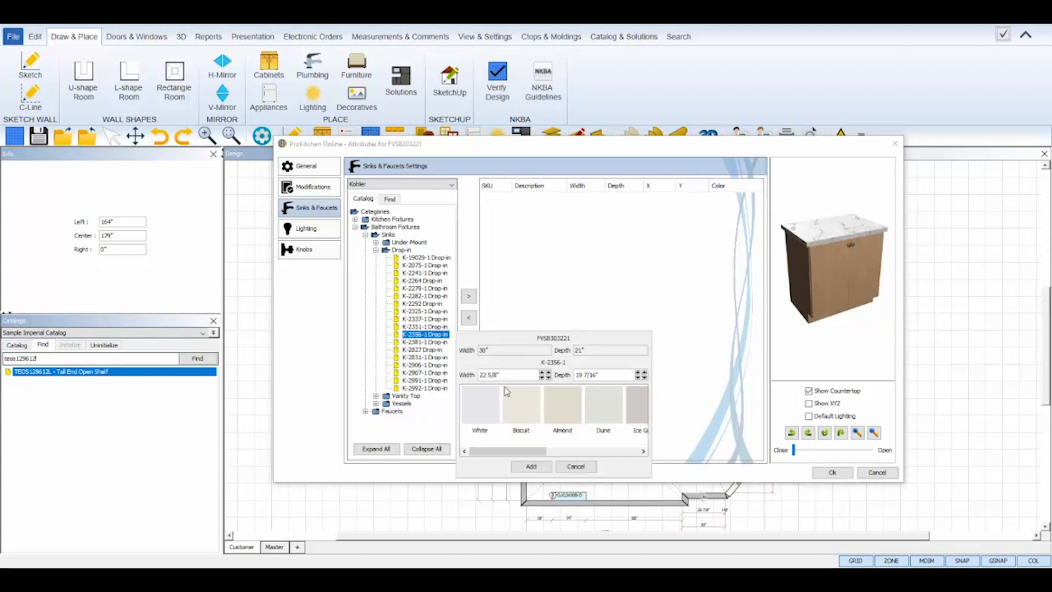
pyautogui.click(479, 405)
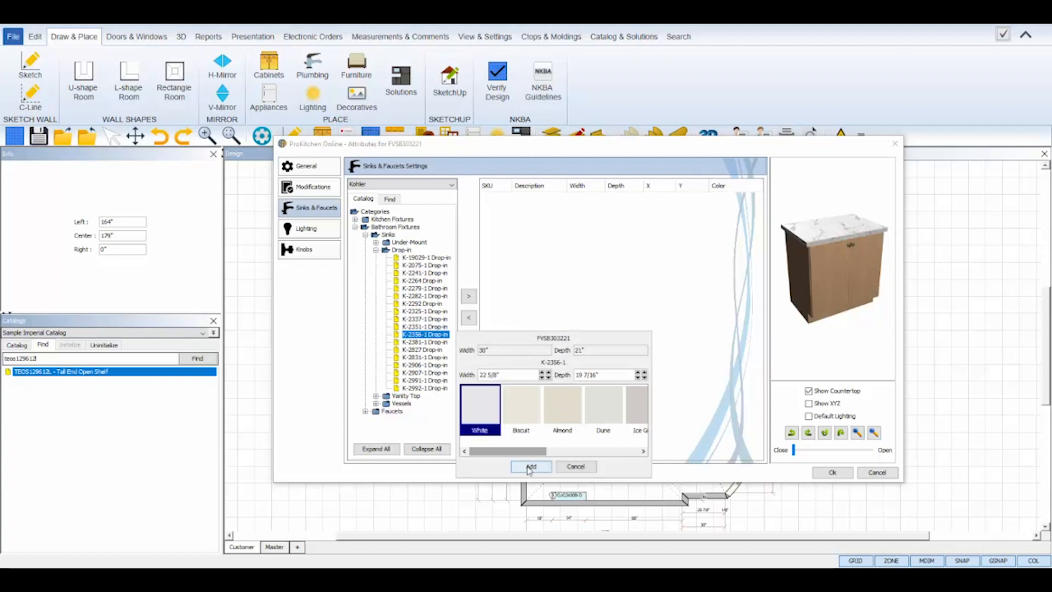
pyautogui.click(531, 467)
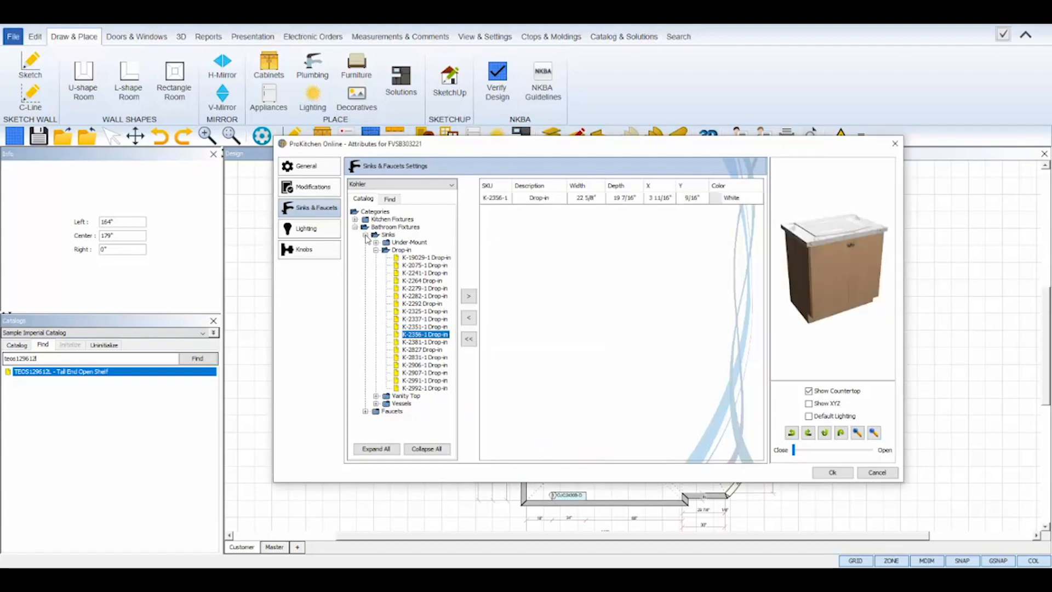
pyautogui.click(369, 235)
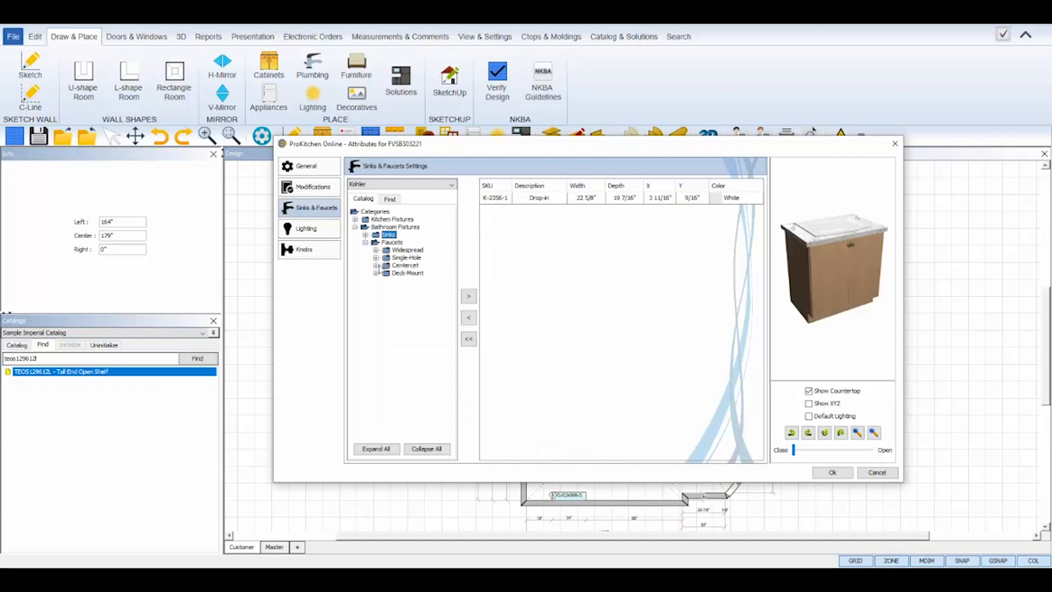
# - Add the deck-mount Kohler K-14775-4 faucet in Polished Chrome
pyautogui.click(377, 273)
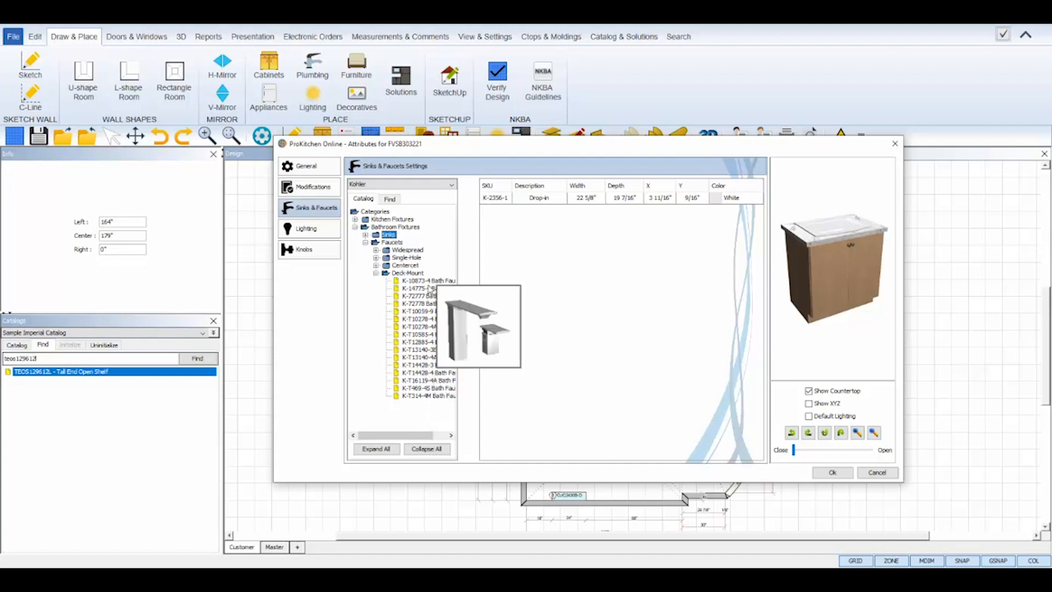
pyautogui.click(428, 288)
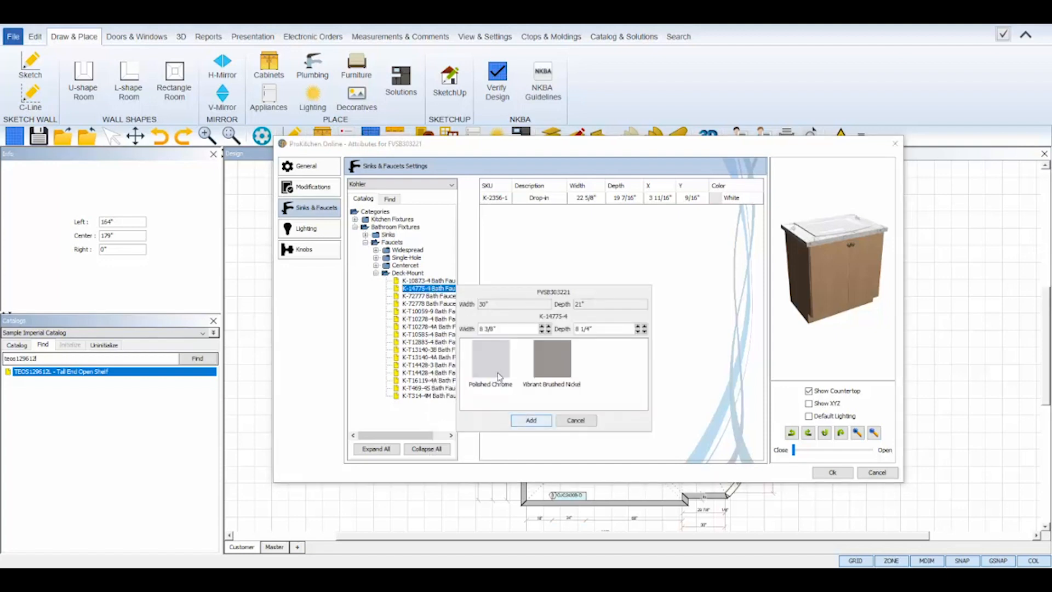
pyautogui.click(530, 420)
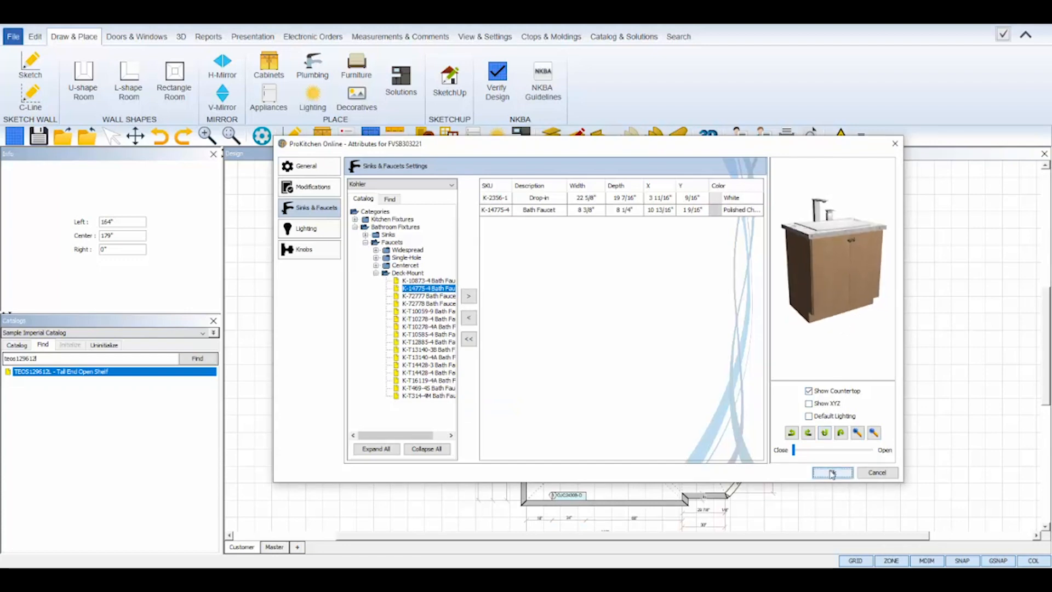
# - Confirm the vanity's fixtures and copy the vanity further down the left wall
pyautogui.click(830, 472)
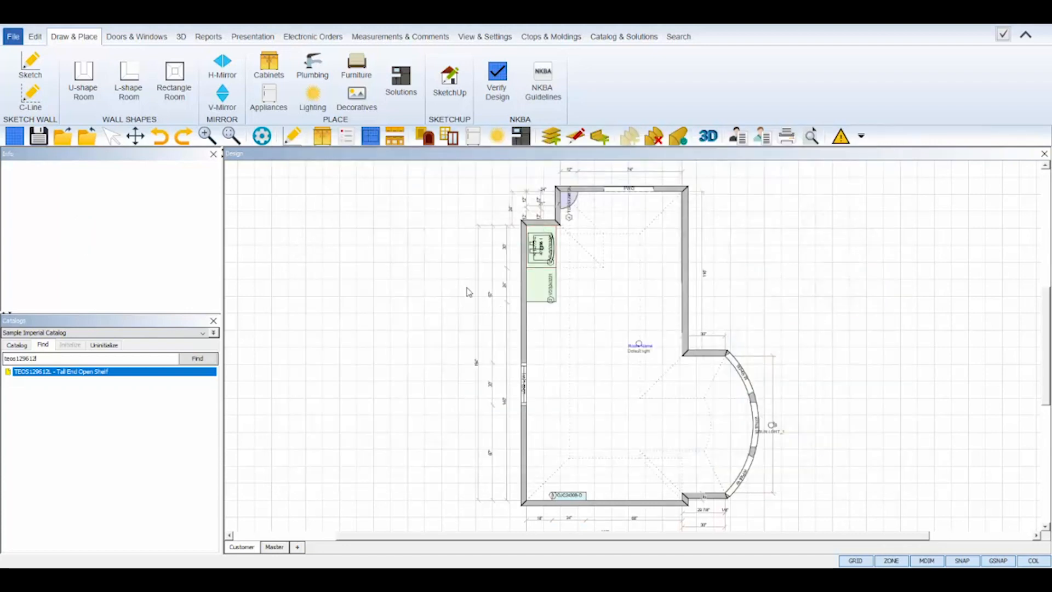
pyautogui.rightClick(546, 259)
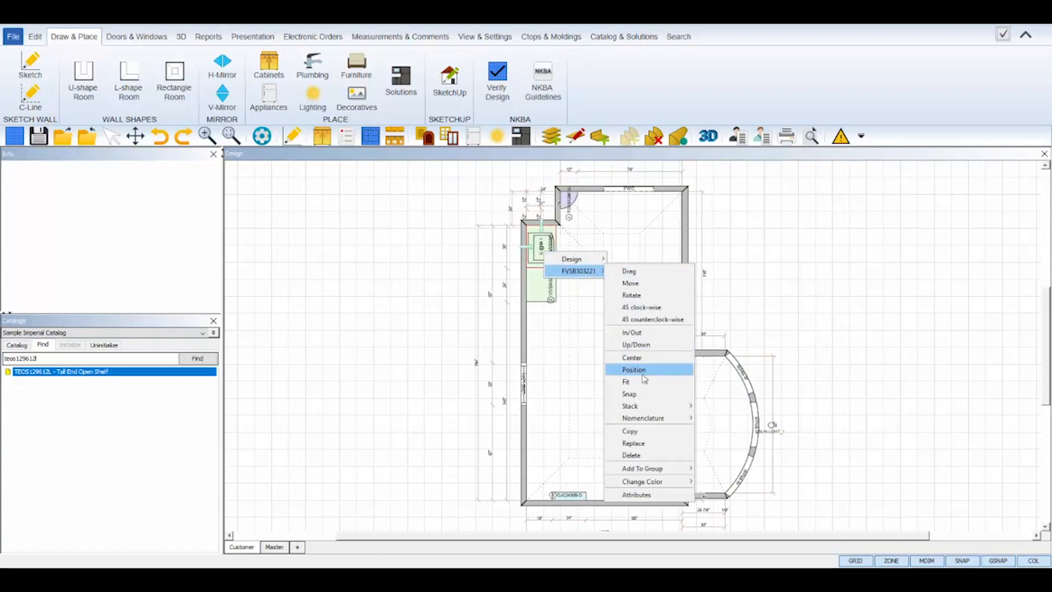
pyautogui.moveTo(642, 431)
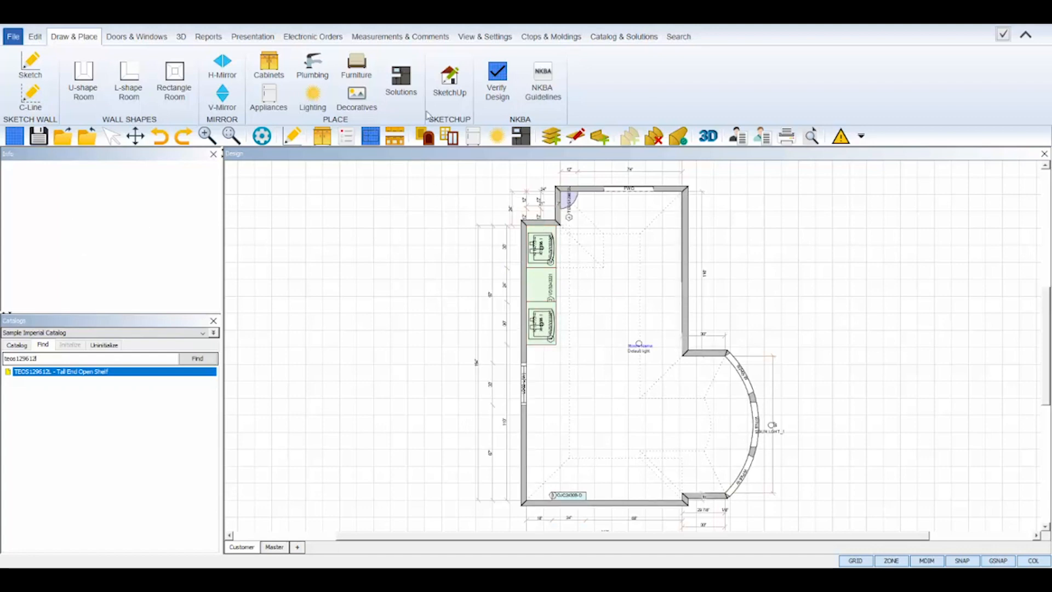
pyautogui.click(550, 36)
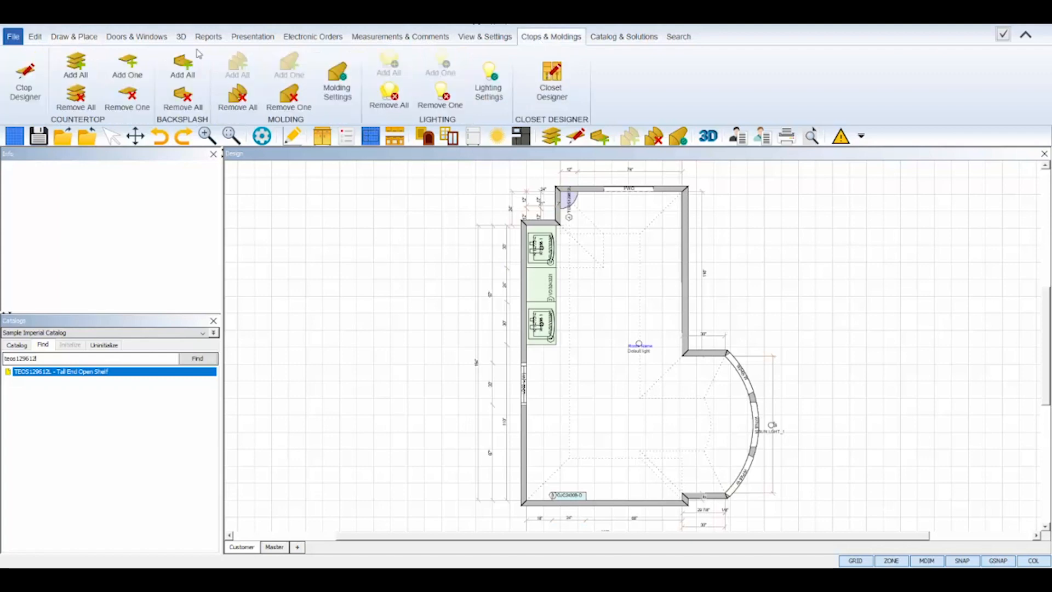
# - Add countertops to all cabinets with Countertop Add All and return to Draw & Place
pyautogui.click(76, 63)
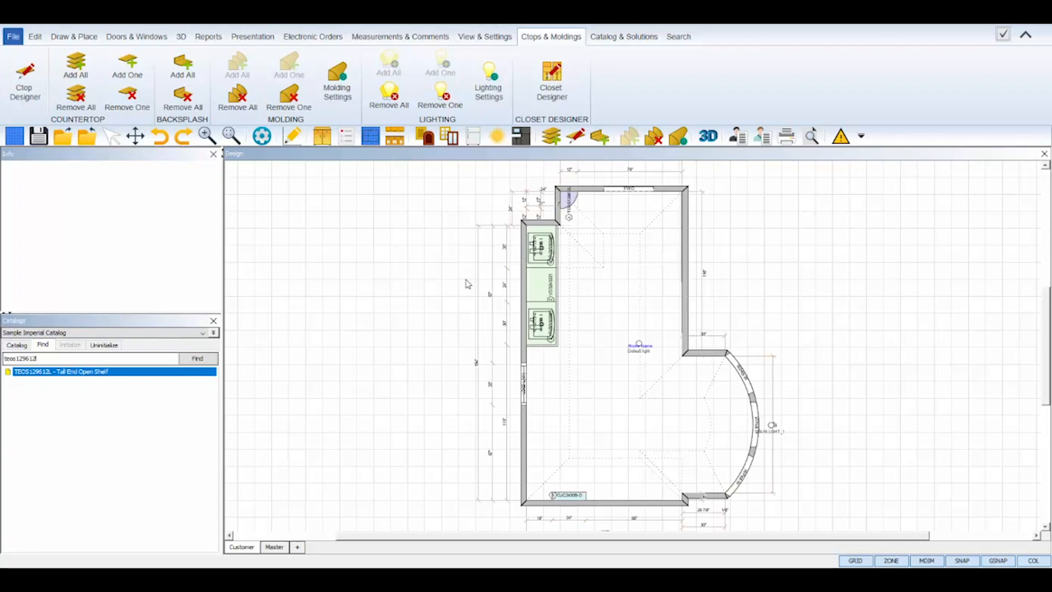
pyautogui.moveTo(601, 279)
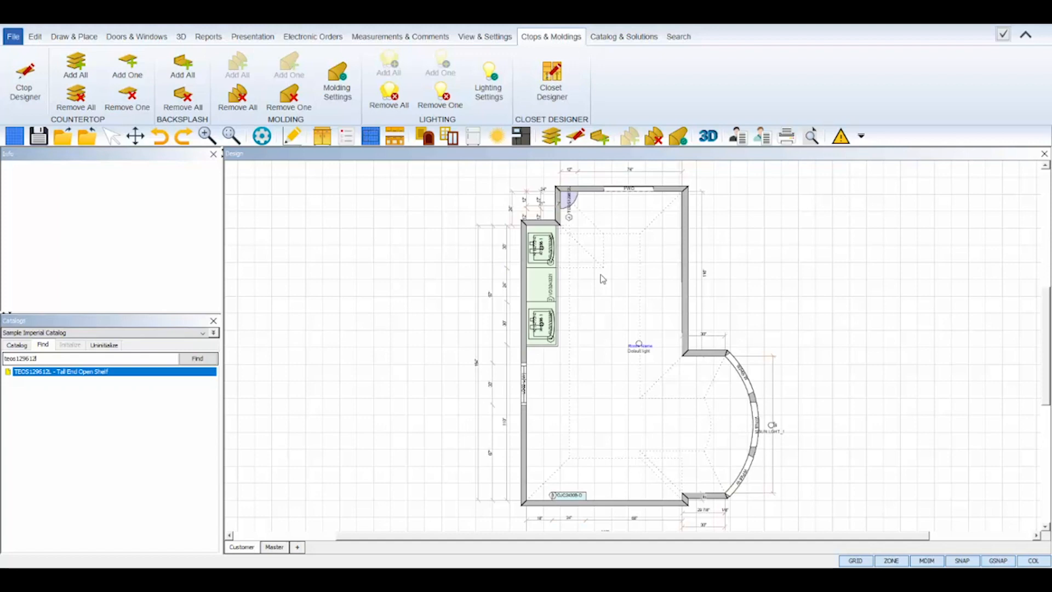
pyautogui.click(74, 36)
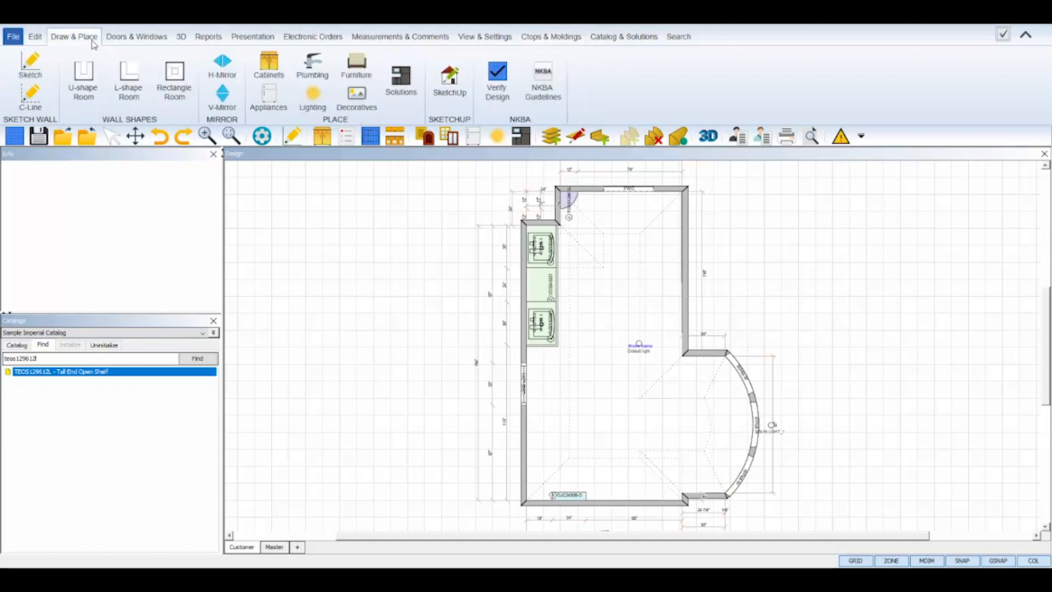
# - Browse the Plumbing catalog to Bath Fixtures > Showers > shower stalls
pyautogui.click(313, 65)
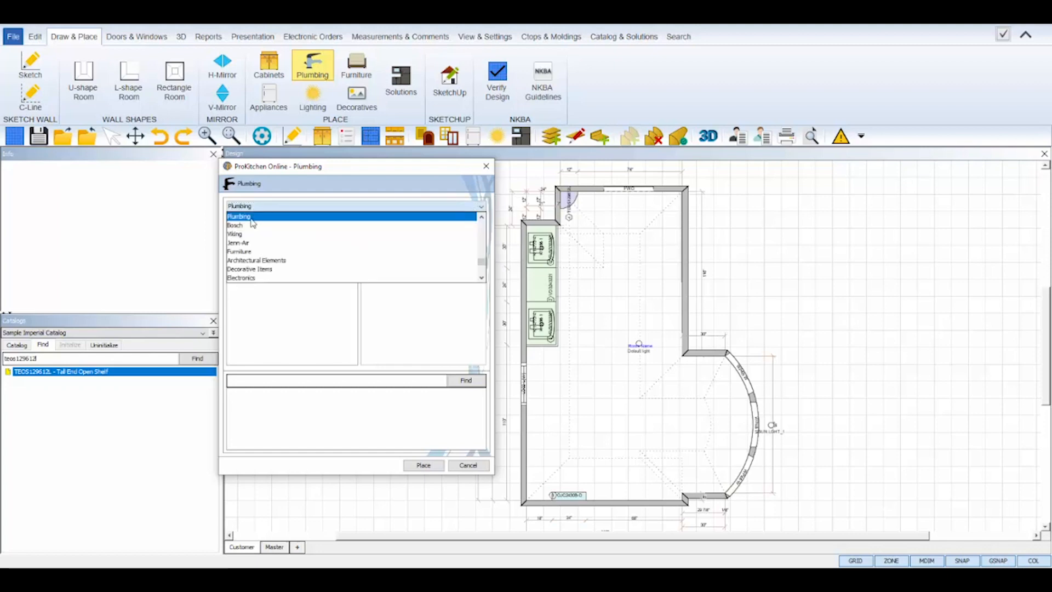
pyautogui.click(256, 260)
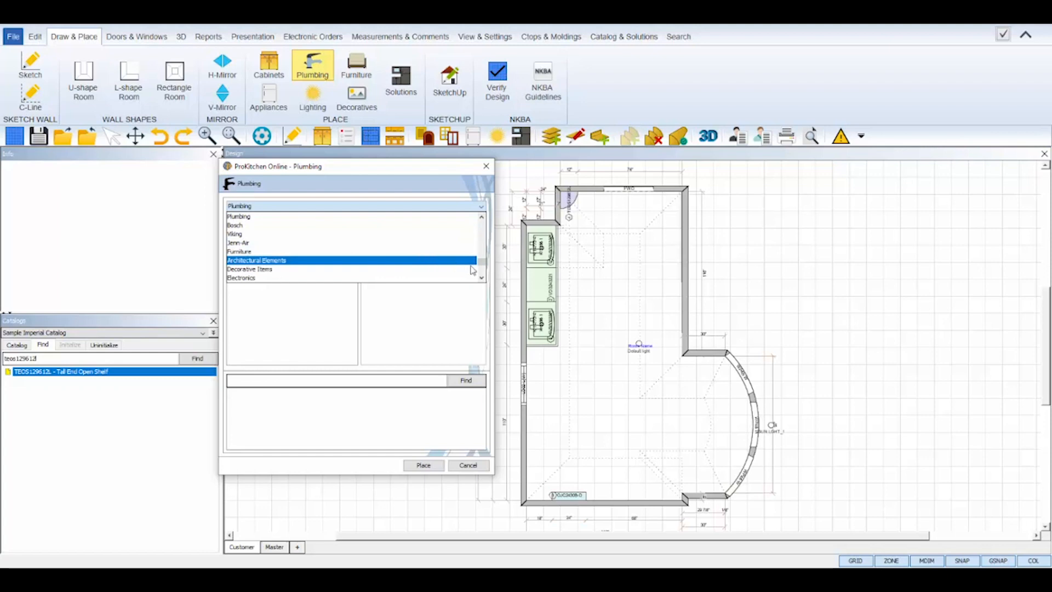
pyautogui.scroll(-3)
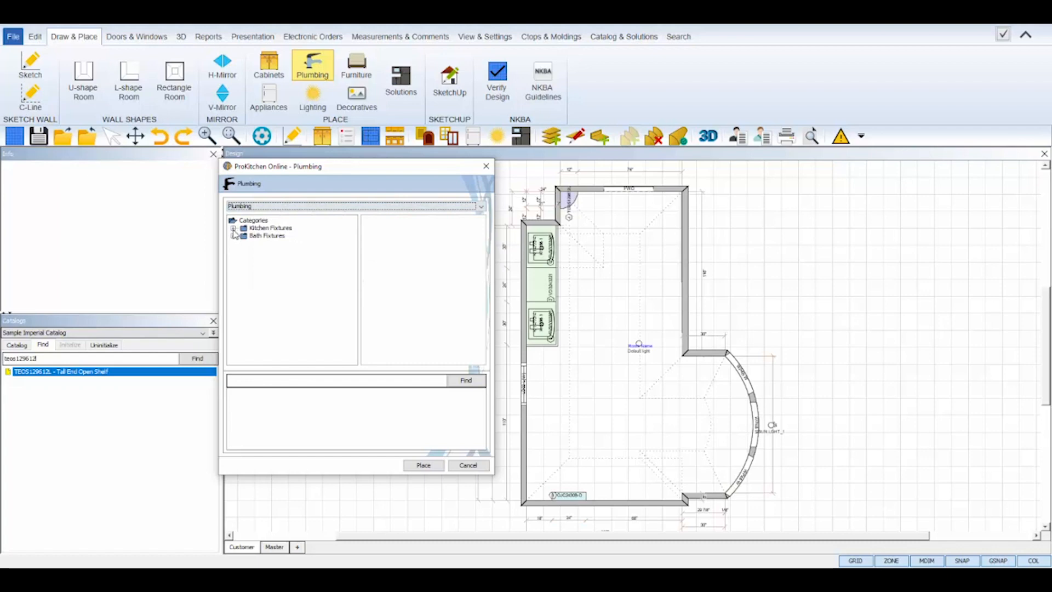
pyautogui.click(235, 236)
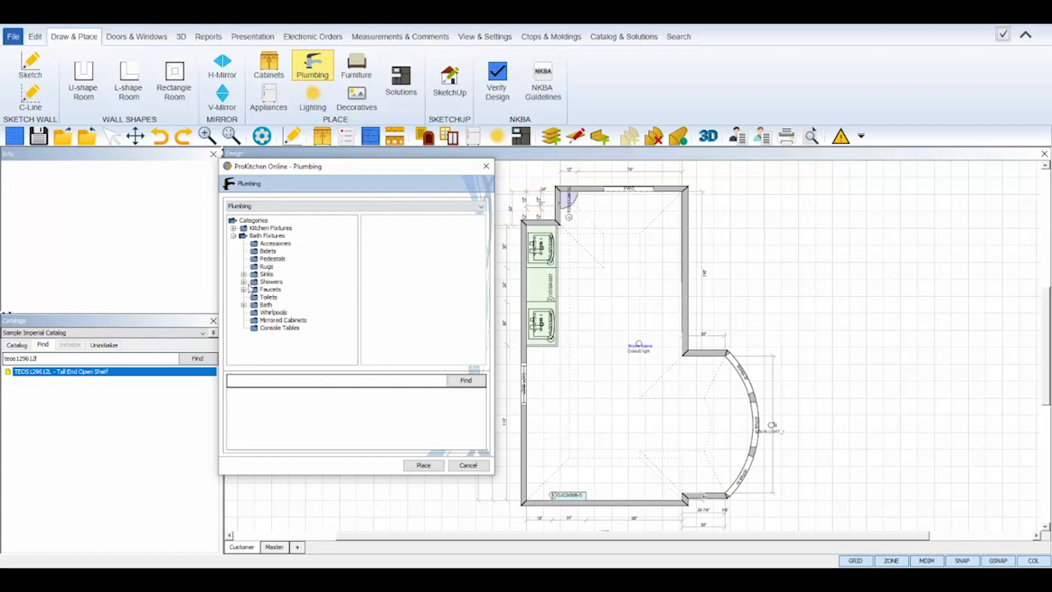
pyautogui.click(244, 281)
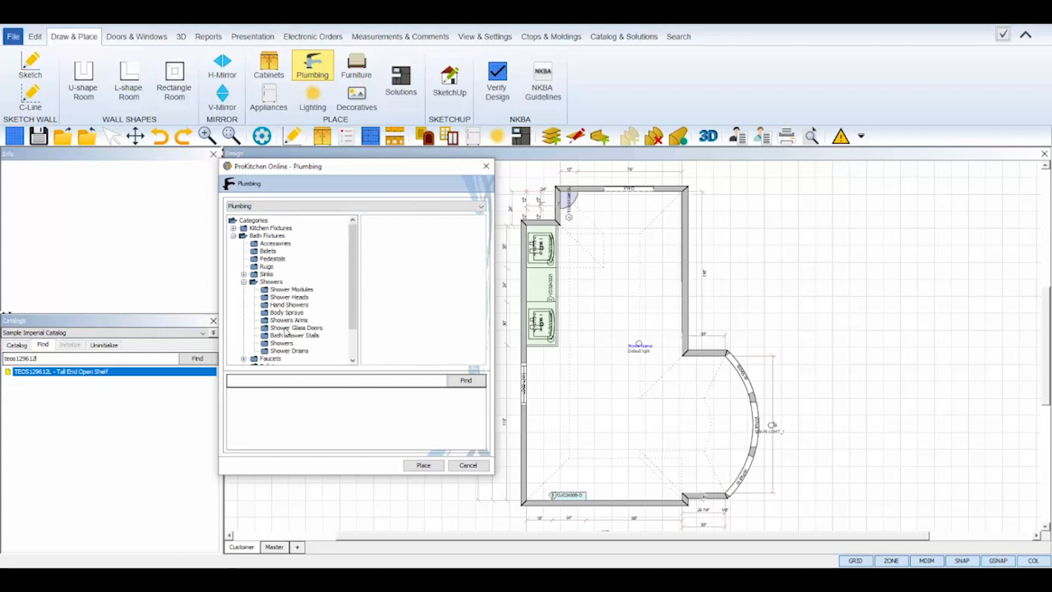
pyautogui.click(293, 335)
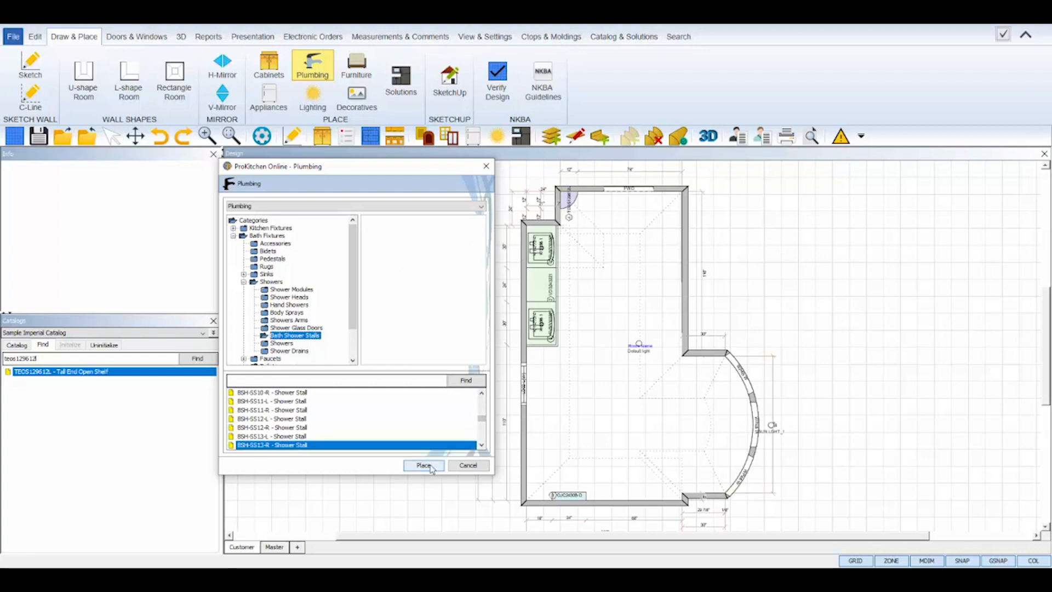
# - Place the BSH-SS13-R shower stall in the upper-right corner and start placing a Kohler fixture rotated 90°
pyautogui.click(423, 464)
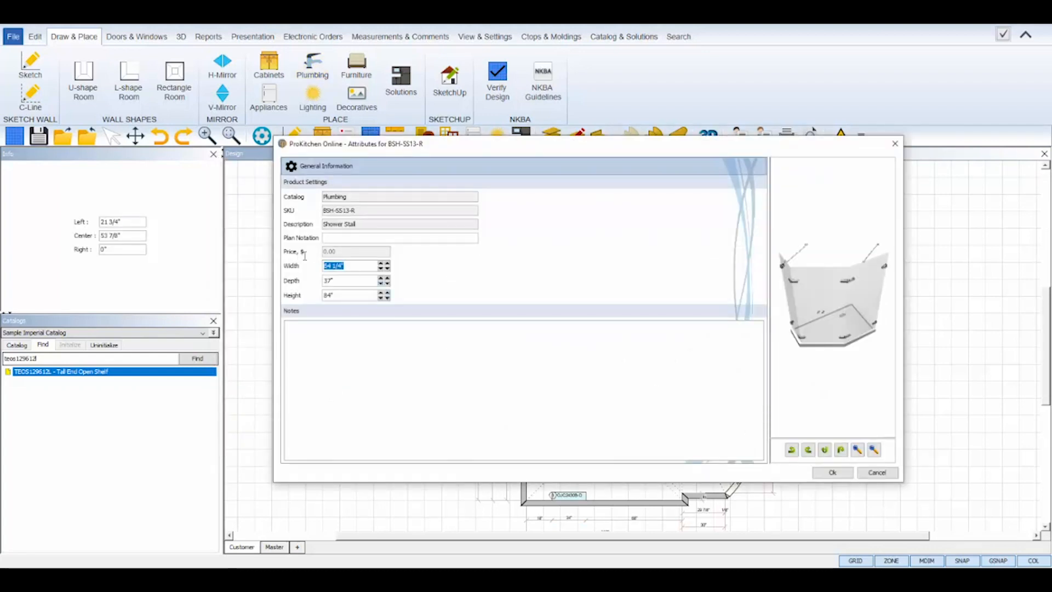
pyautogui.click(832, 472)
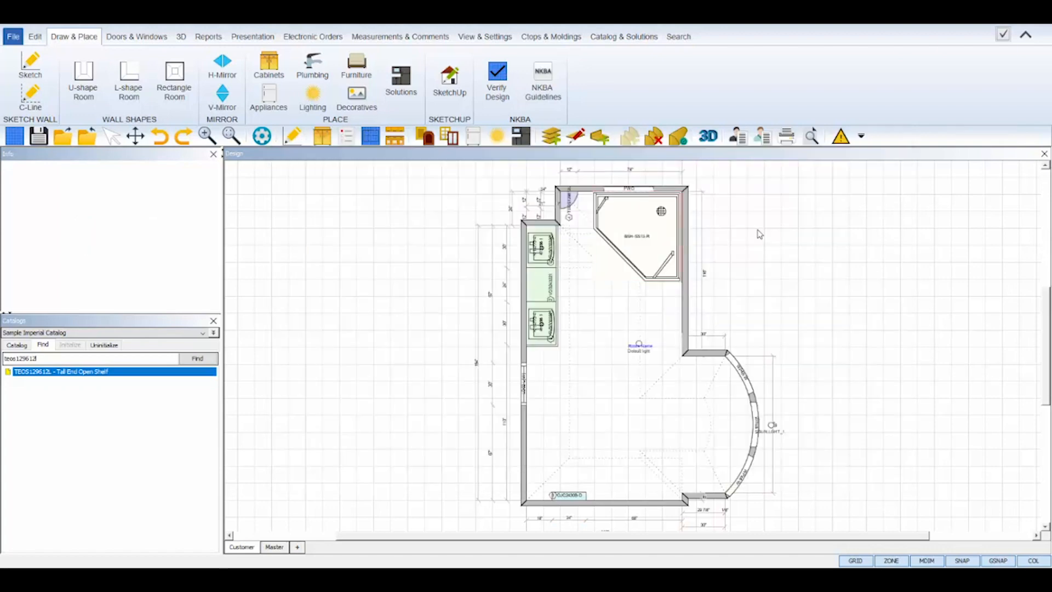
pyautogui.click(312, 63)
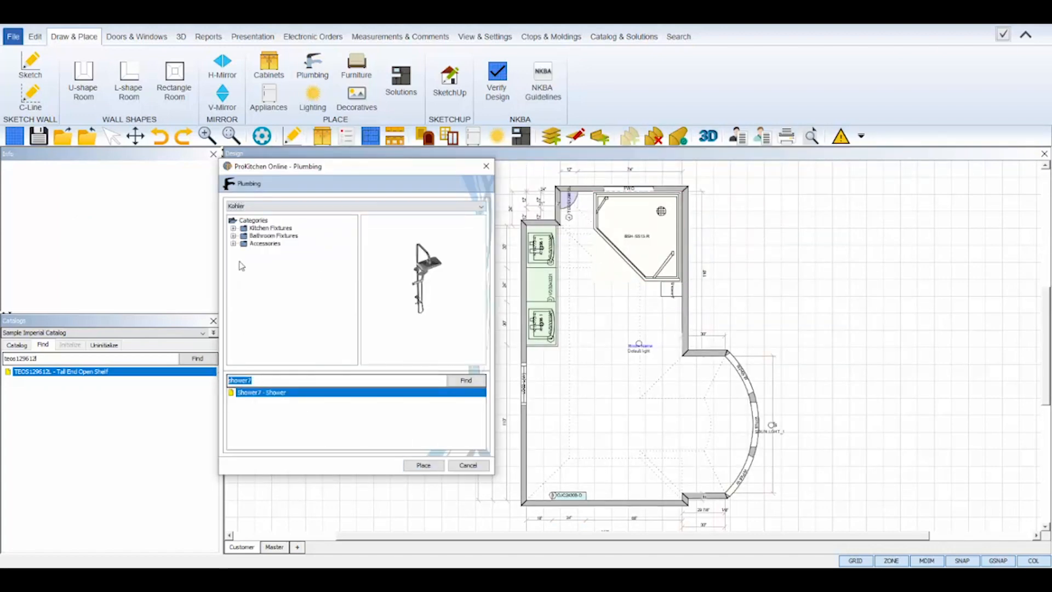
pyautogui.click(423, 464)
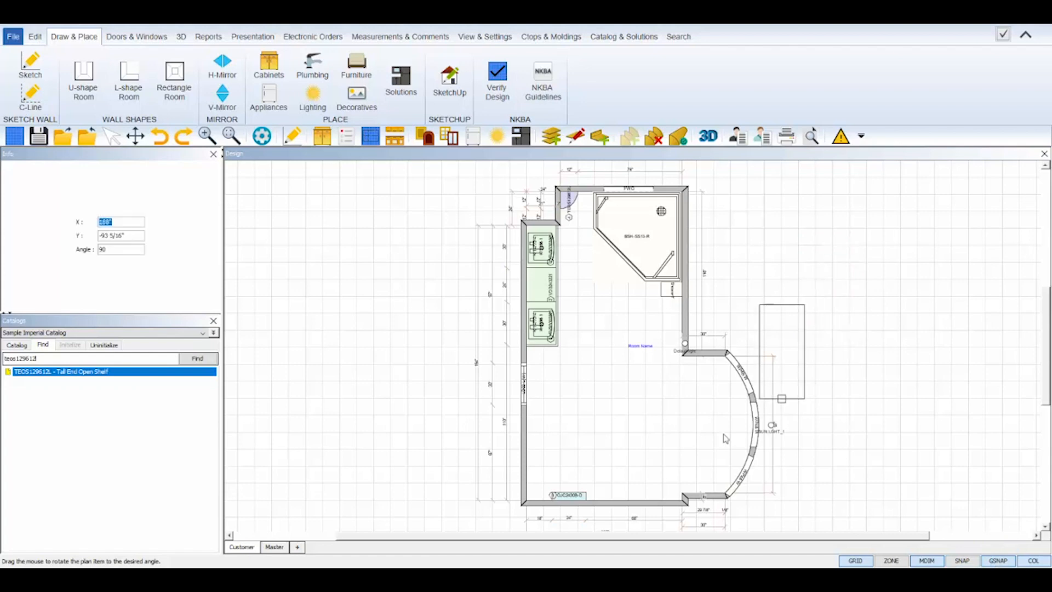
# - Set the tub in the curved bay and place a BAT-4 toilet tissue holder on the wall
pyautogui.click(312, 66)
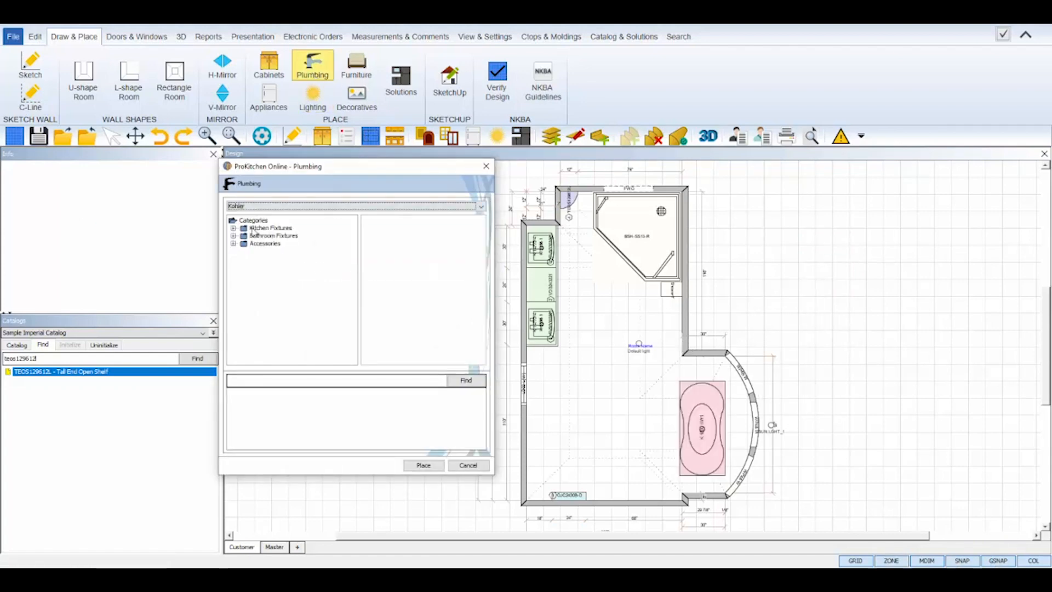
pyautogui.click(464, 380)
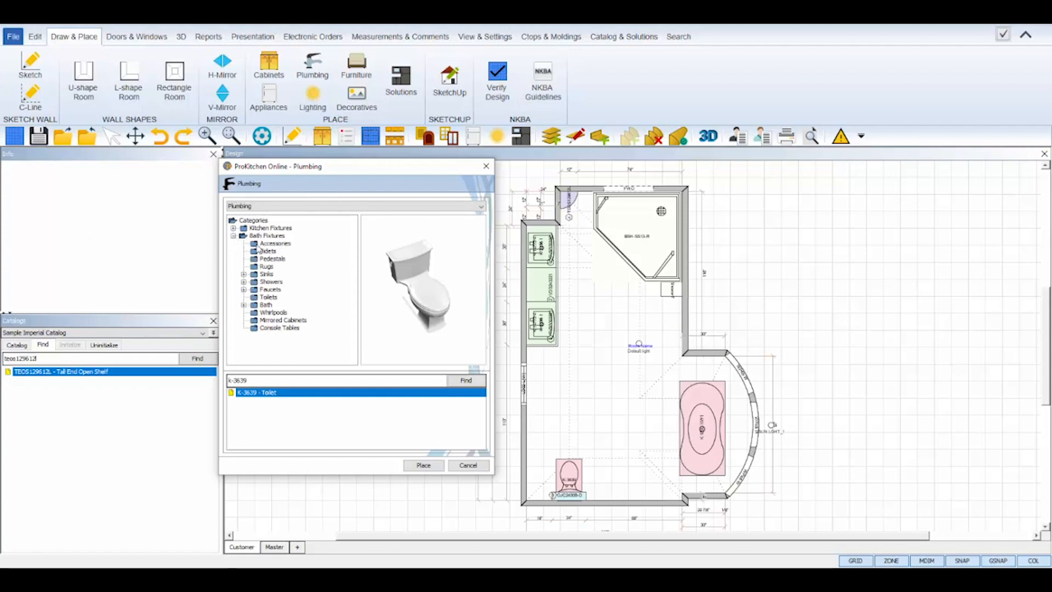
pyautogui.click(275, 243)
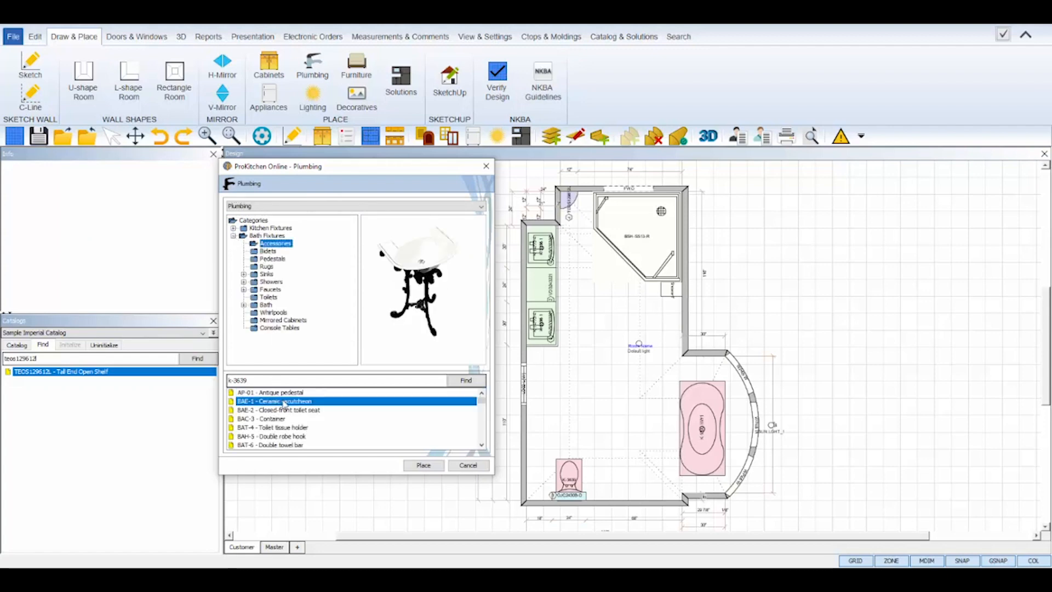
pyautogui.click(277, 410)
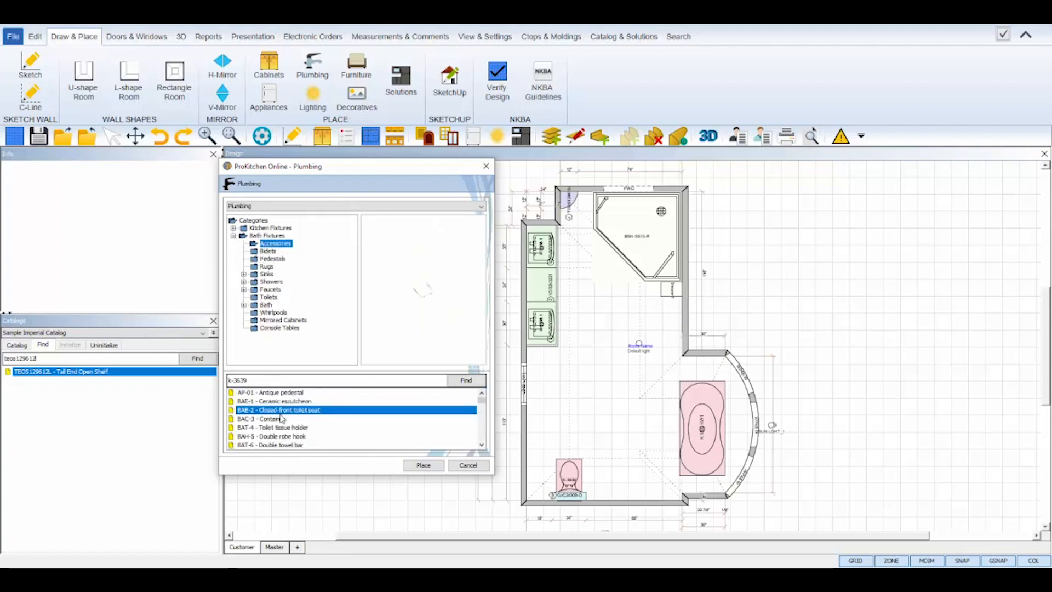
pyautogui.click(272, 428)
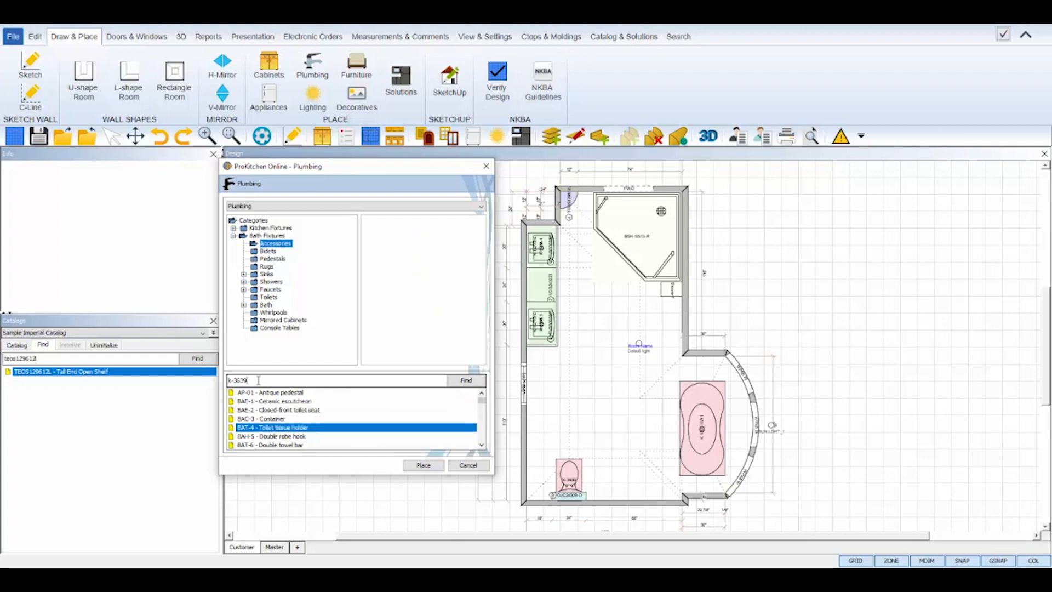
pyautogui.click(468, 464)
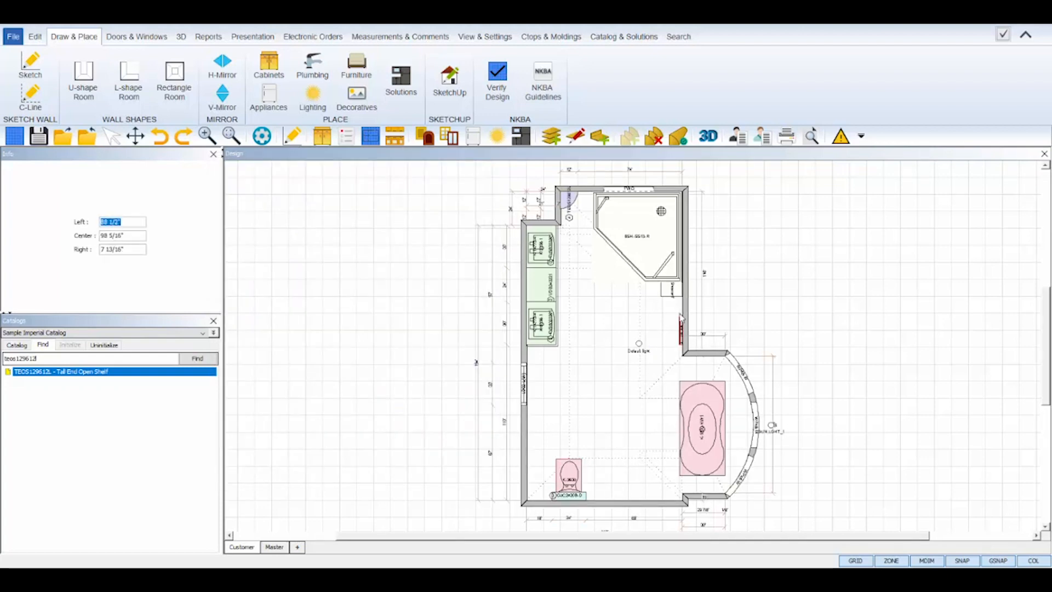
pyautogui.click(312, 65)
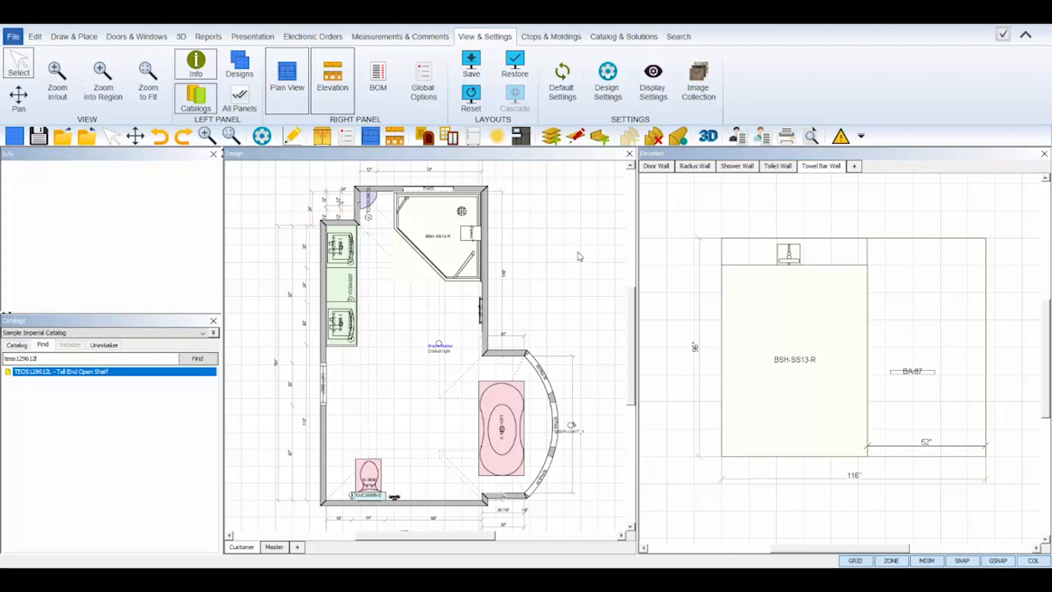
# - Browse the Decoratives categories and delete the misplaced Mirror 5
pyautogui.click(74, 37)
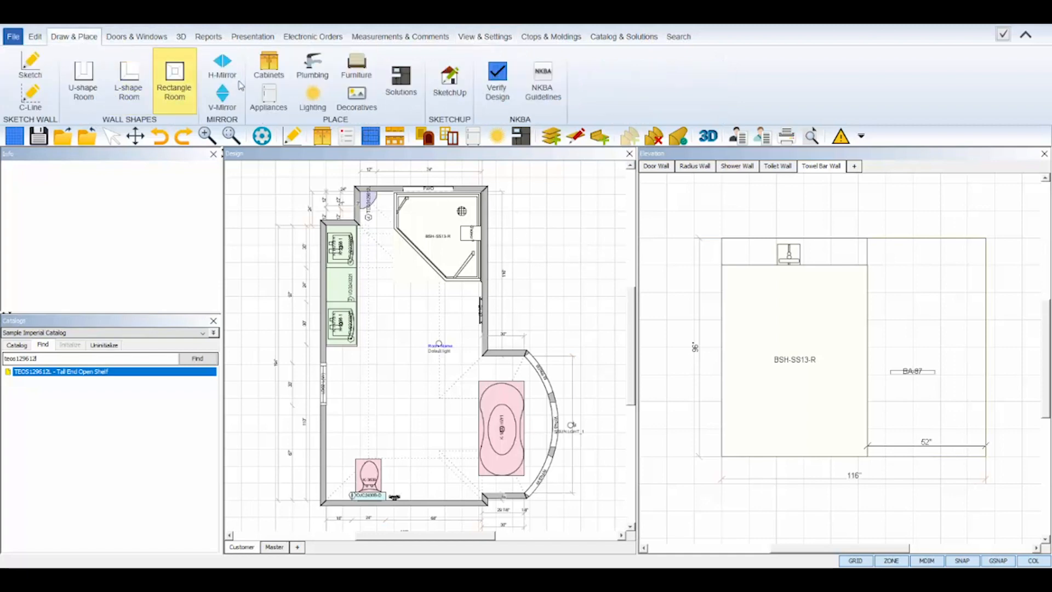
pyautogui.click(356, 98)
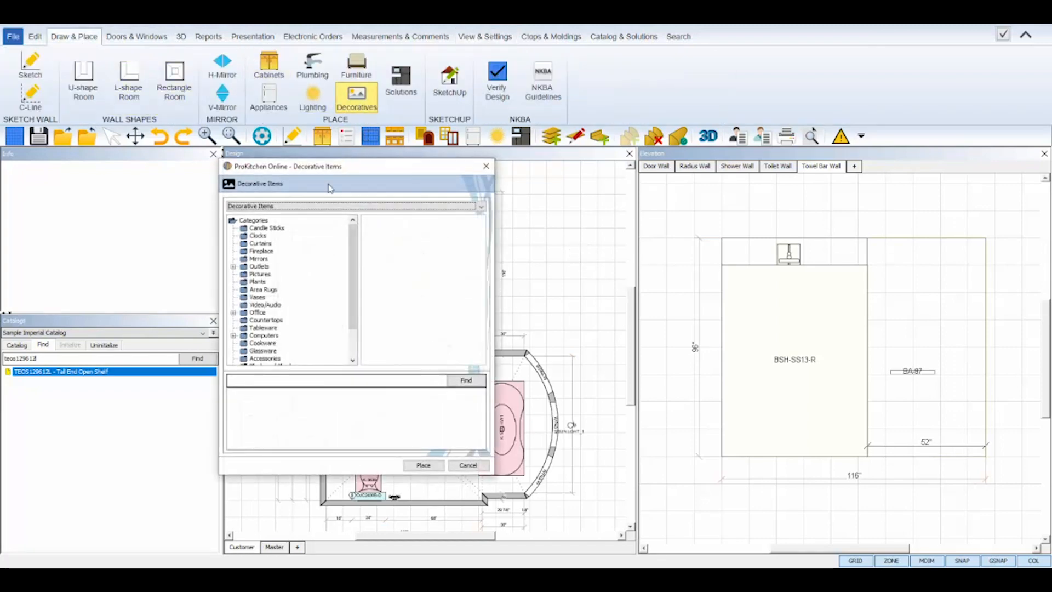
pyautogui.click(257, 235)
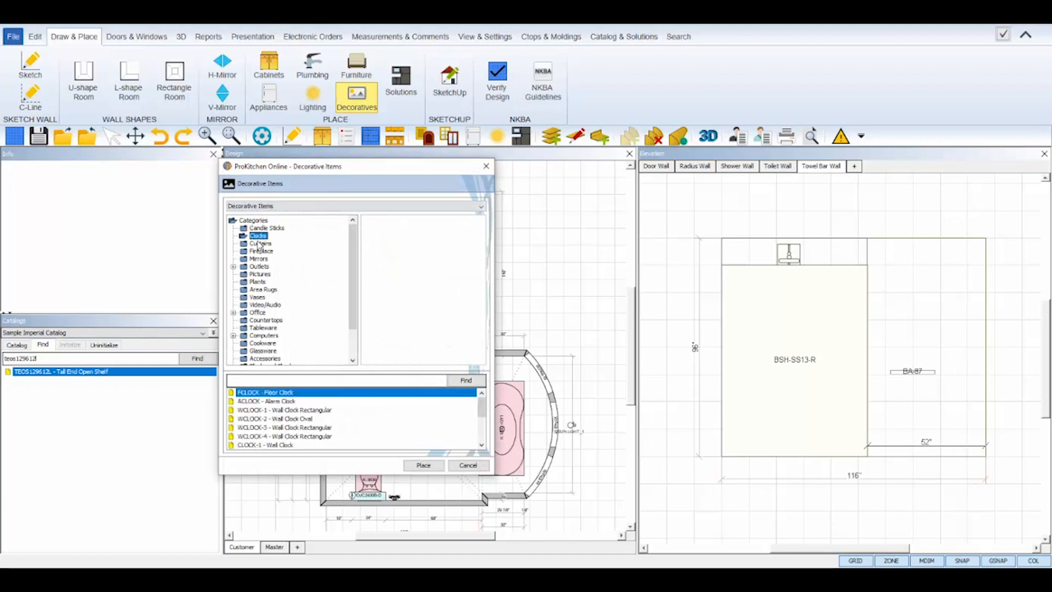
pyautogui.click(262, 249)
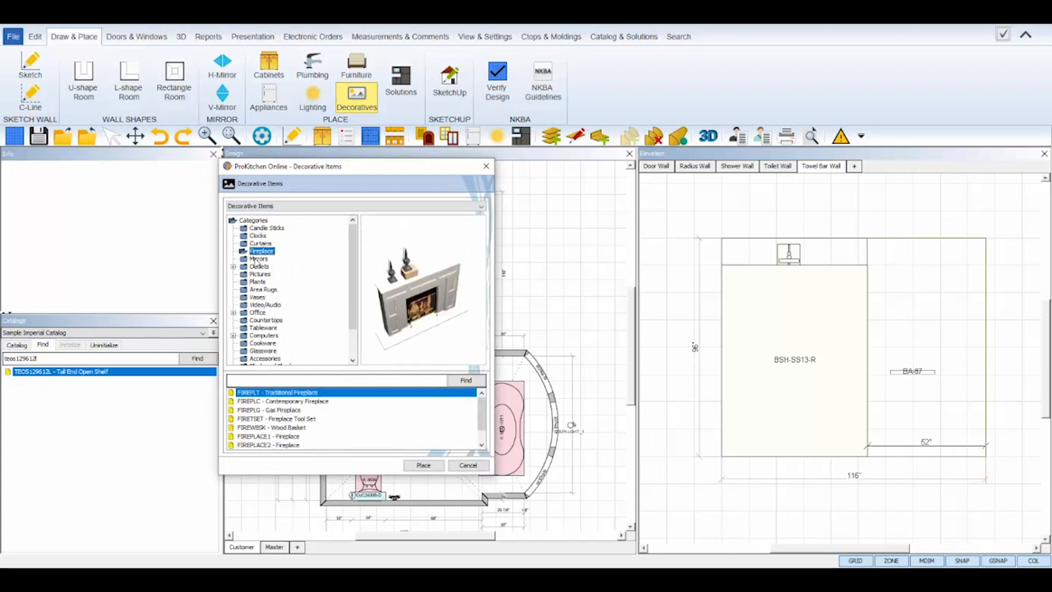
pyautogui.click(261, 274)
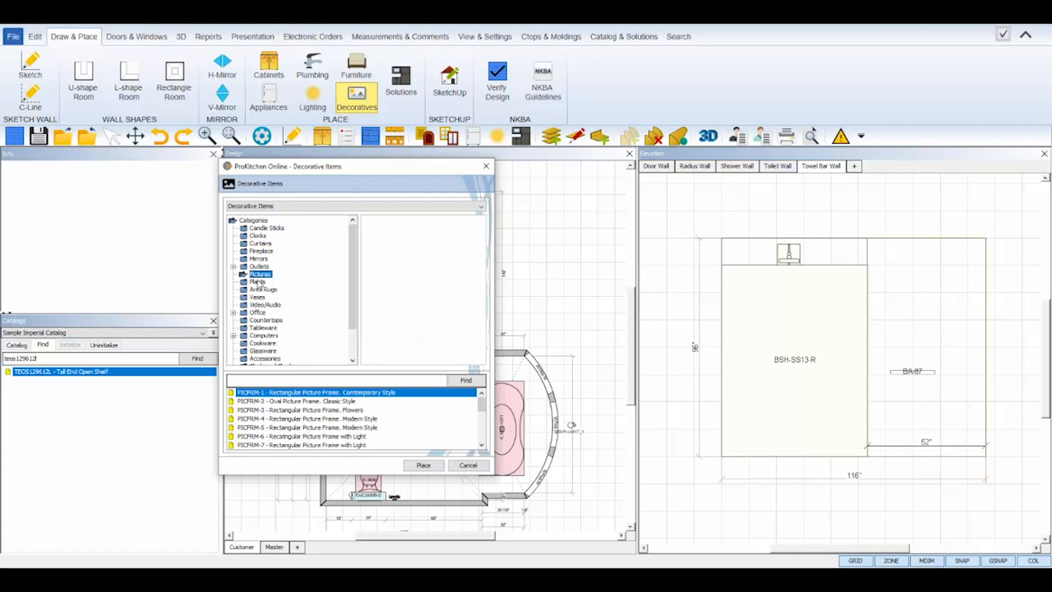
pyautogui.click(258, 281)
pyautogui.write('mirror')
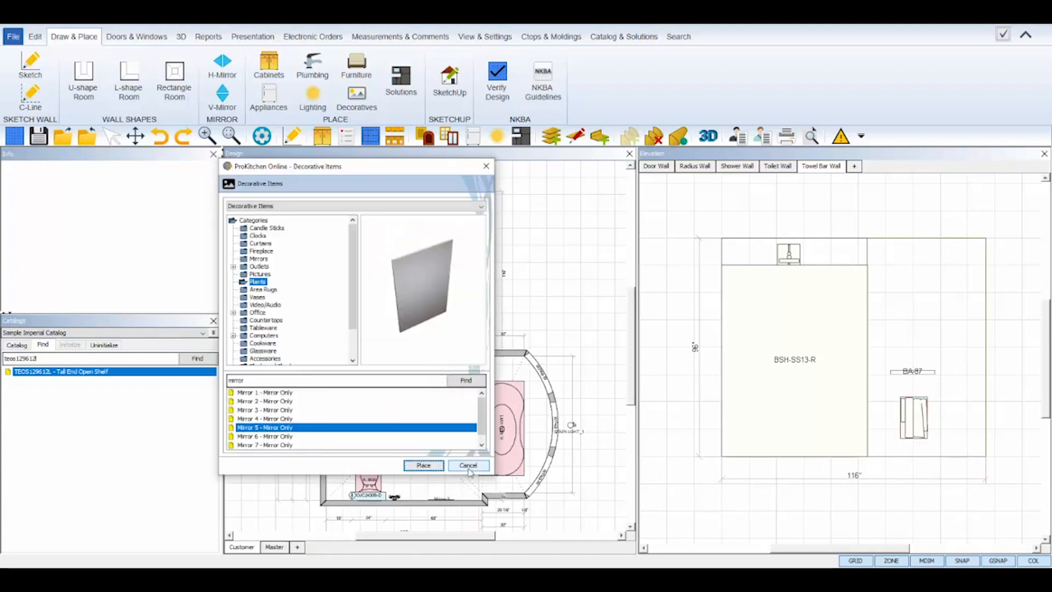
pyautogui.click(467, 465)
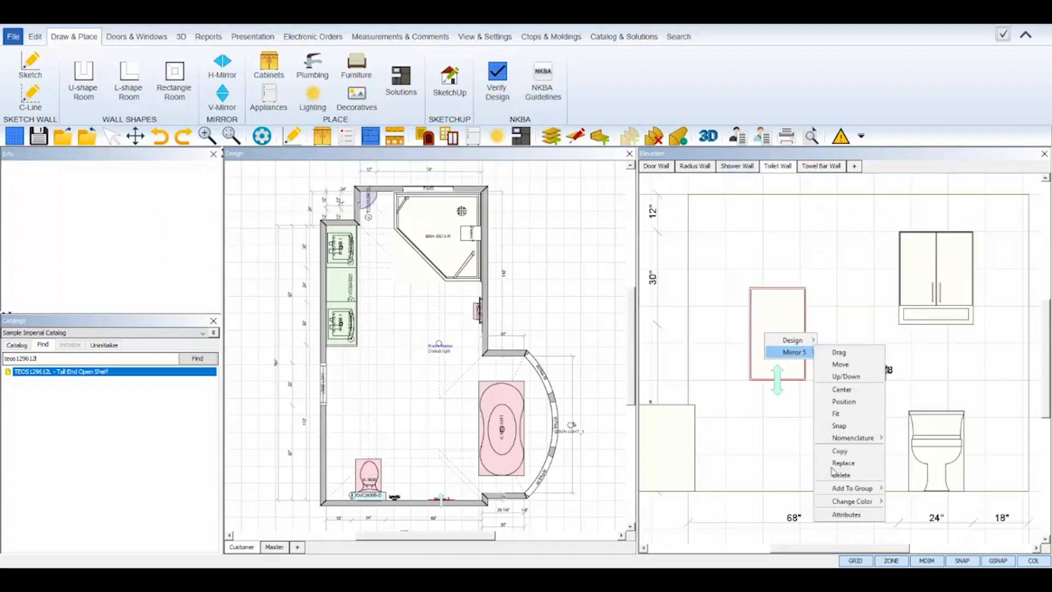
pyautogui.click(848, 515)
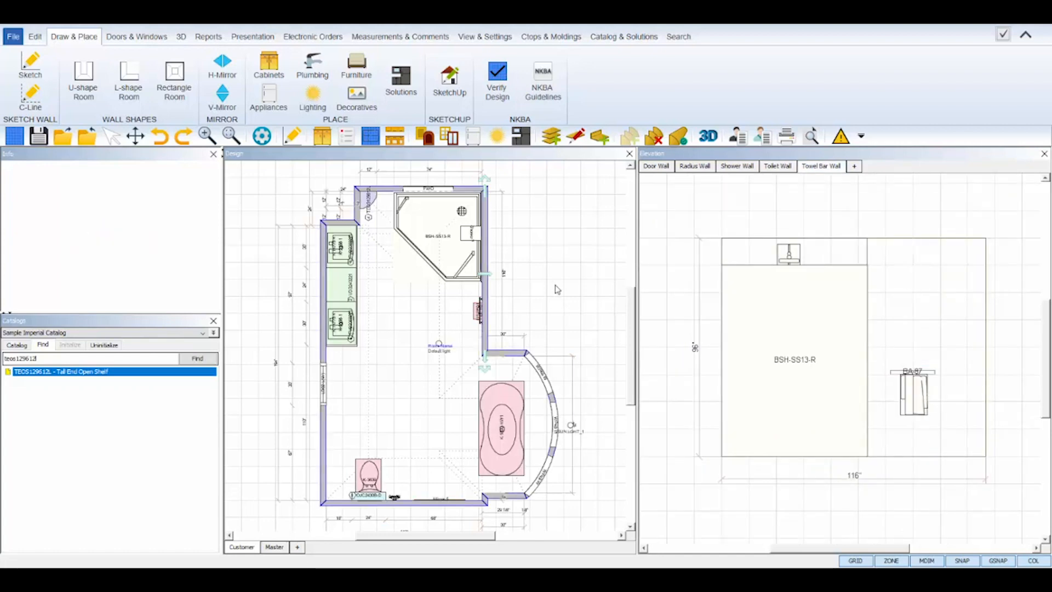
# - Search 'mirror', place Mirror 8 and set its width to 82"
pyautogui.click(356, 98)
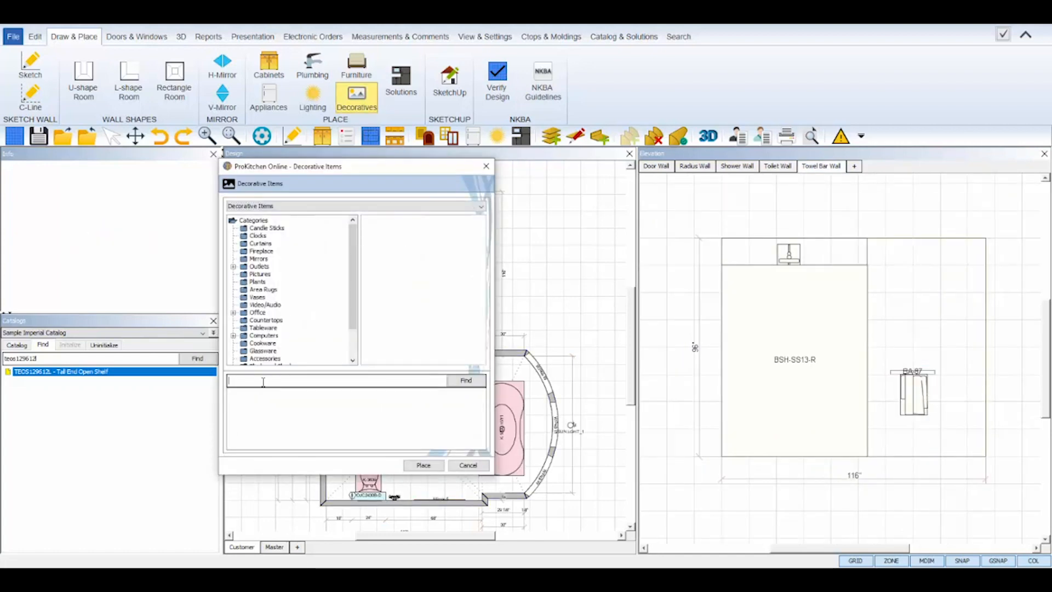
pyautogui.write('mirror')
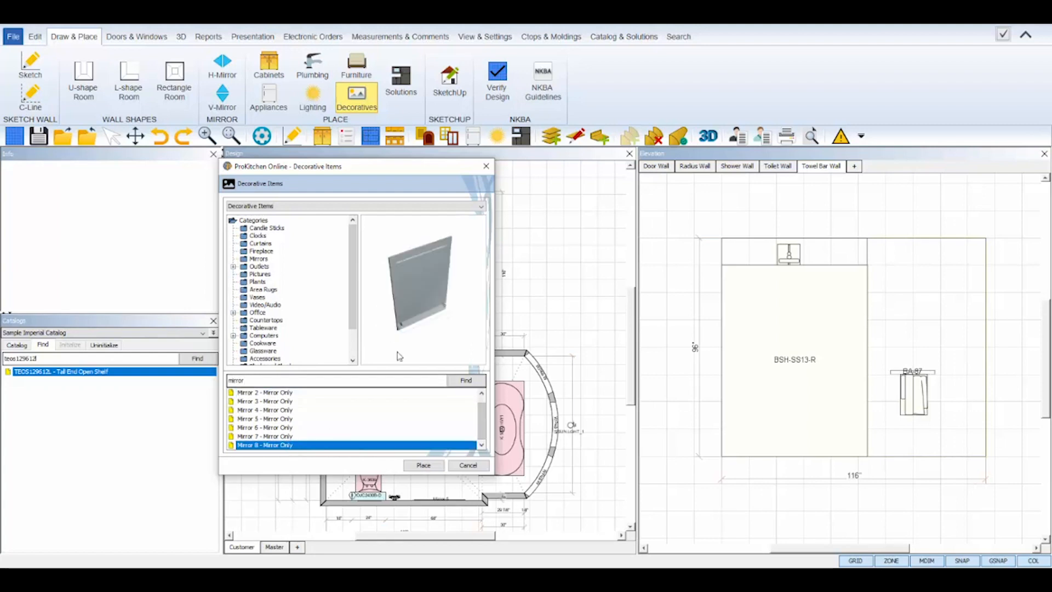
pyautogui.click(423, 465)
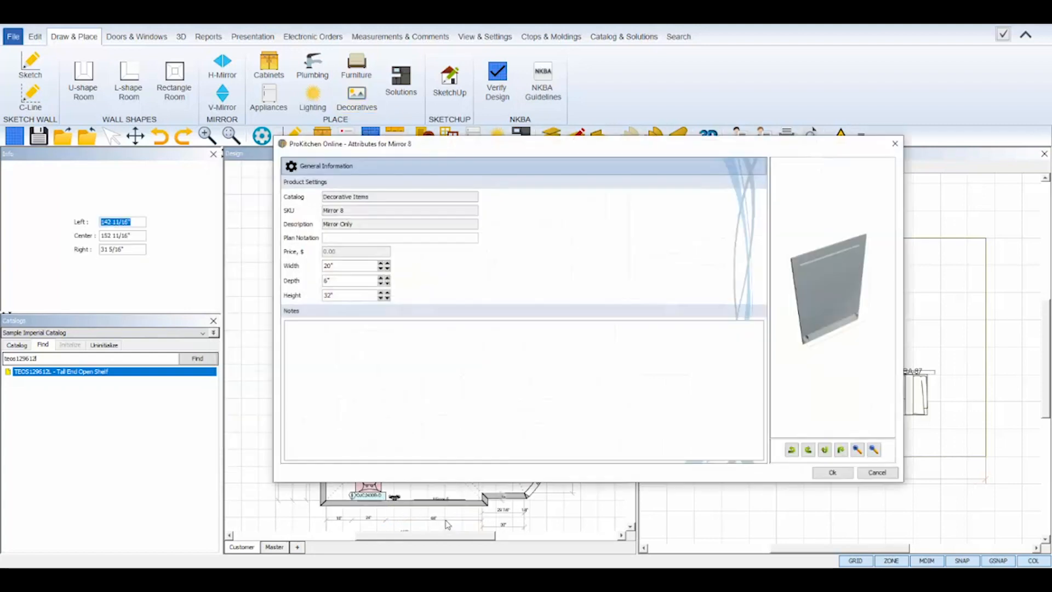
pyautogui.write('82')
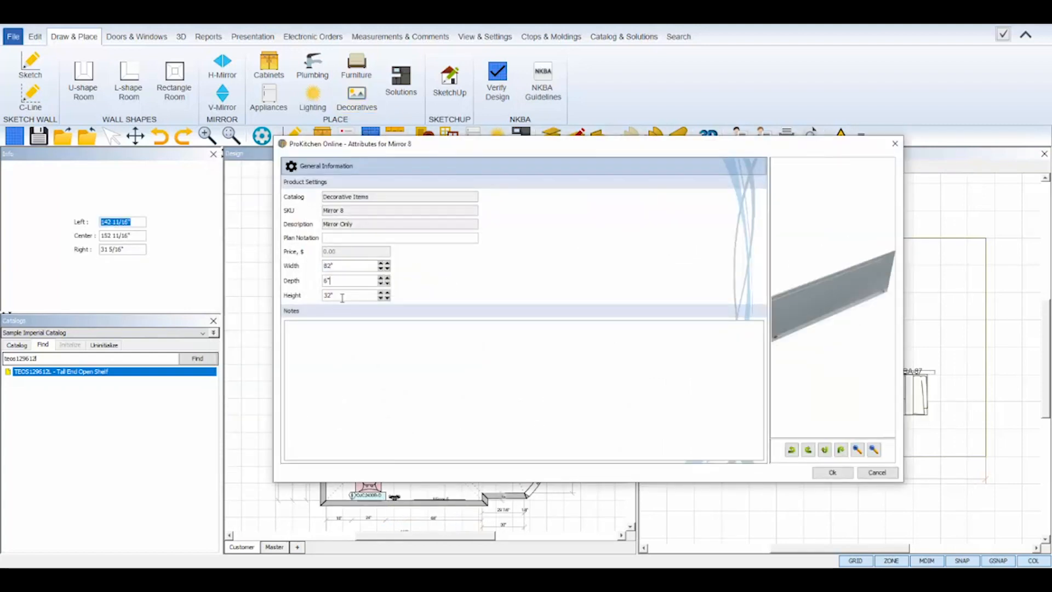
pyautogui.click(832, 473)
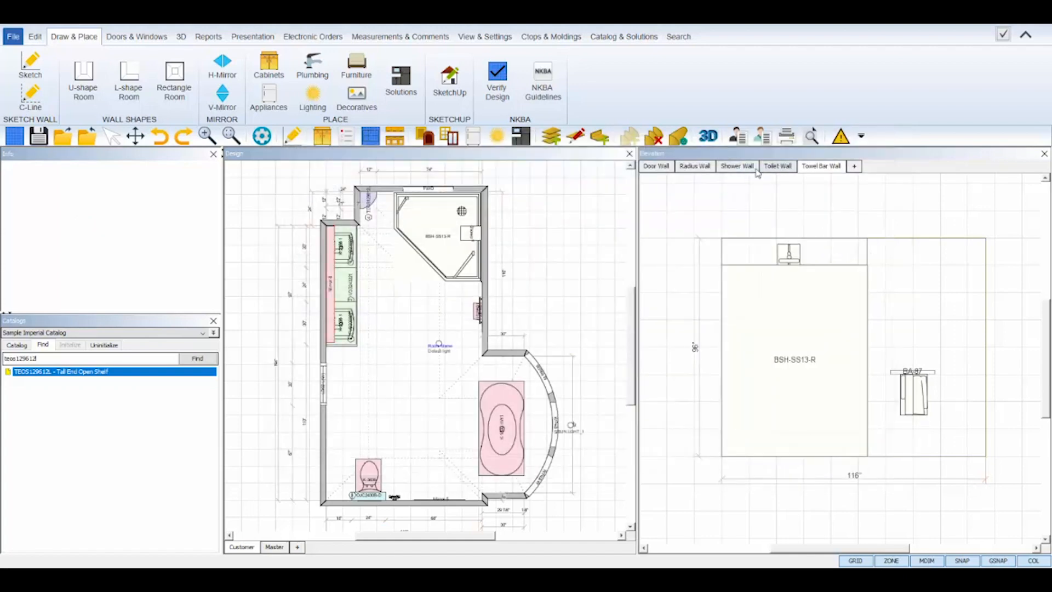
# - View the bathroom in 3D from overhead and bring up the HD rendering settings
pyautogui.click(707, 135)
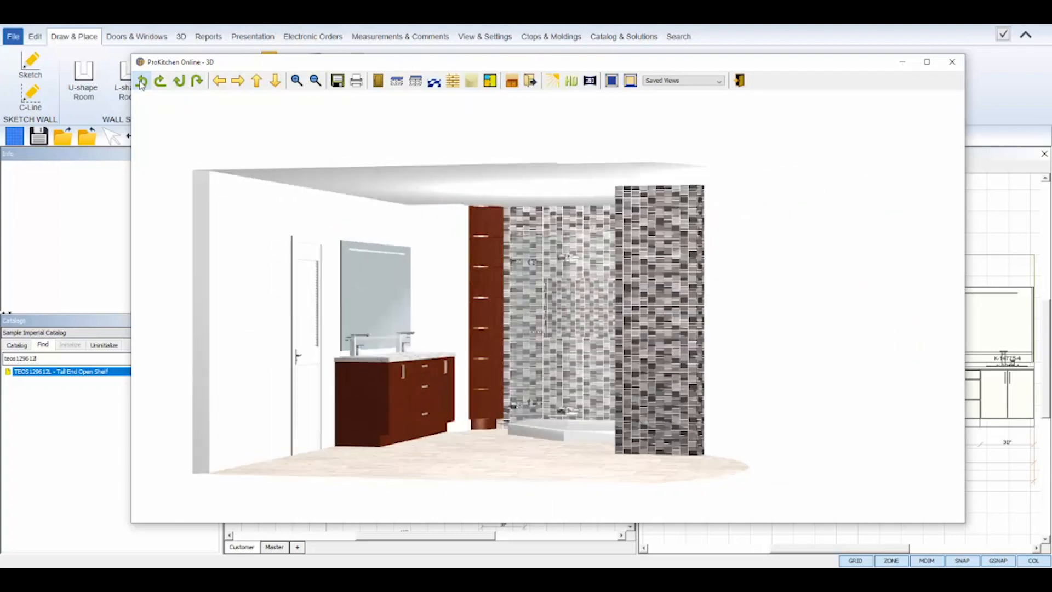
pyautogui.click(141, 80)
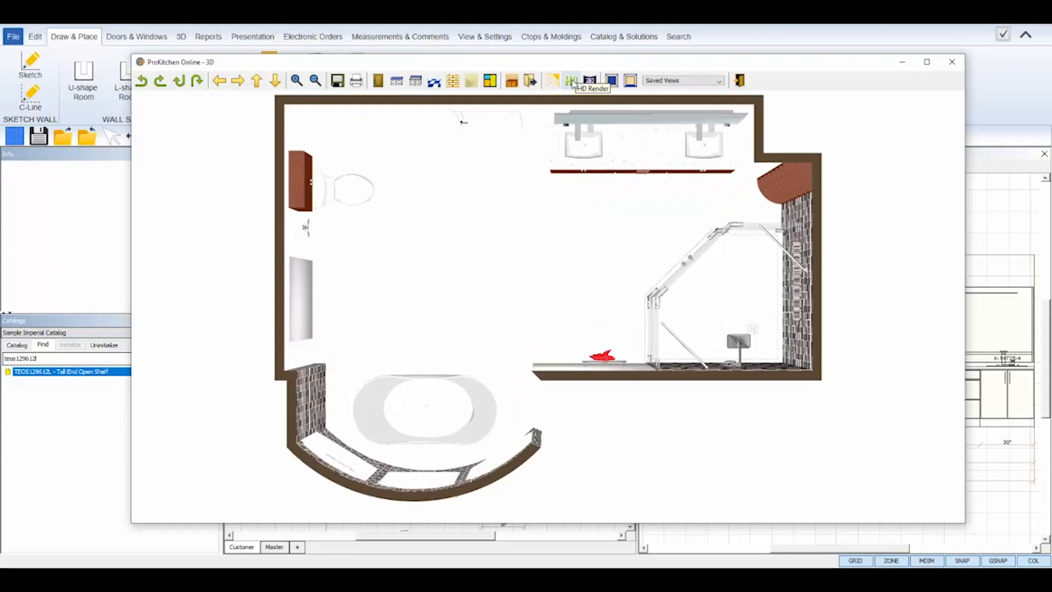
pyautogui.click(588, 80)
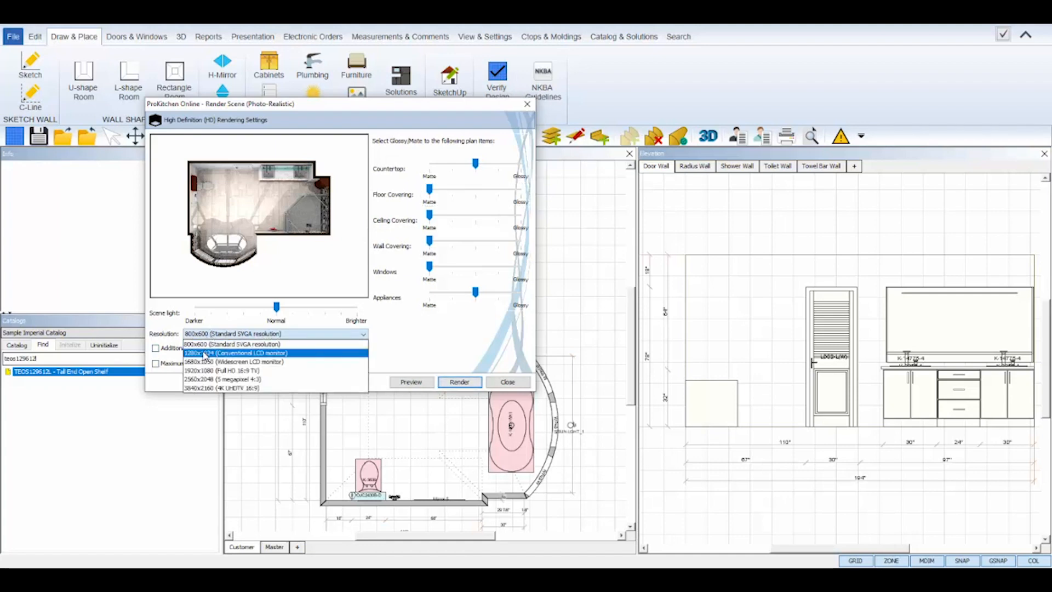
# - Start an HD render of the bathroom at 1280x1024 resolution
pyautogui.click(235, 352)
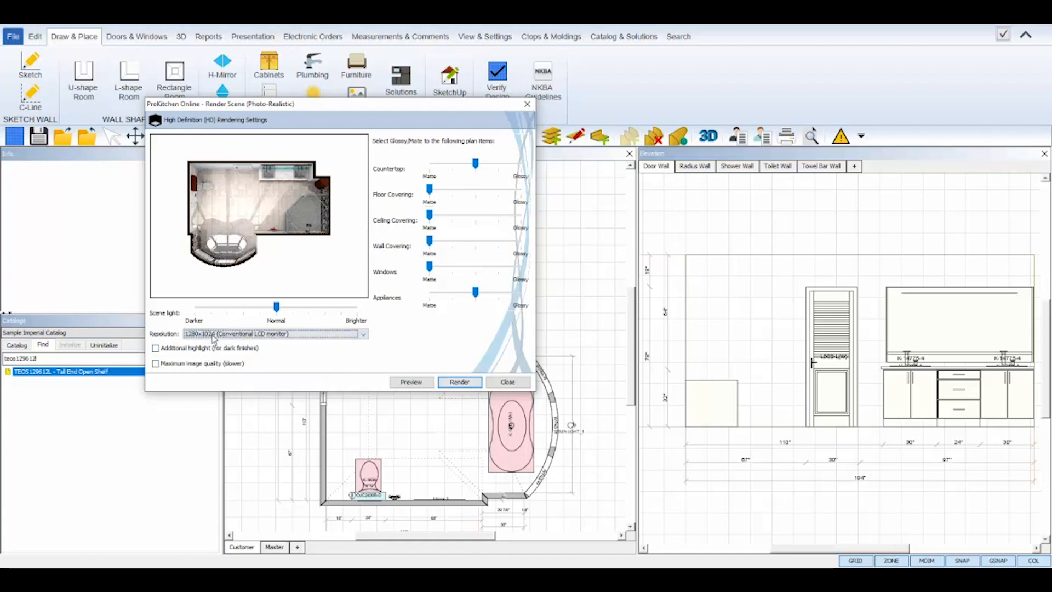
pyautogui.click(459, 381)
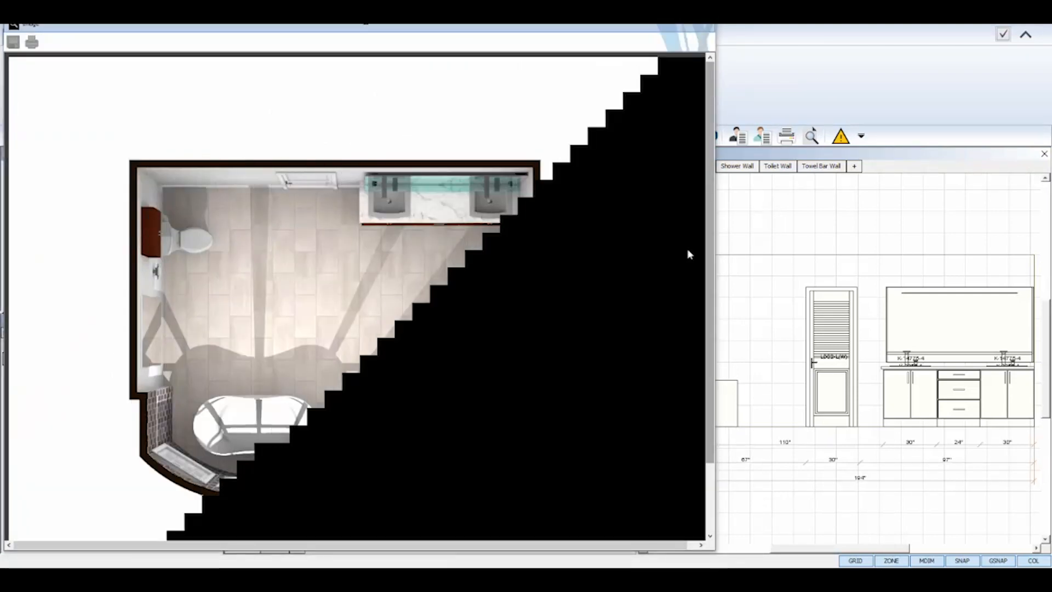